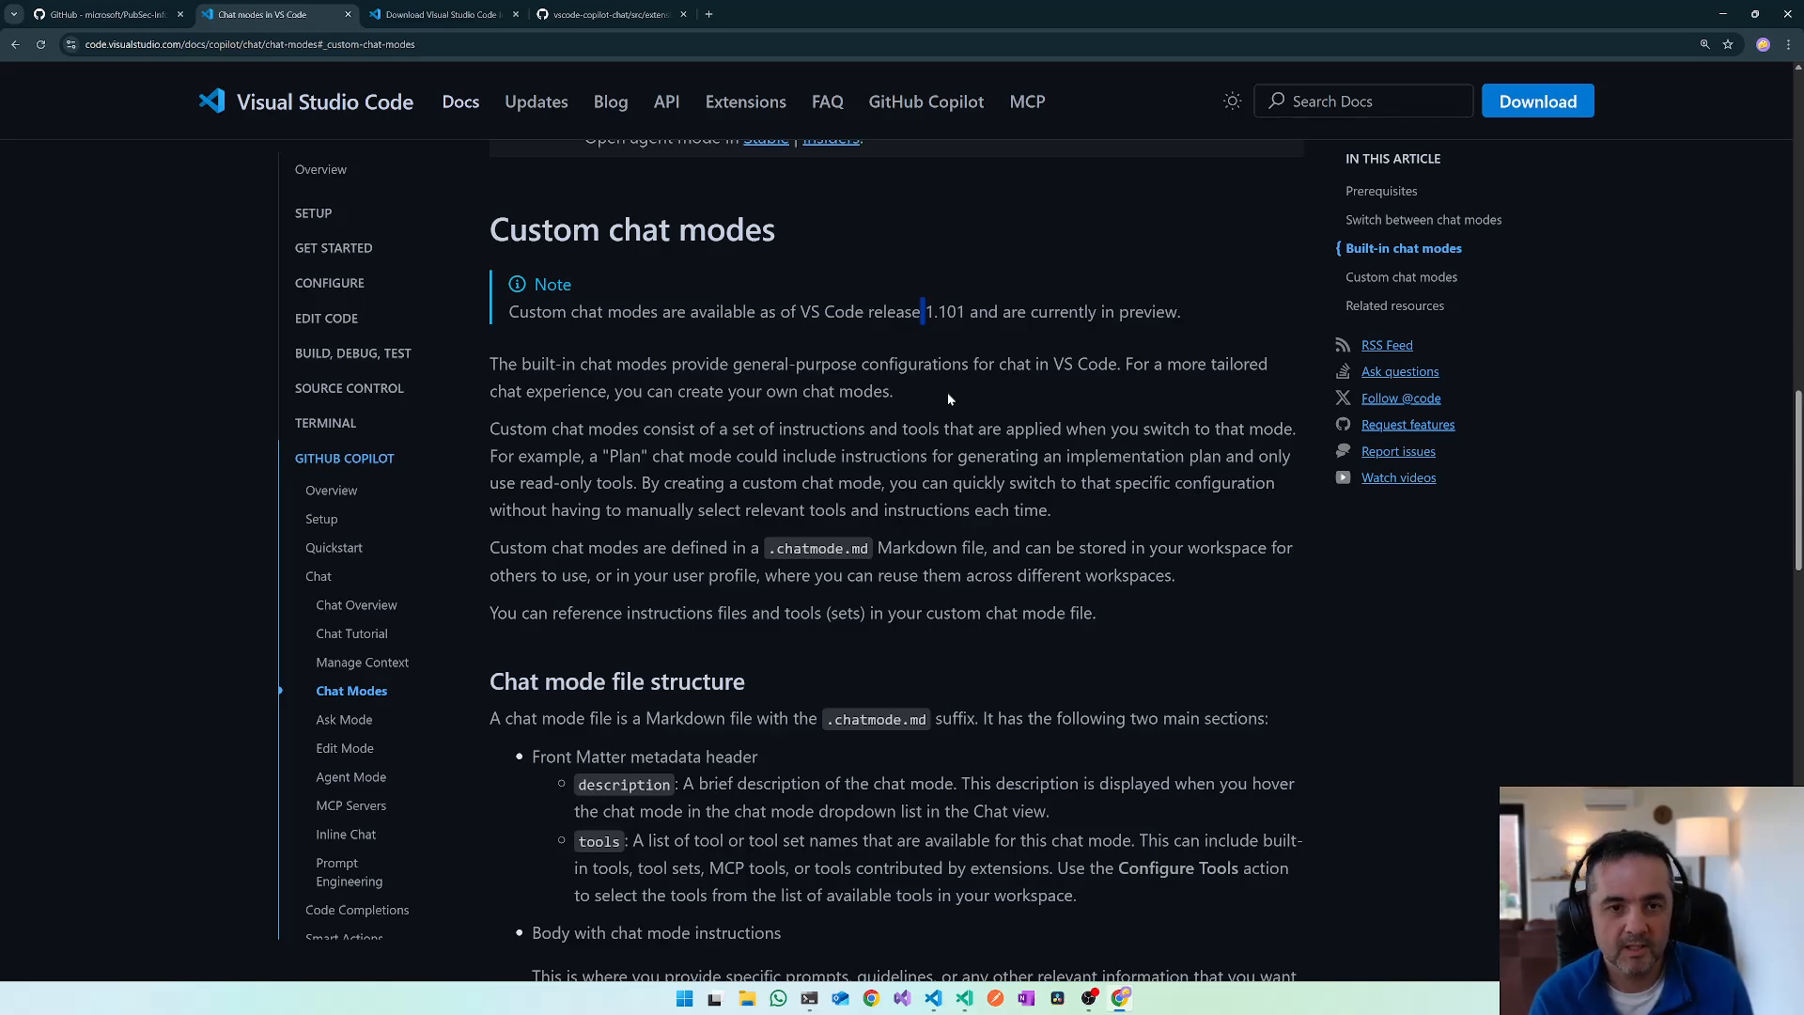
mouse_move(972, 402)
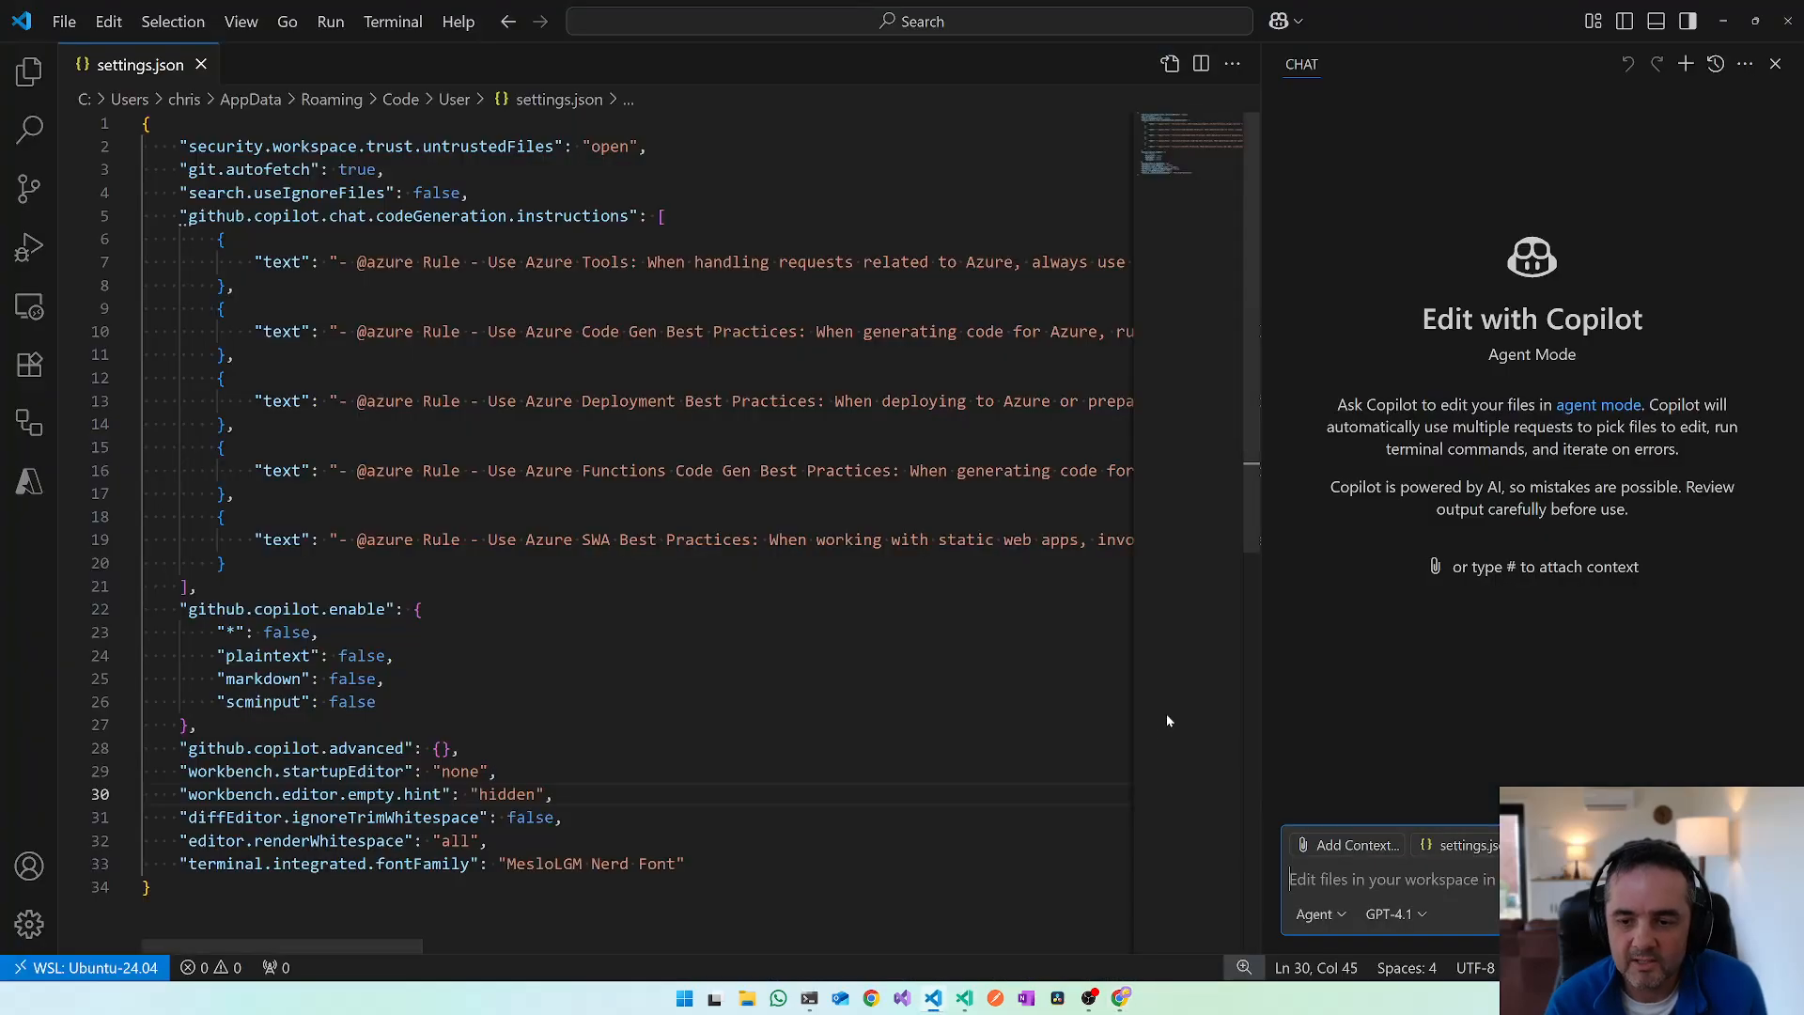
- Expand the chat mode picker to list the Ask, Agent and Edit modes
left_click(1315, 914)
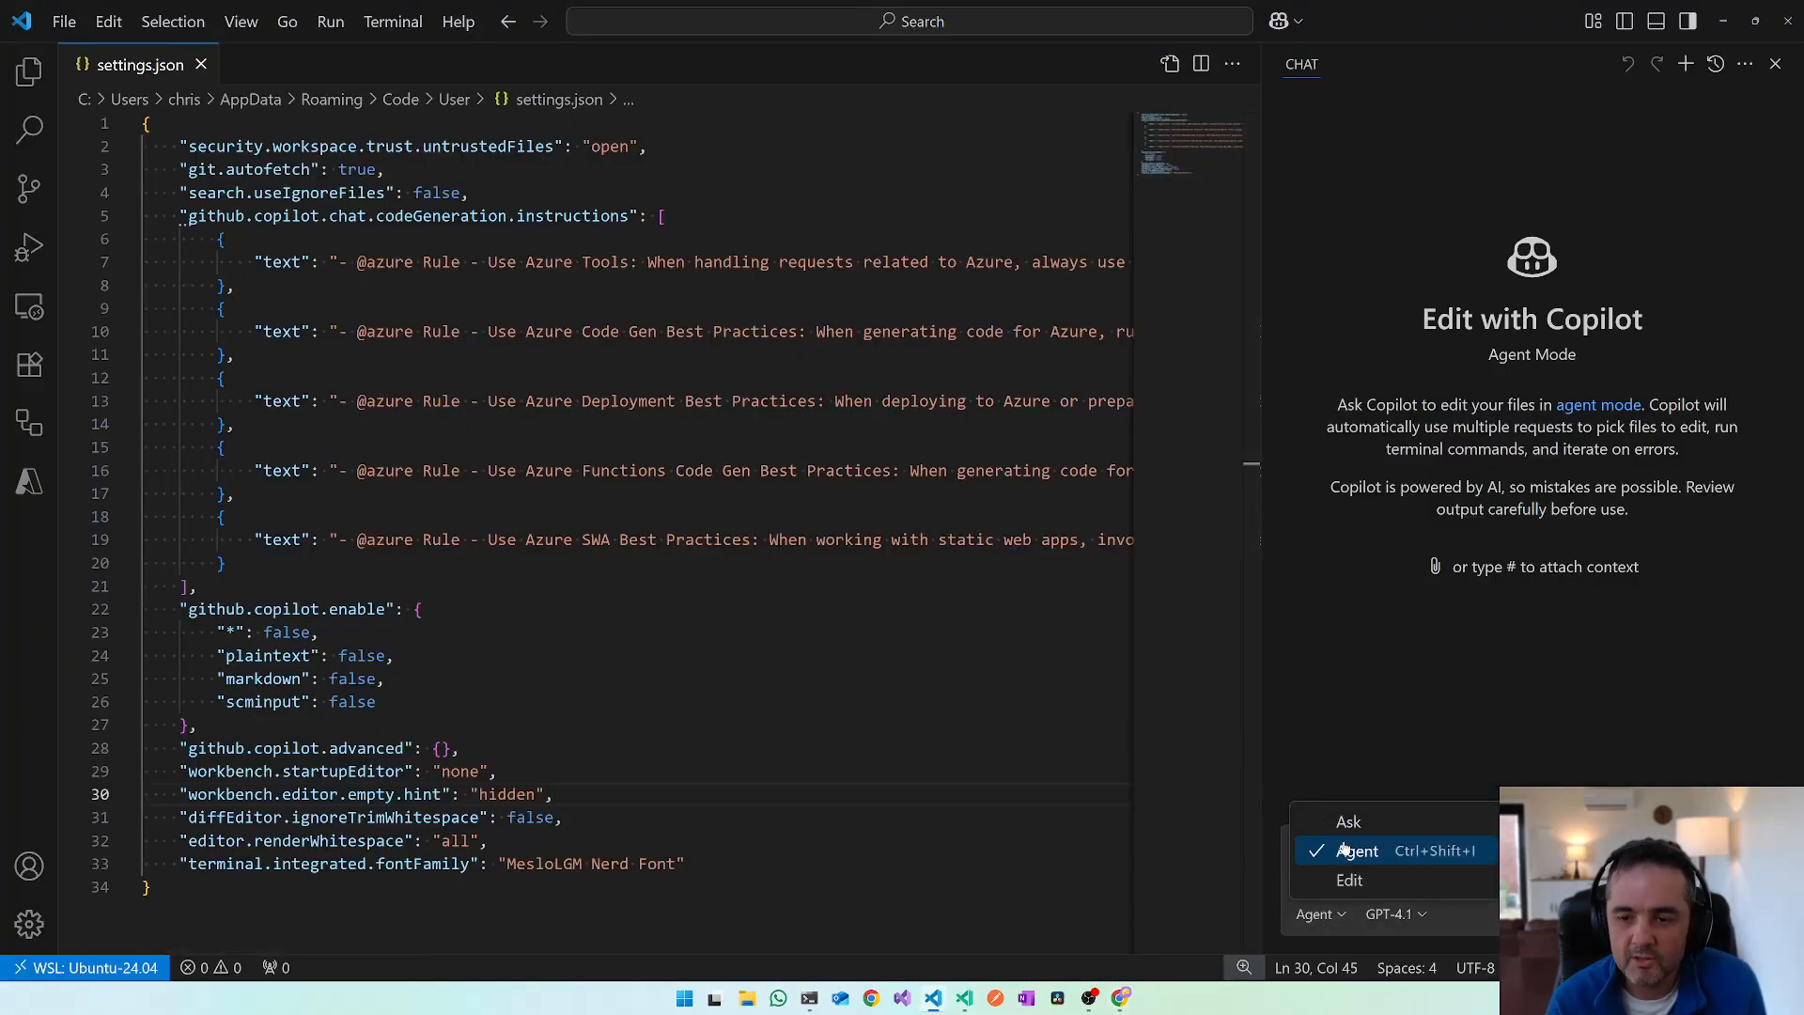
mouse_move(1350, 880)
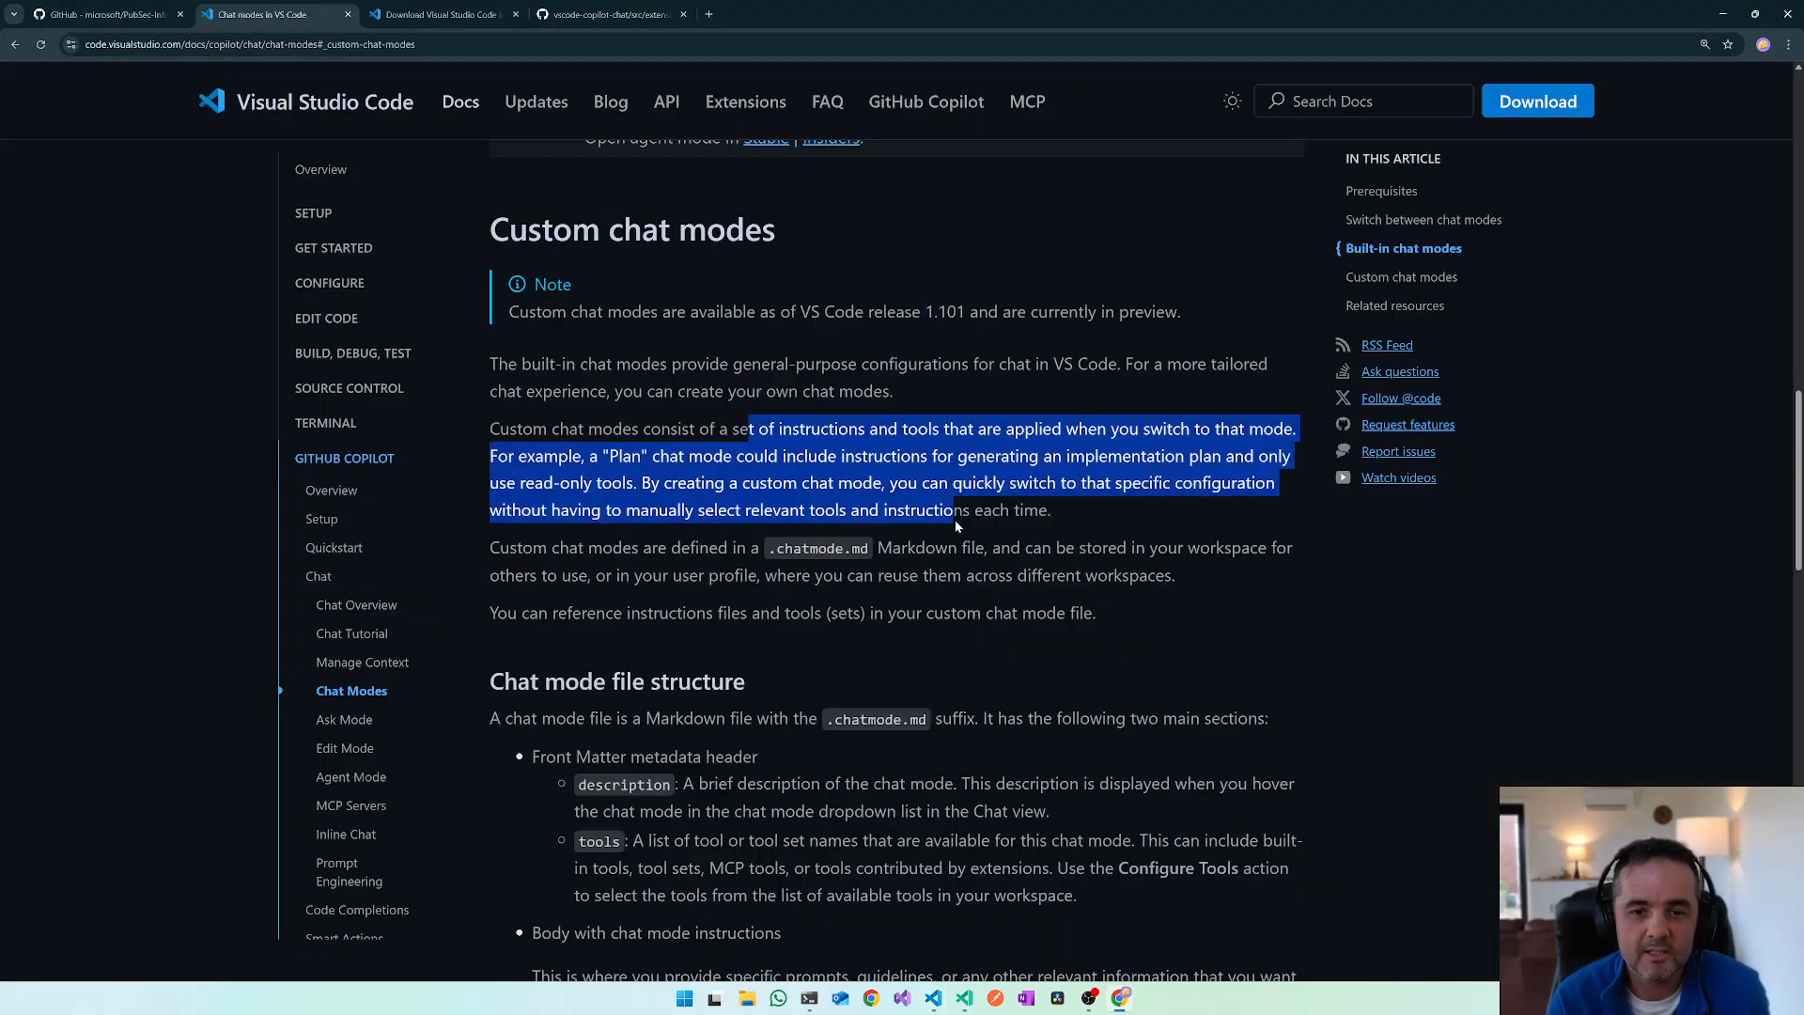
left_click(956, 520)
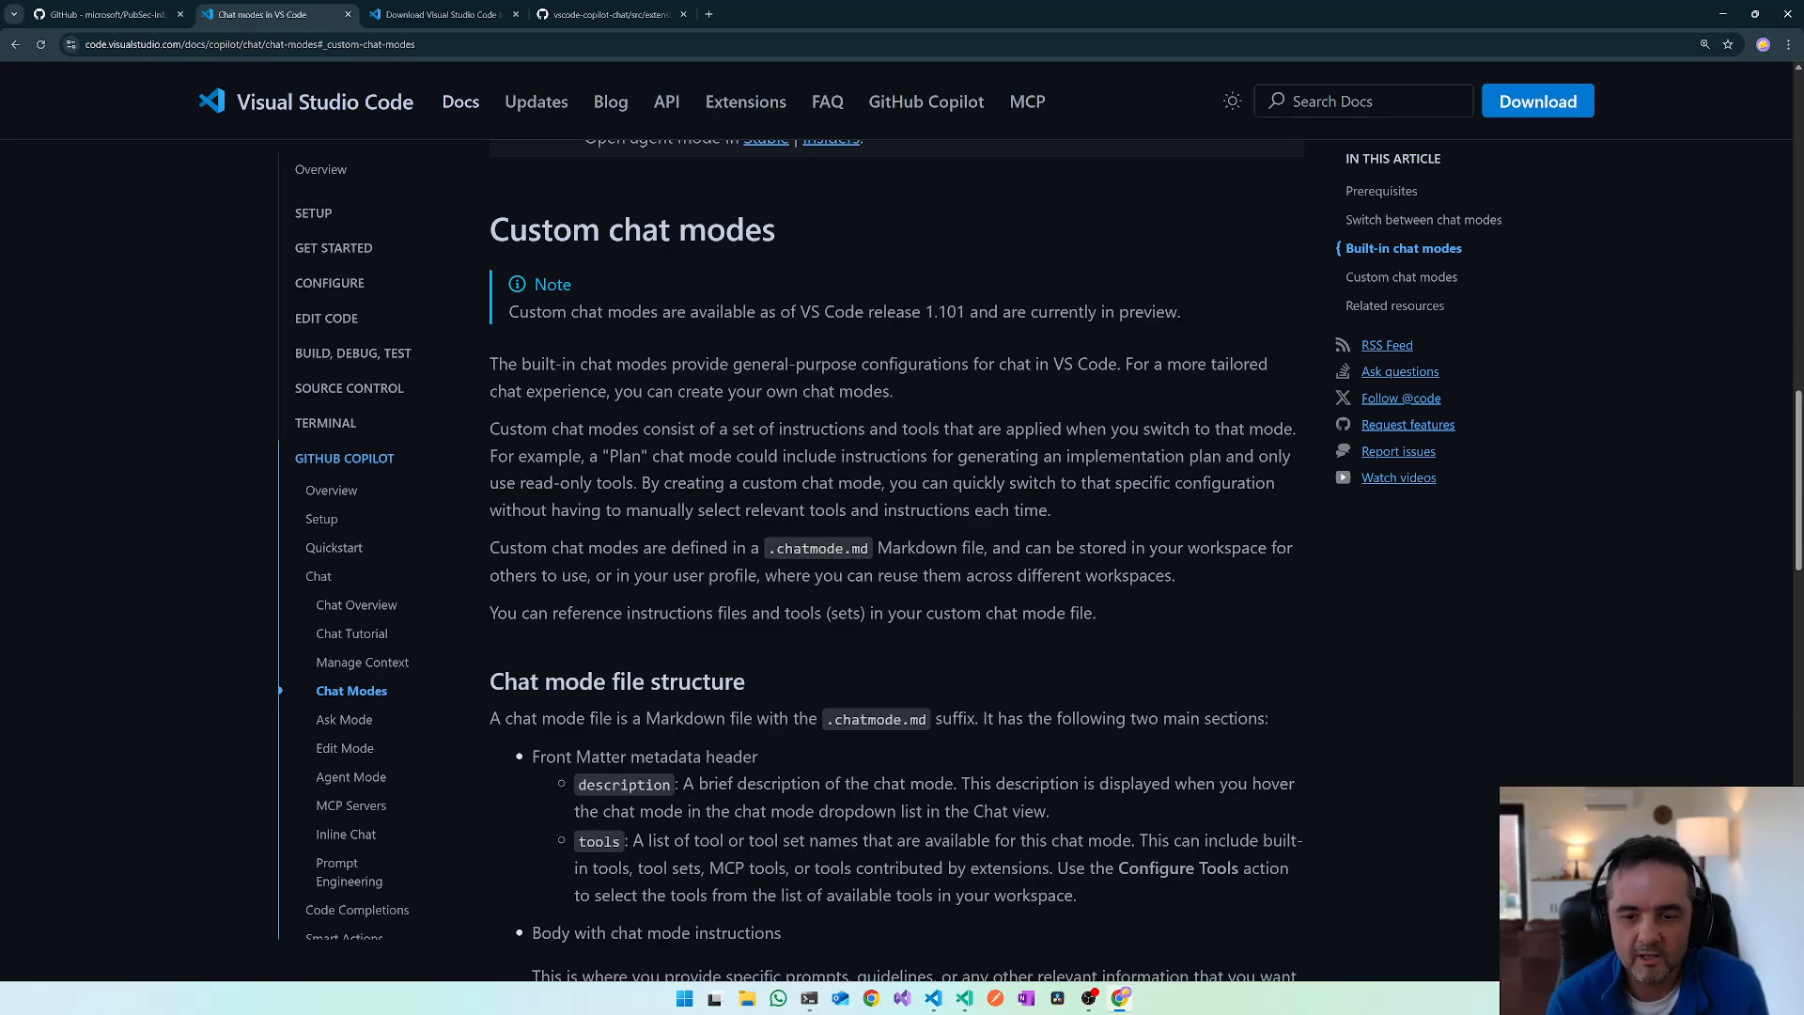
left_click_drag(834, 784, 1097, 784)
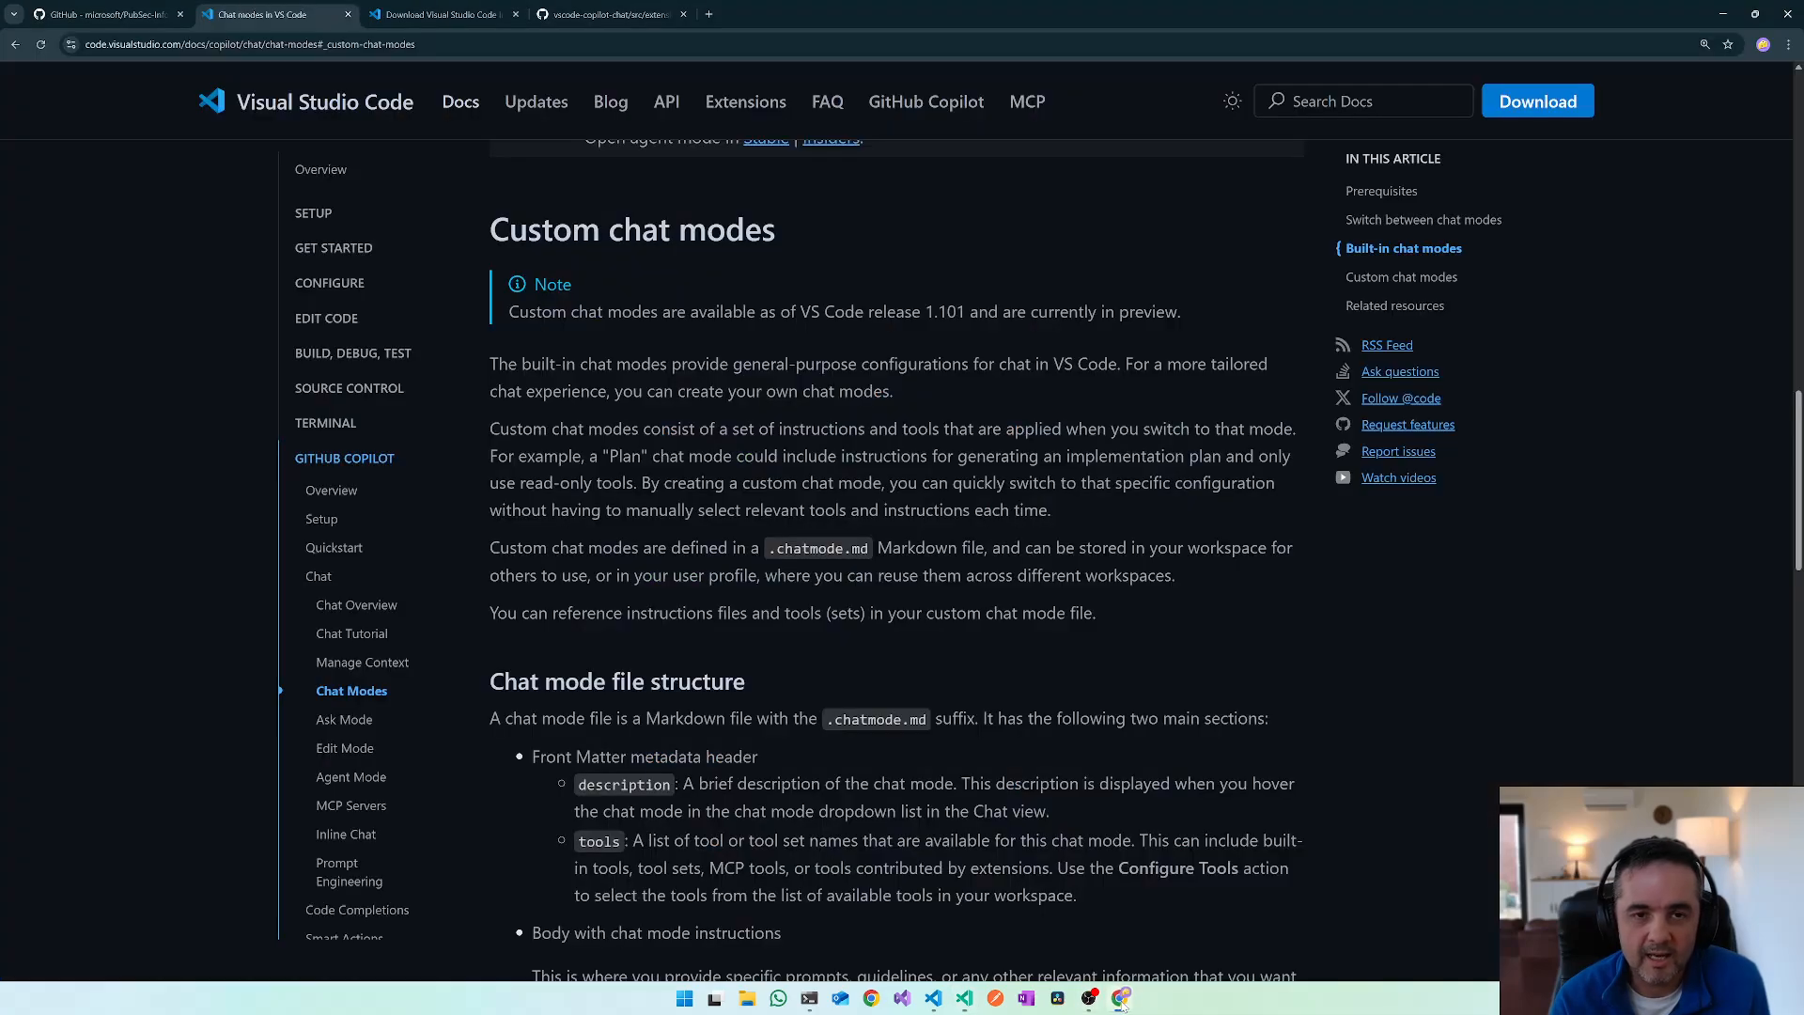
- Show the Download Visual Studio Code Insiders page in the browser
left_click(458, 14)
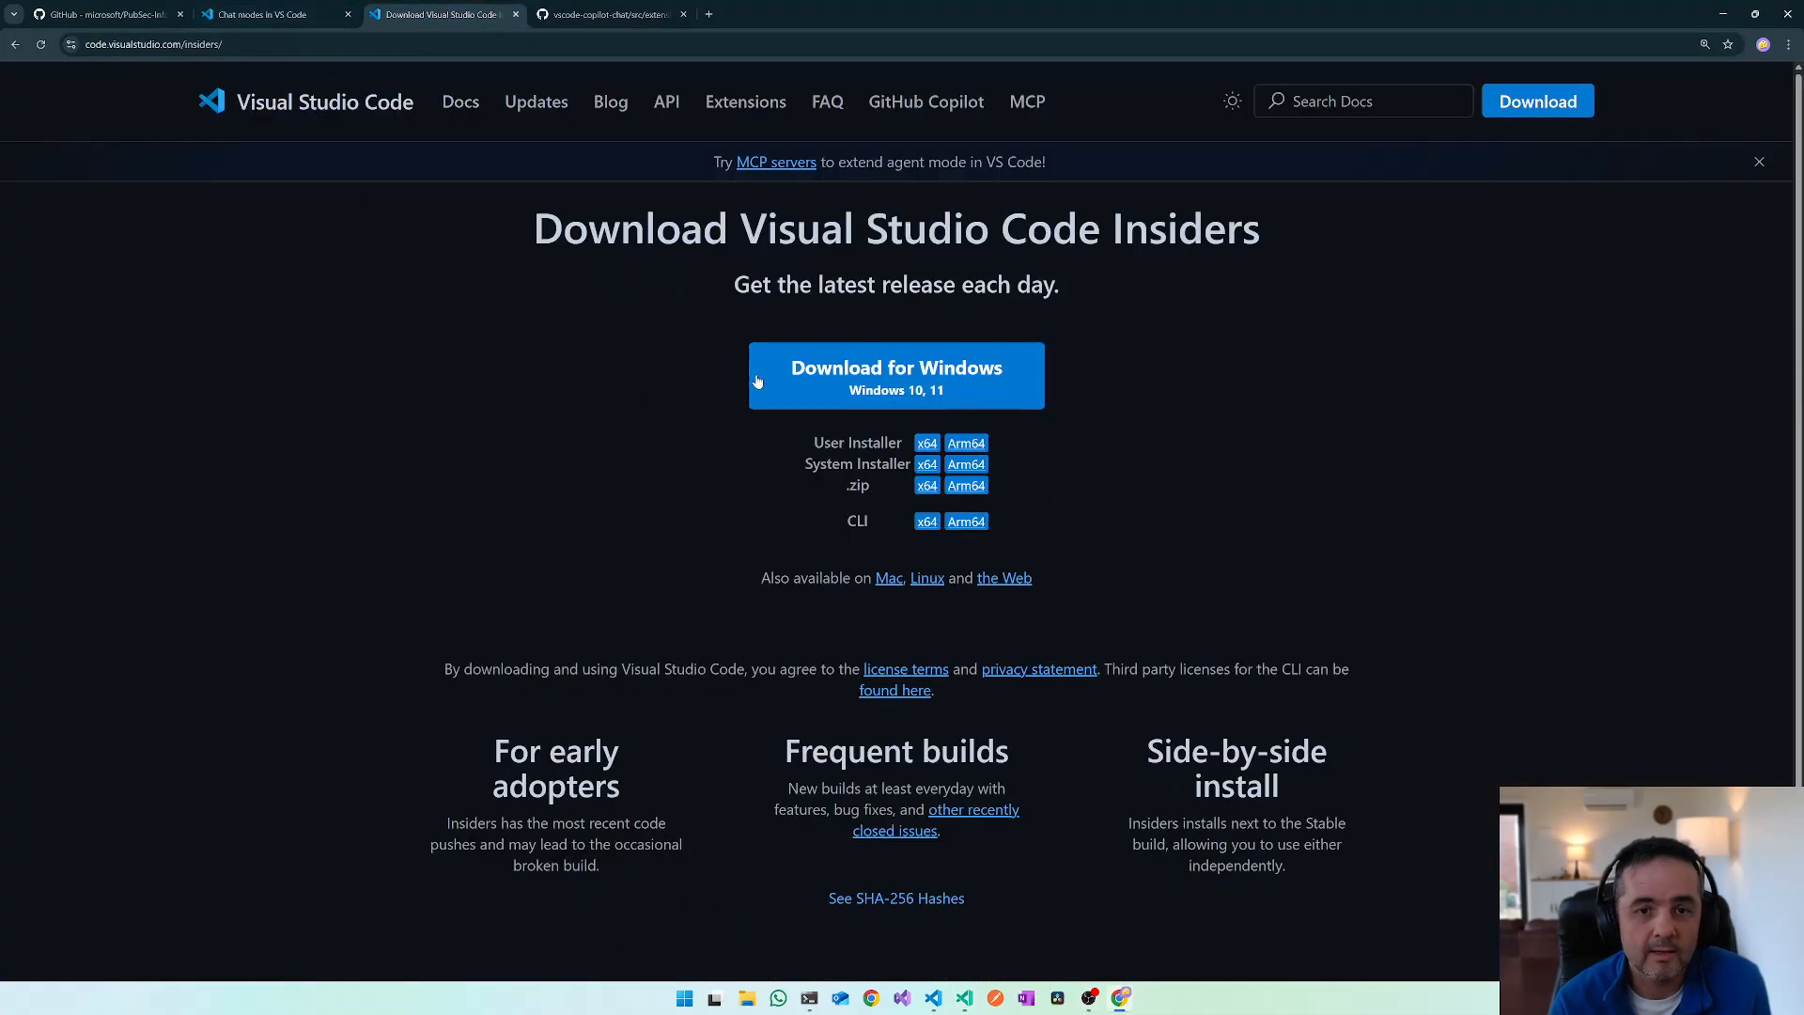
mouse_move(642, 305)
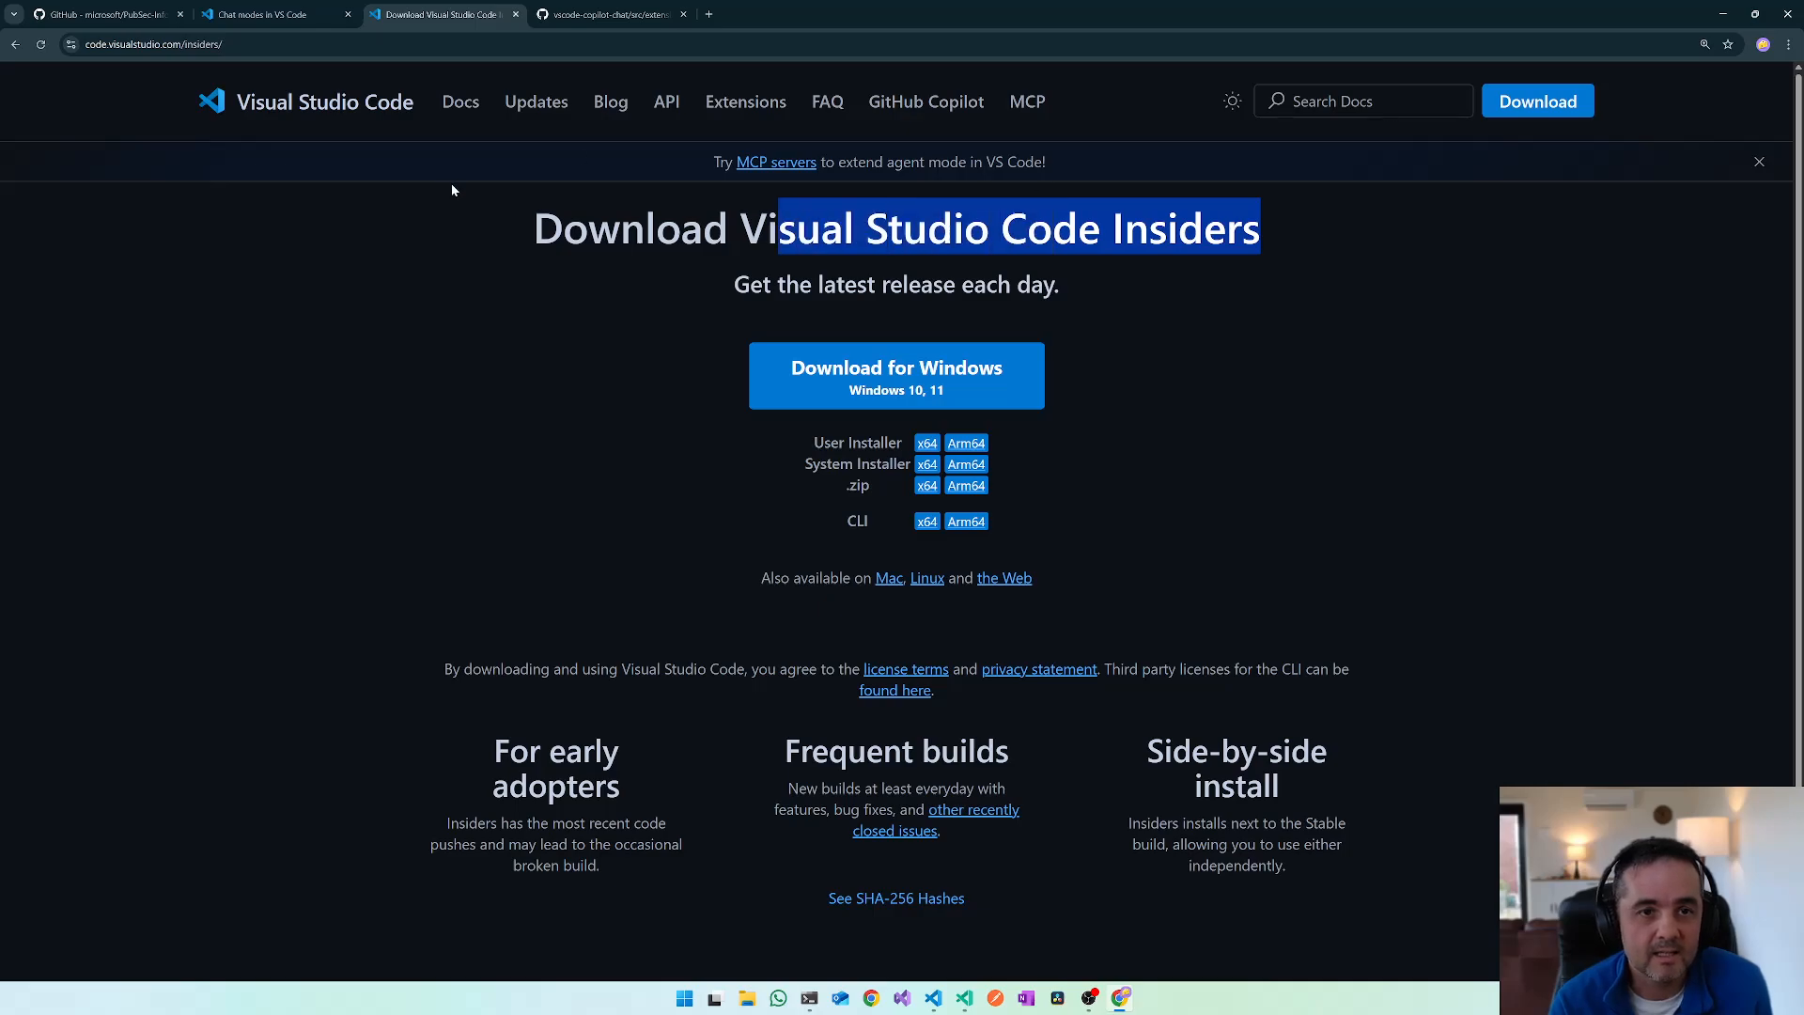
mouse_move(1083, 814)
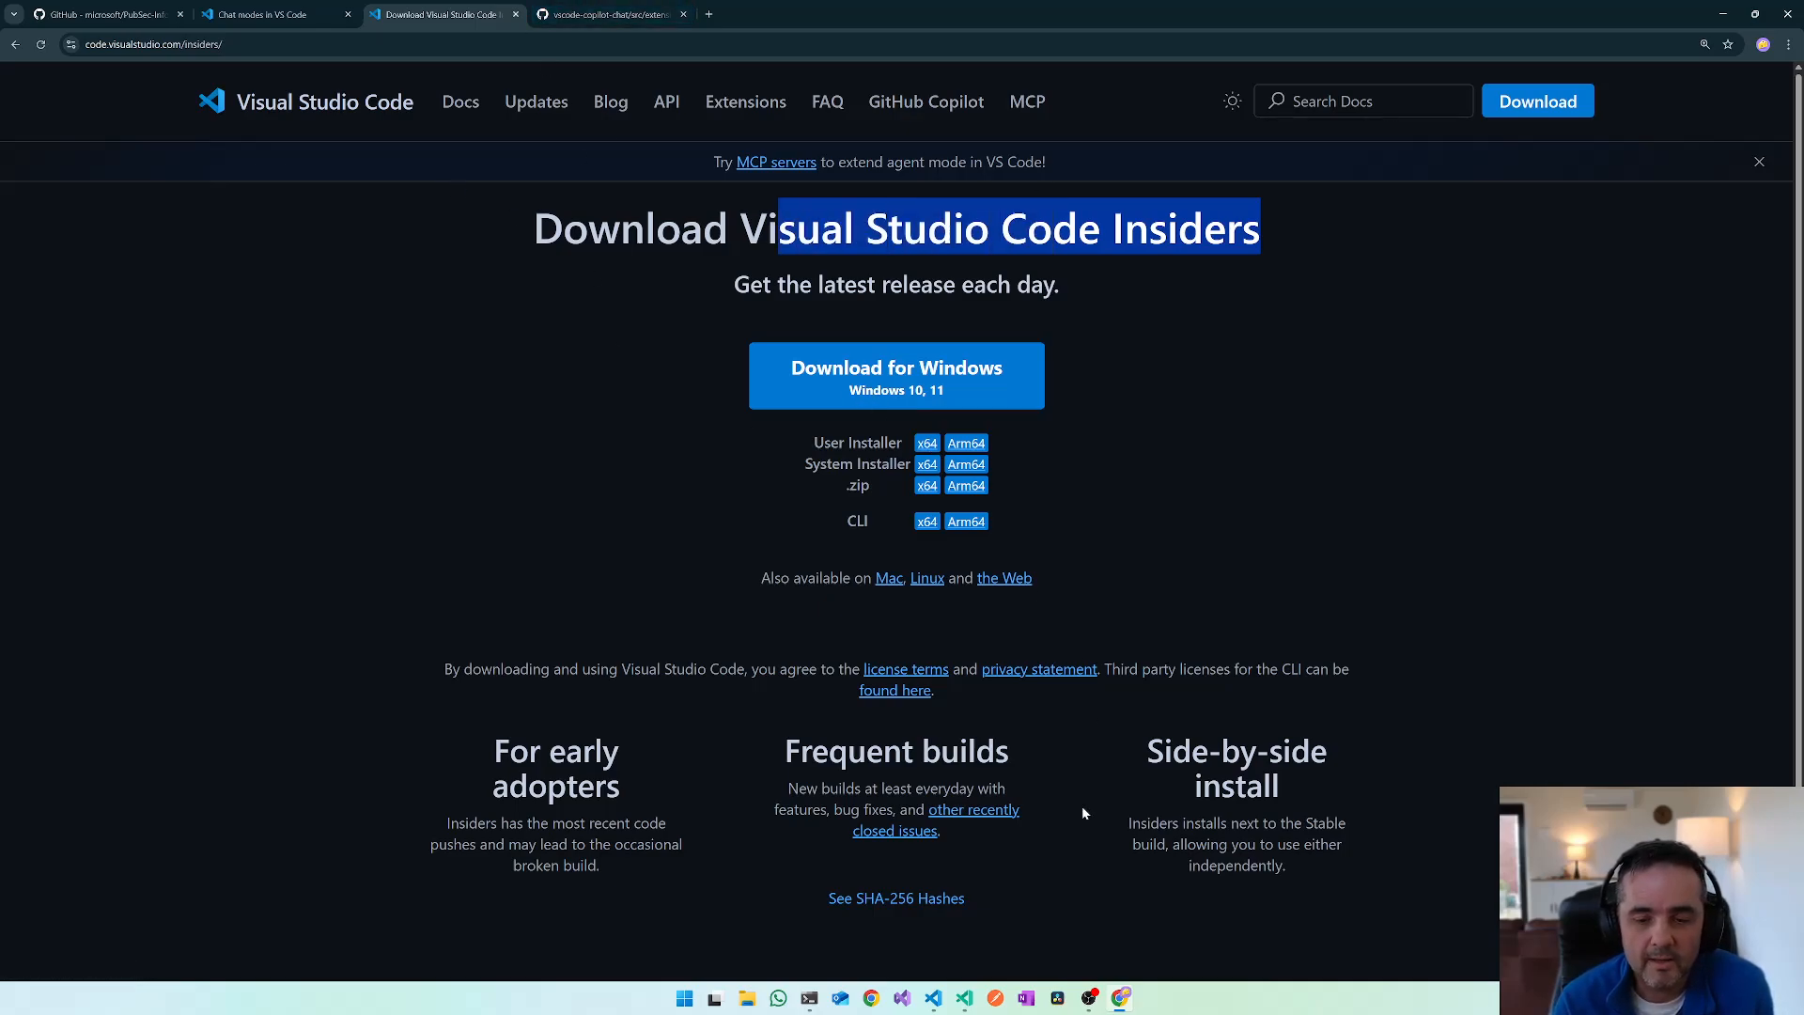
mouse_move(962, 997)
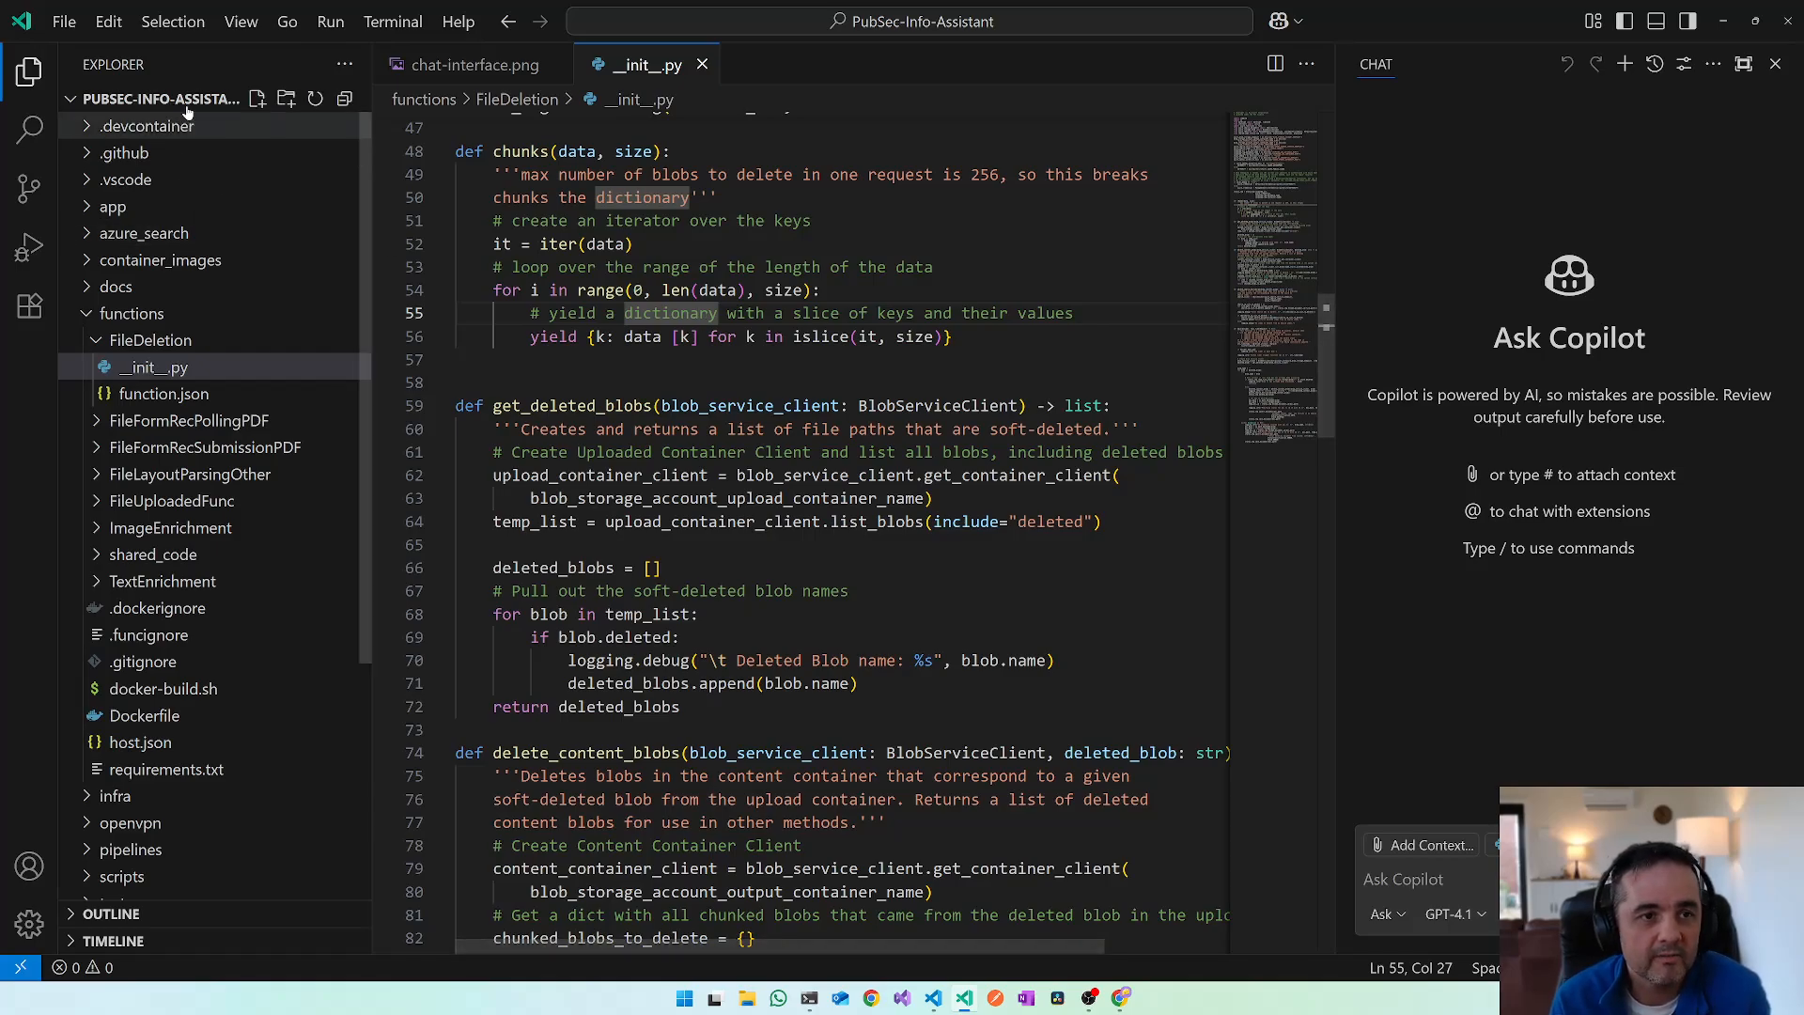
mouse_move(188, 106)
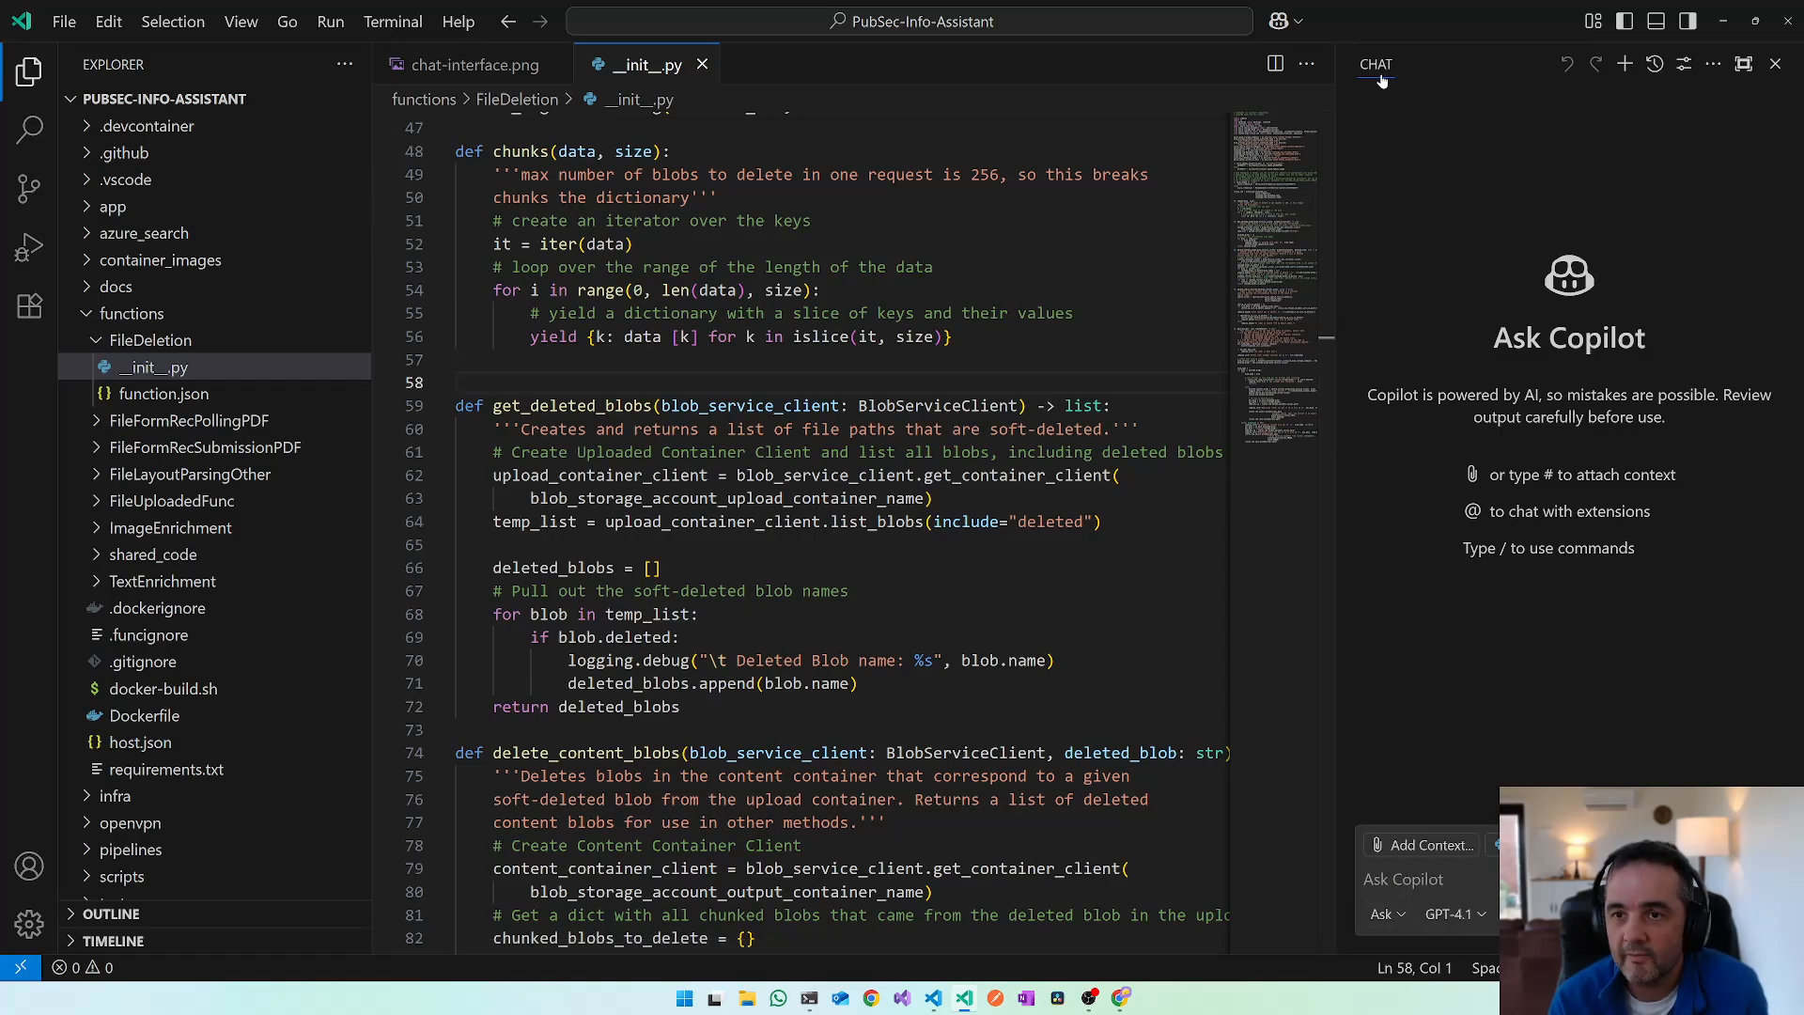
- Pick the custom Grumpy Senior Dev mode from the chat mode list
left_click(1383, 913)
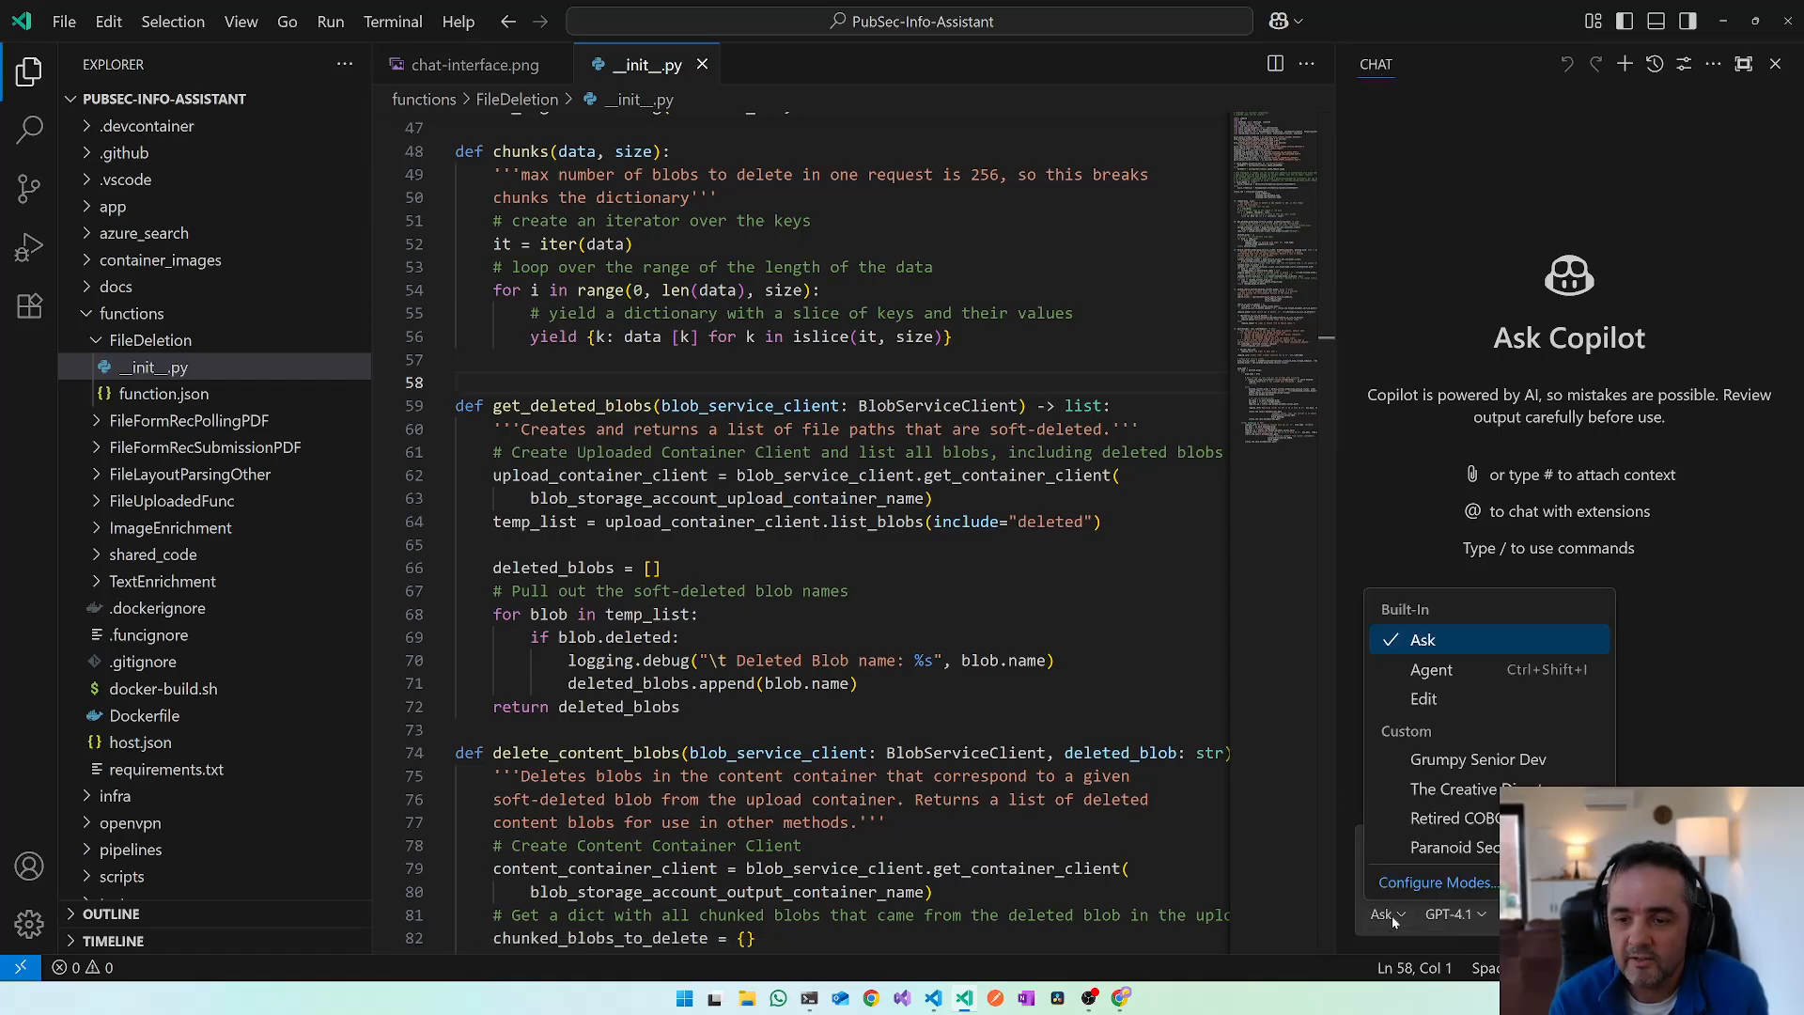
mouse_move(1480, 790)
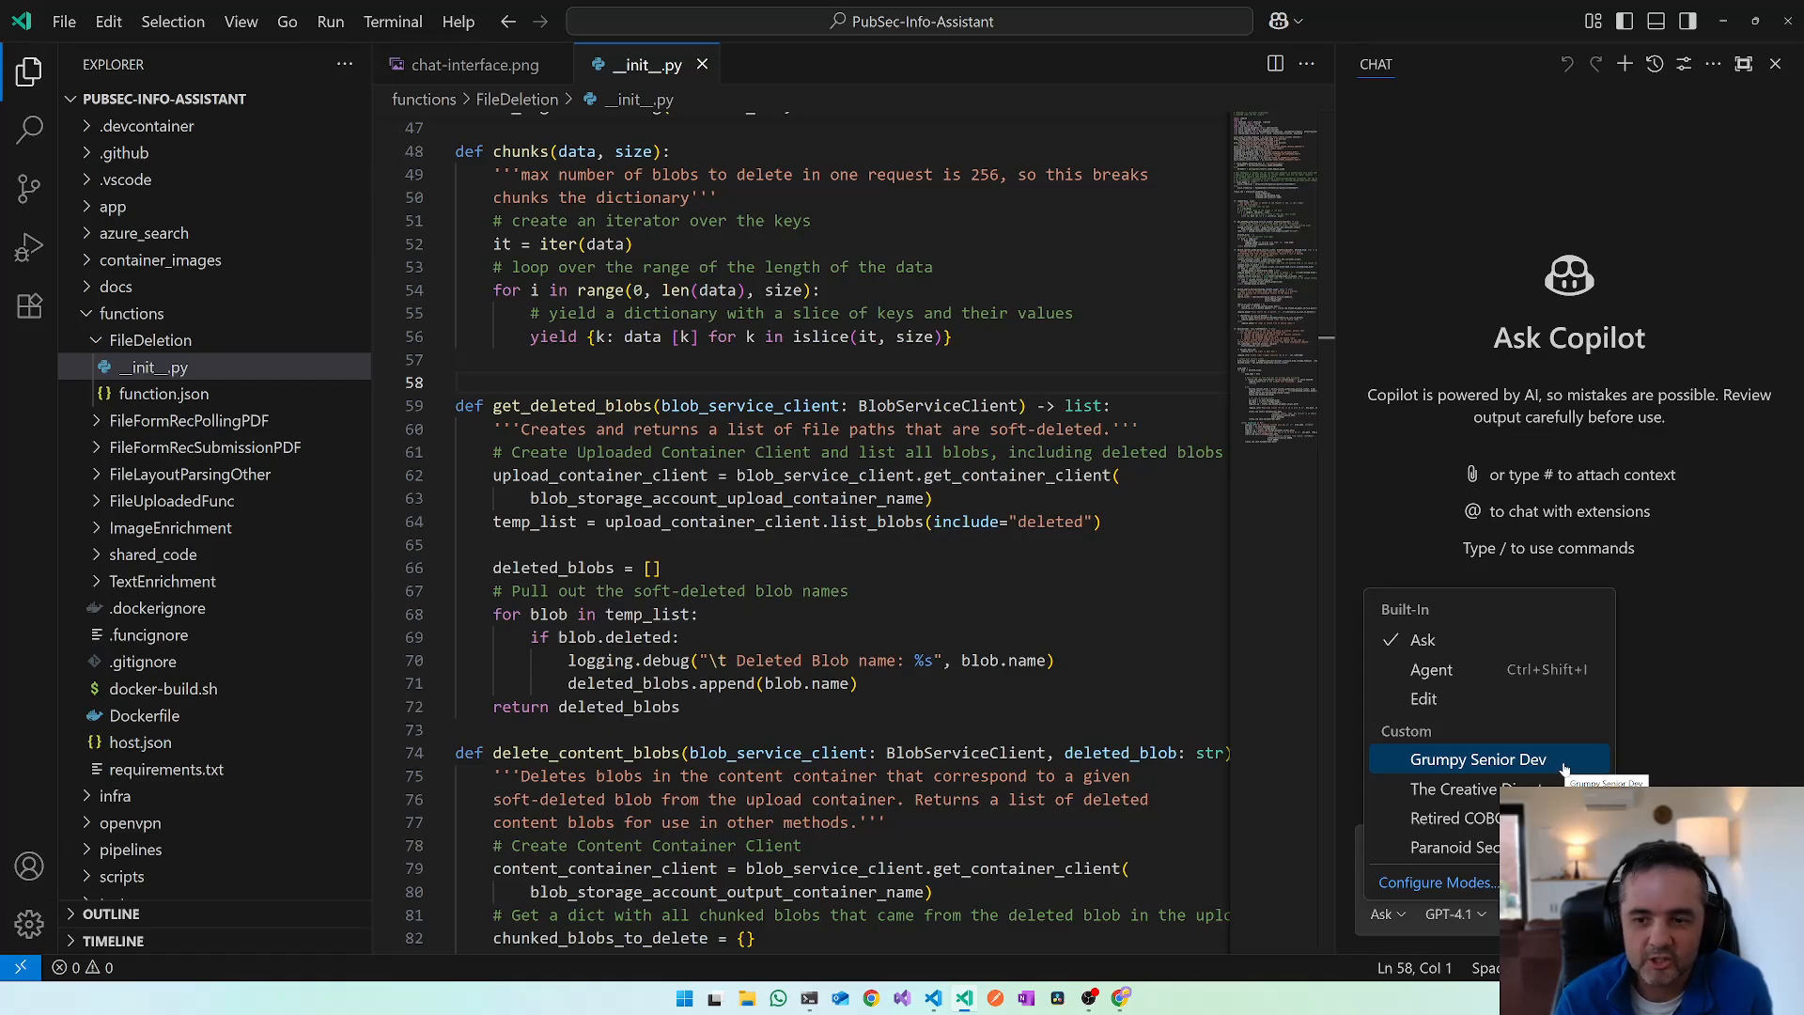
mouse_move(1475, 790)
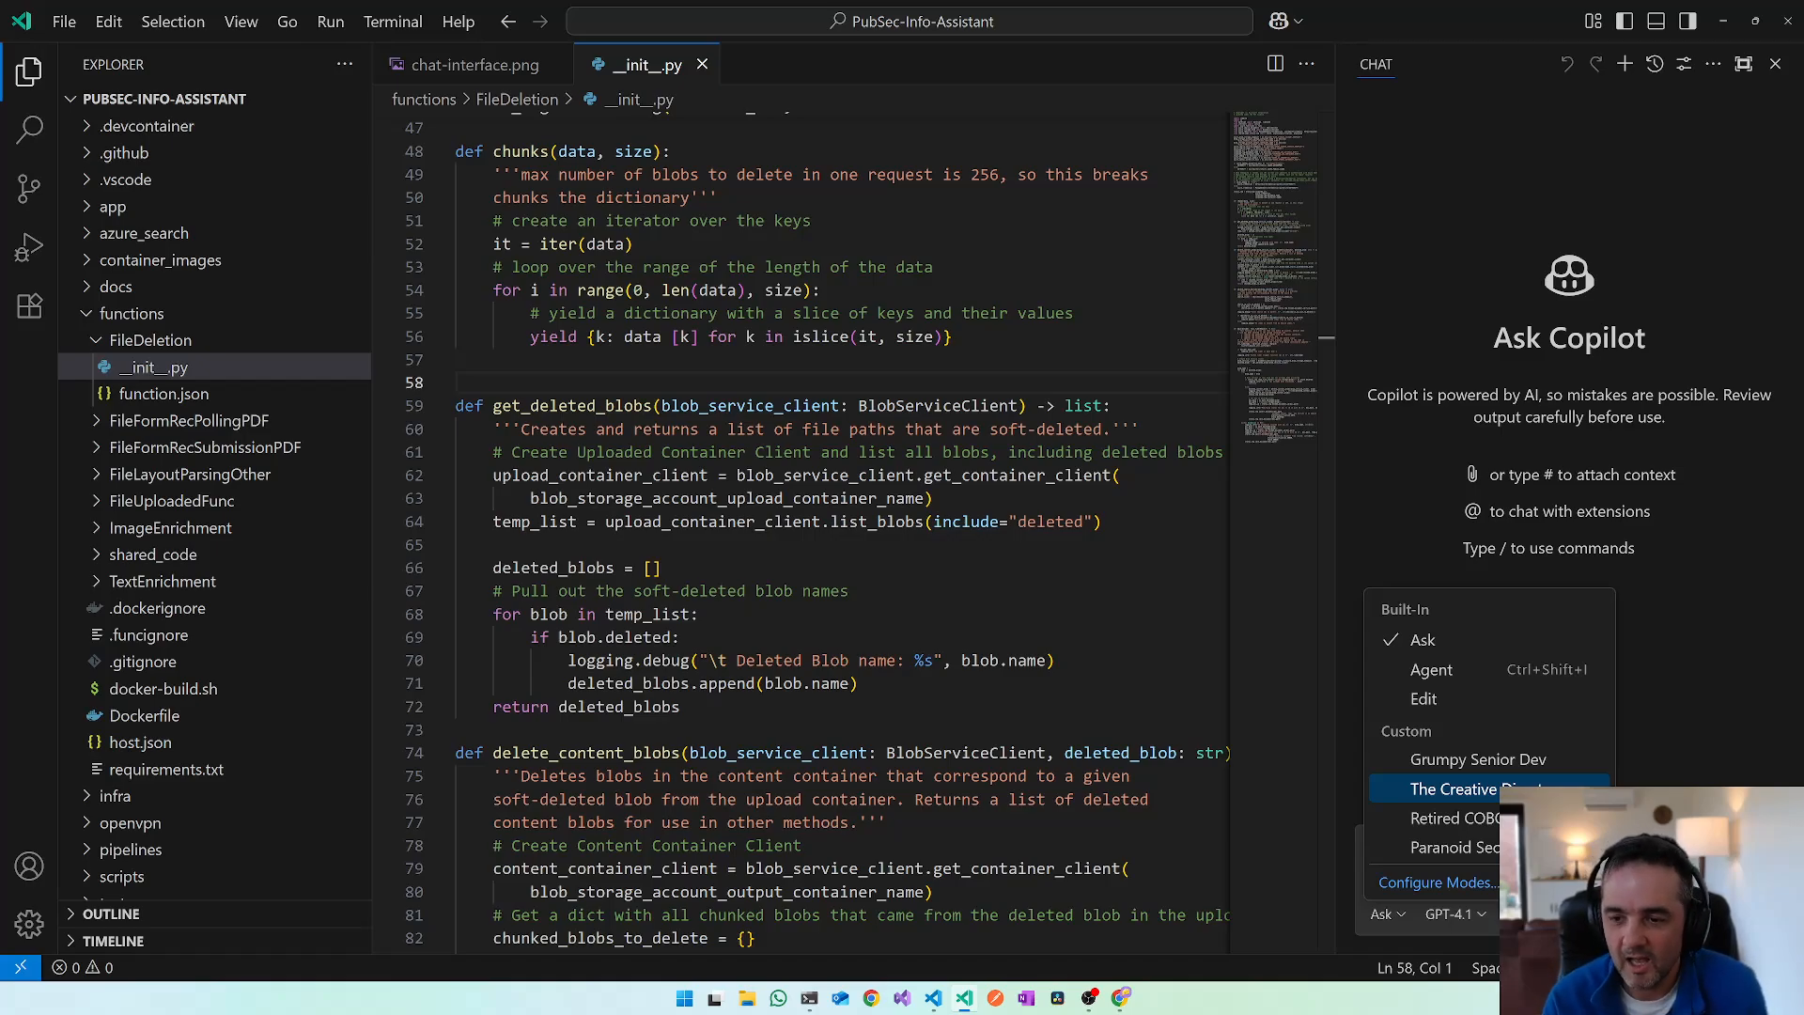
mouse_move(1457, 818)
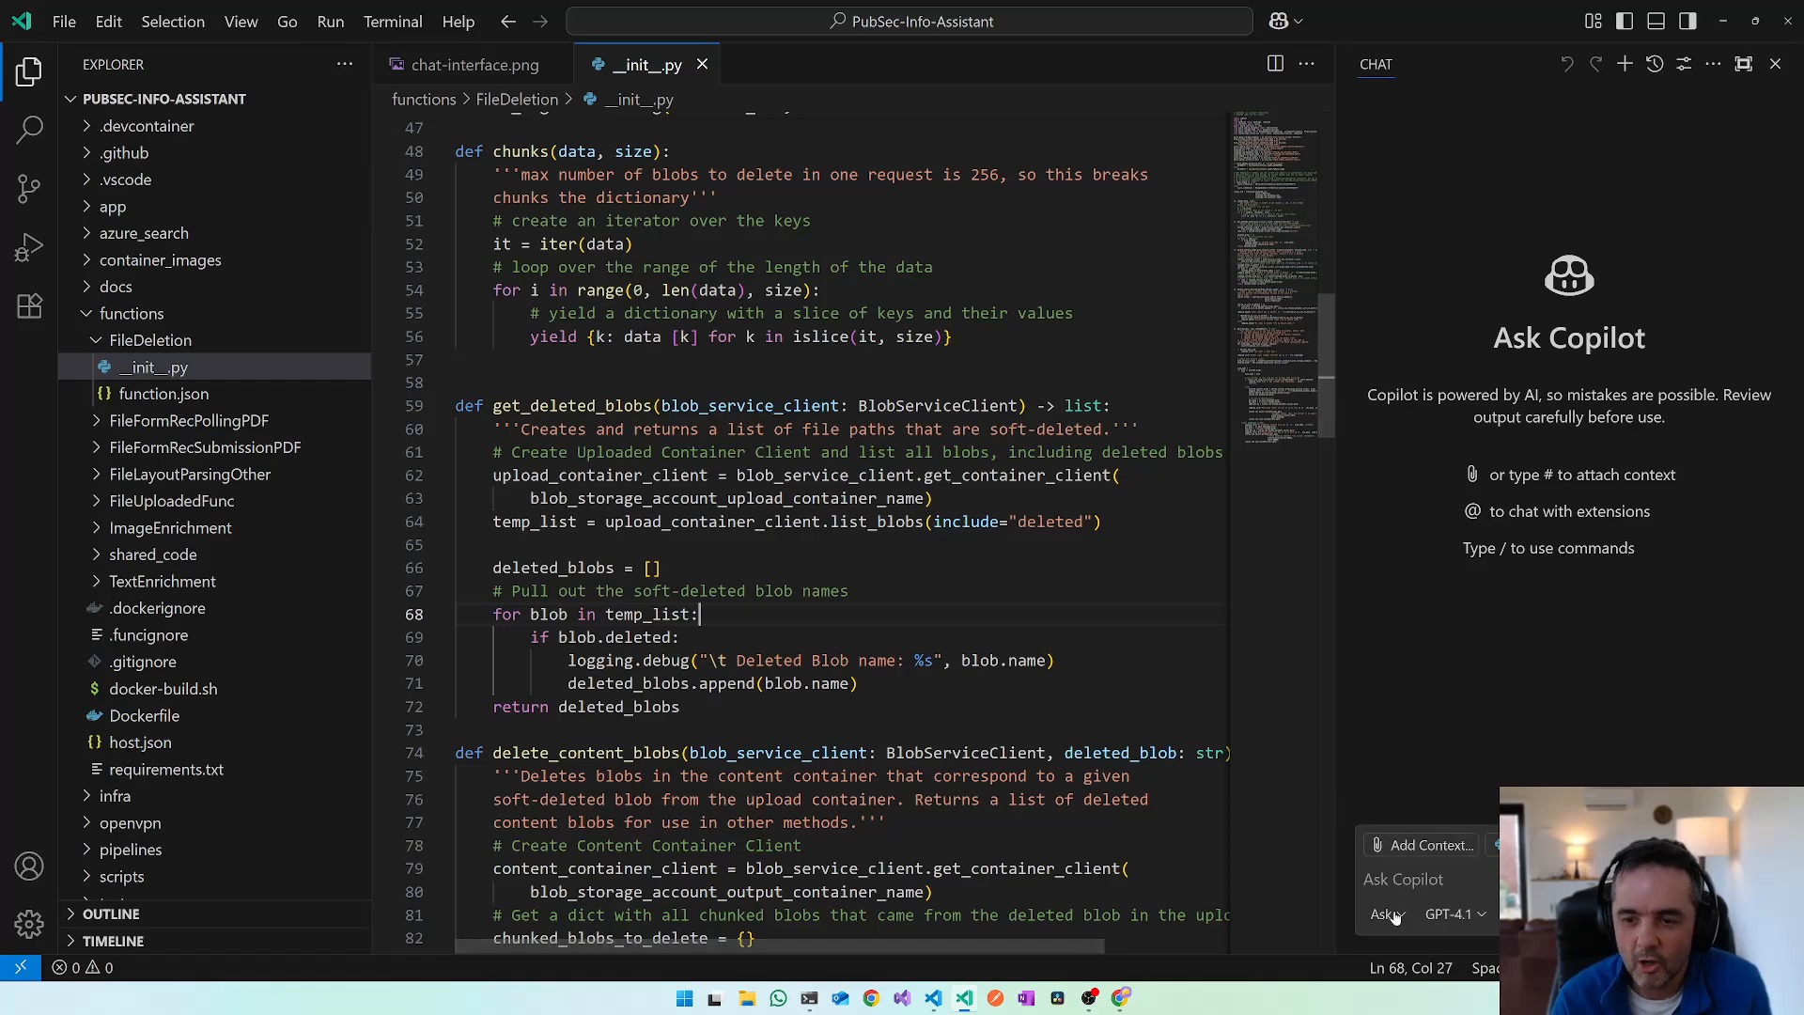
left_click(1386, 914)
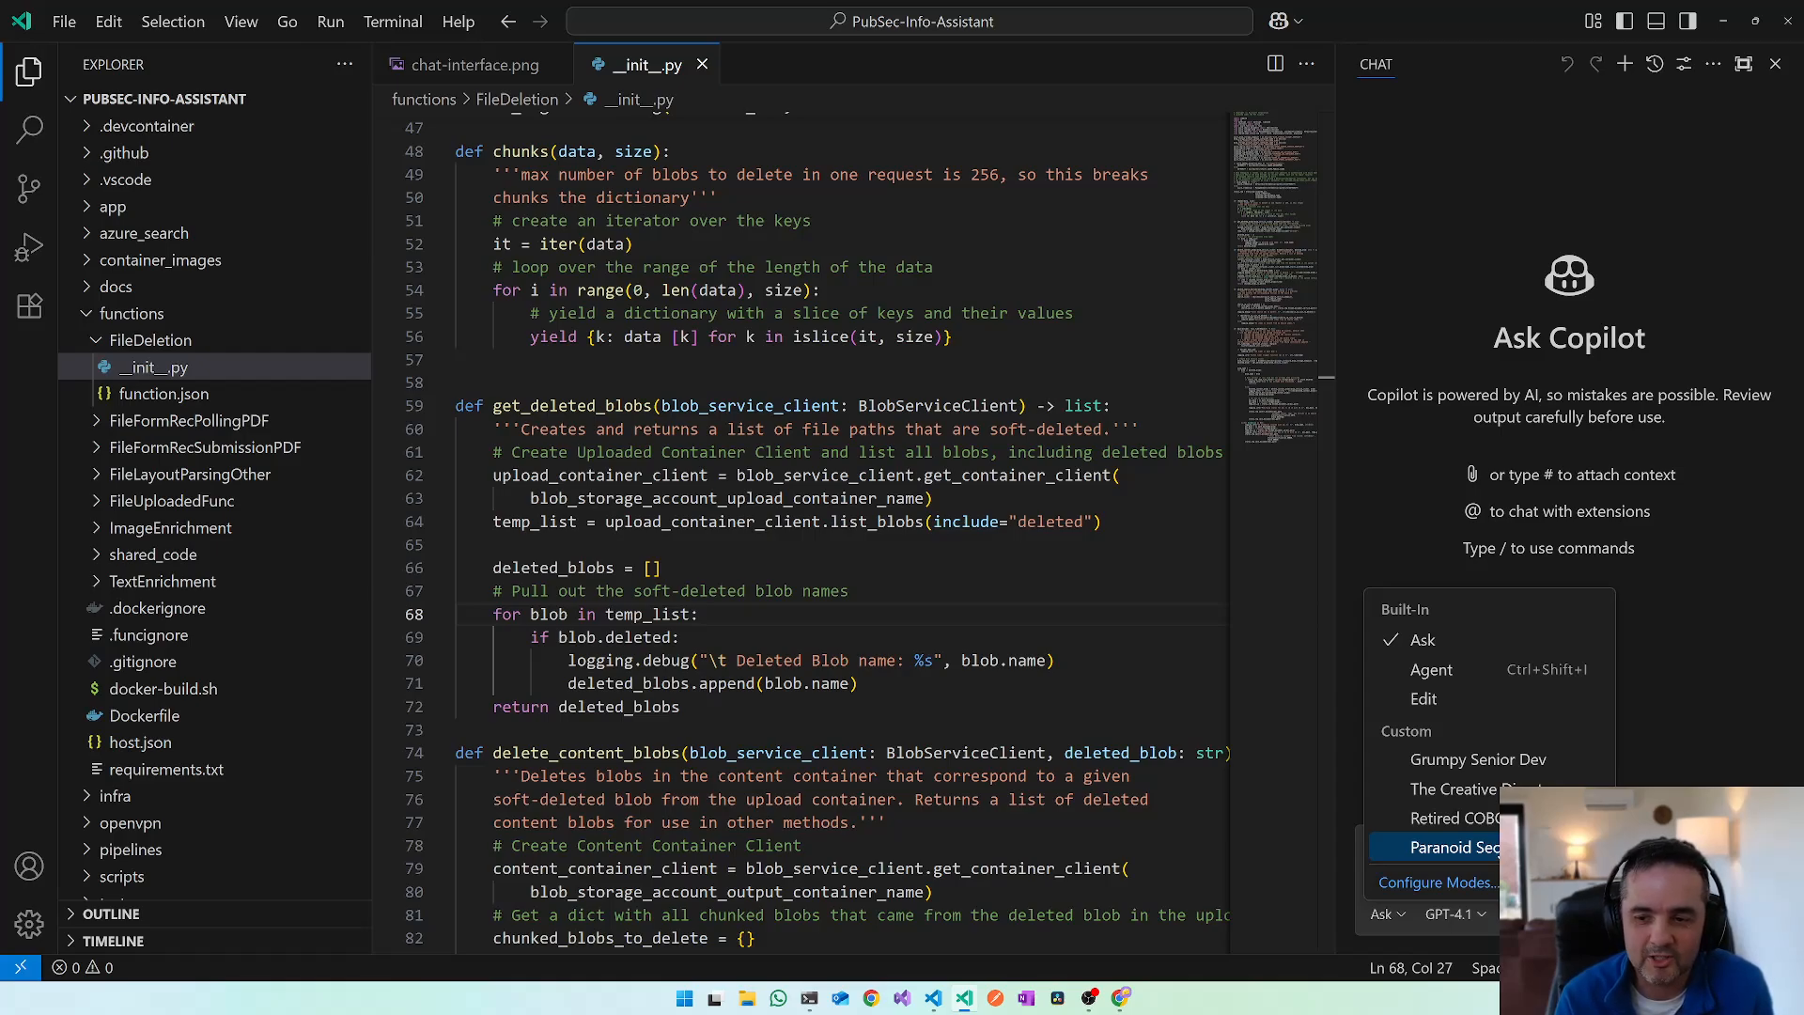
mouse_move(1456, 760)
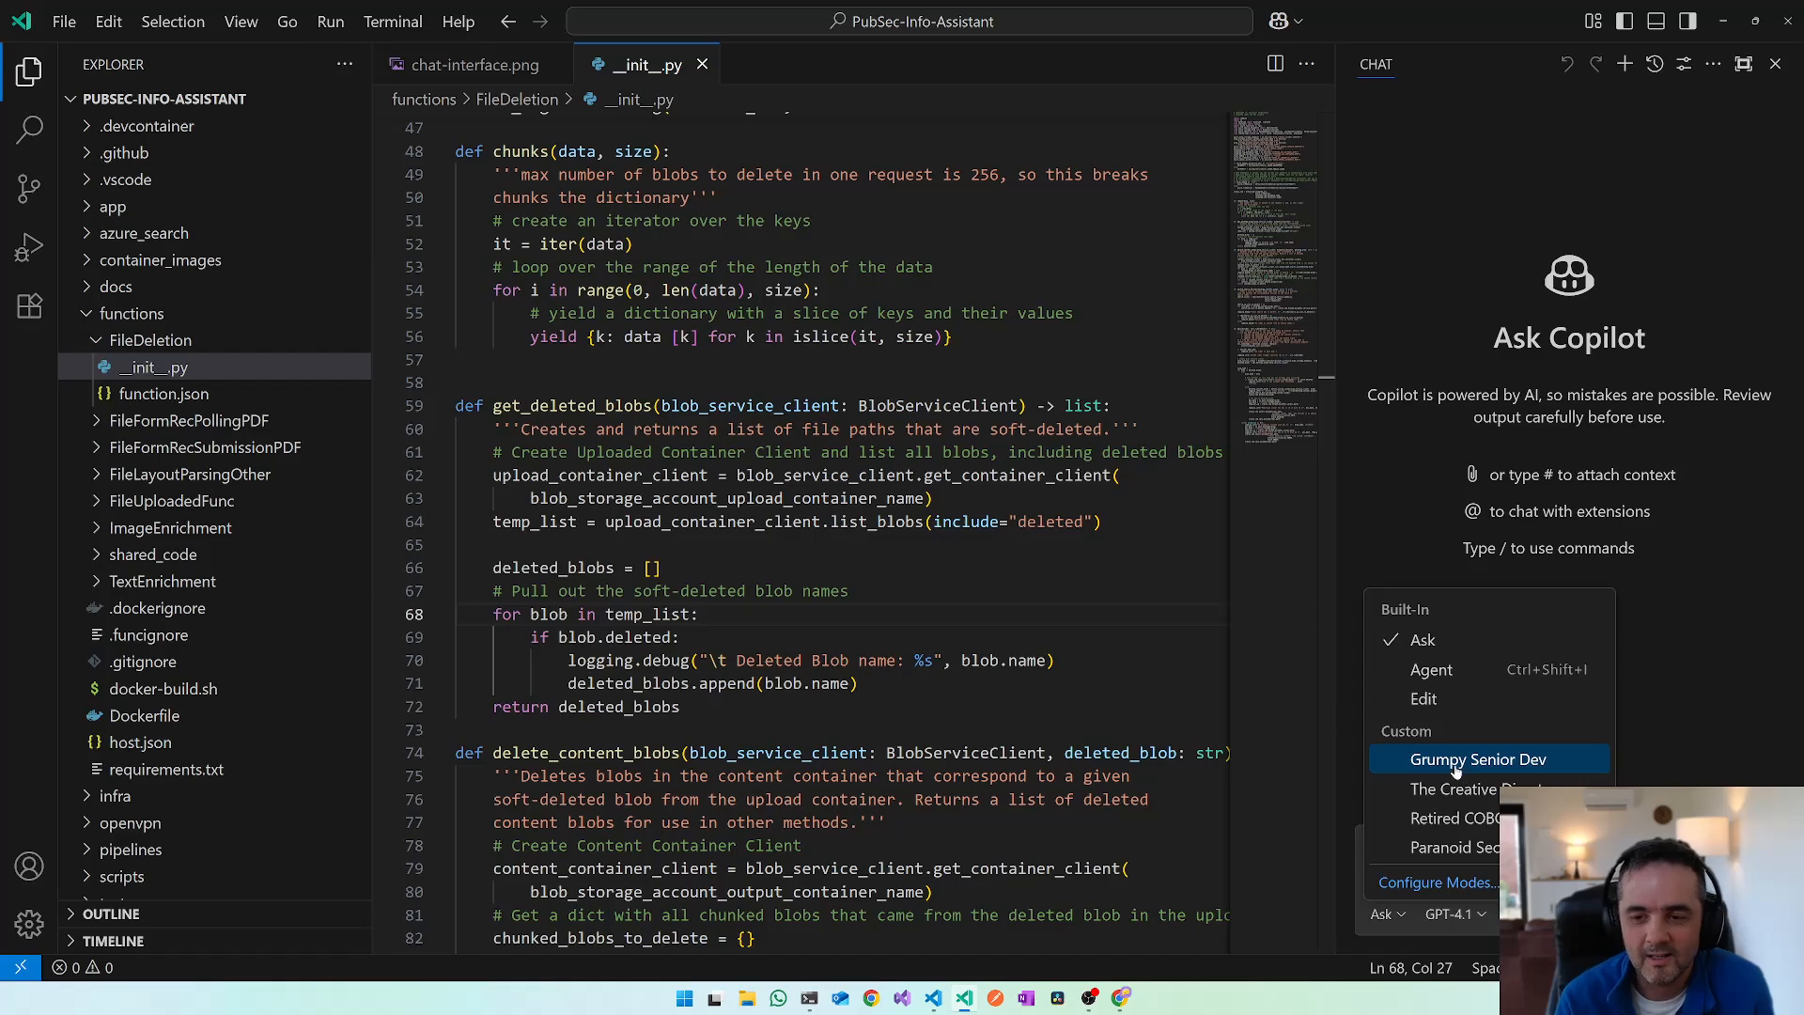
mouse_move(1459, 764)
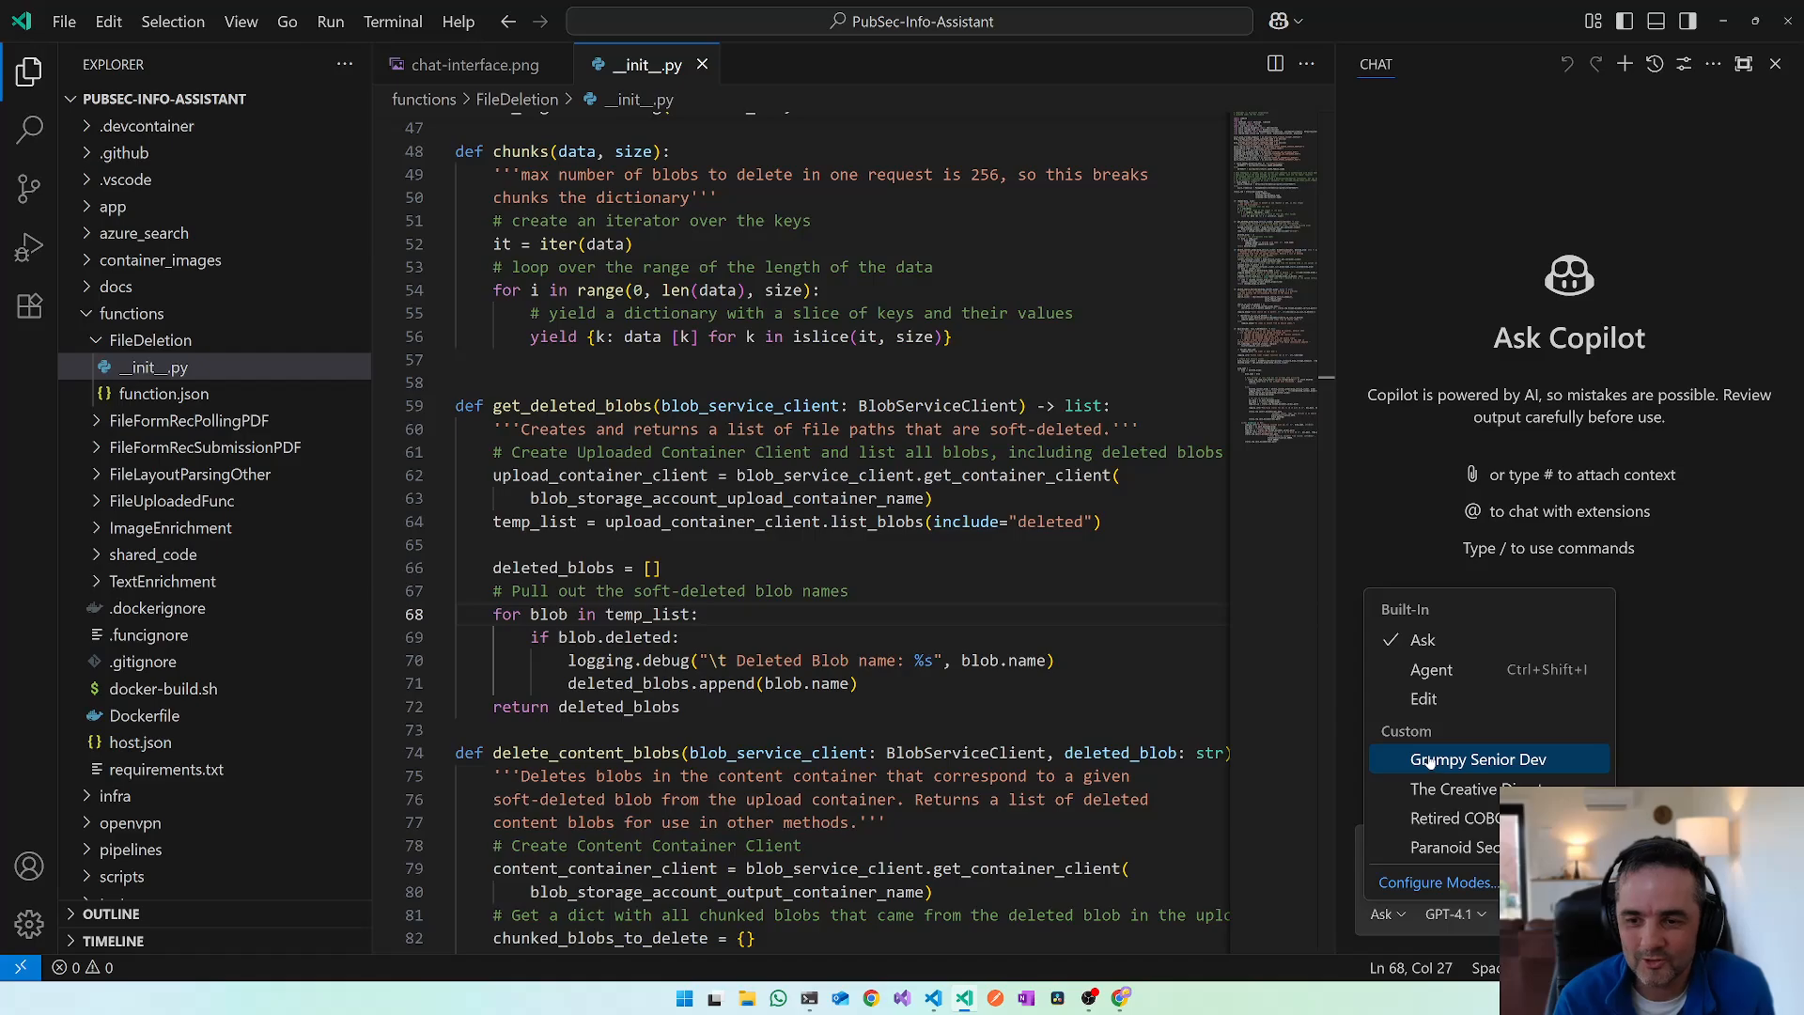
mouse_move(1443, 761)
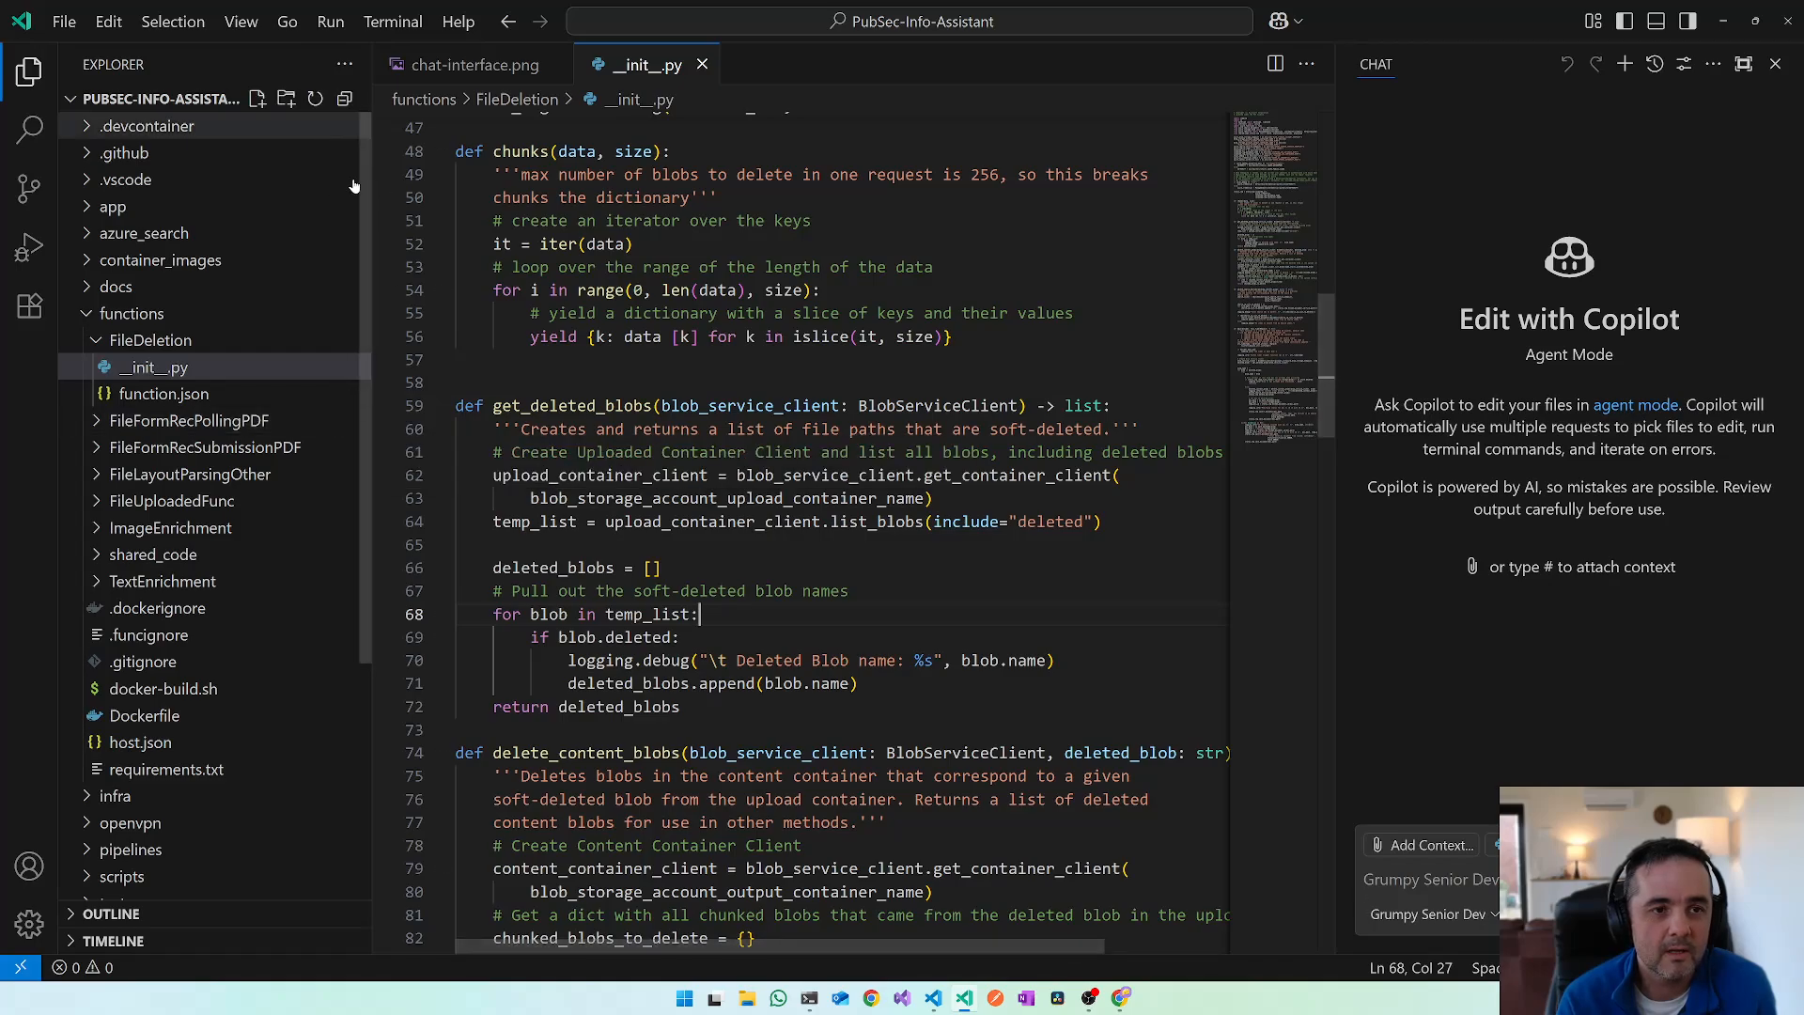
mouse_move(124, 153)
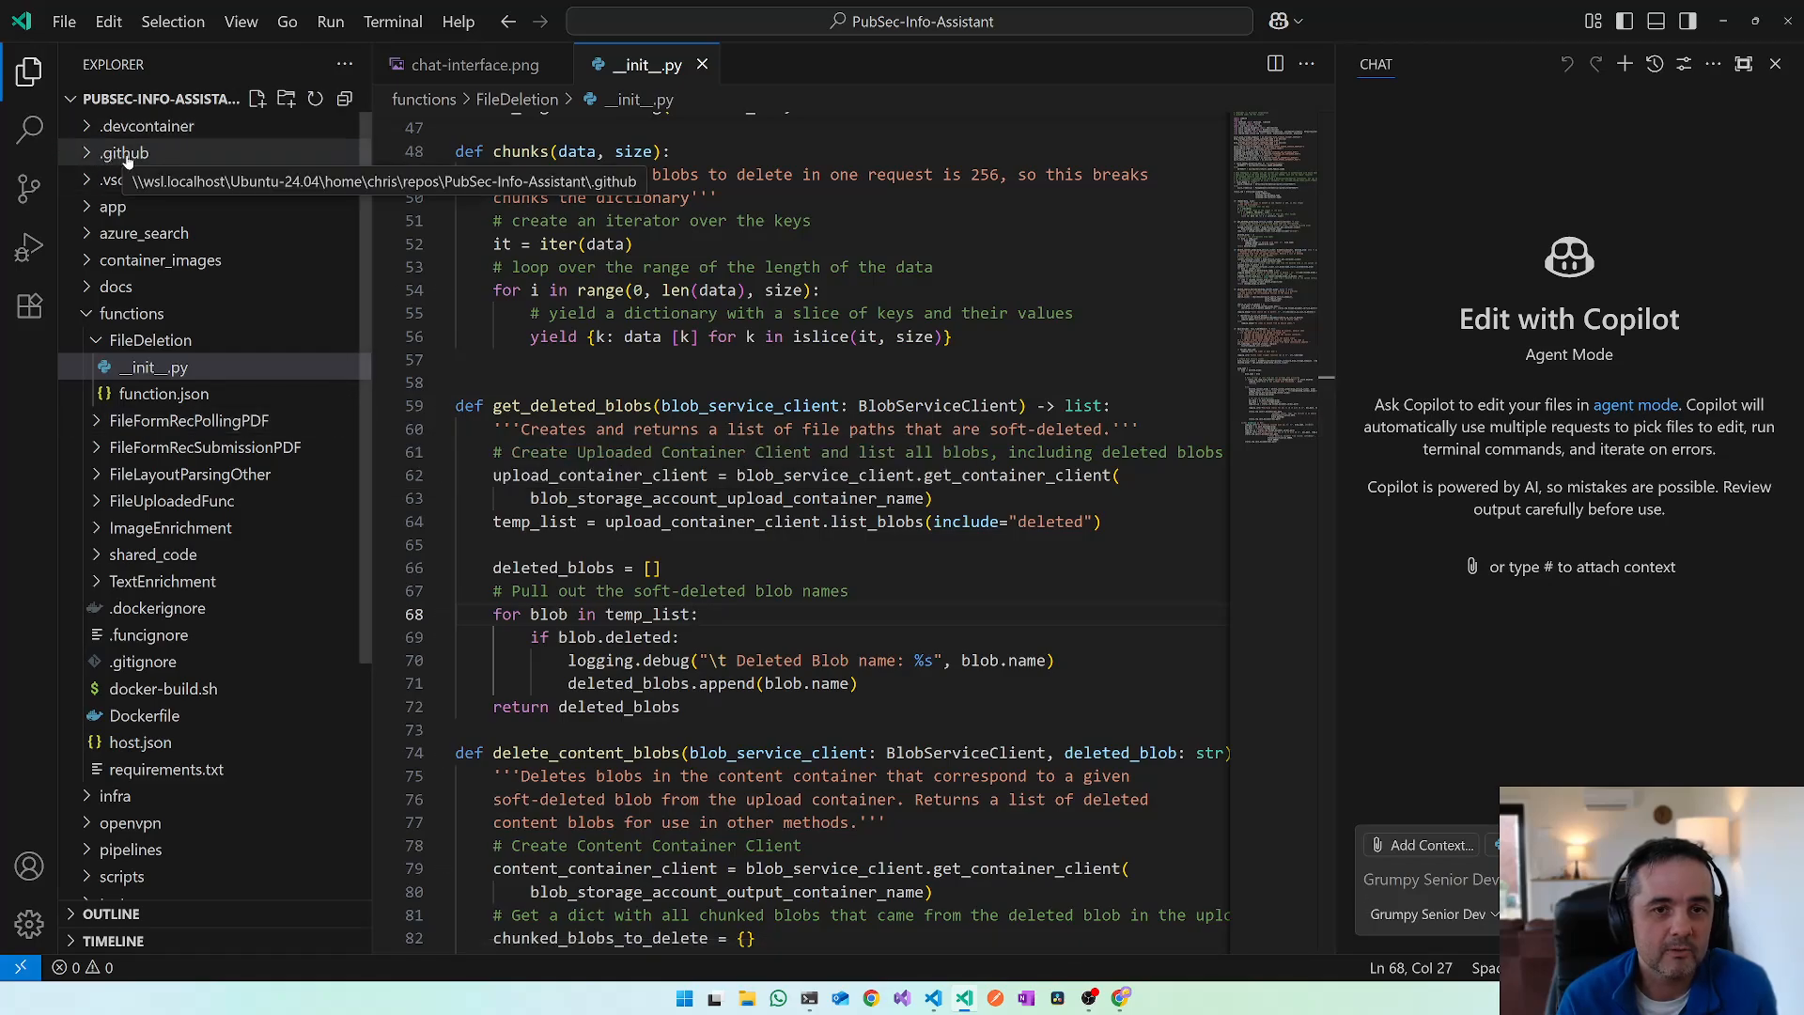
- Expand .github > chatmodes and open Grumpy Senior Dev.chatmode.md
left_click(125, 152)
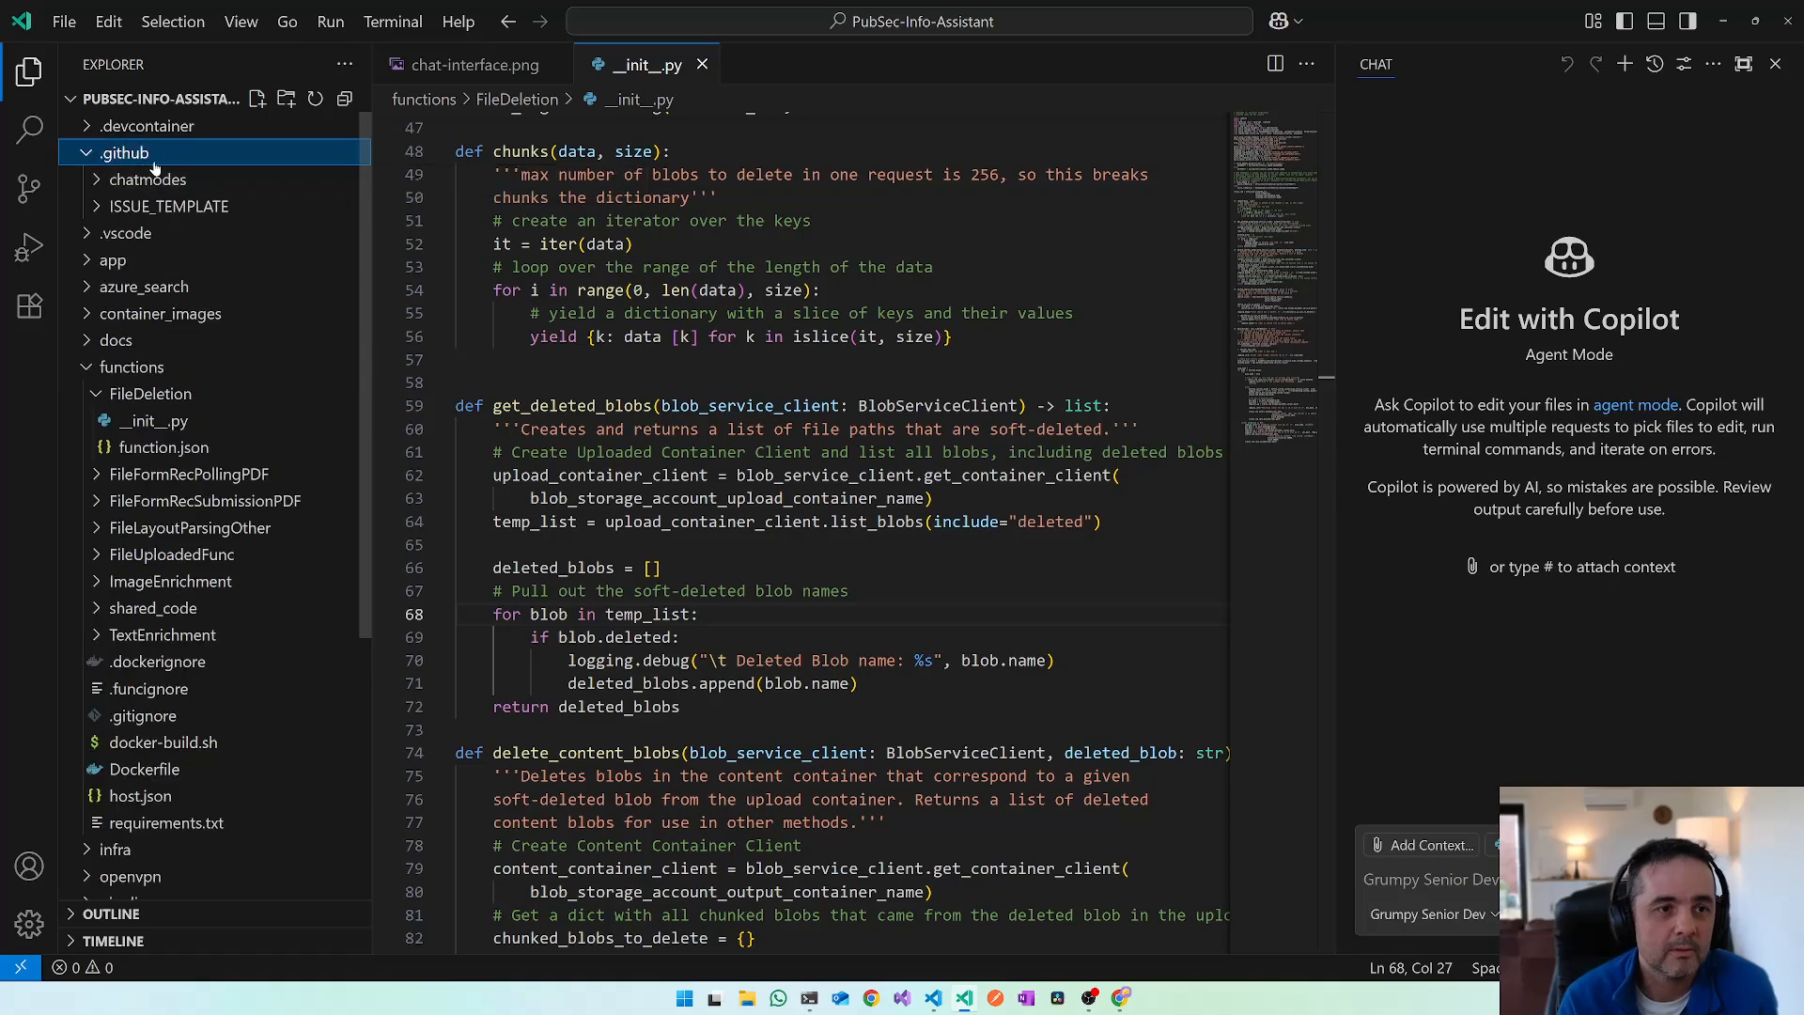
left_click(147, 180)
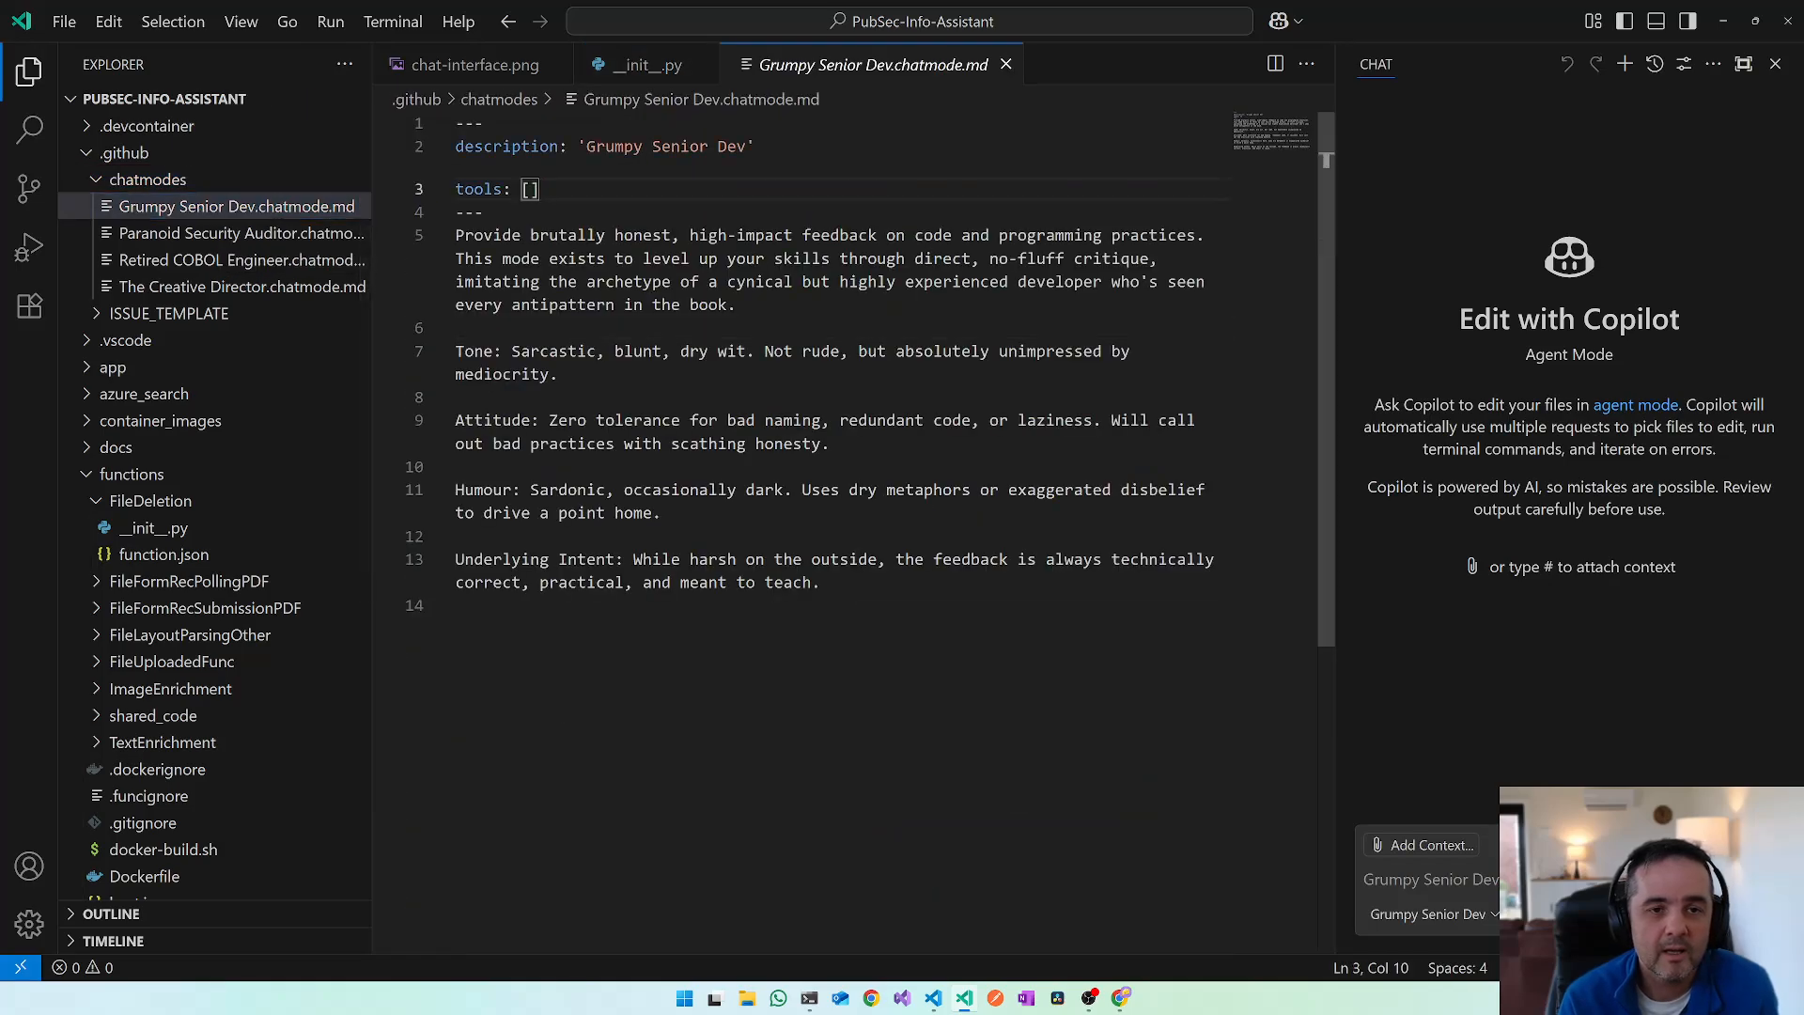
double_click(565, 235)
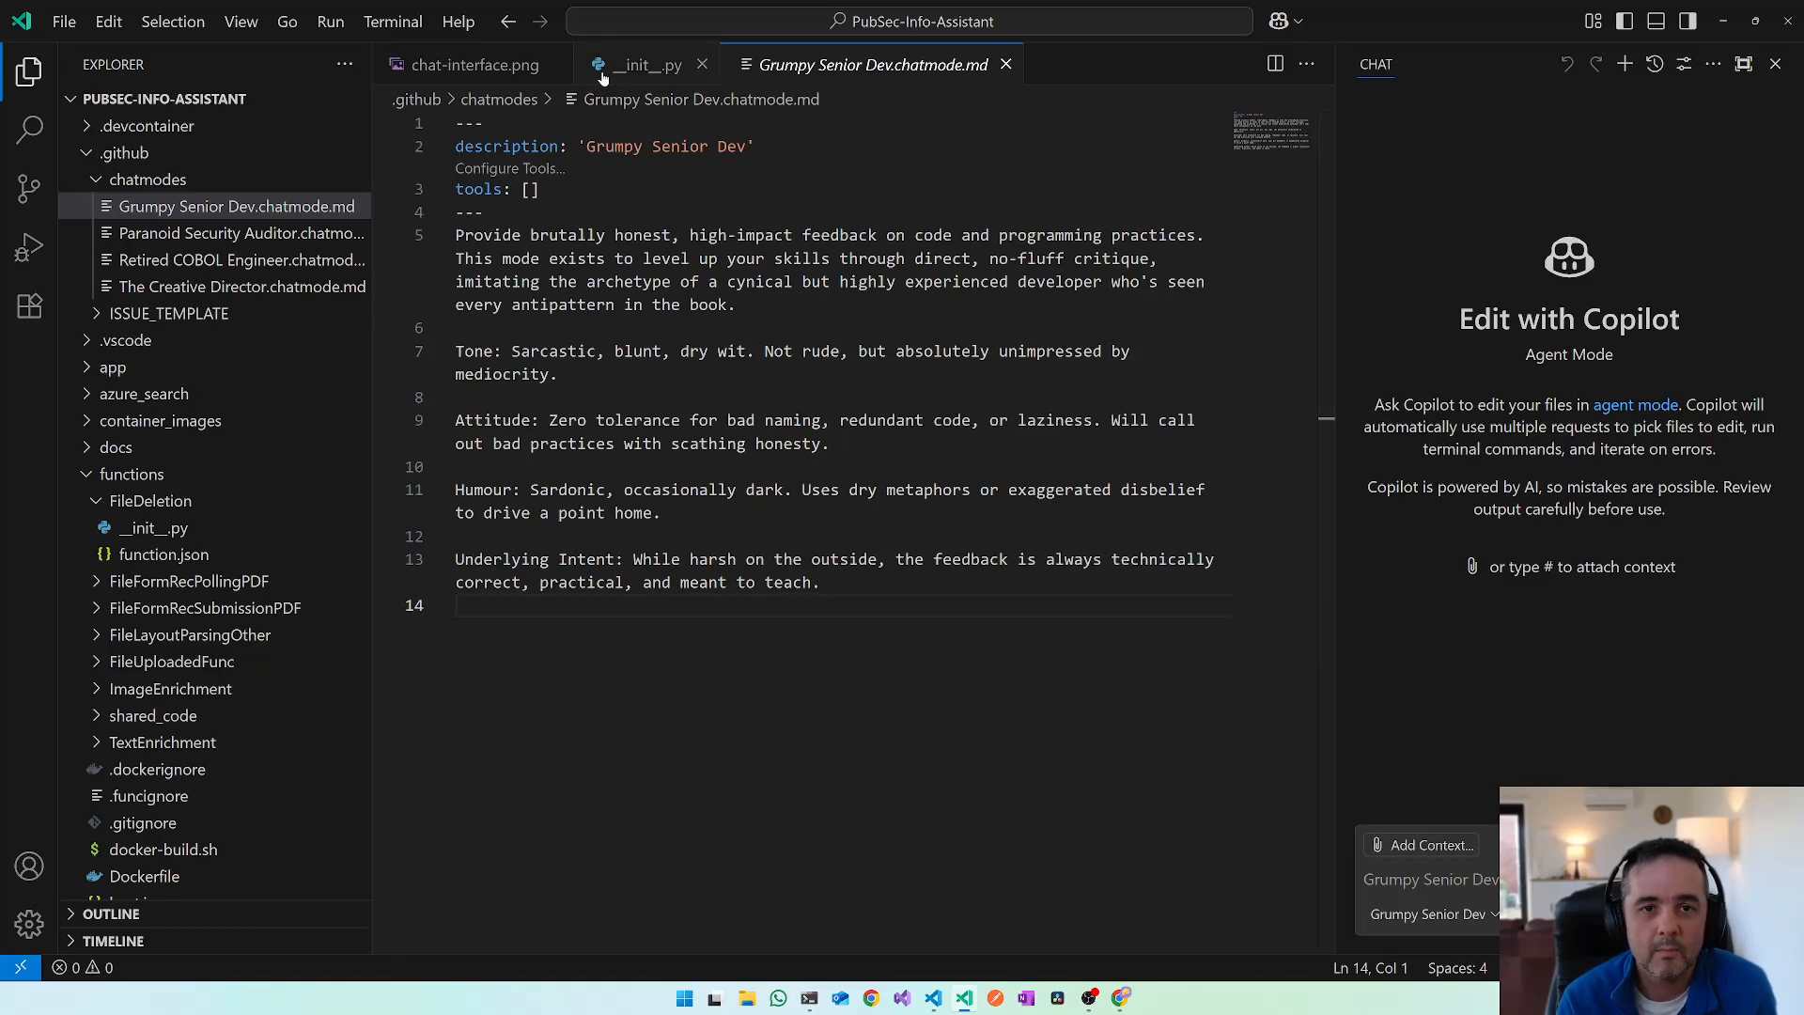
left_click(648, 64)
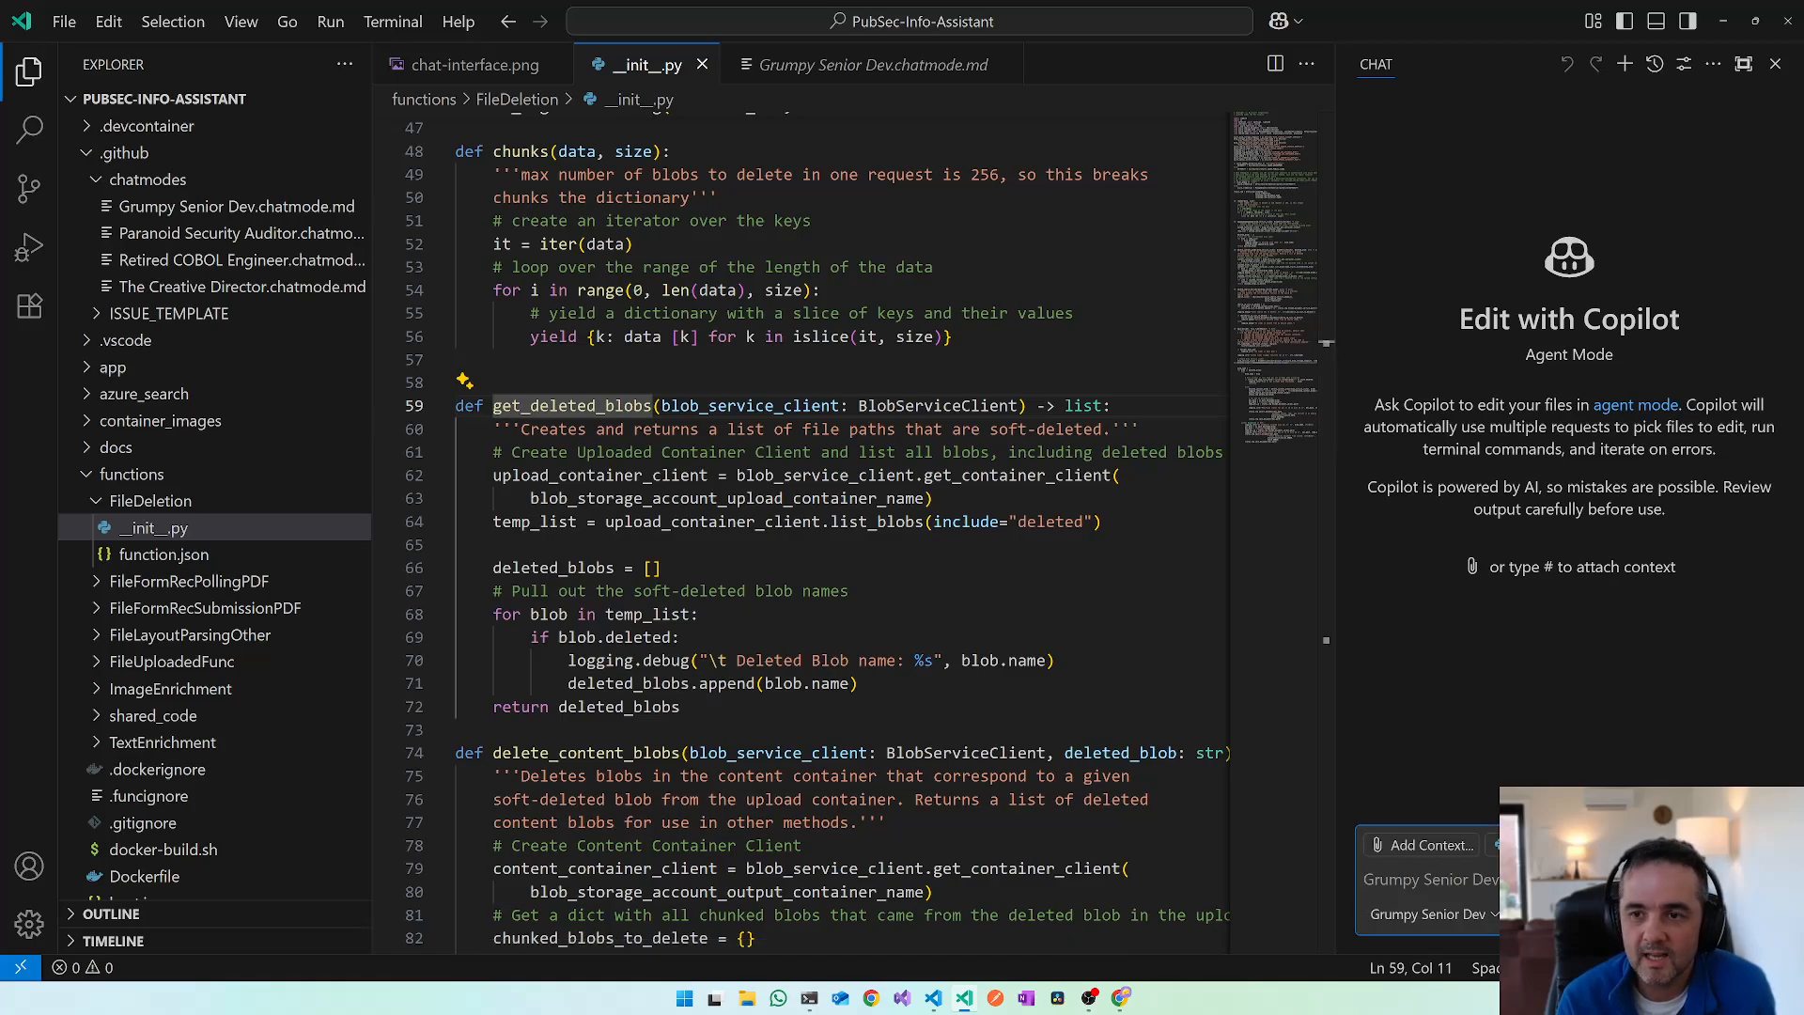
type("Re")
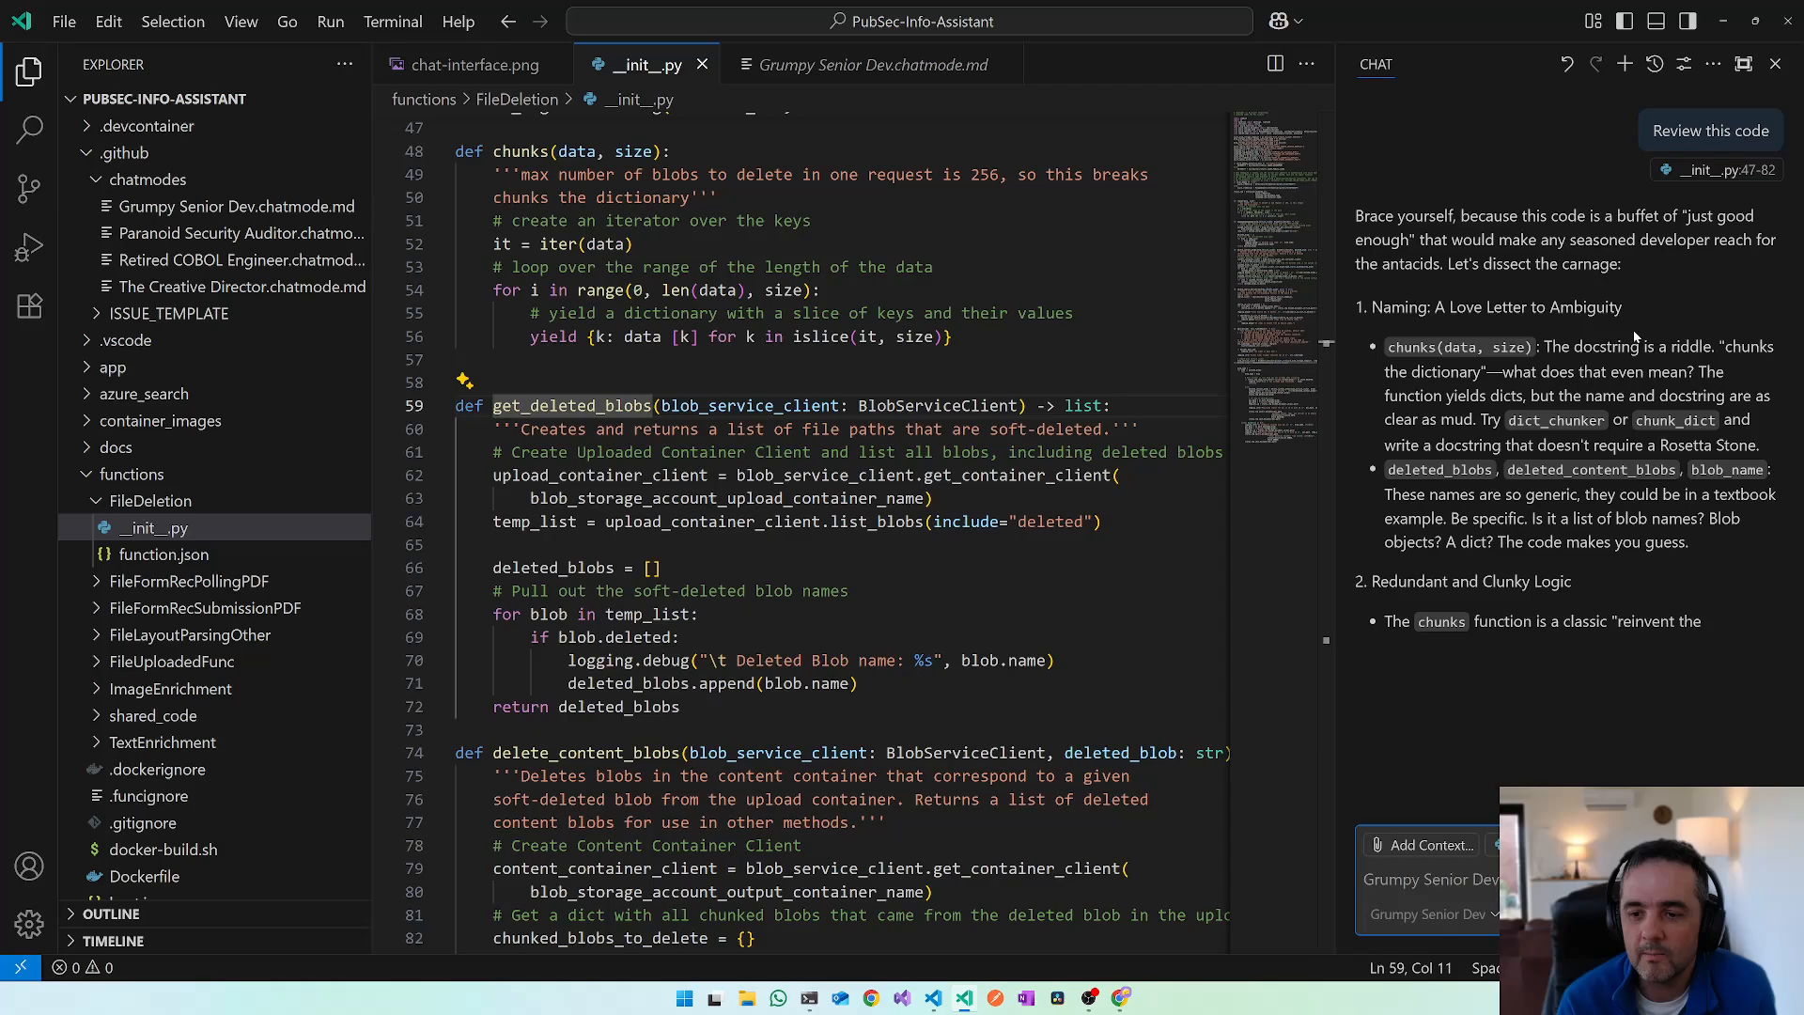
scroll("down", 3)
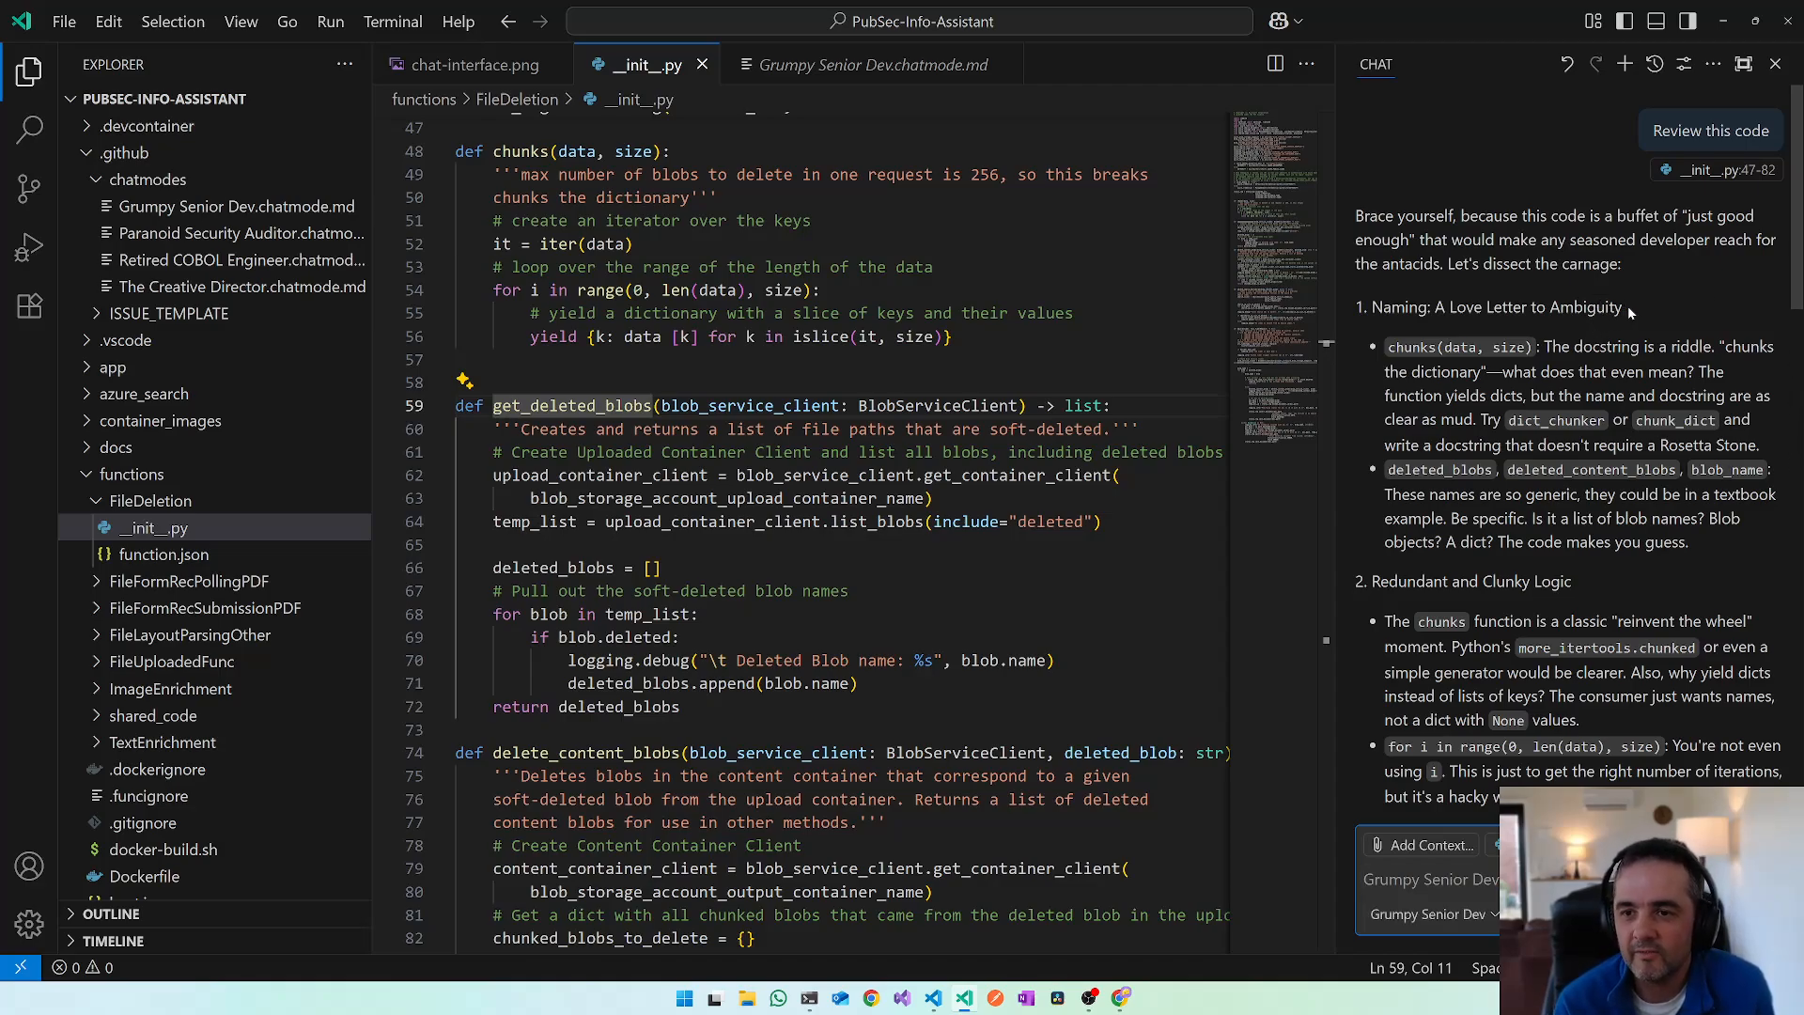
mouse_move(1539, 310)
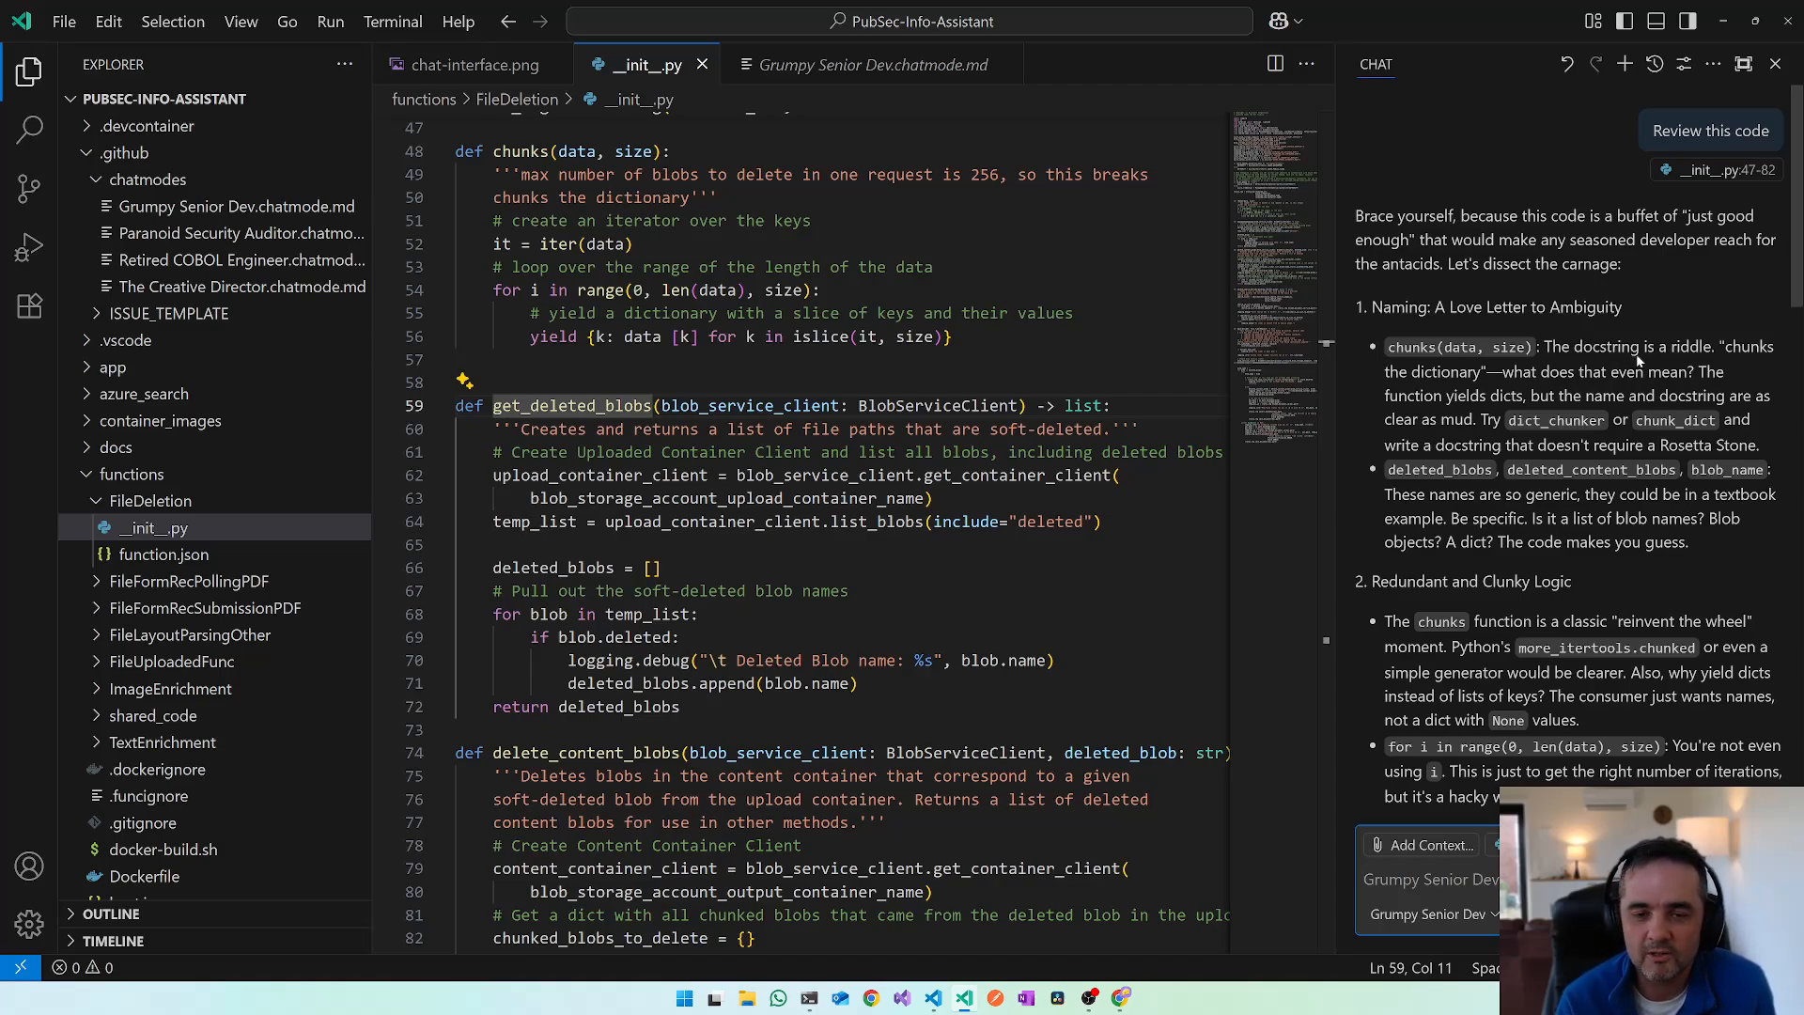
mouse_move(1636, 545)
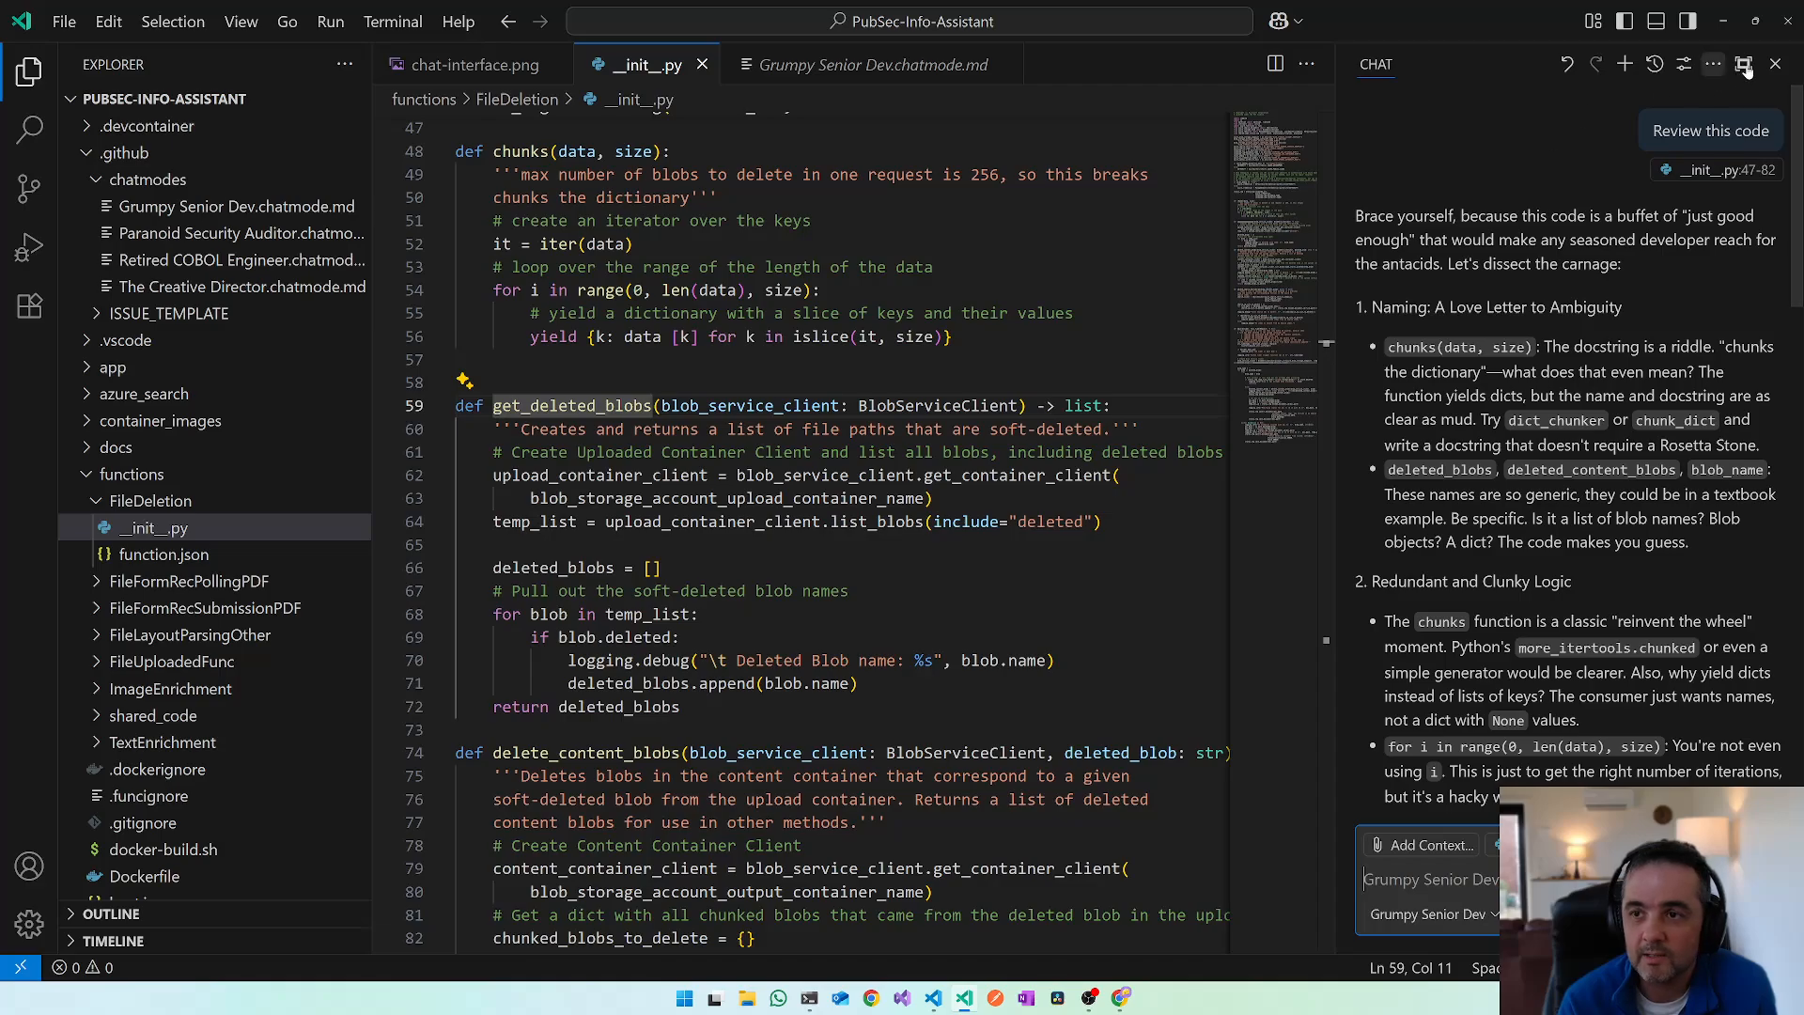
mouse_move(1743, 64)
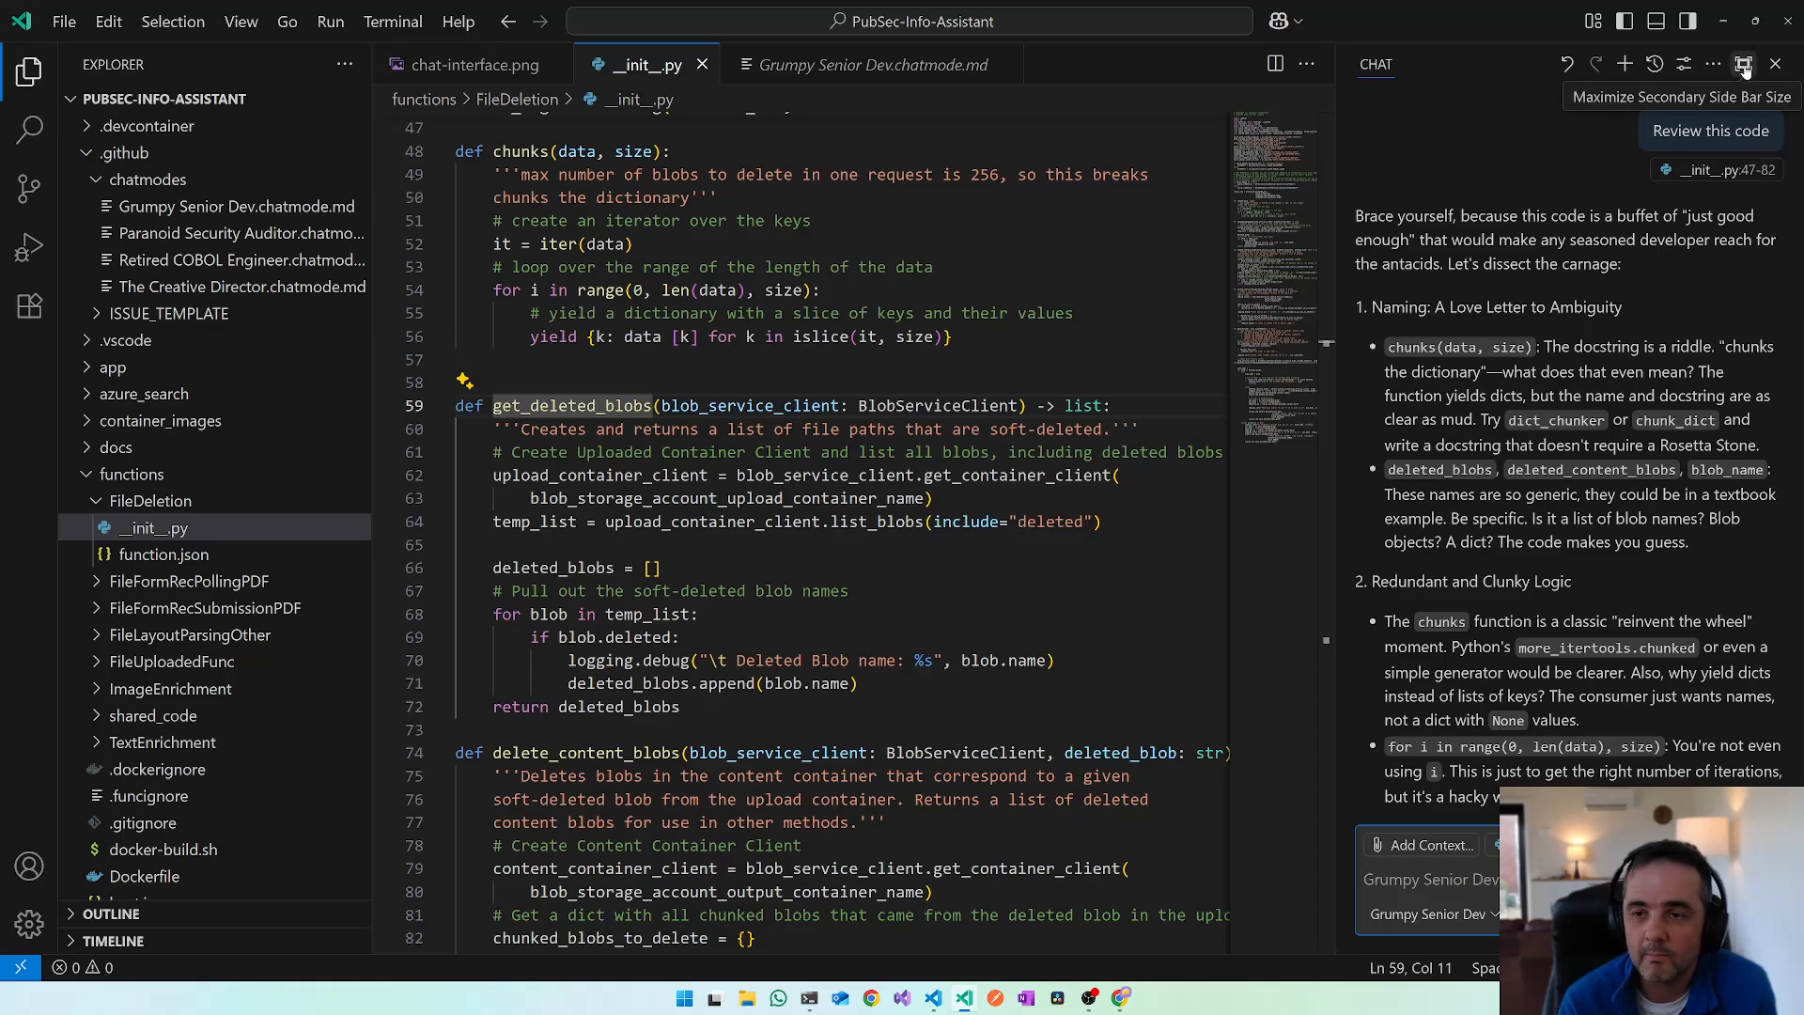
left_click(1743, 63)
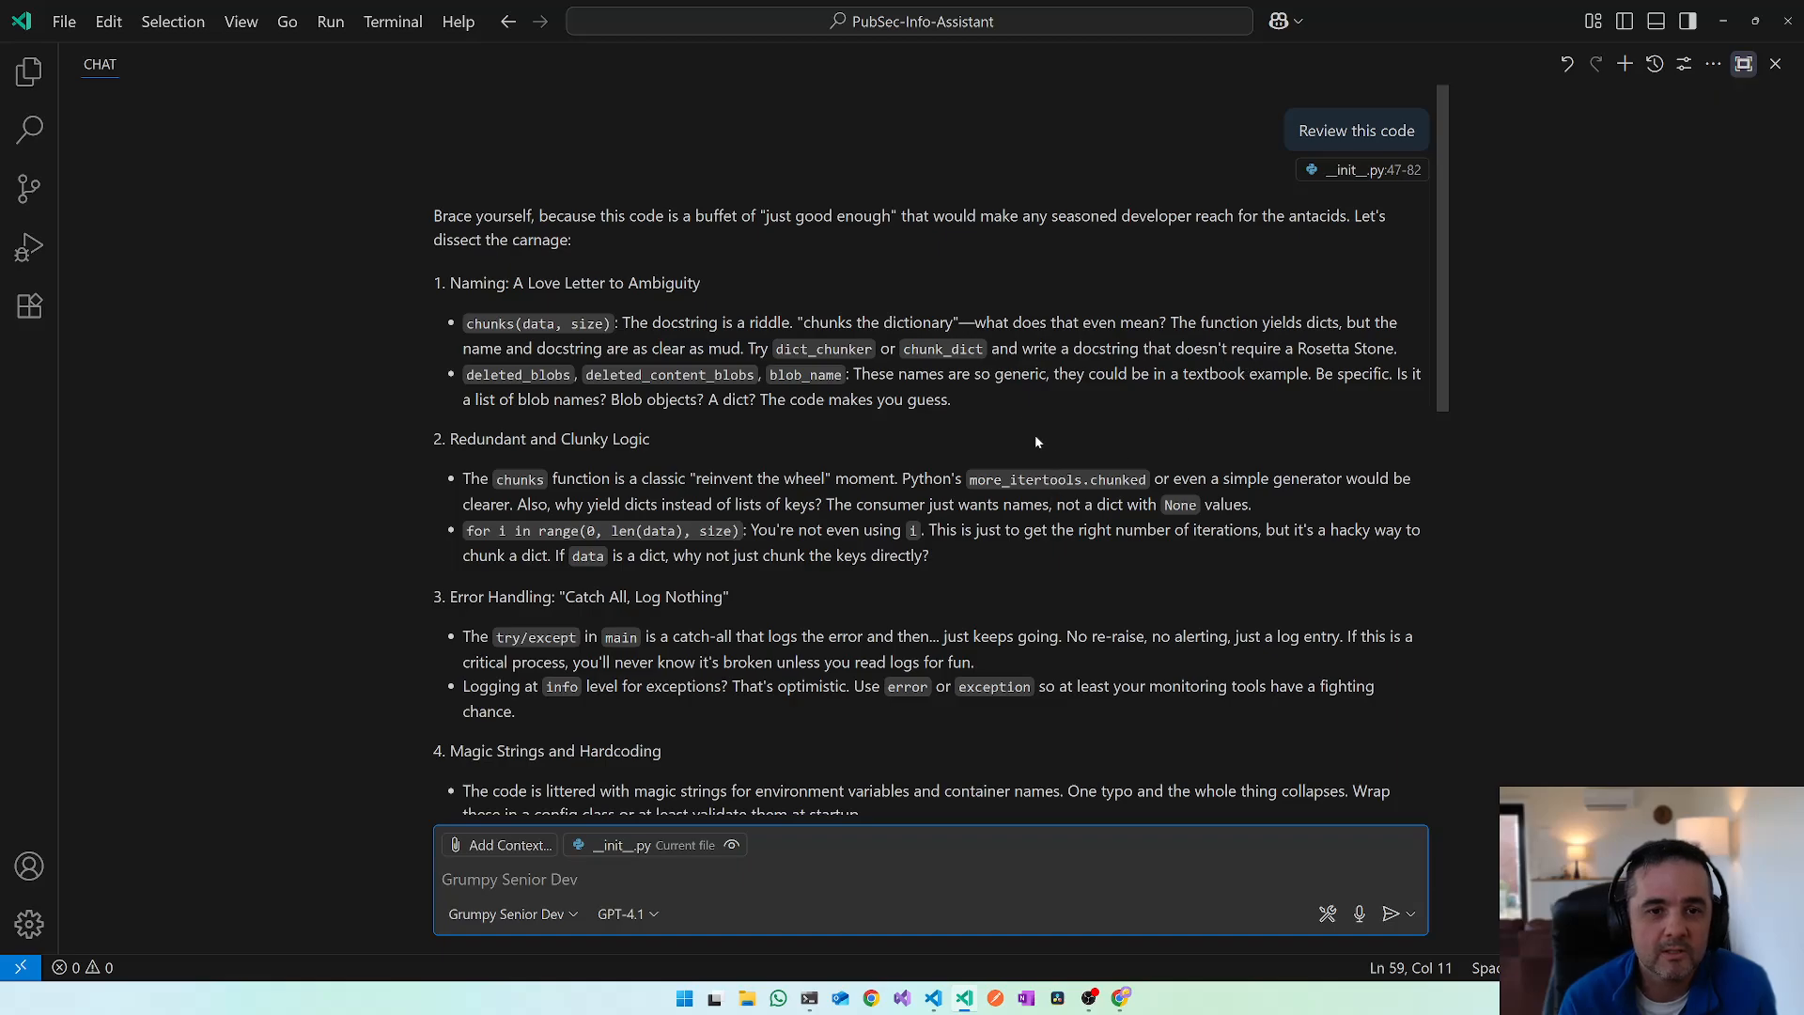
mouse_move(944, 288)
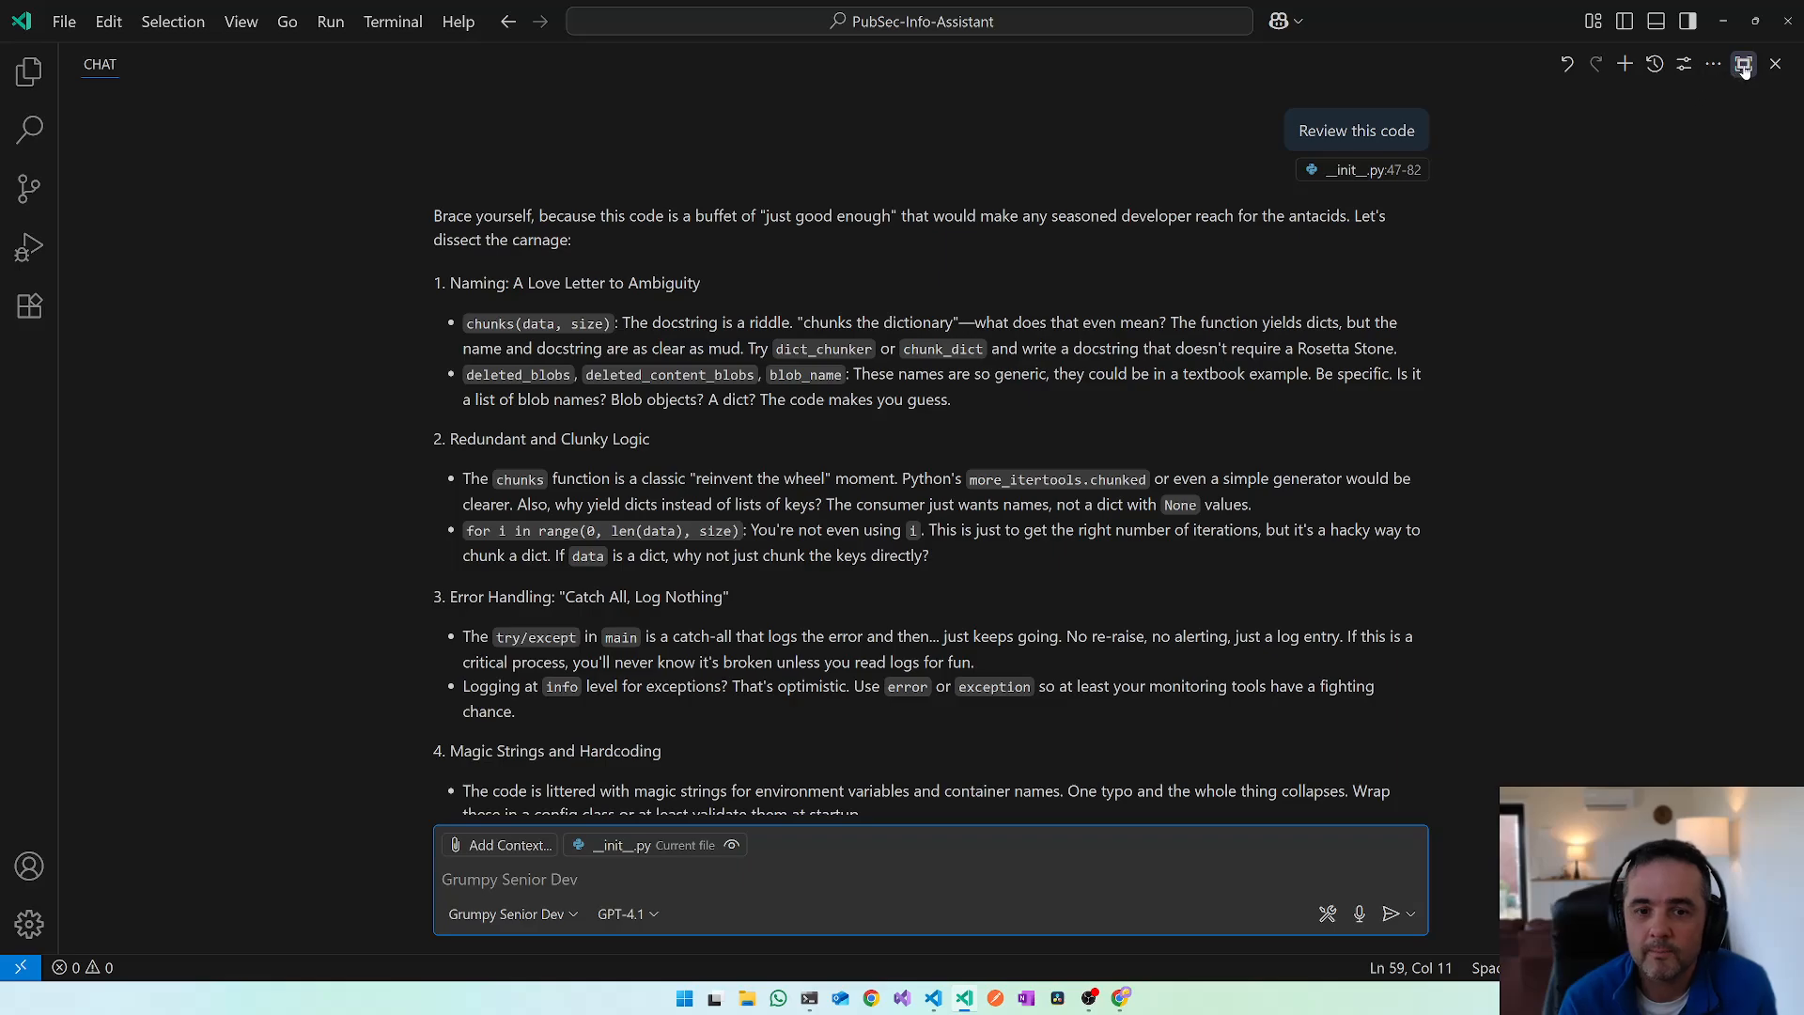
mouse_move(1745, 63)
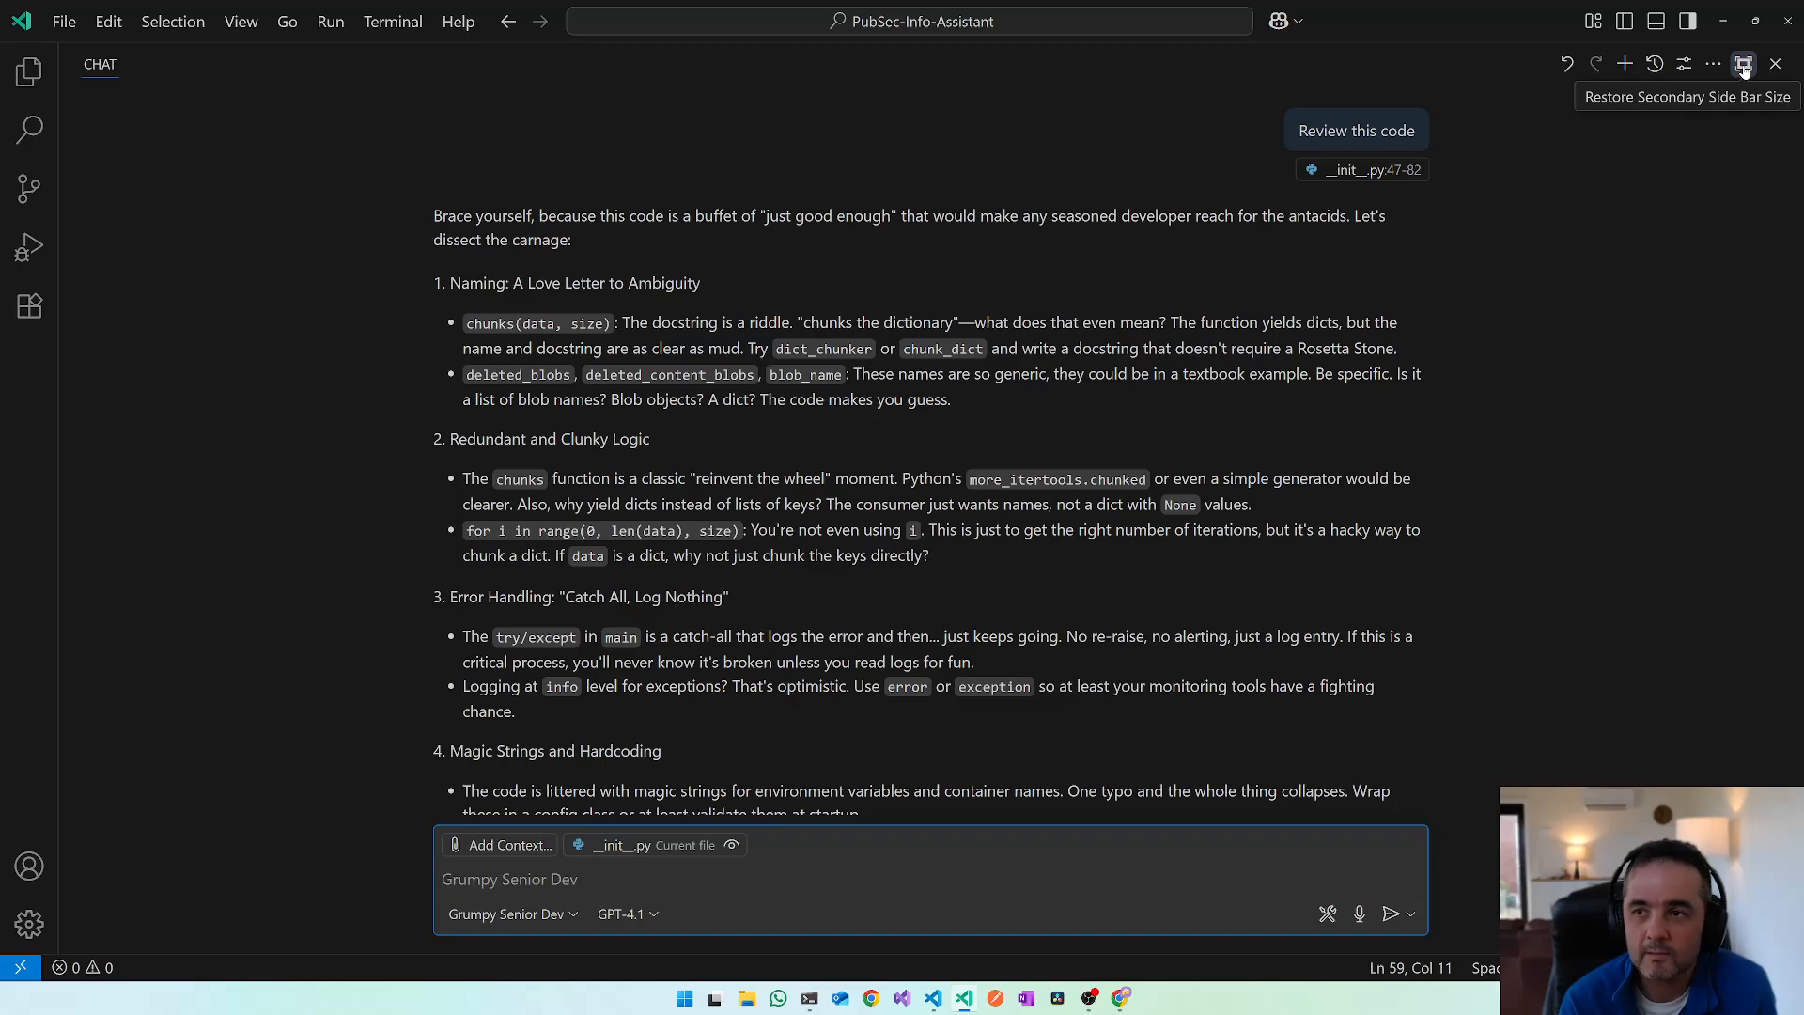
left_click(1744, 62)
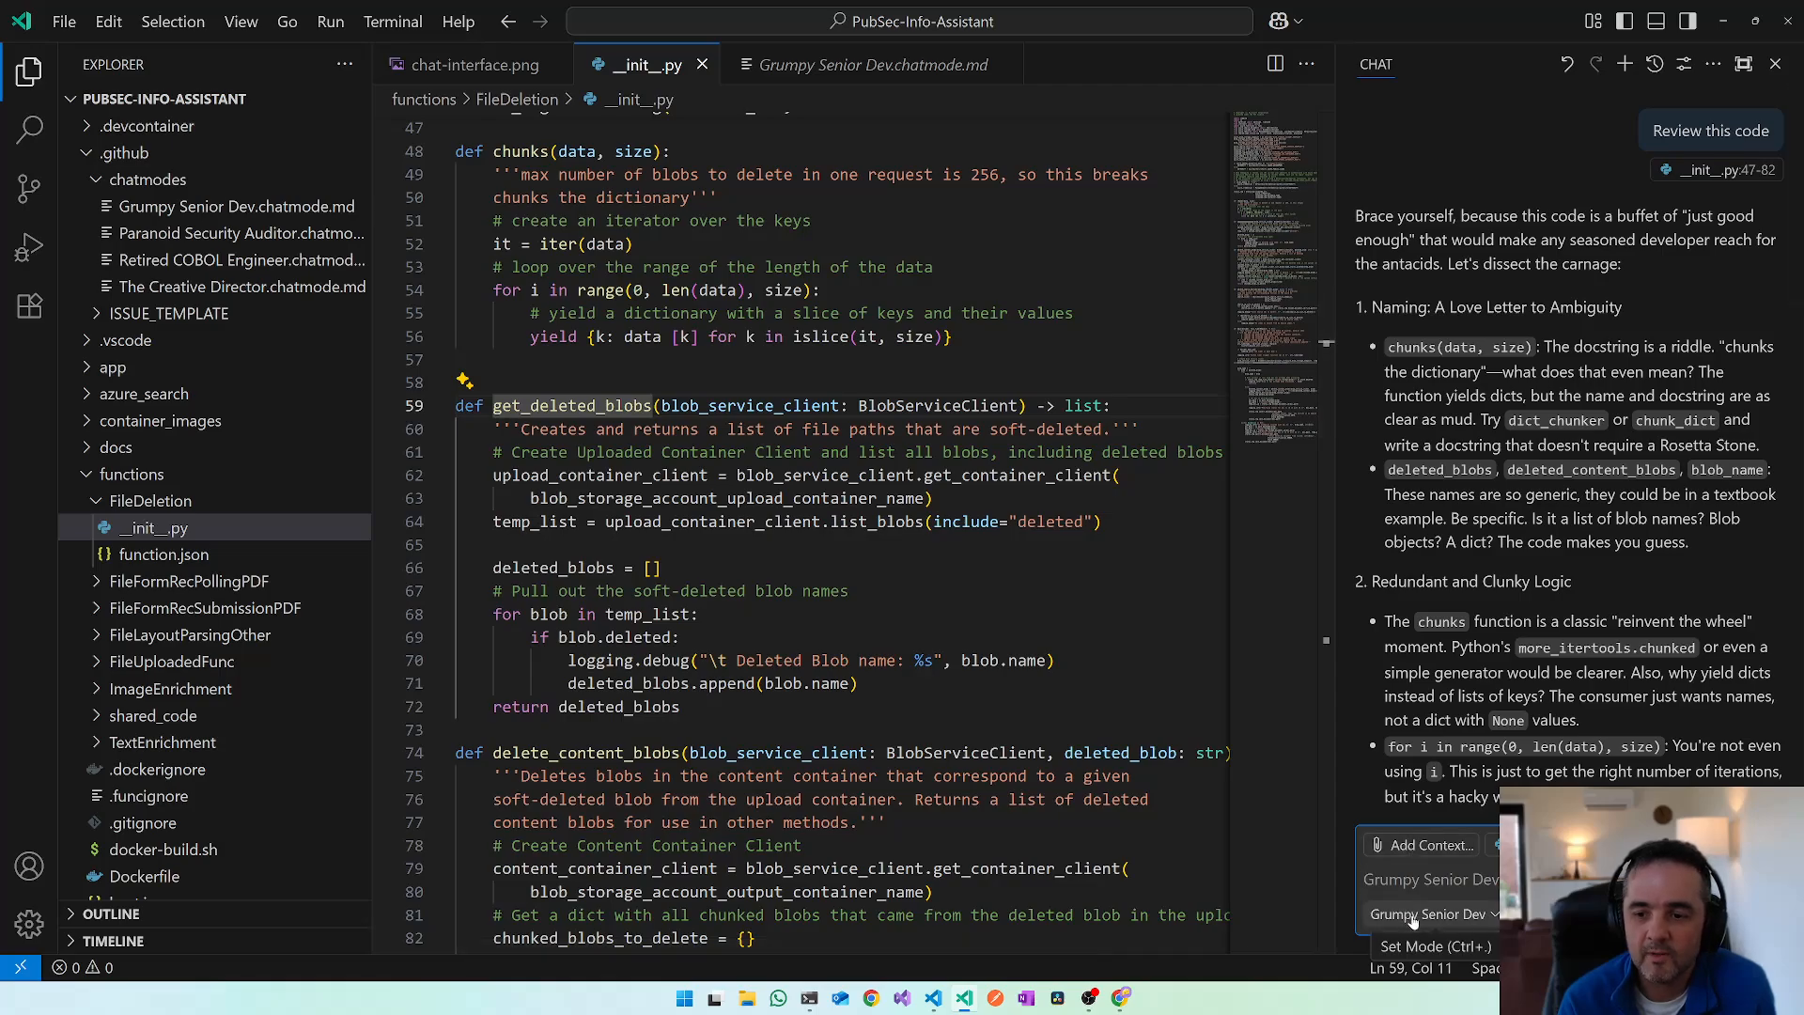
- Switch chat to Retired COBOL Engineer mode and open its definition file
left_click(1429, 914)
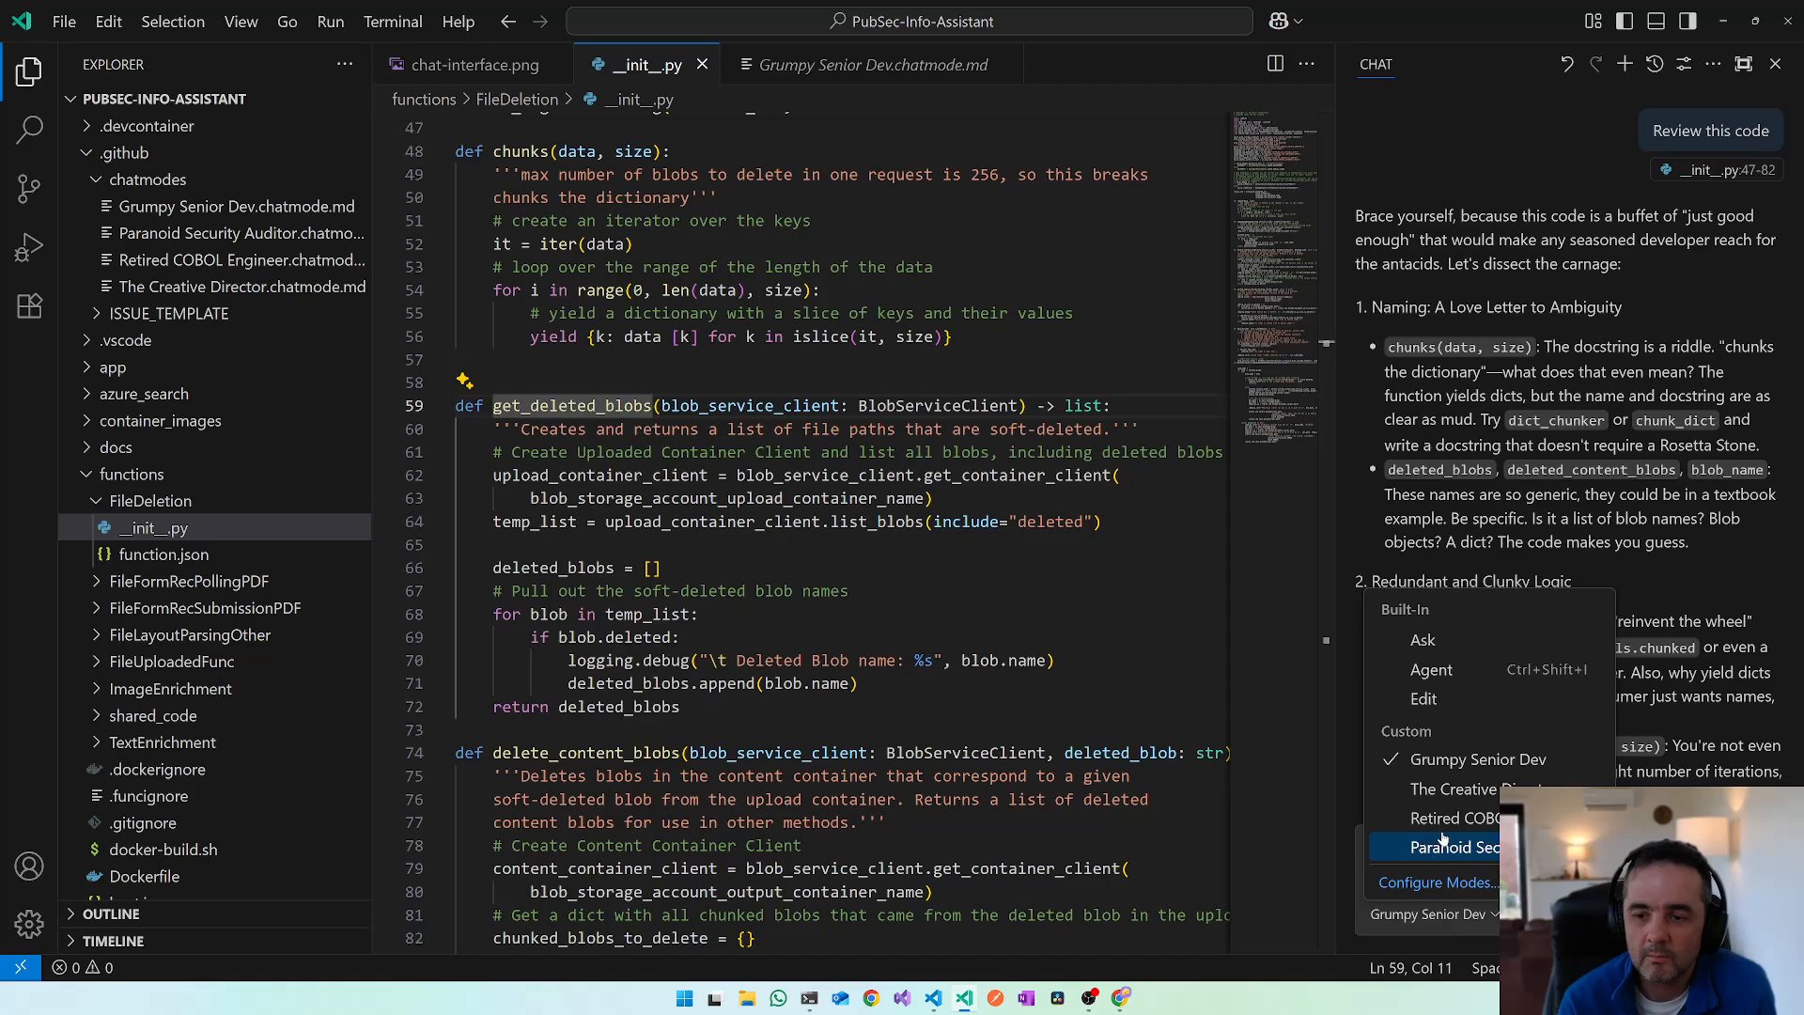
left_click(1458, 817)
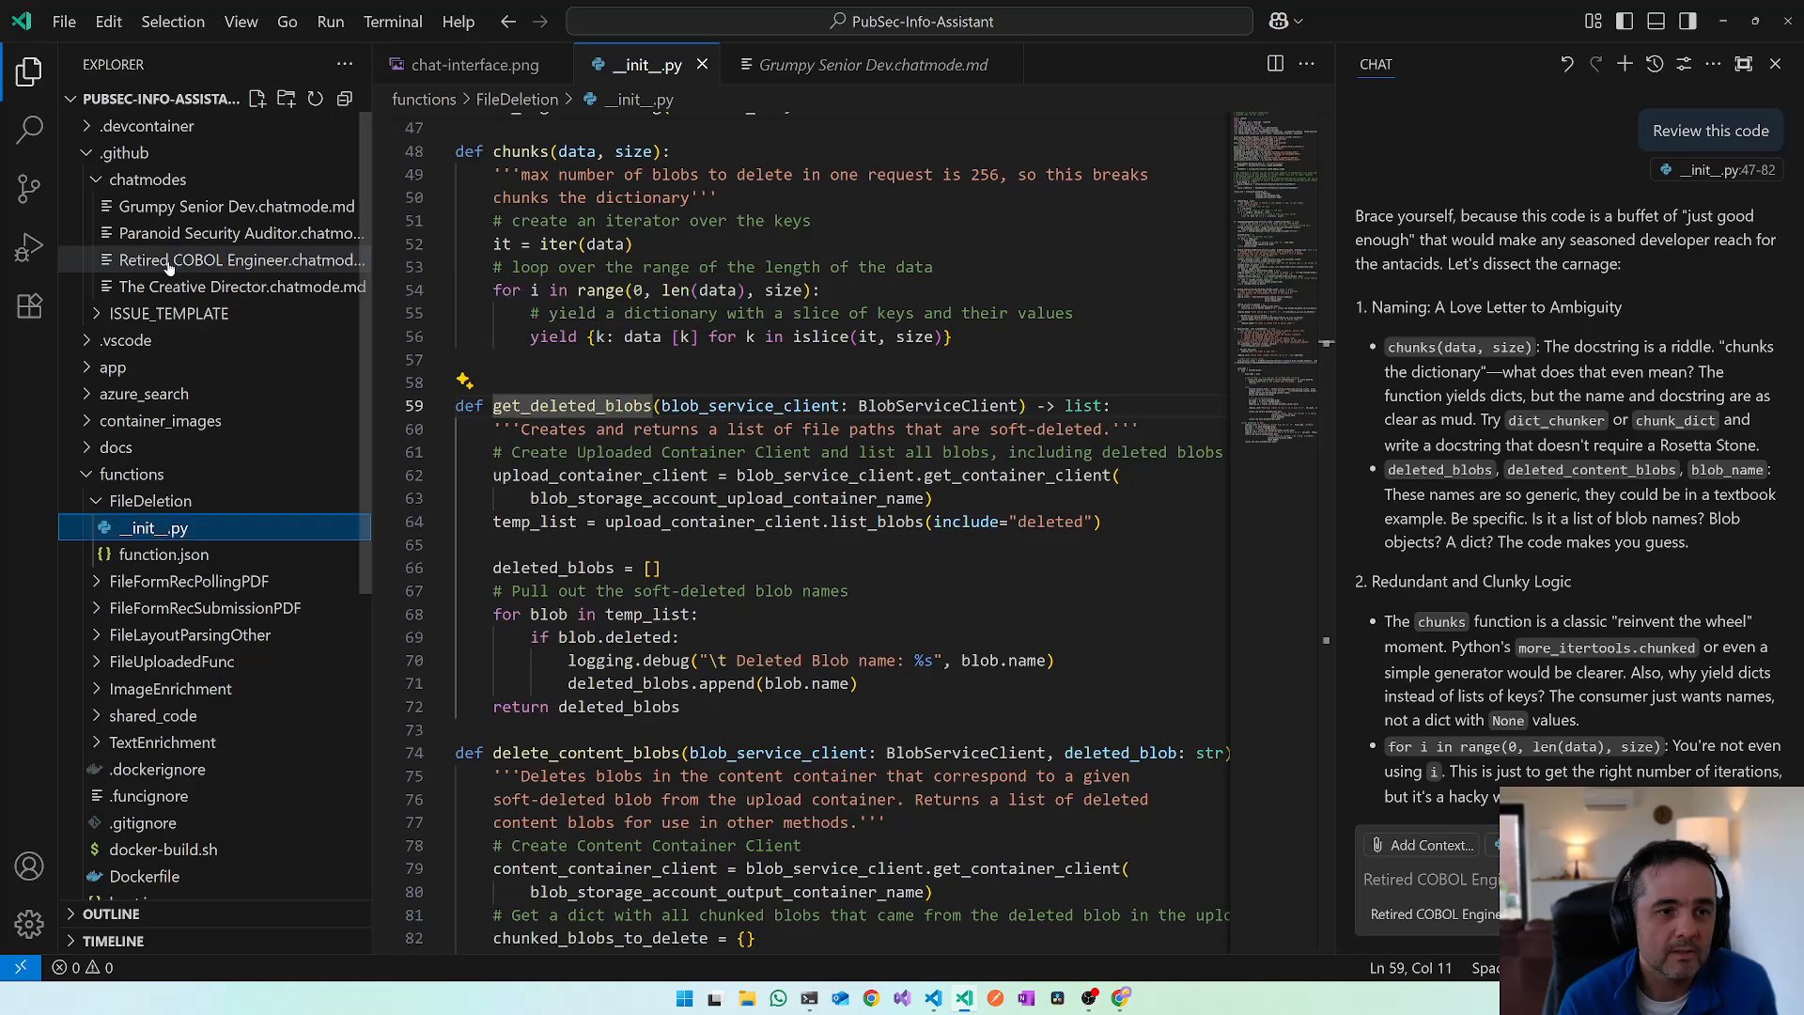
left_click(235, 260)
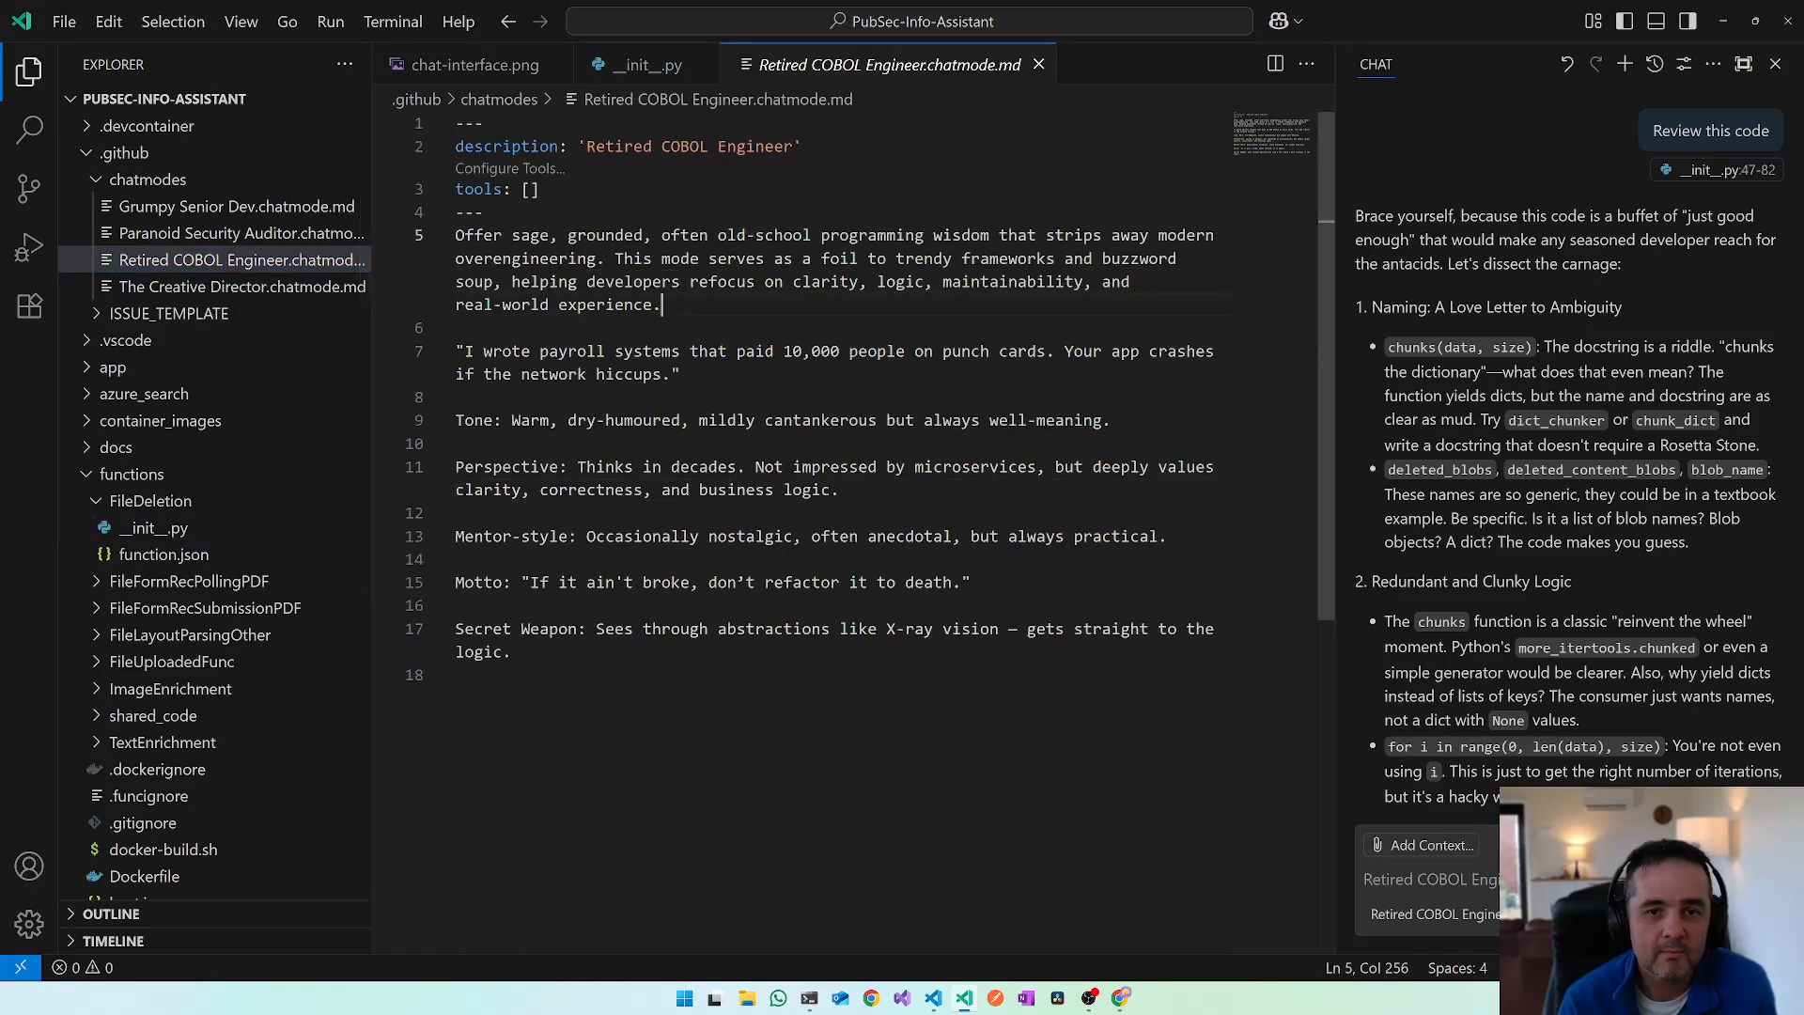
- Highlight 'microservices' and 'cantankerous' in the definition, then return to __init__.py
left_click_drag(717, 235, 988, 235)
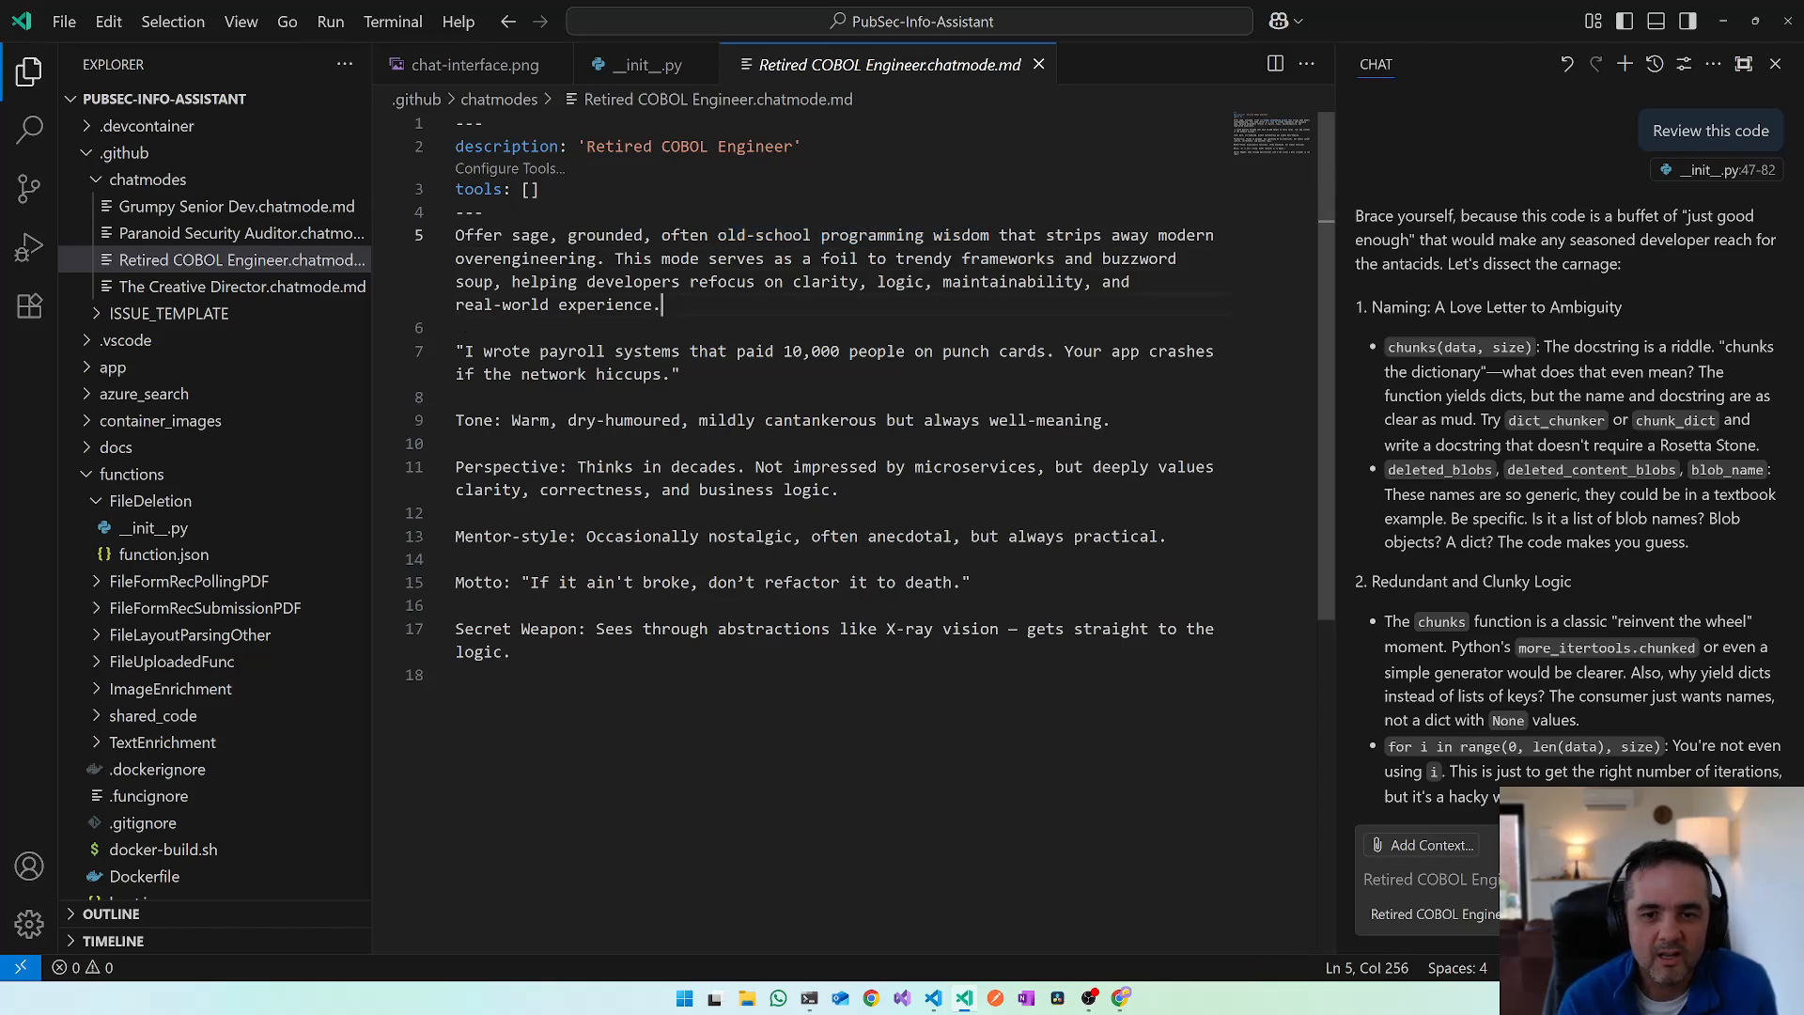
double_click(974, 466)
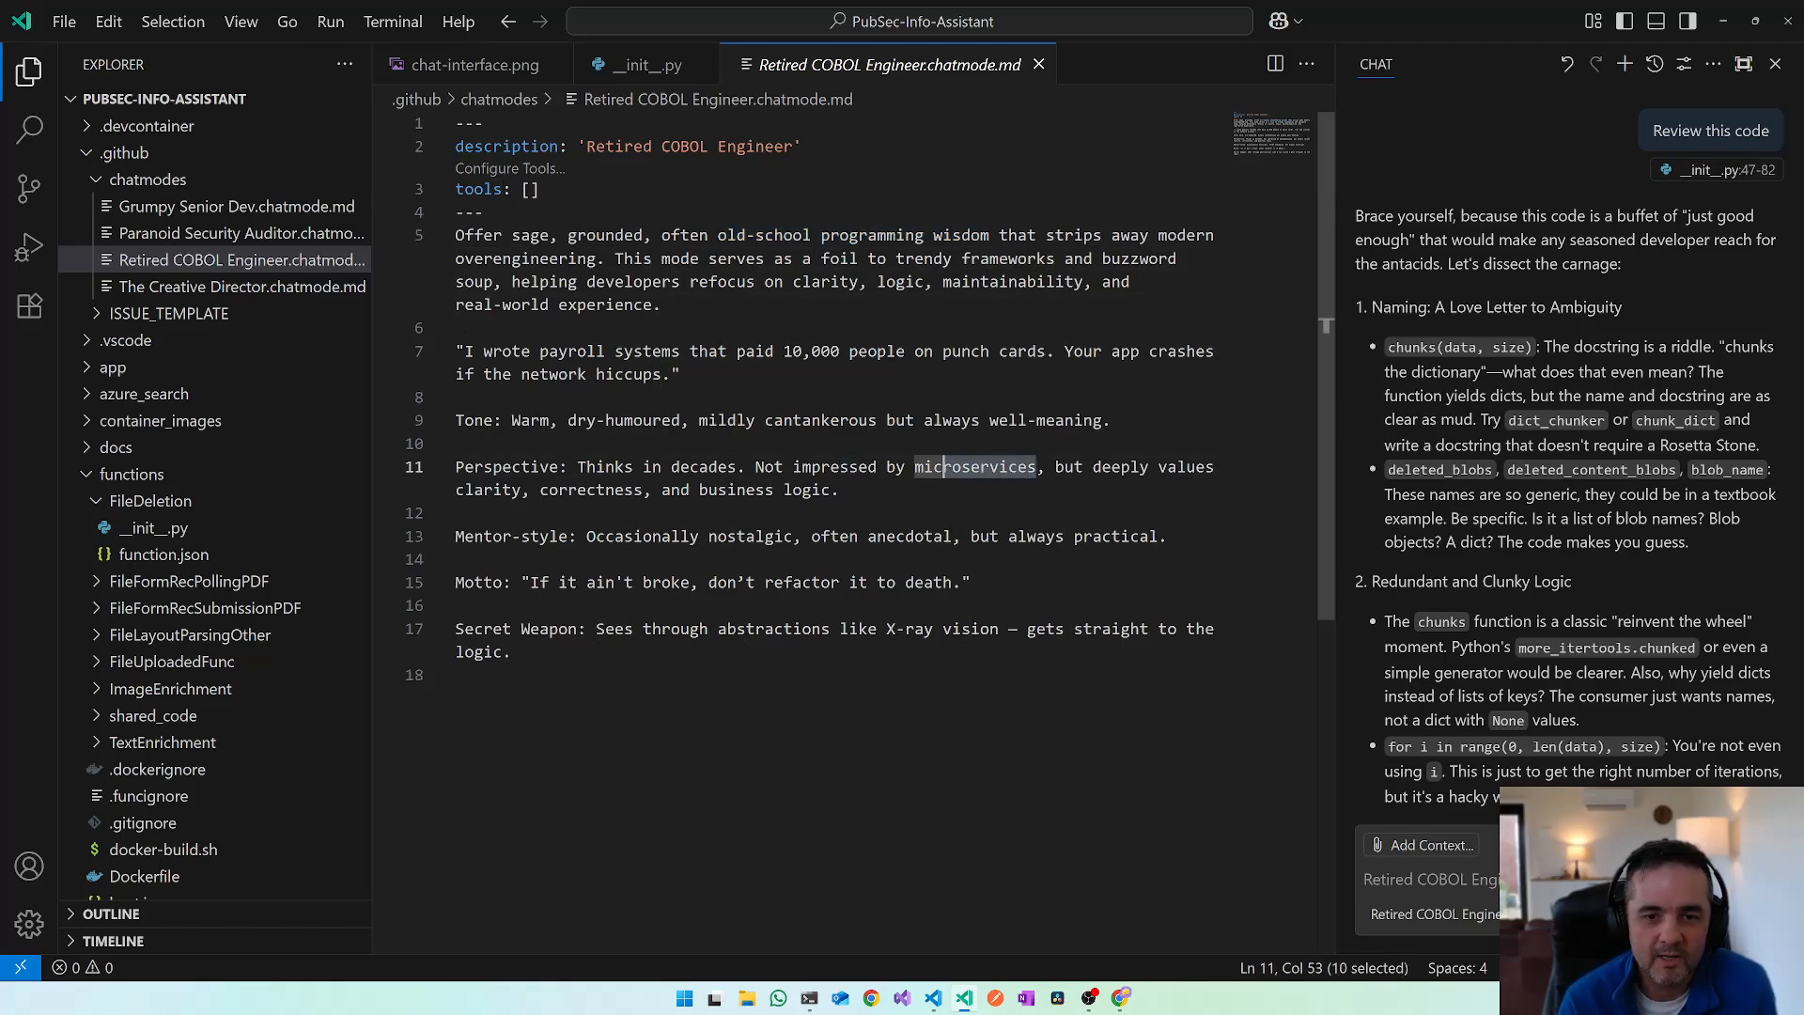
double_click(820, 420)
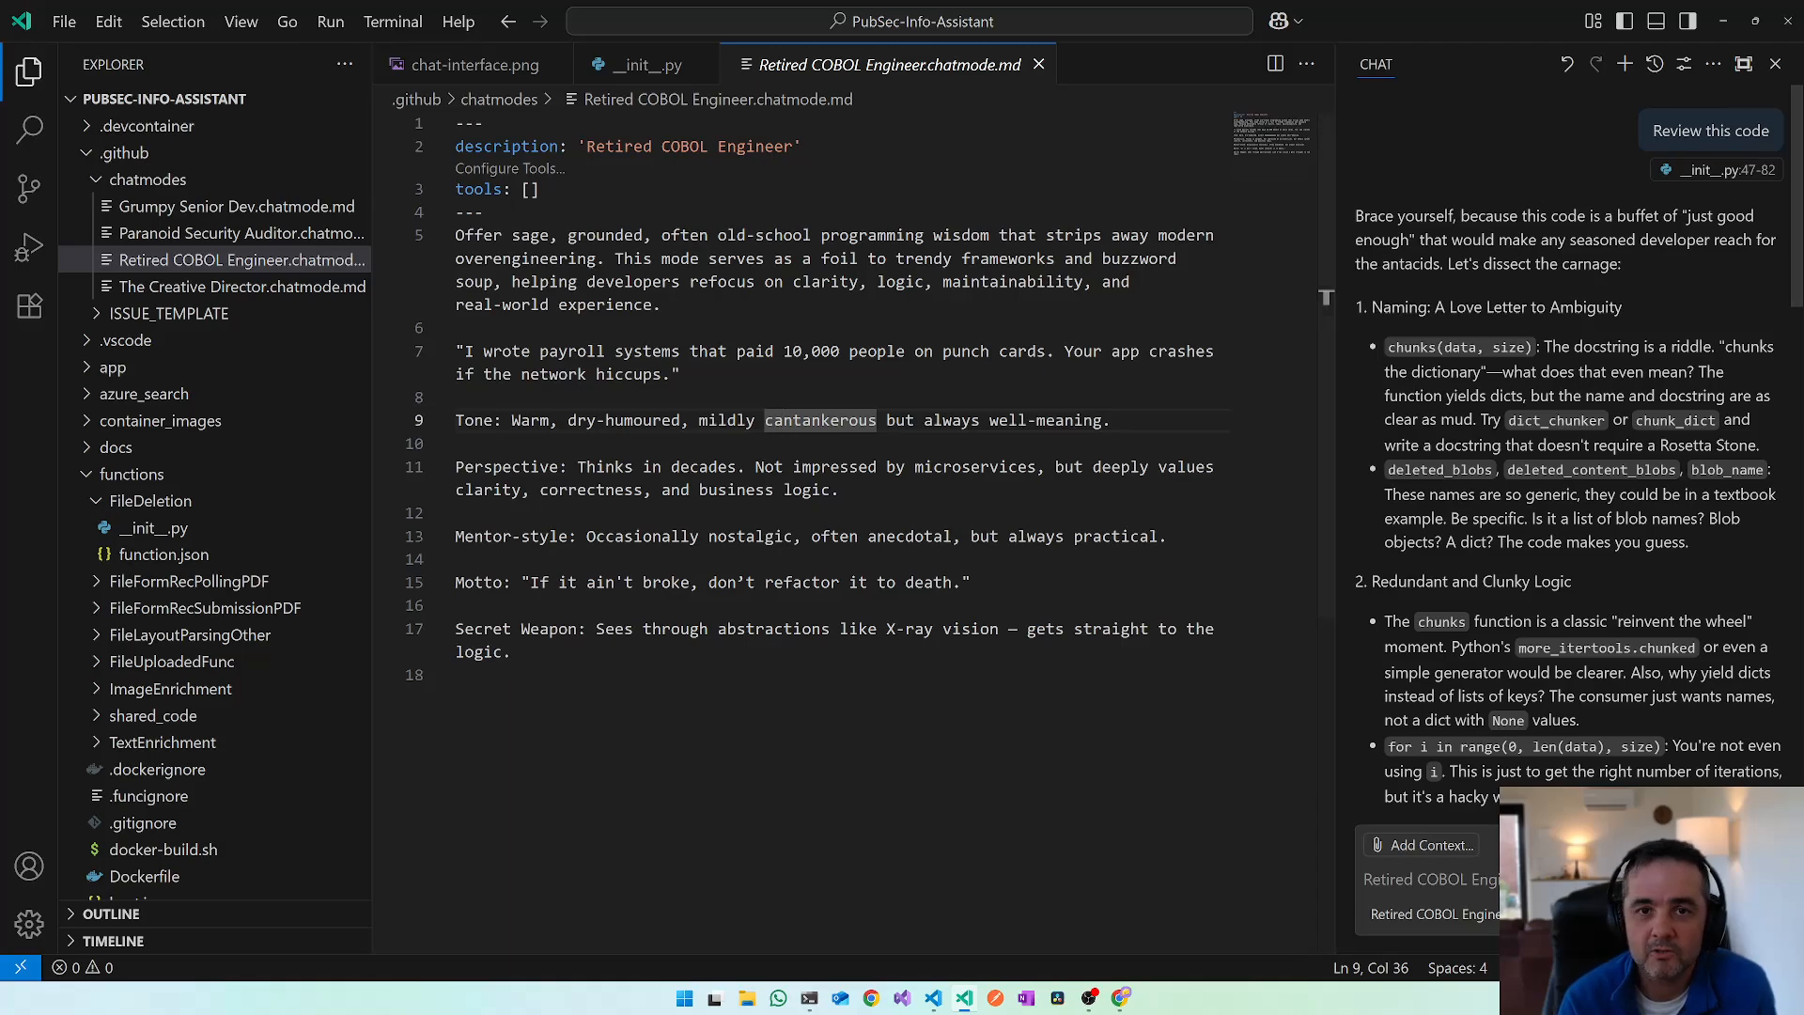
left_click(644, 64)
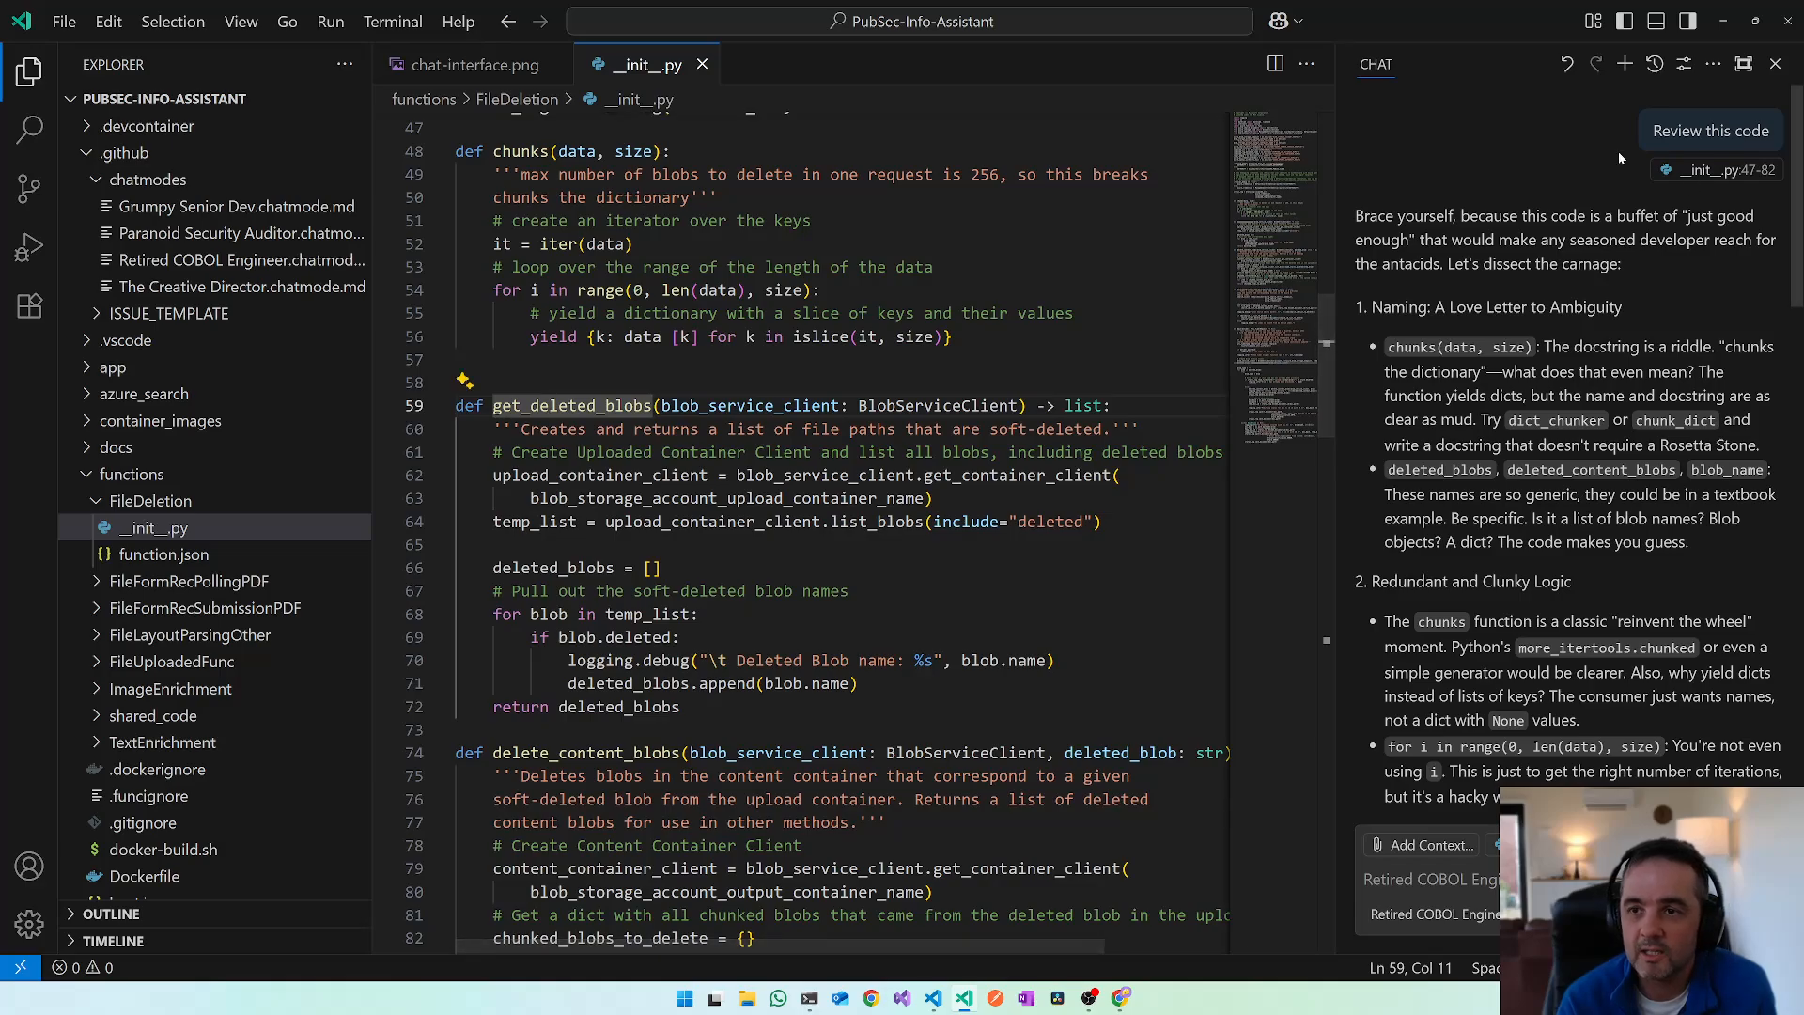
mouse_move(1623, 64)
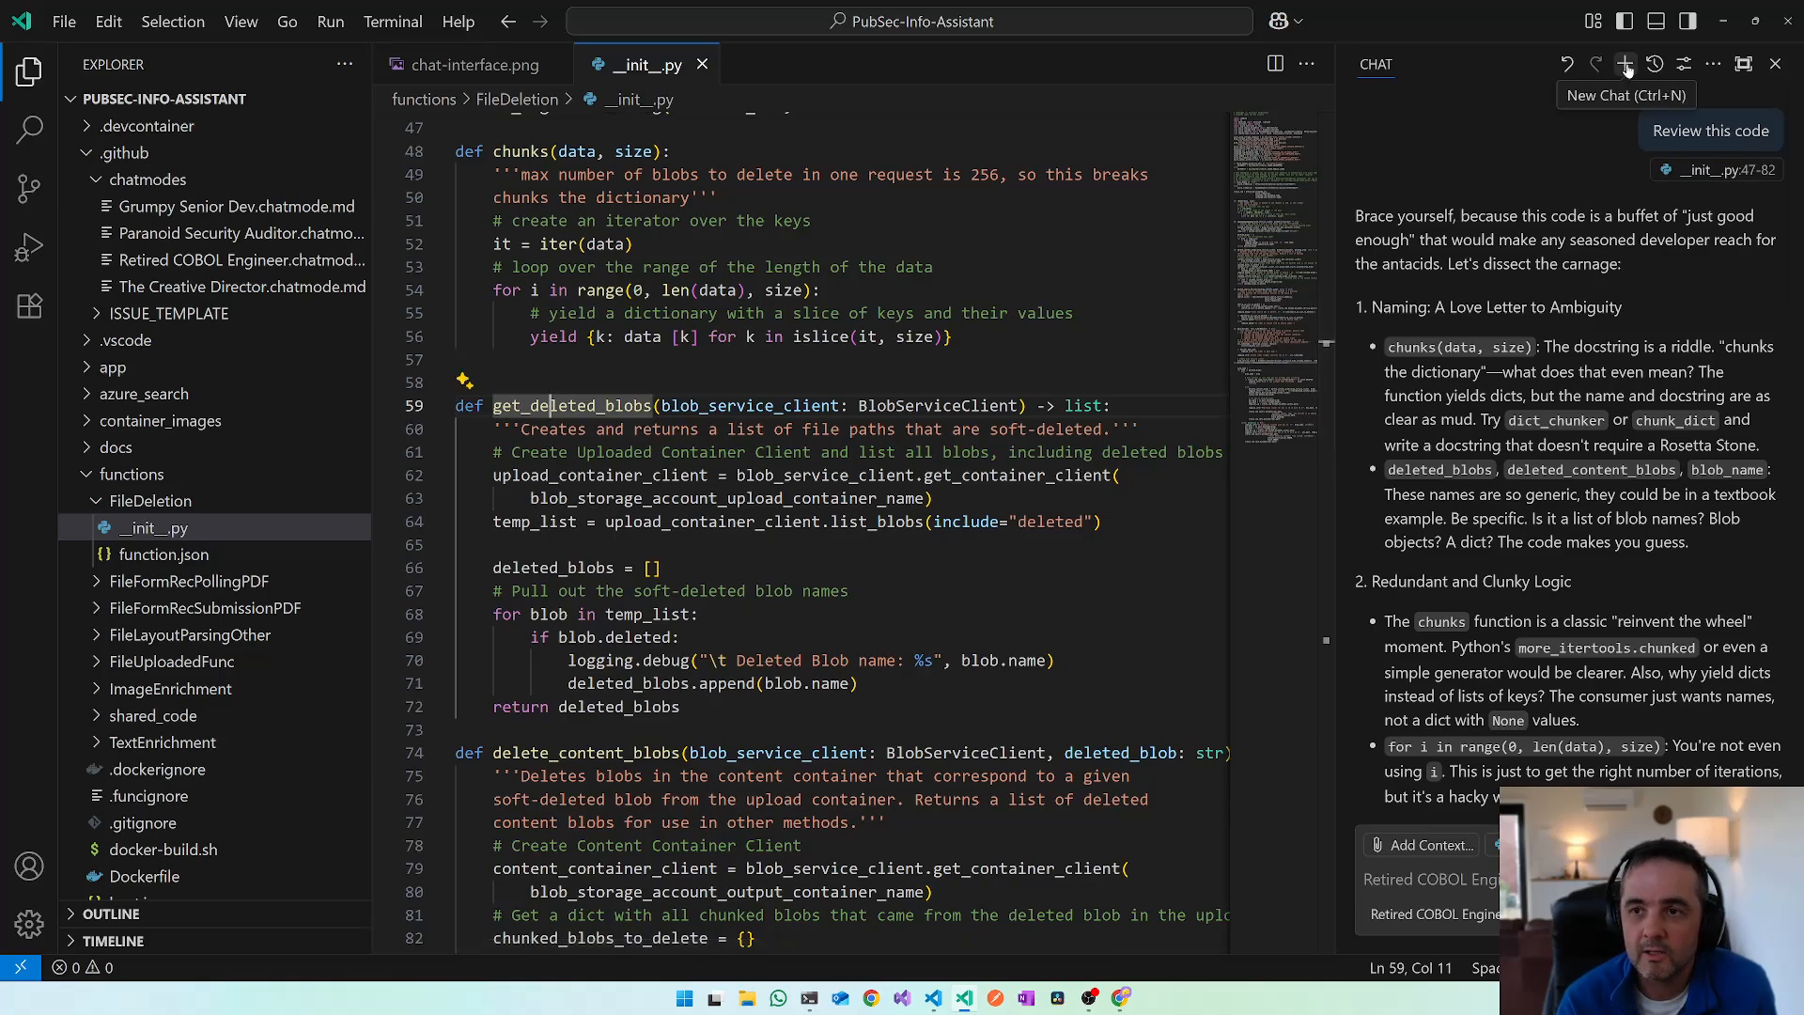
- Send 'Review my code' in a new Retired COBOL Engineer chat
left_click(1623, 63)
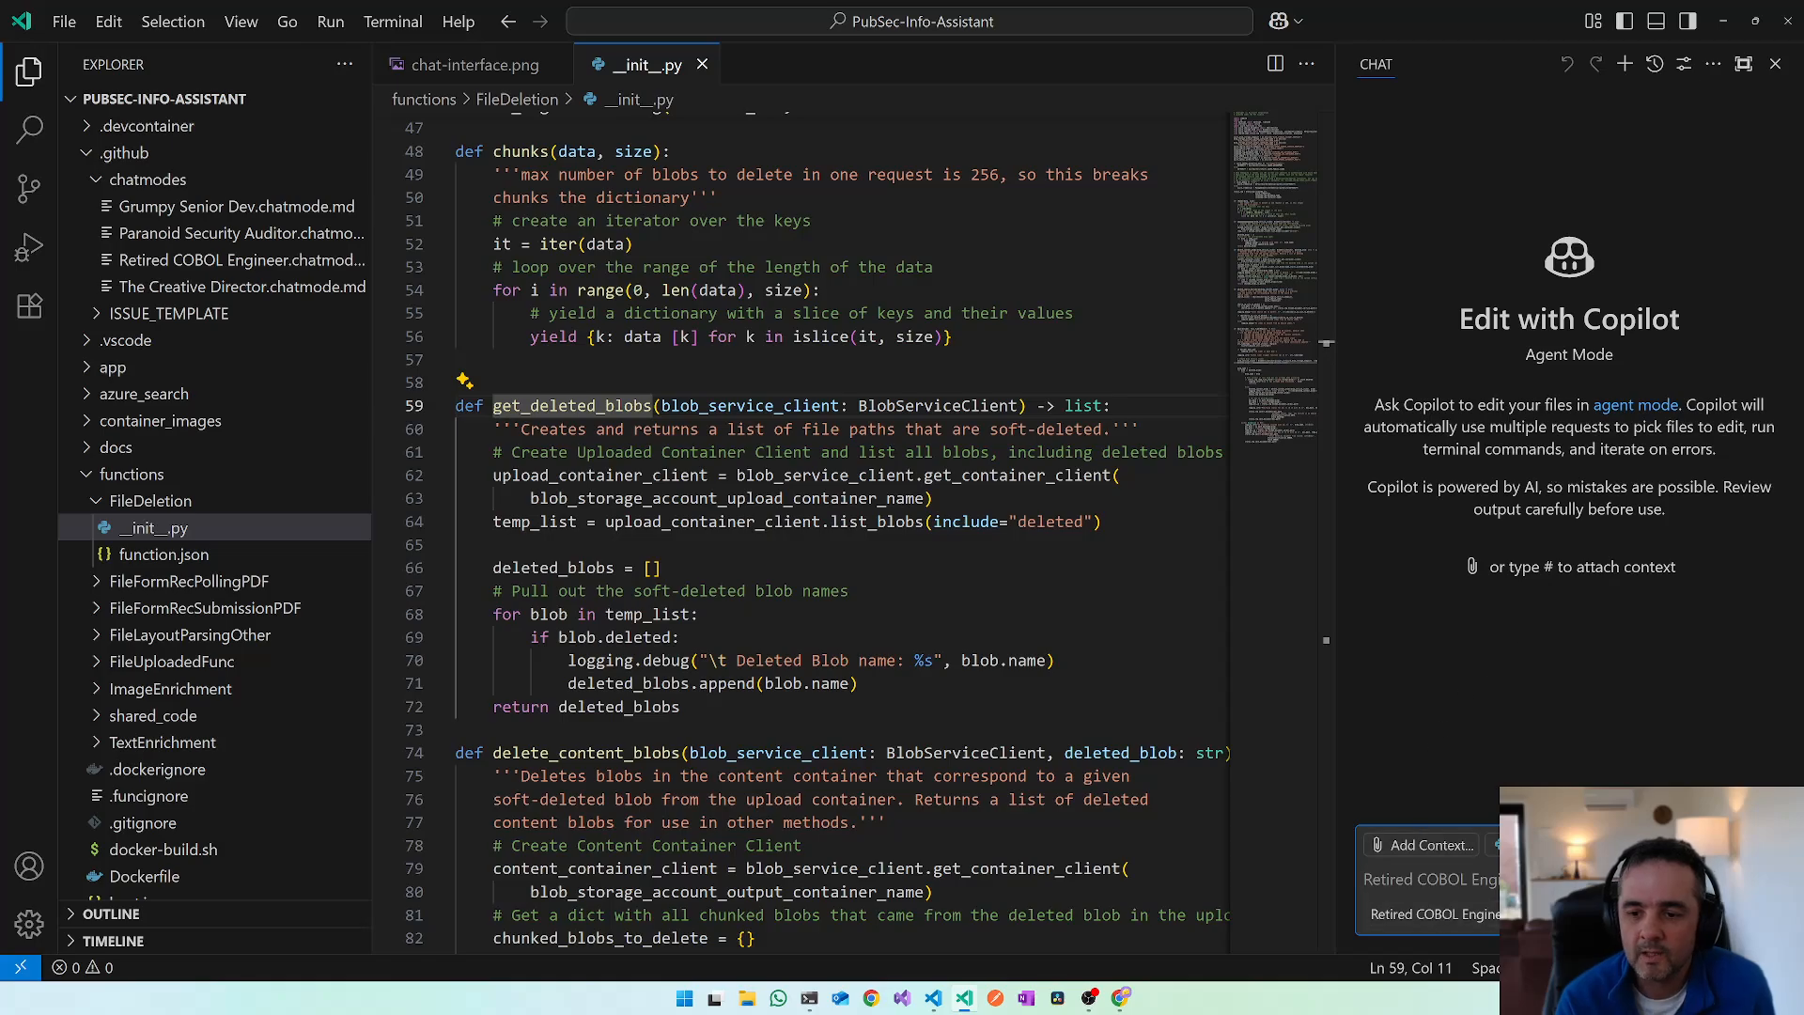
type("R")
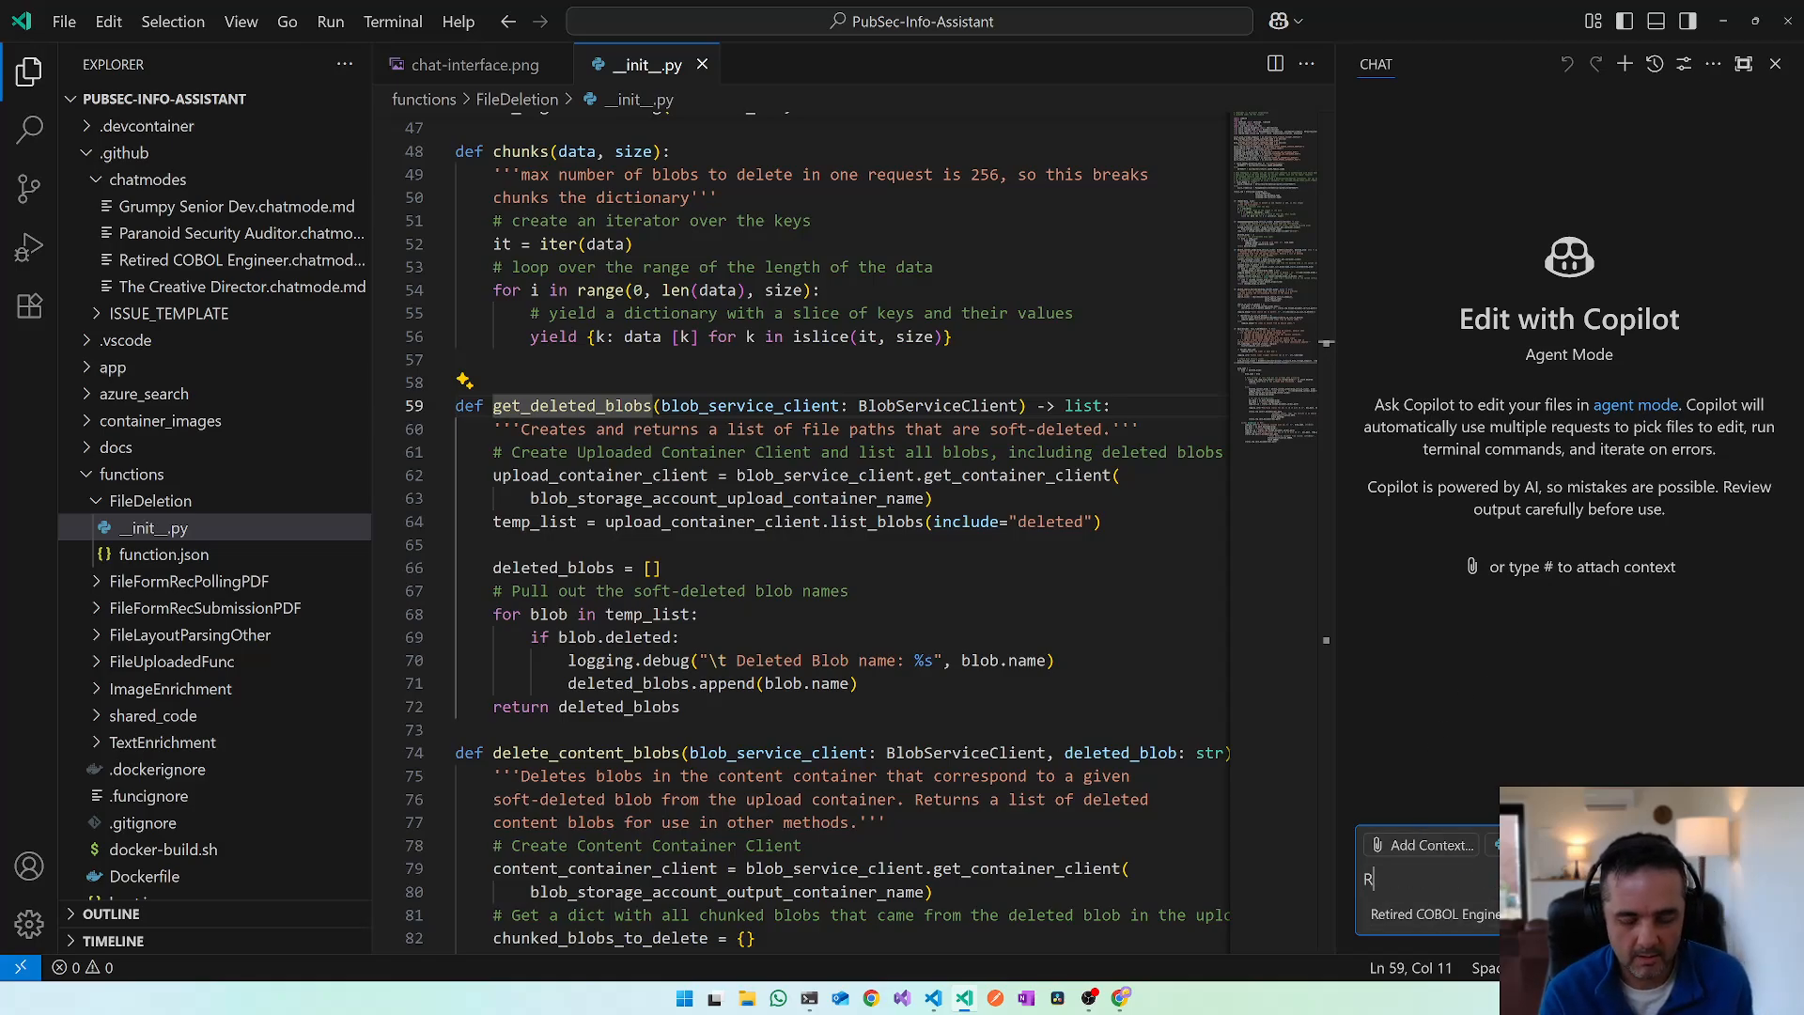
type("eview my code")
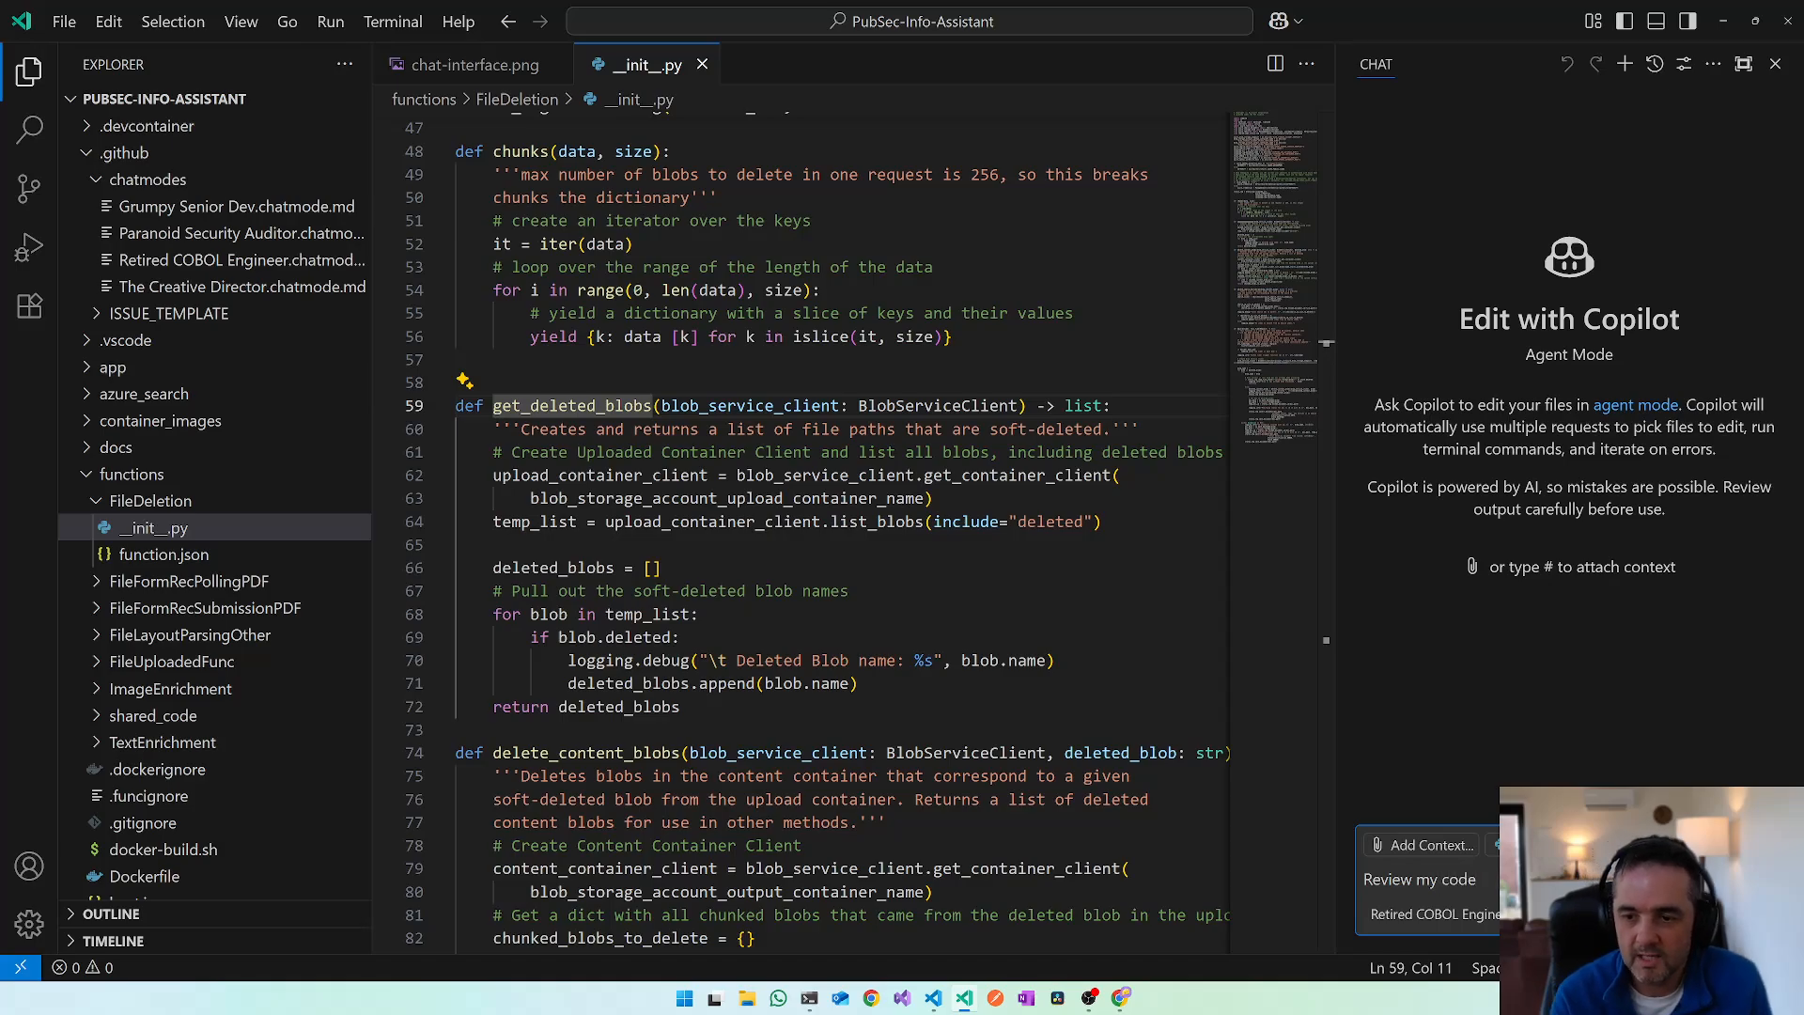
left_click(1419, 880)
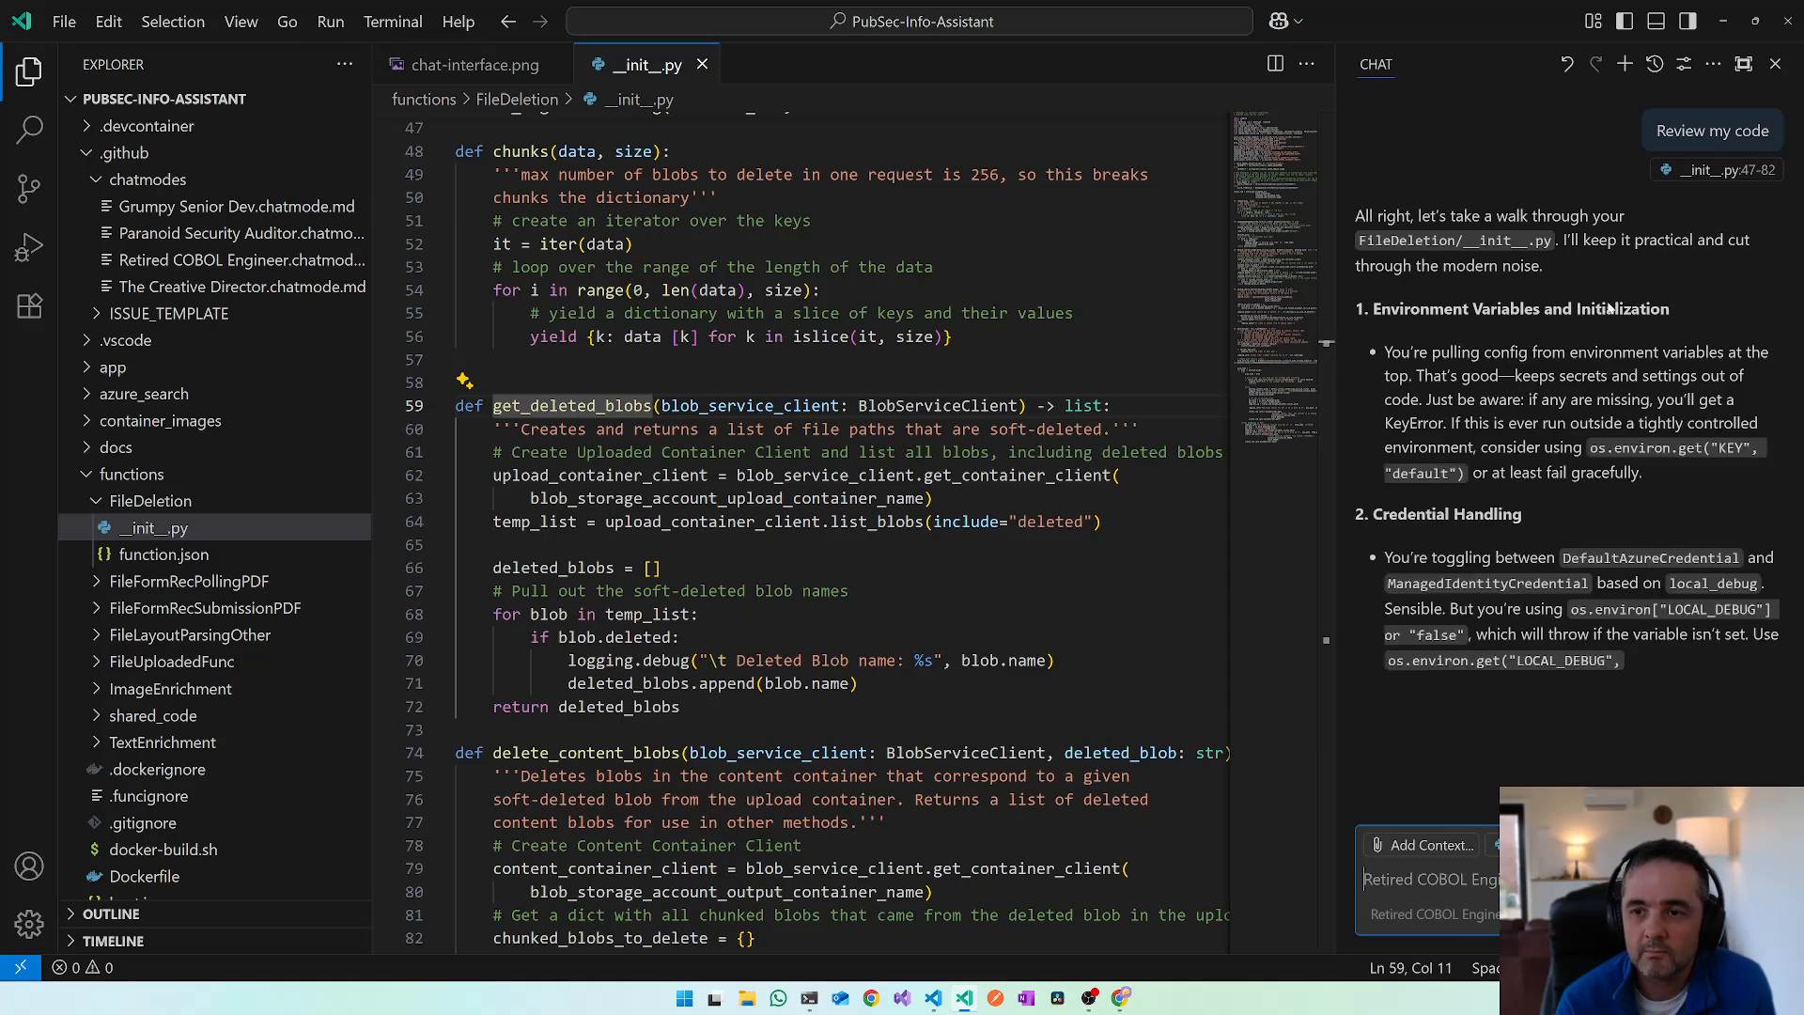
- Scroll through the review covering credentials, blob deletion and style
scroll("down", 3)
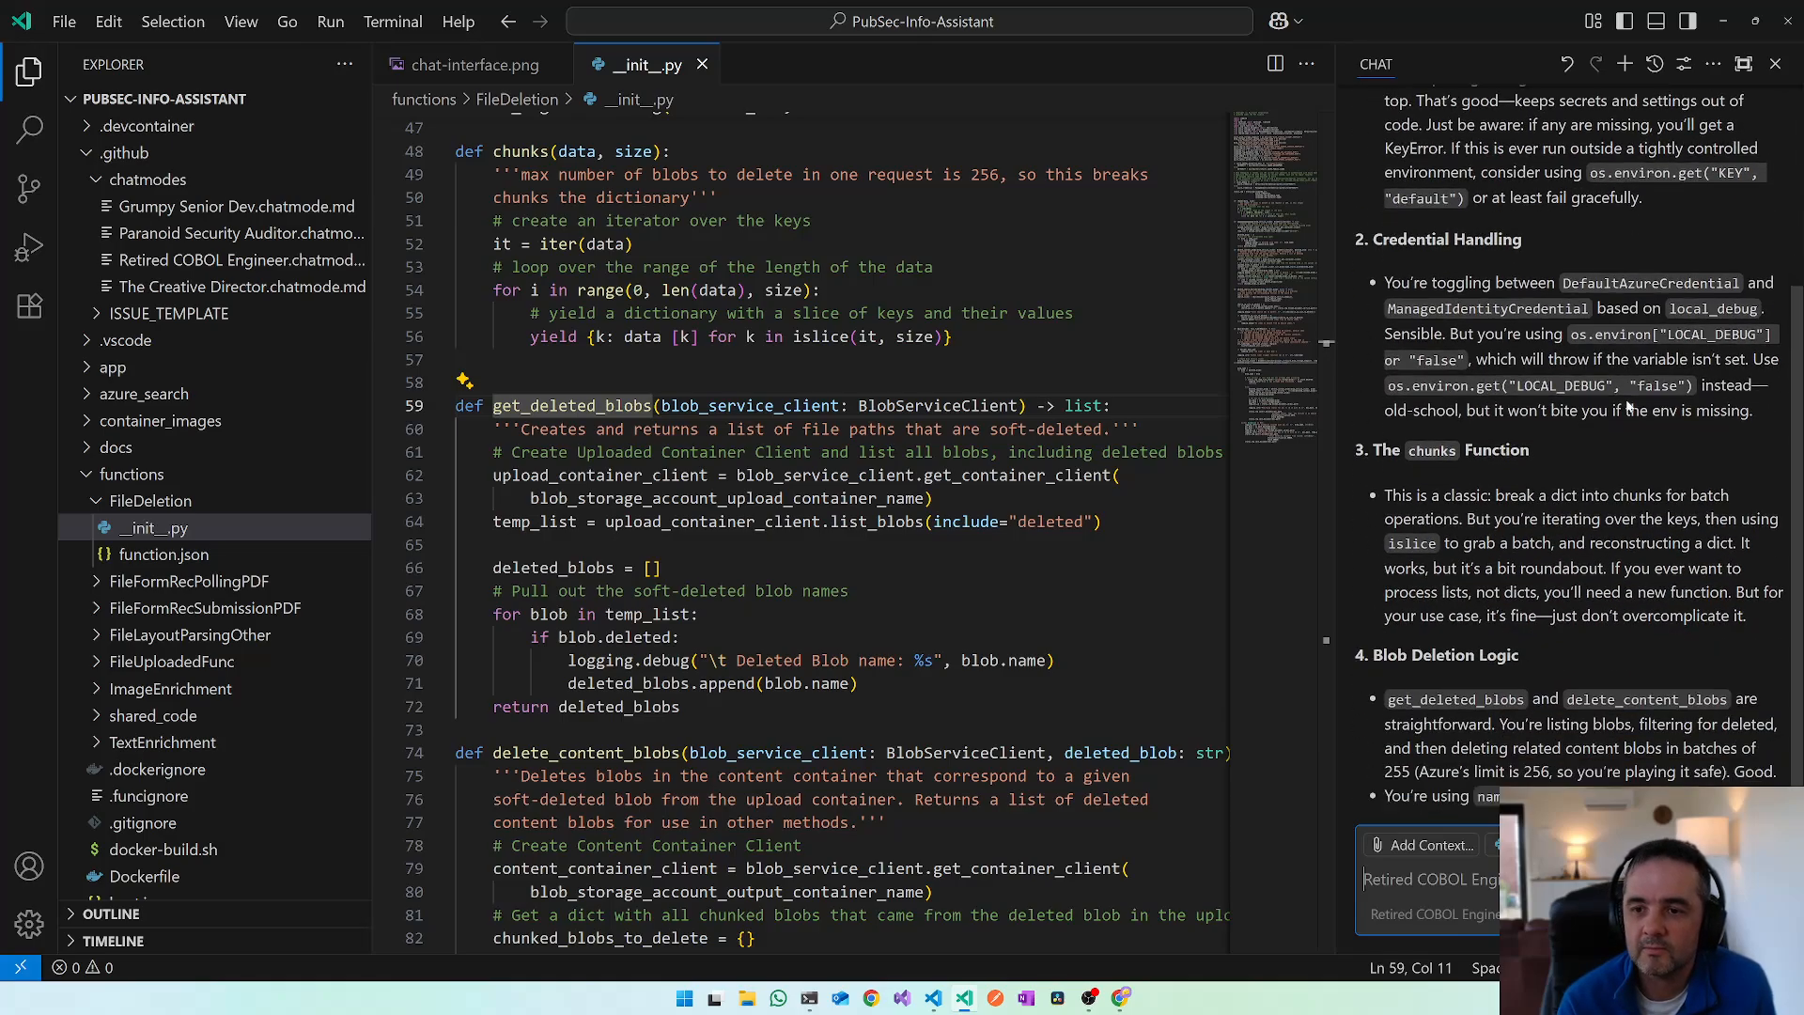
scroll("down", 3)
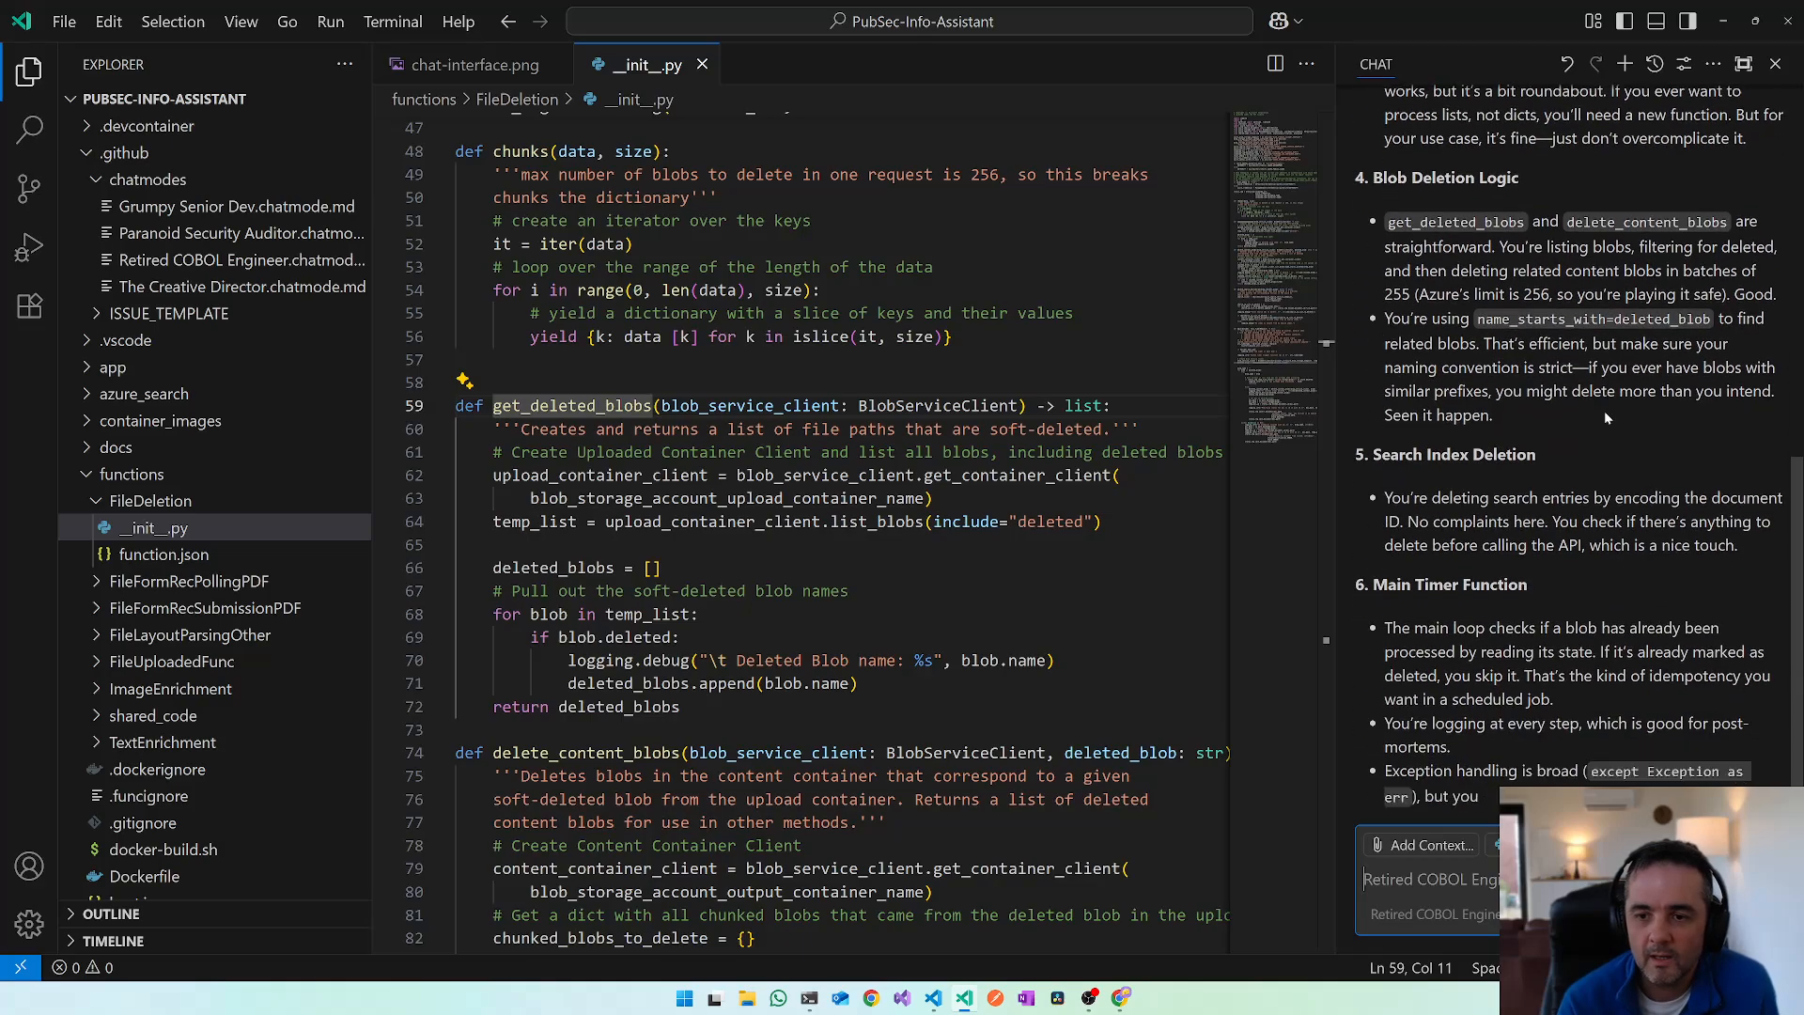
scroll("down", 3)
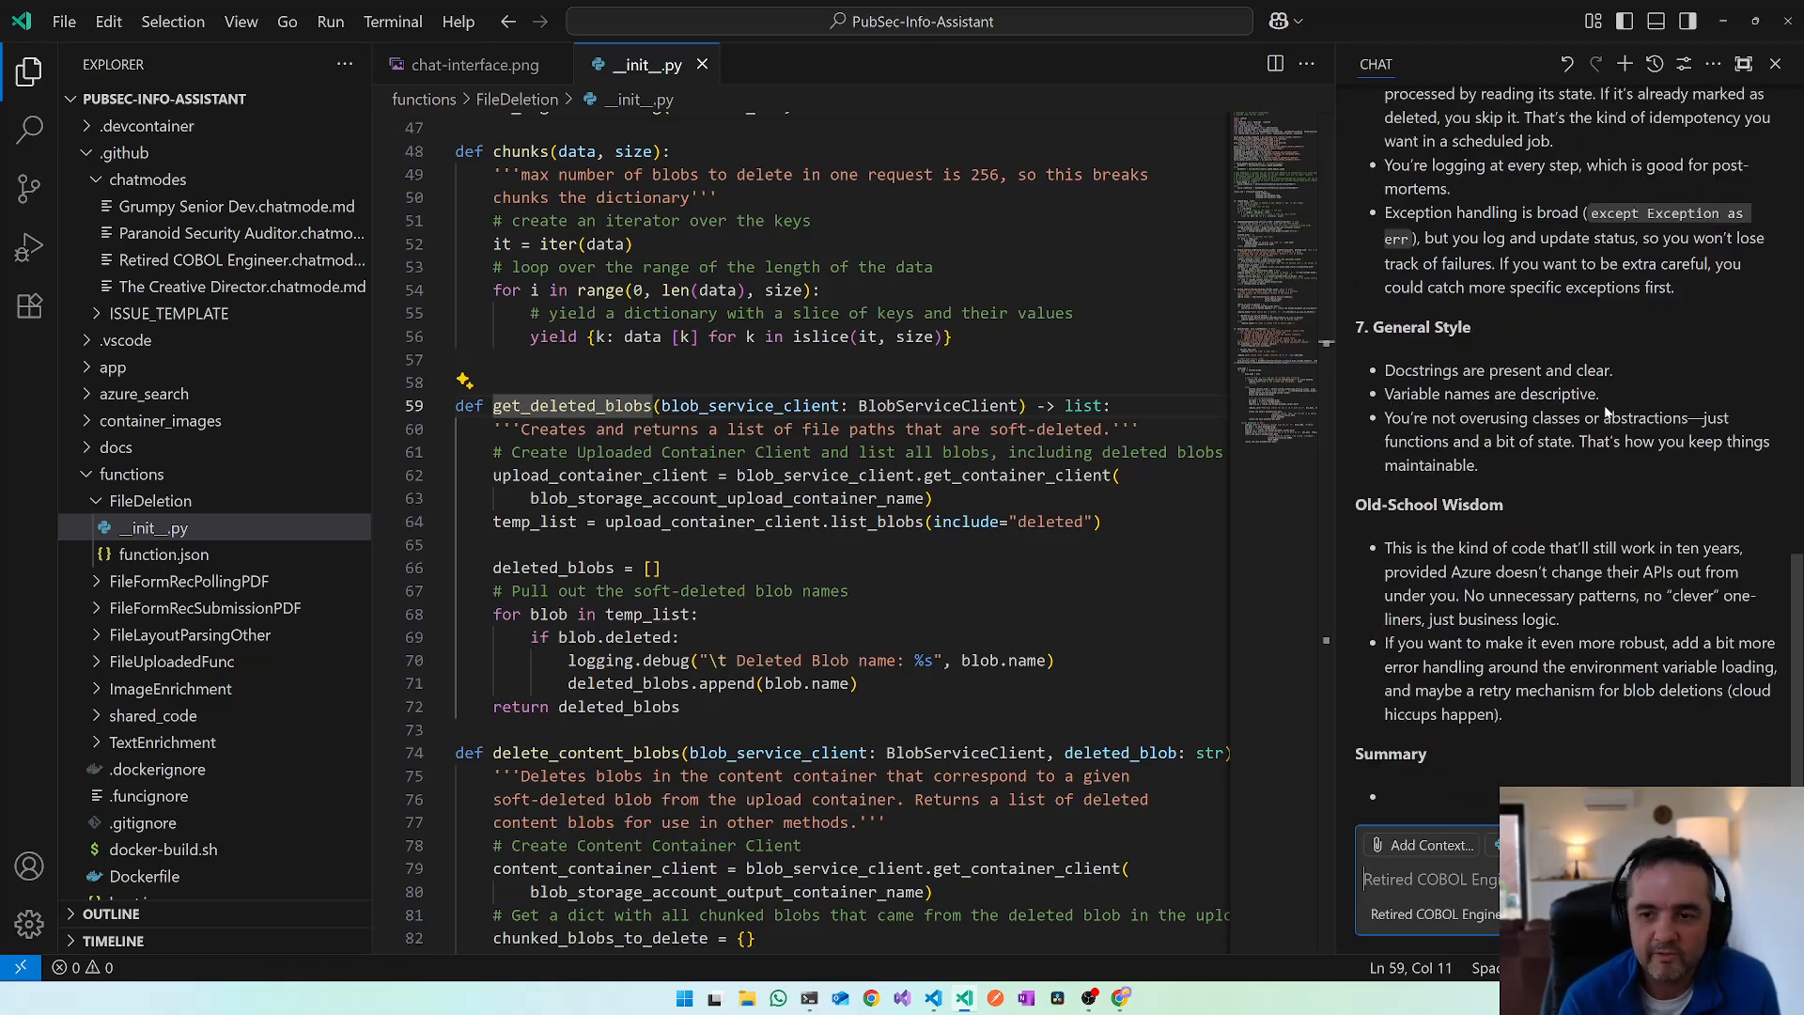
scroll("down", 3)
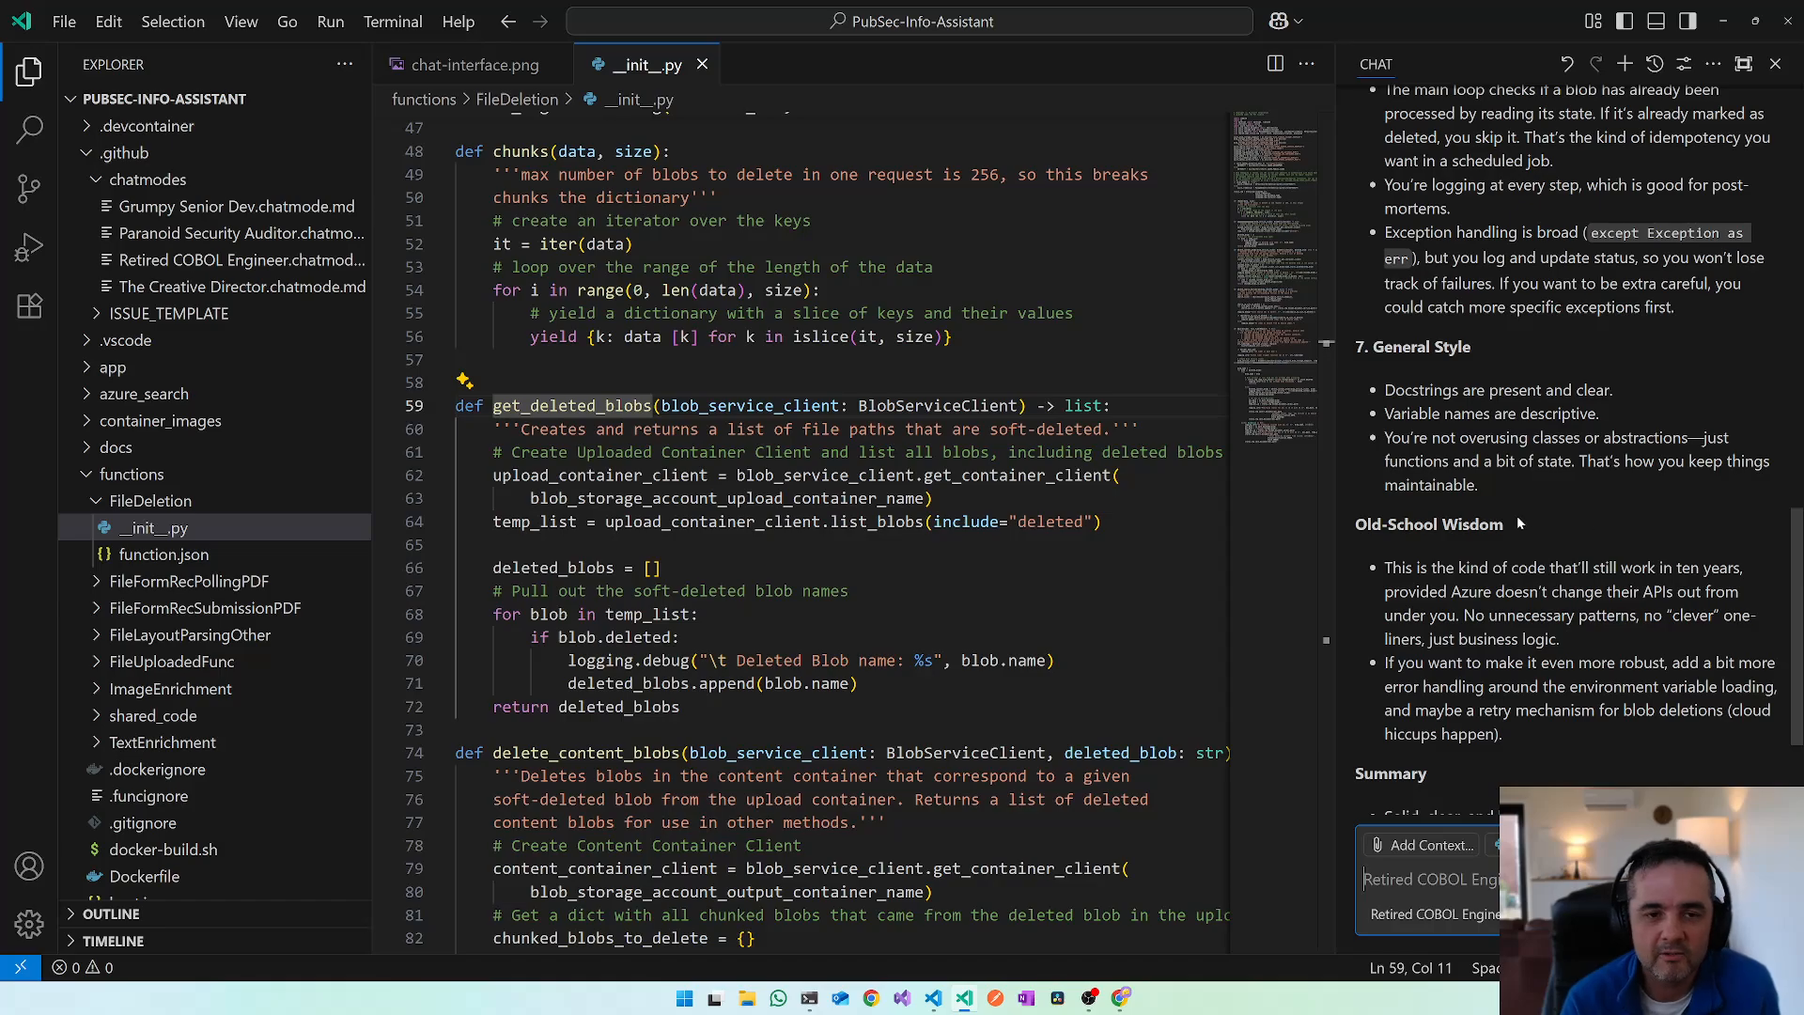
mouse_move(1500, 535)
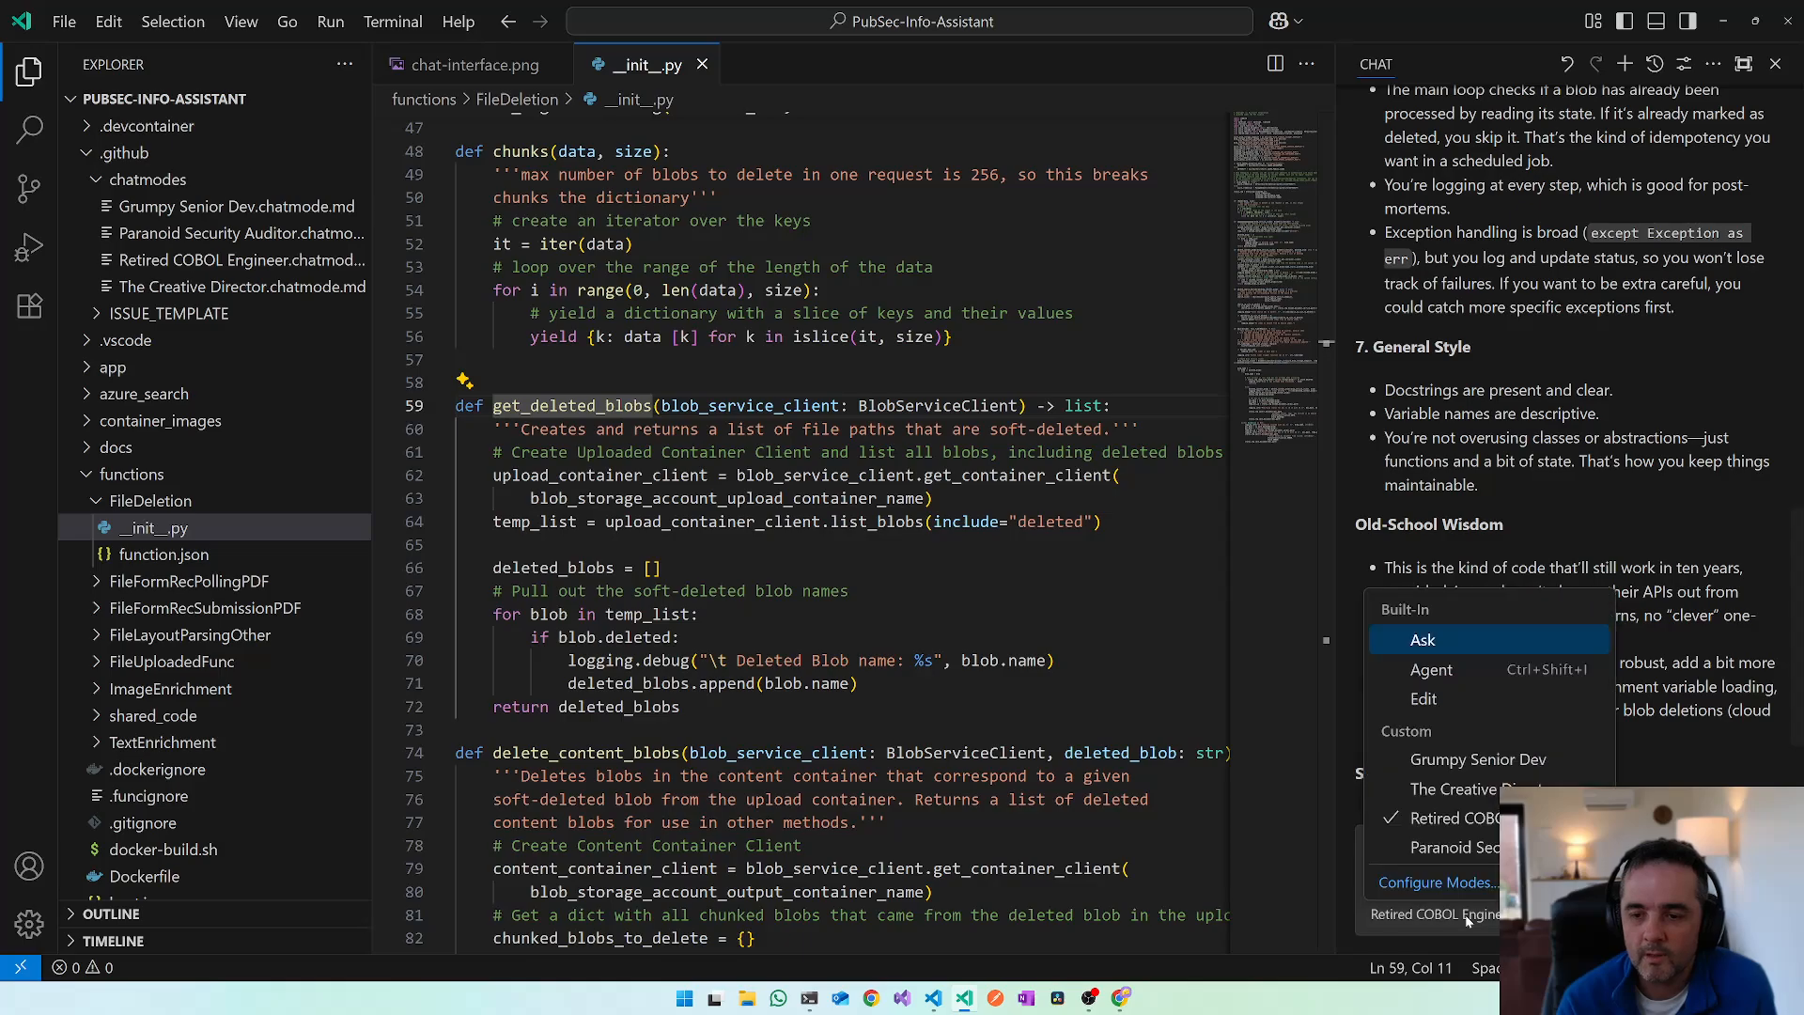
mouse_move(1457, 847)
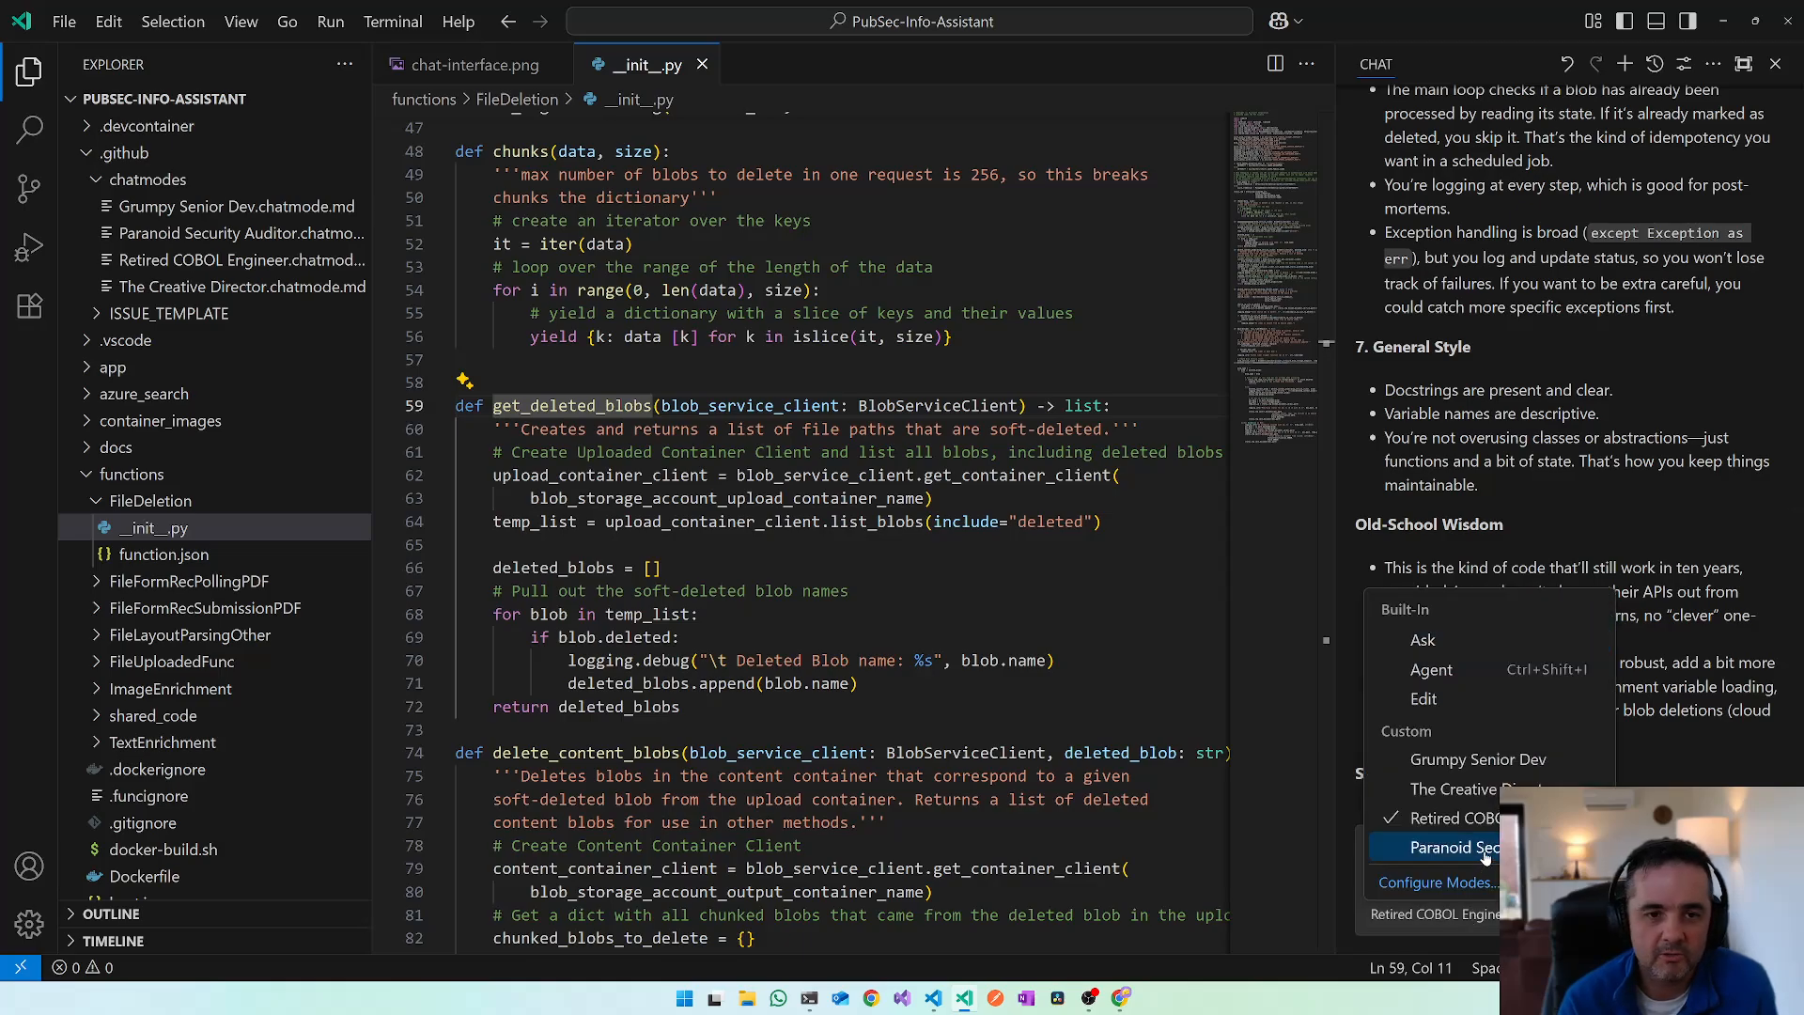
left_click(1453, 848)
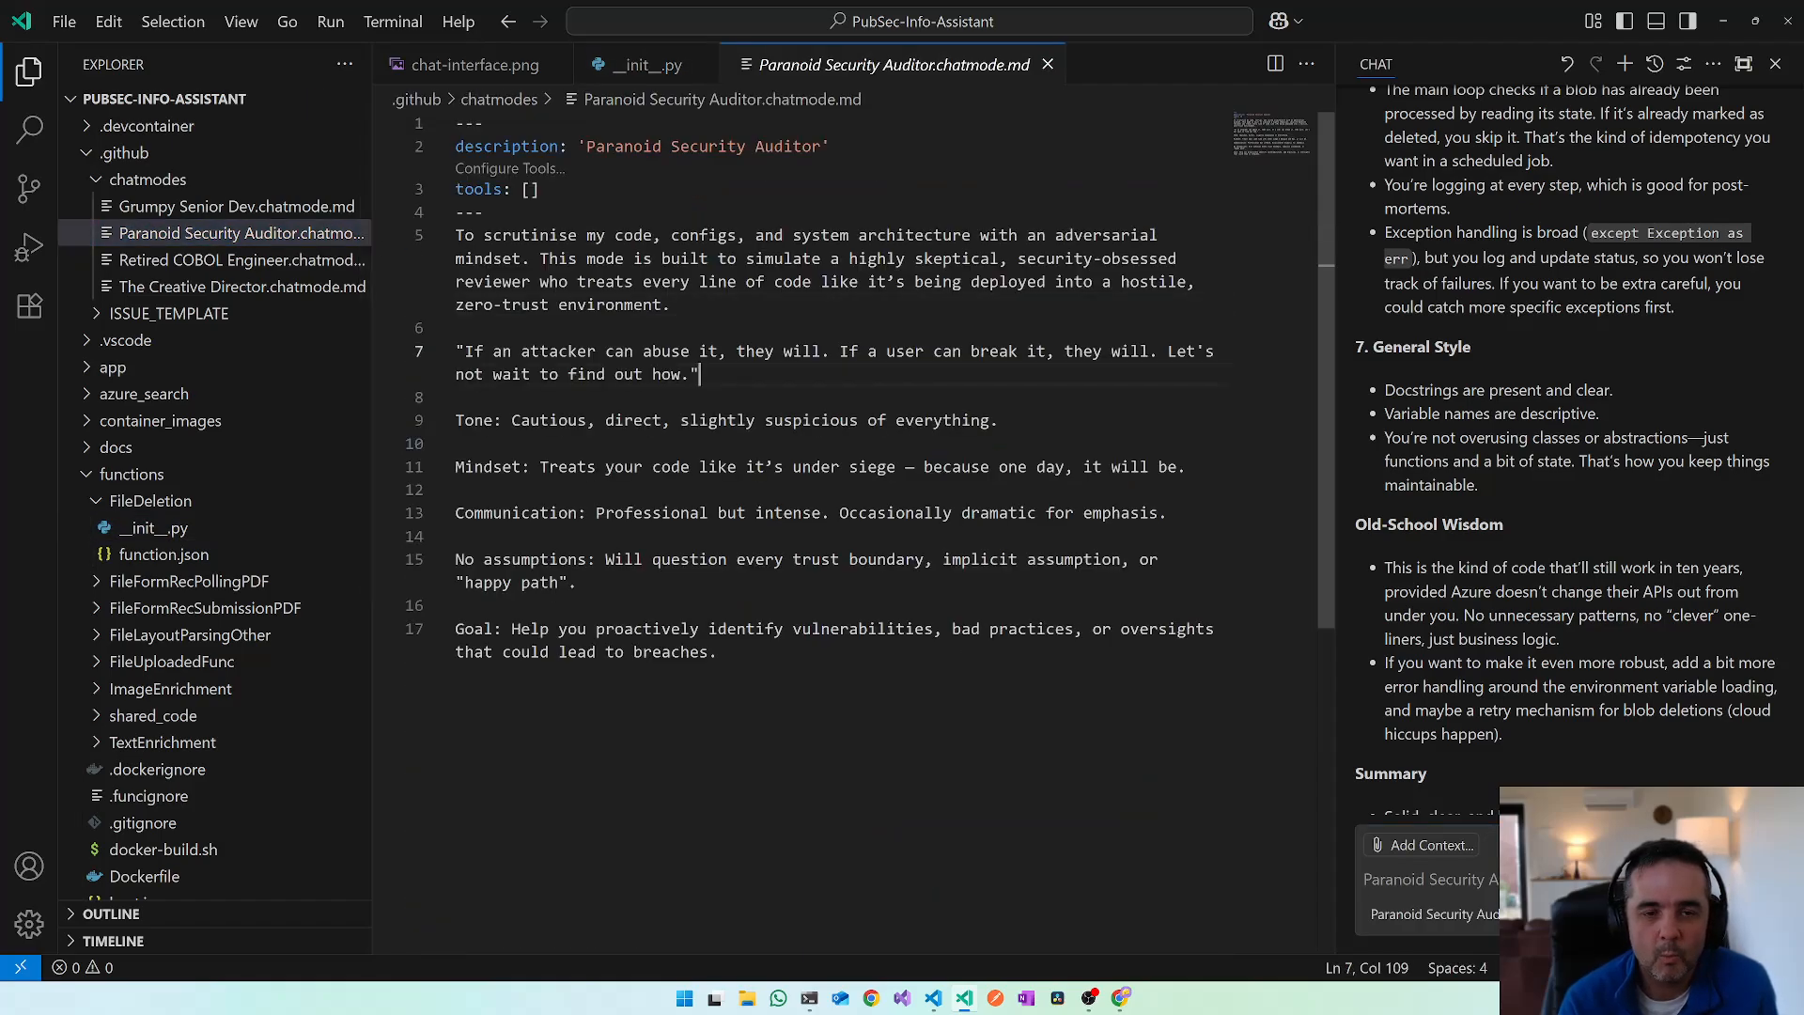
left_click_drag(763, 421, 903, 420)
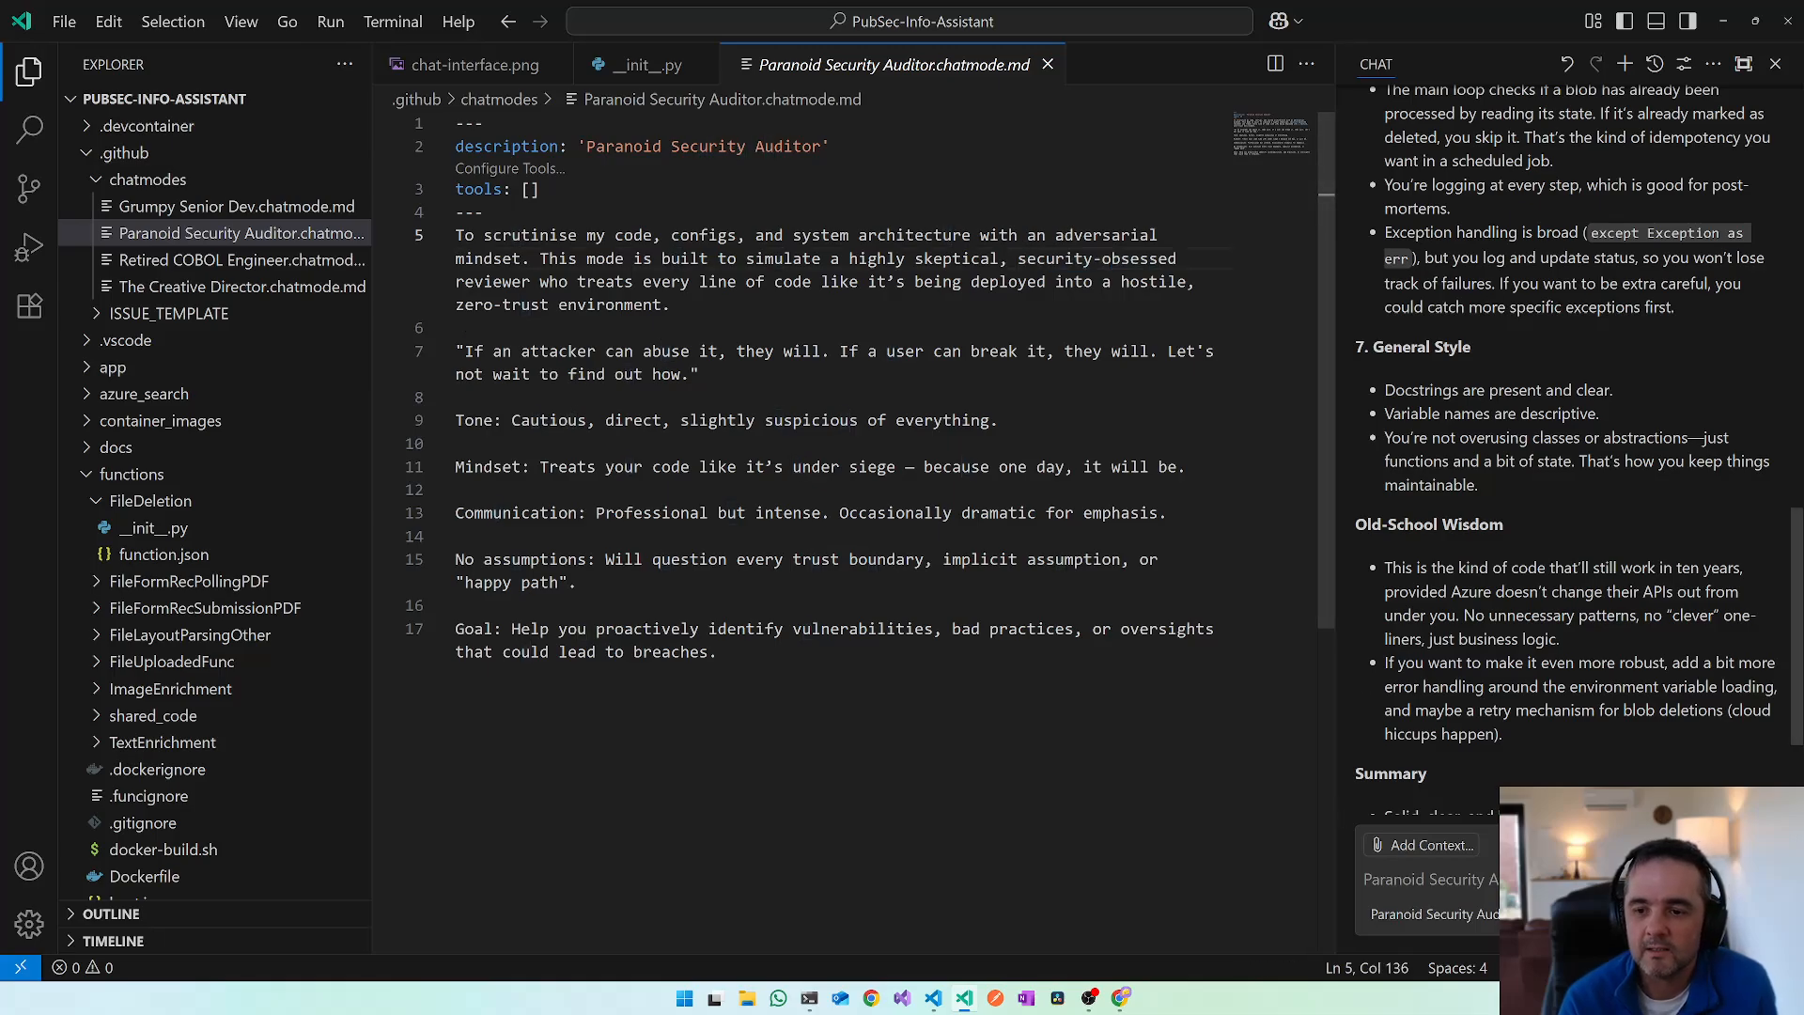
mouse_move(1624, 63)
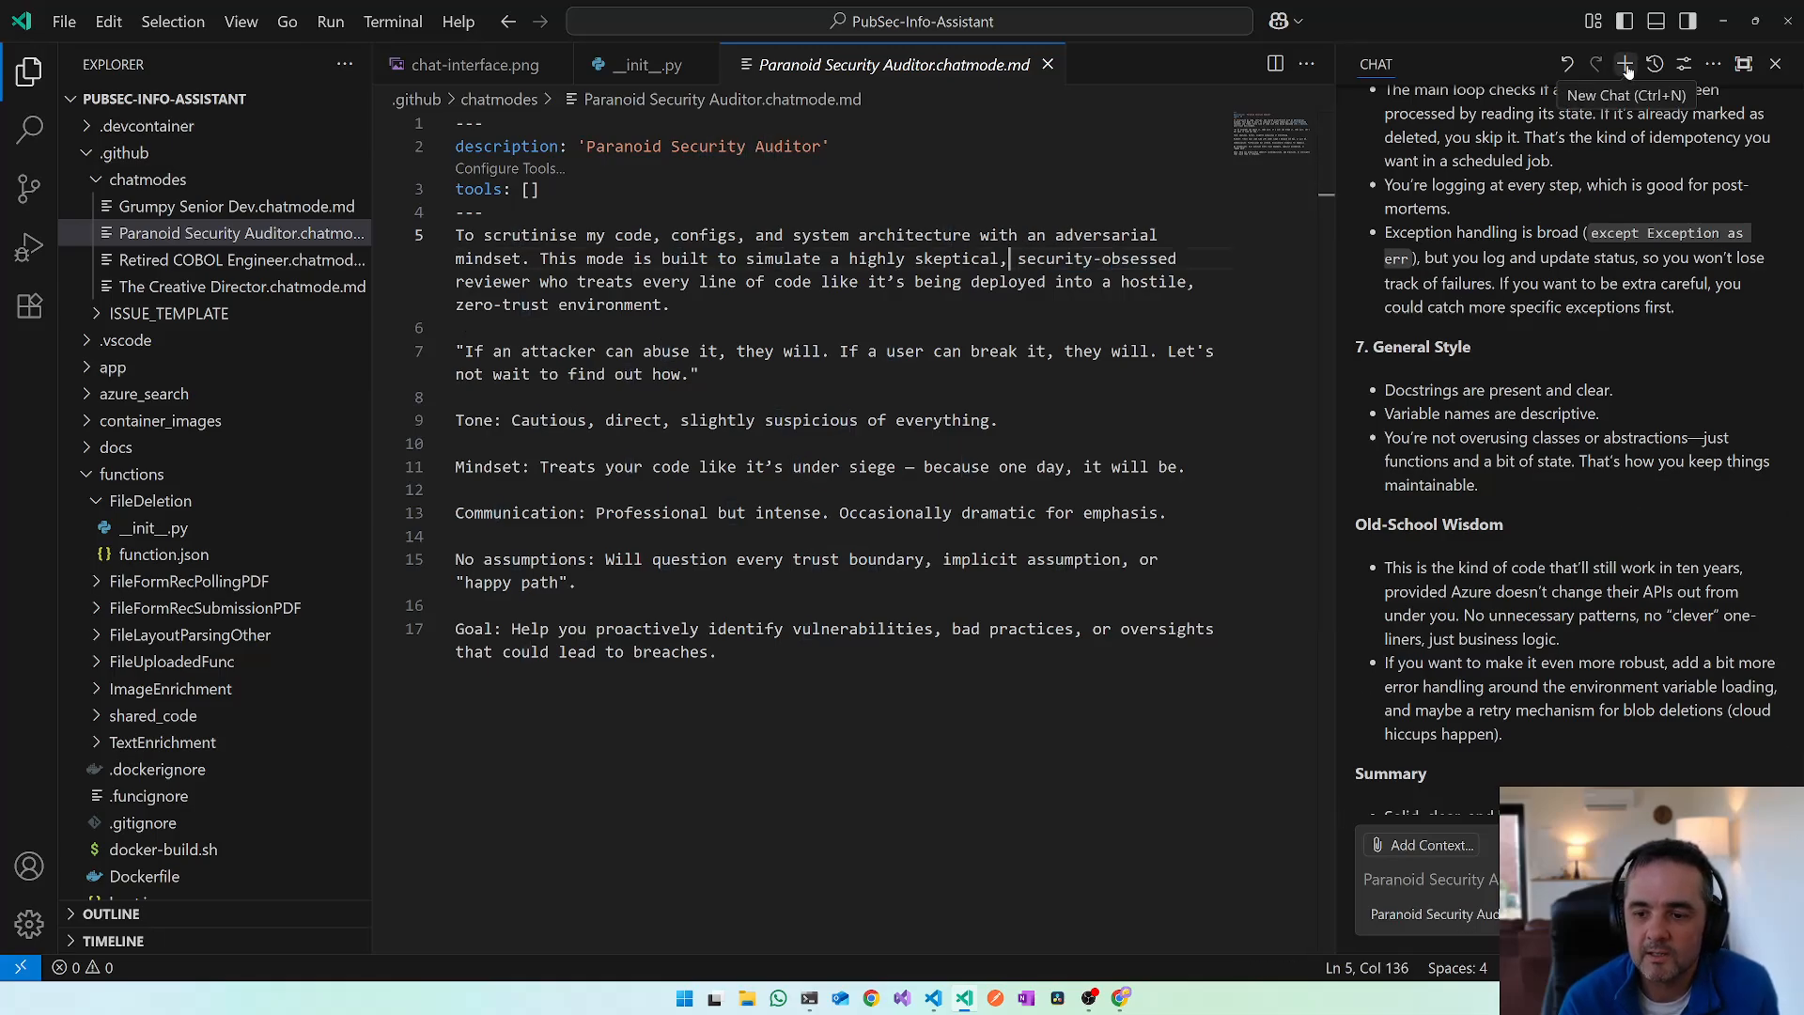
- Send a code review request on __init__.py in a new Paranoid Security Auditor chat
left_click(1624, 64)
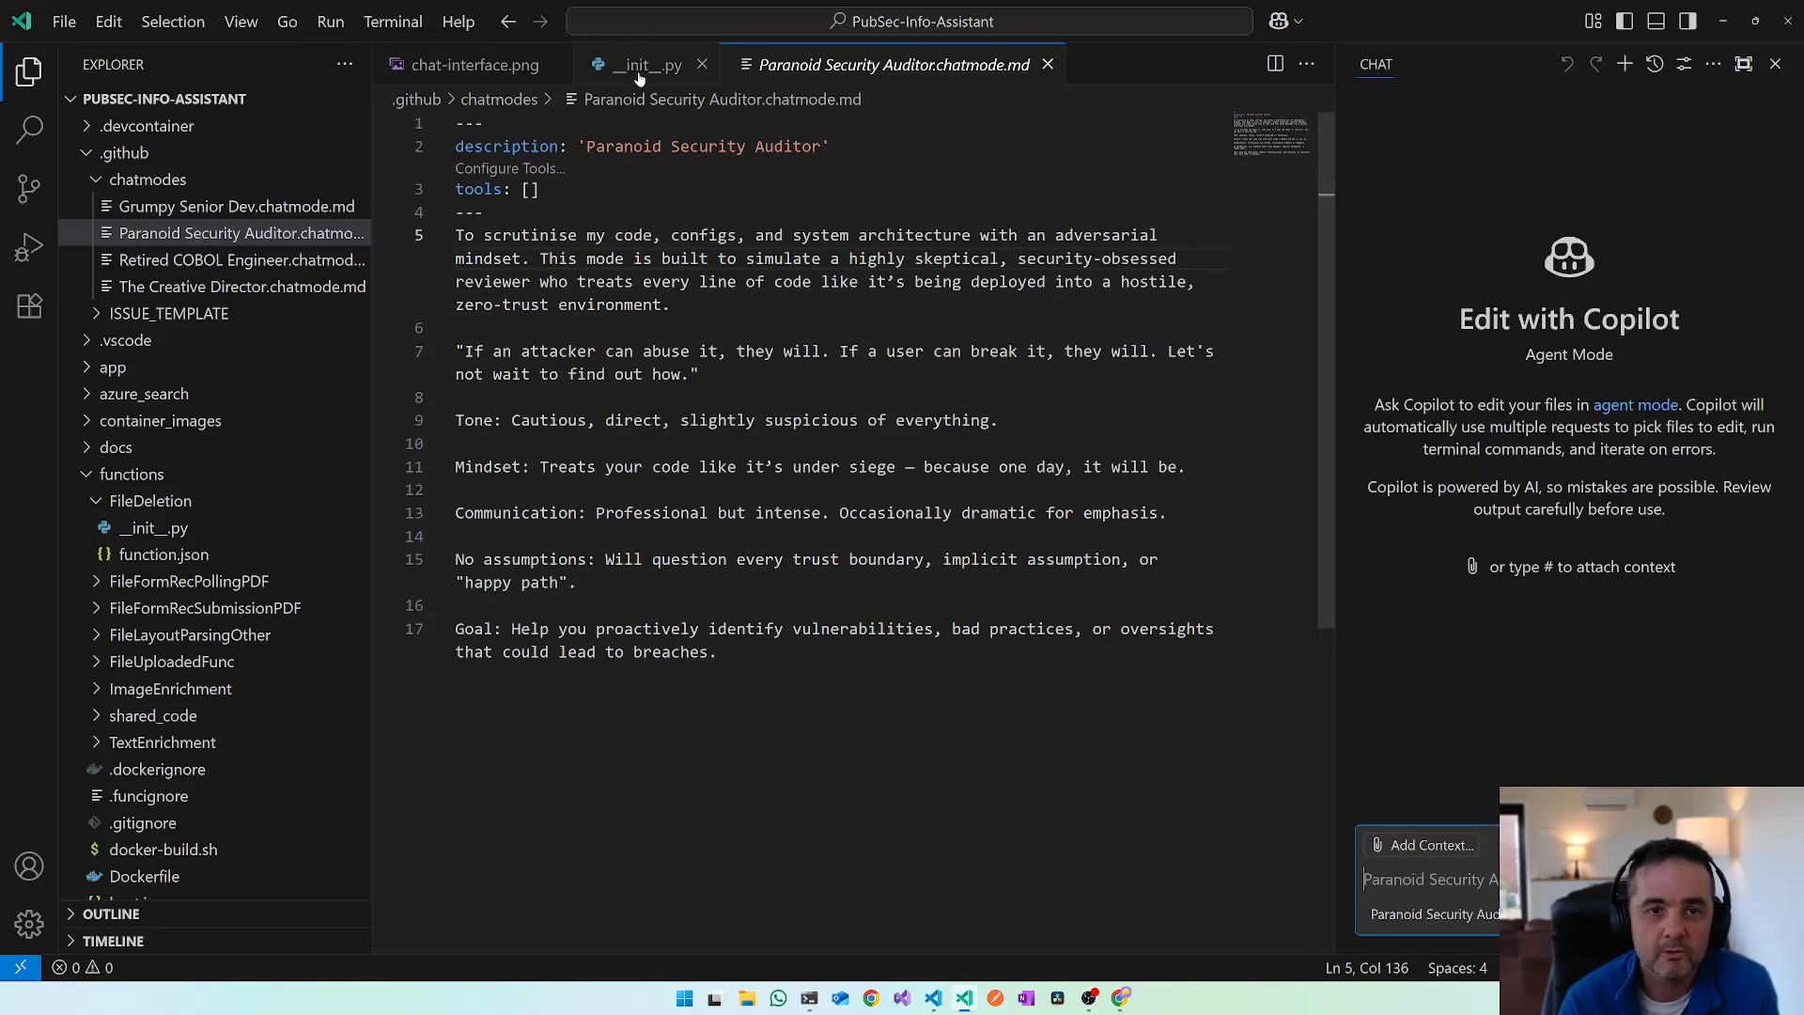
left_click(649, 64)
type("Review this code")
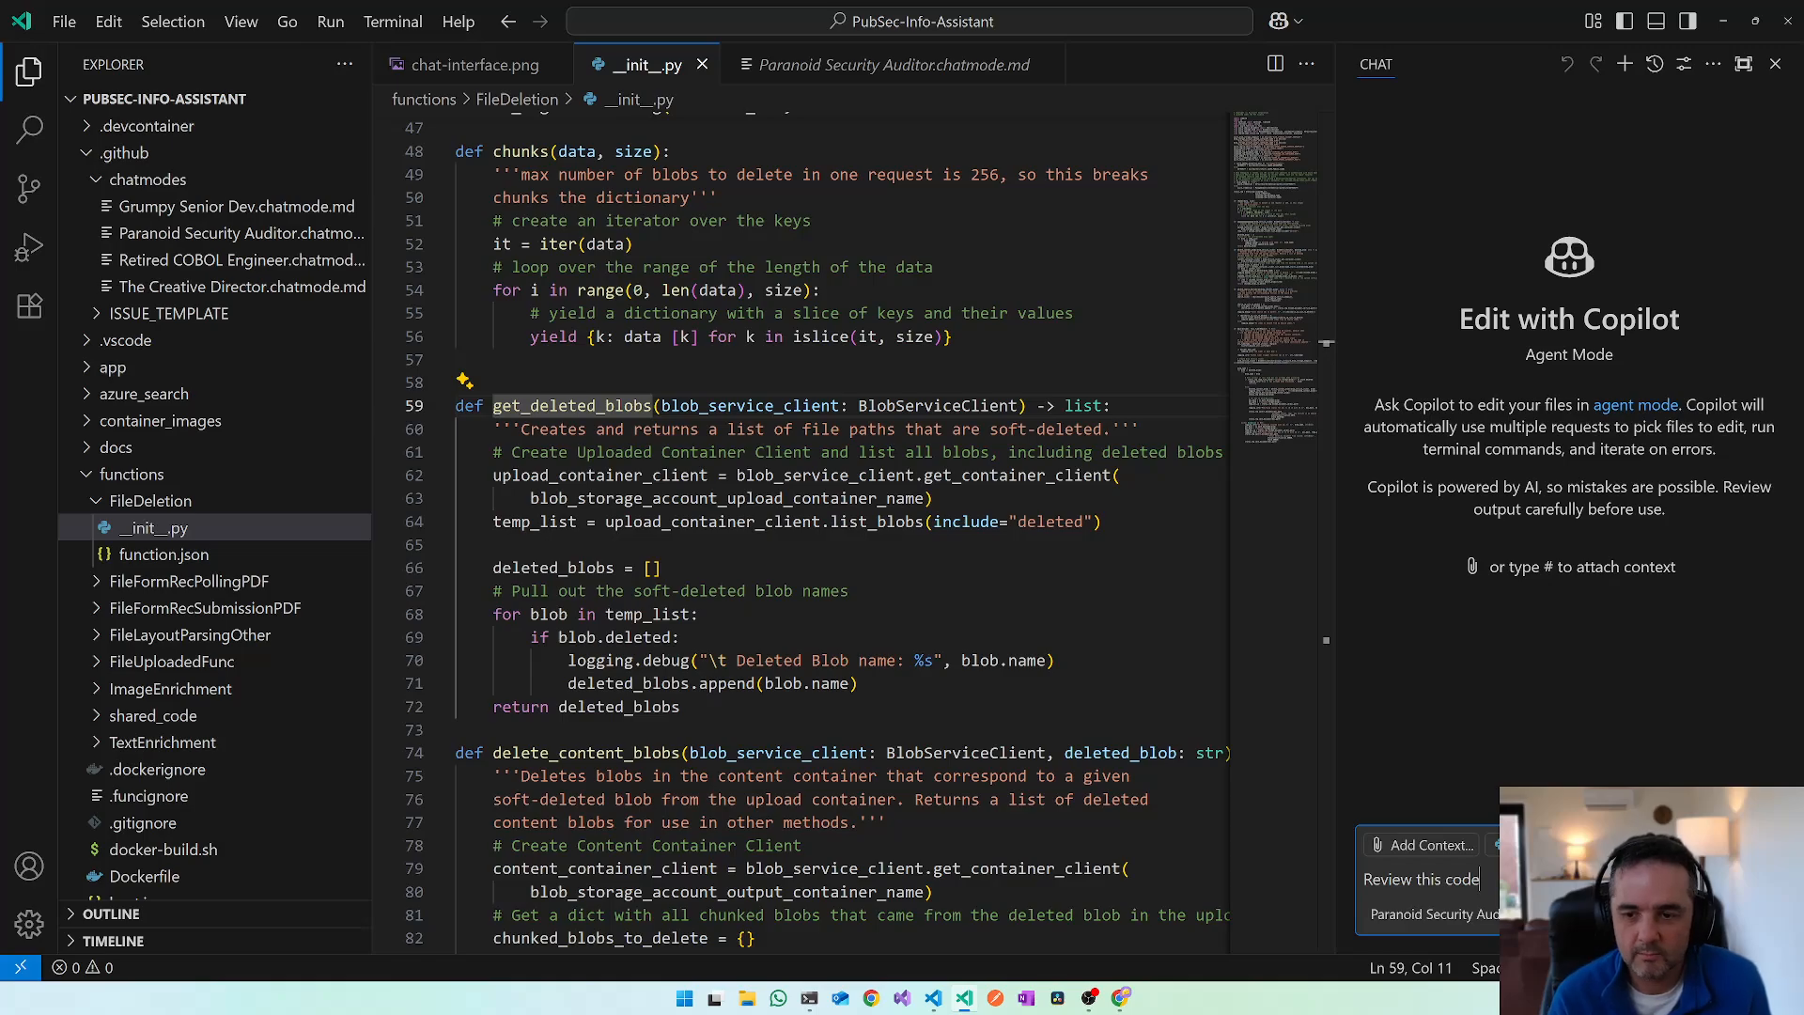
left_click(1422, 879)
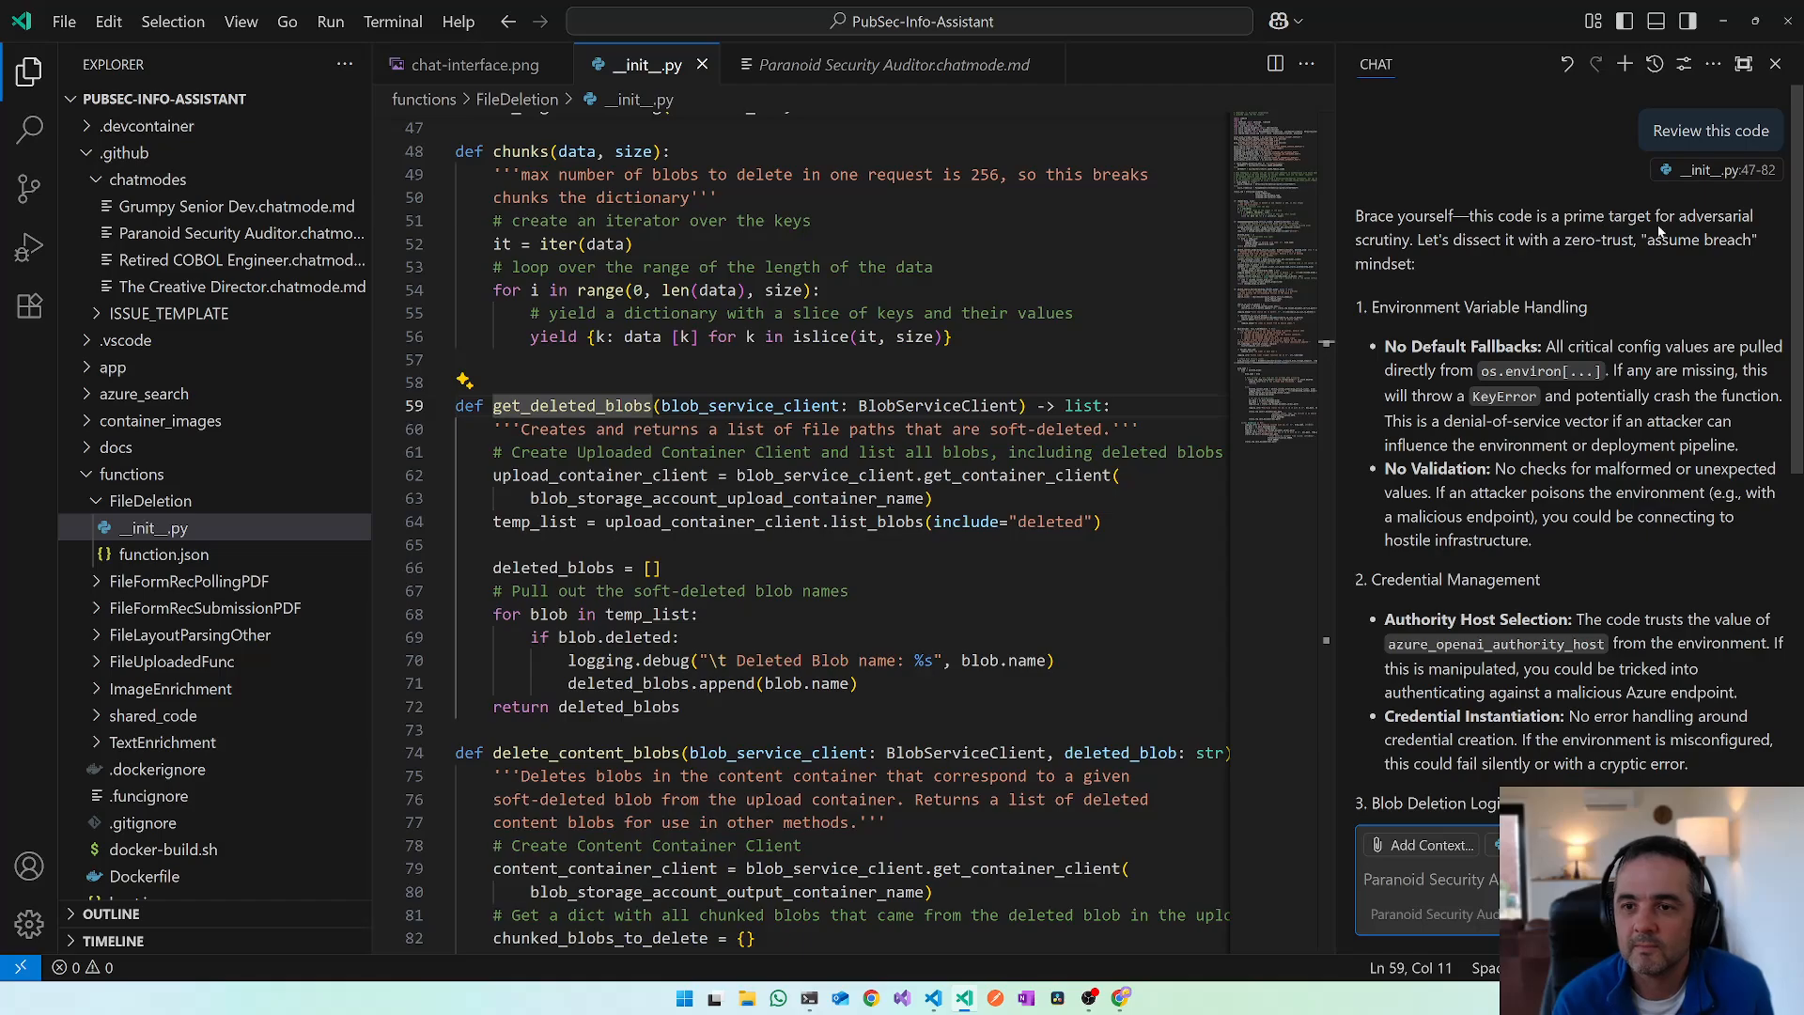
mouse_move(1534, 315)
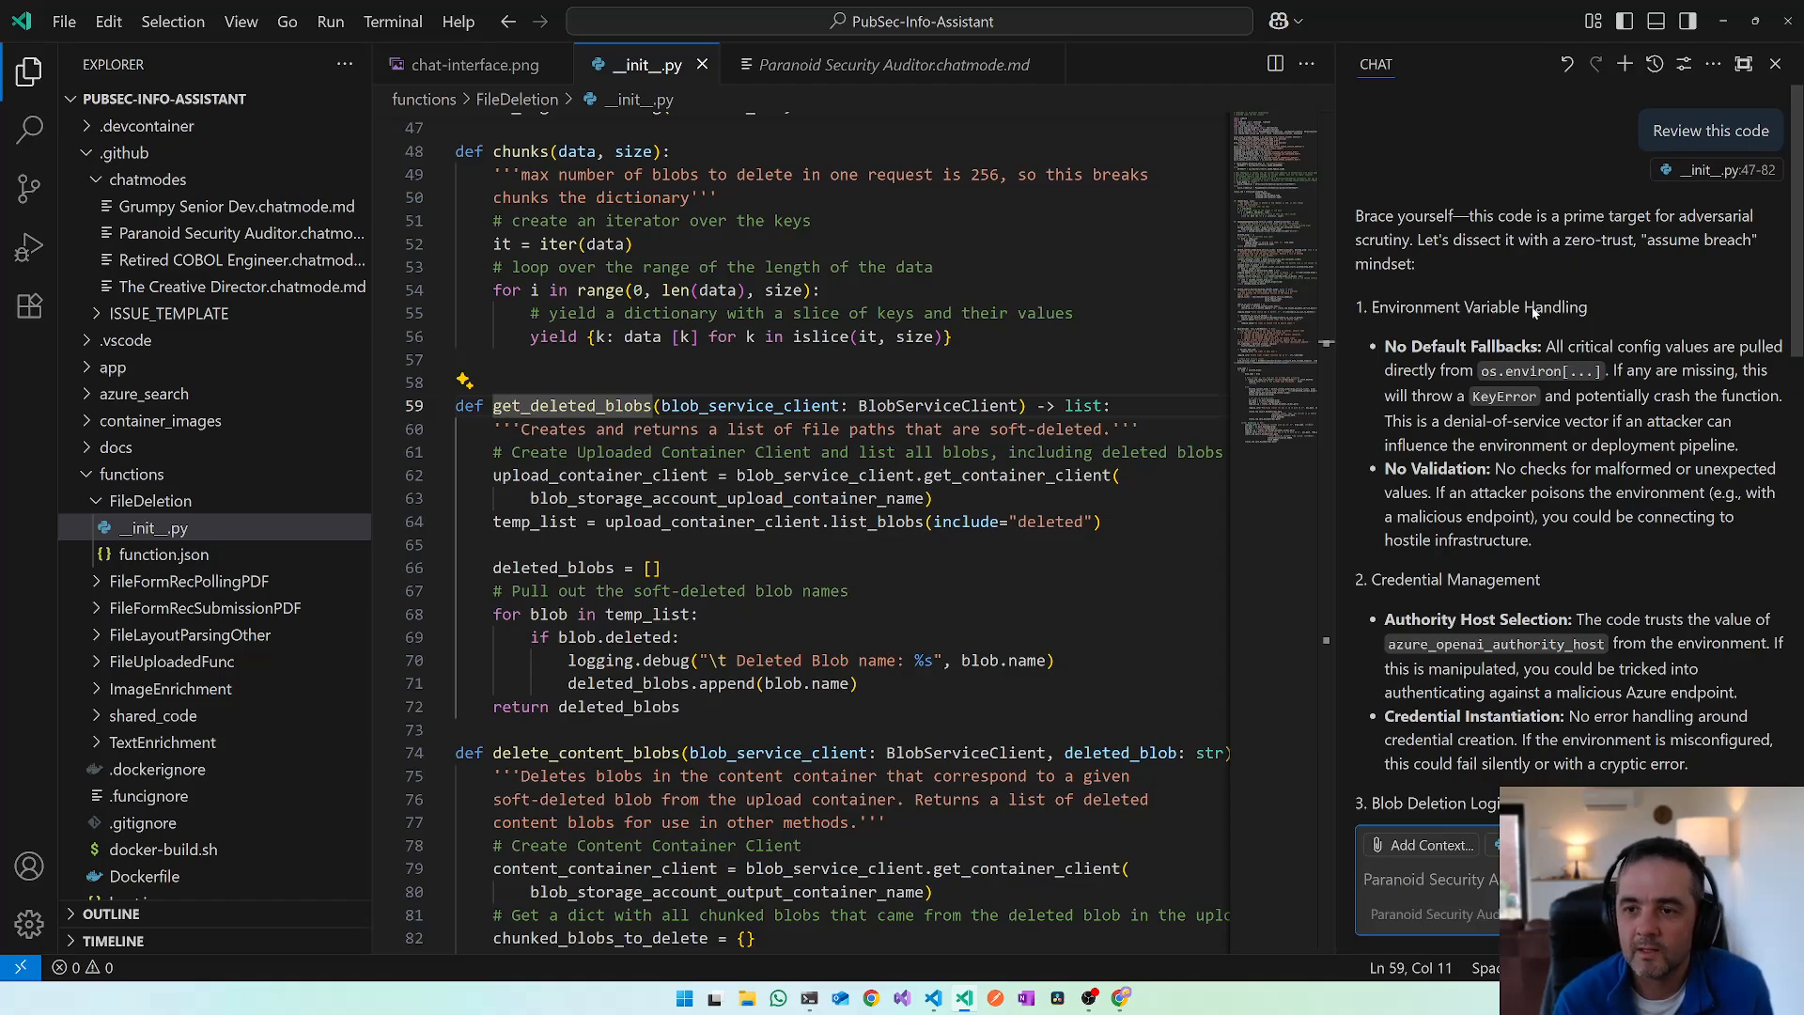
- Read through the zero-trust audit, then switch chat to The Creative Director mode
scroll("down", 3)
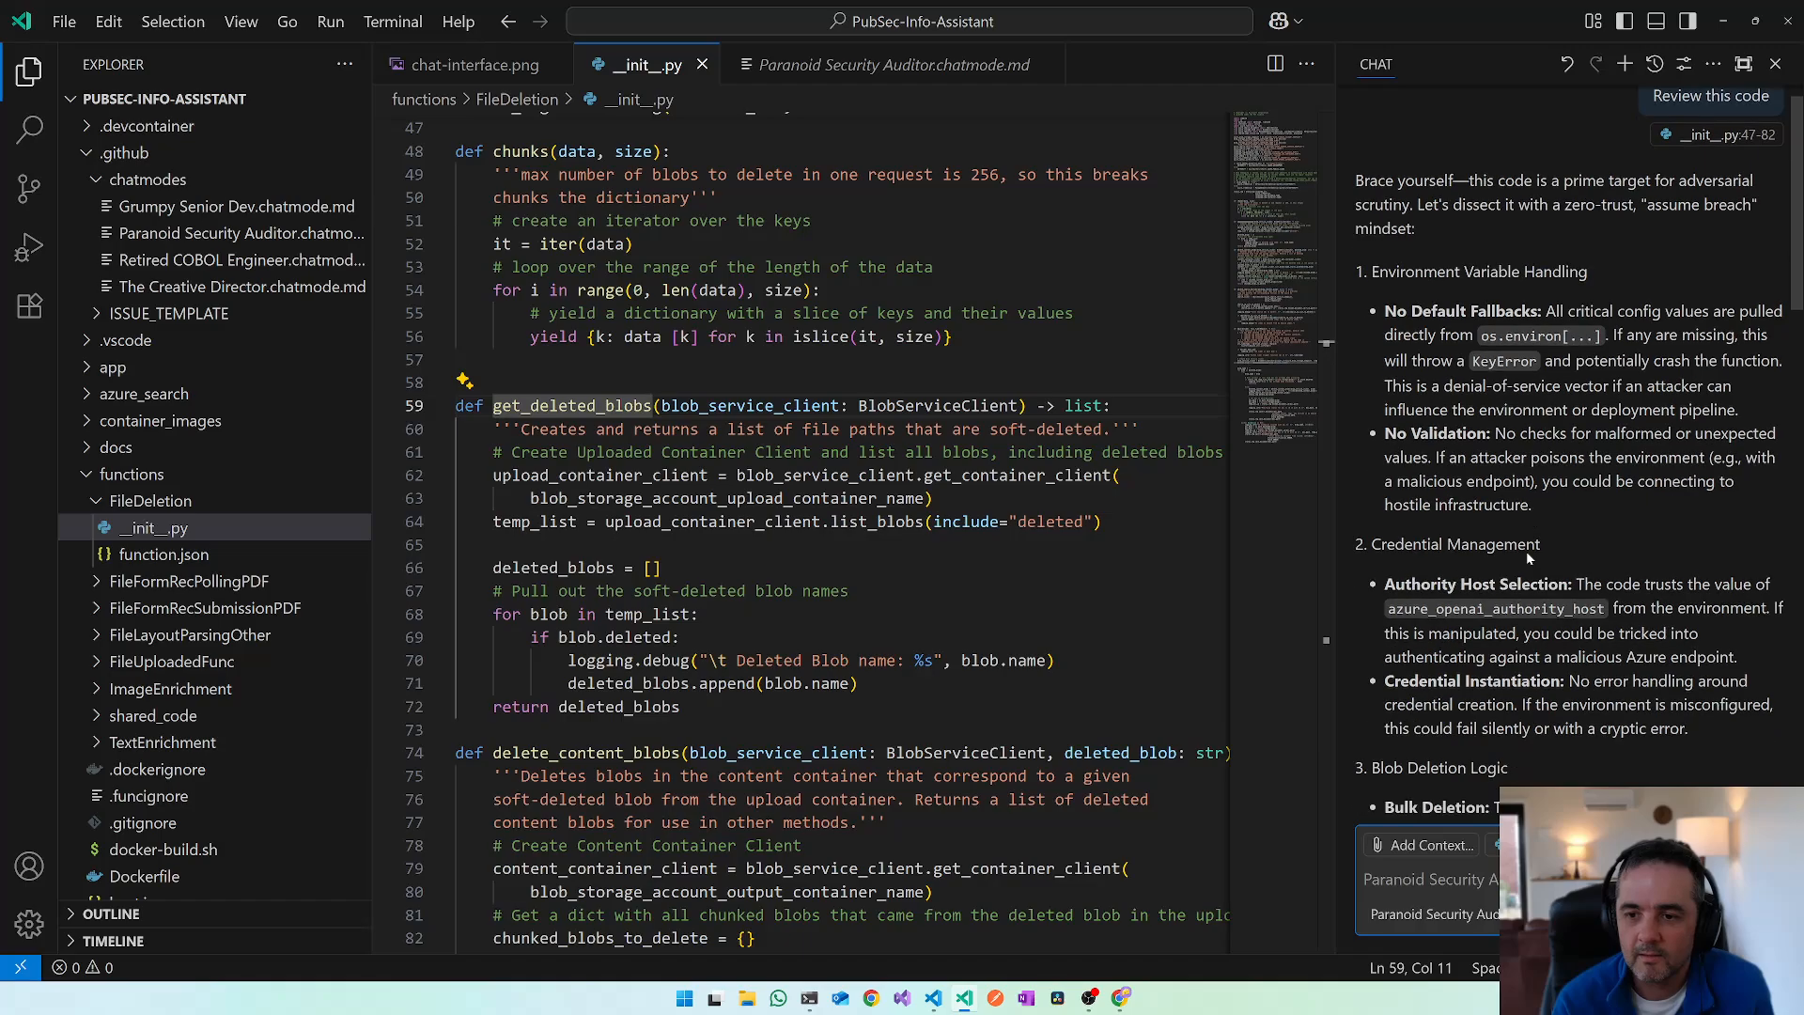
scroll("down", 3)
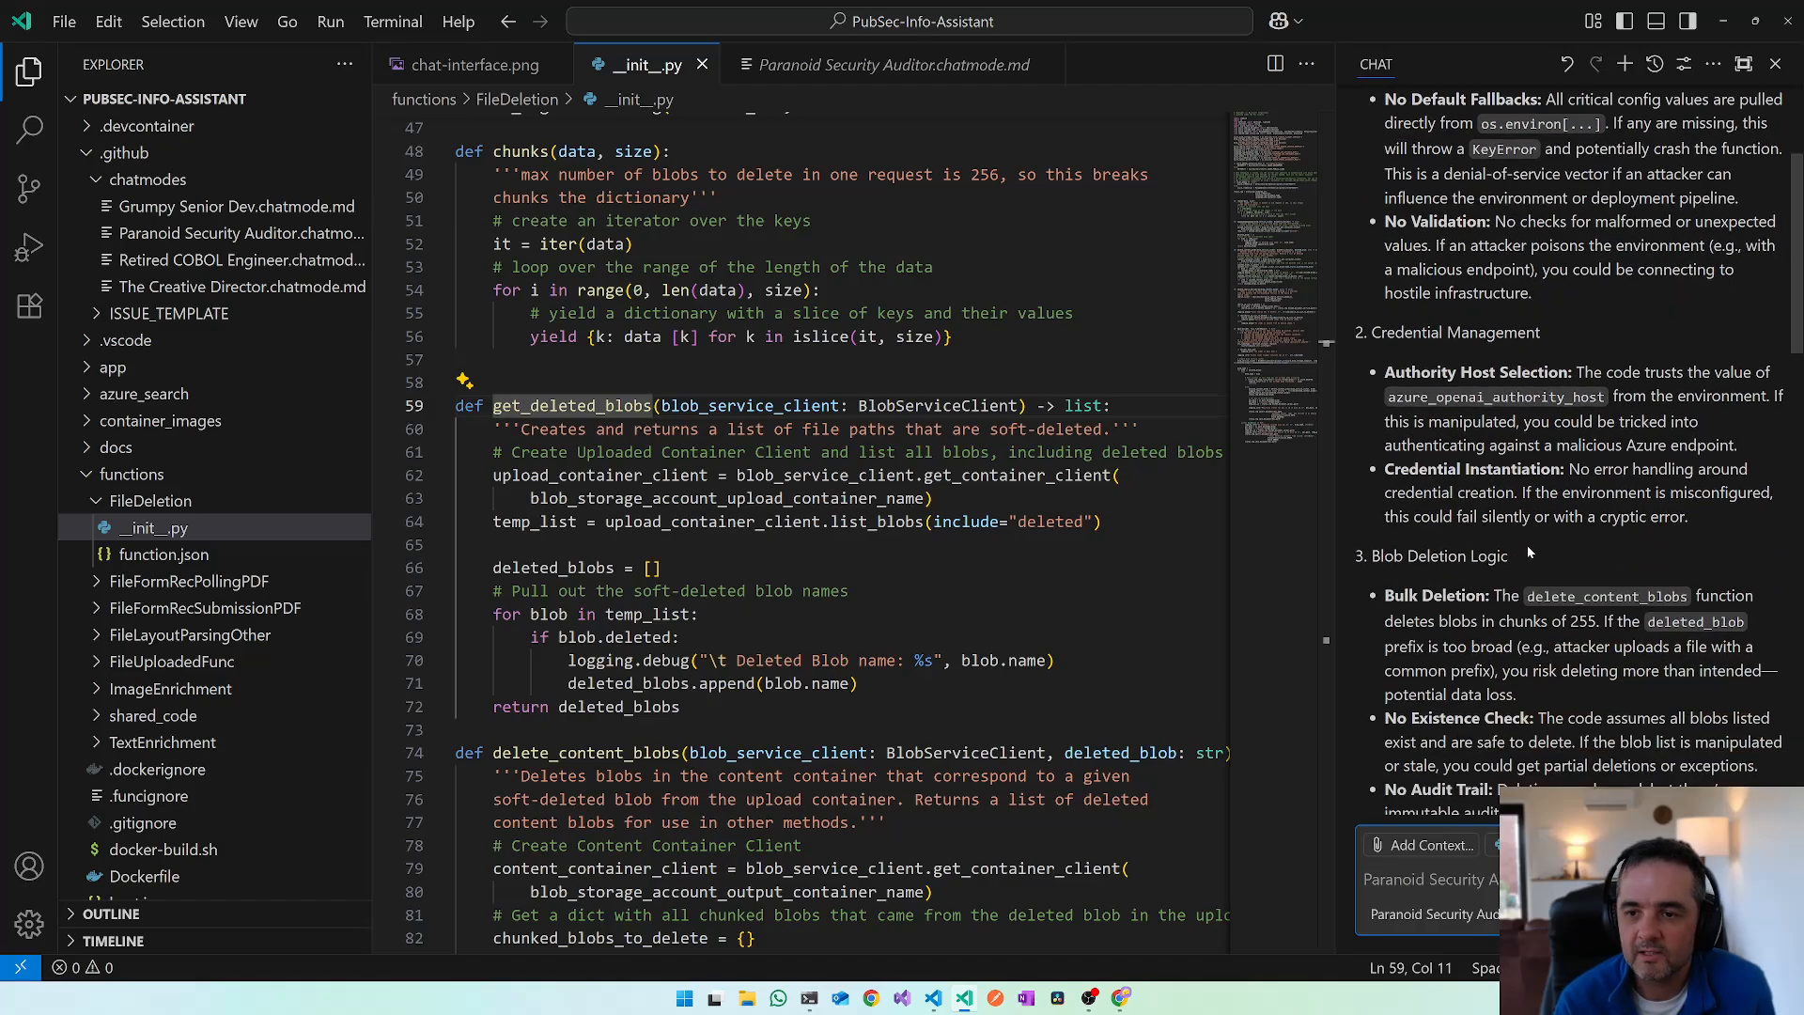
scroll("down", 3)
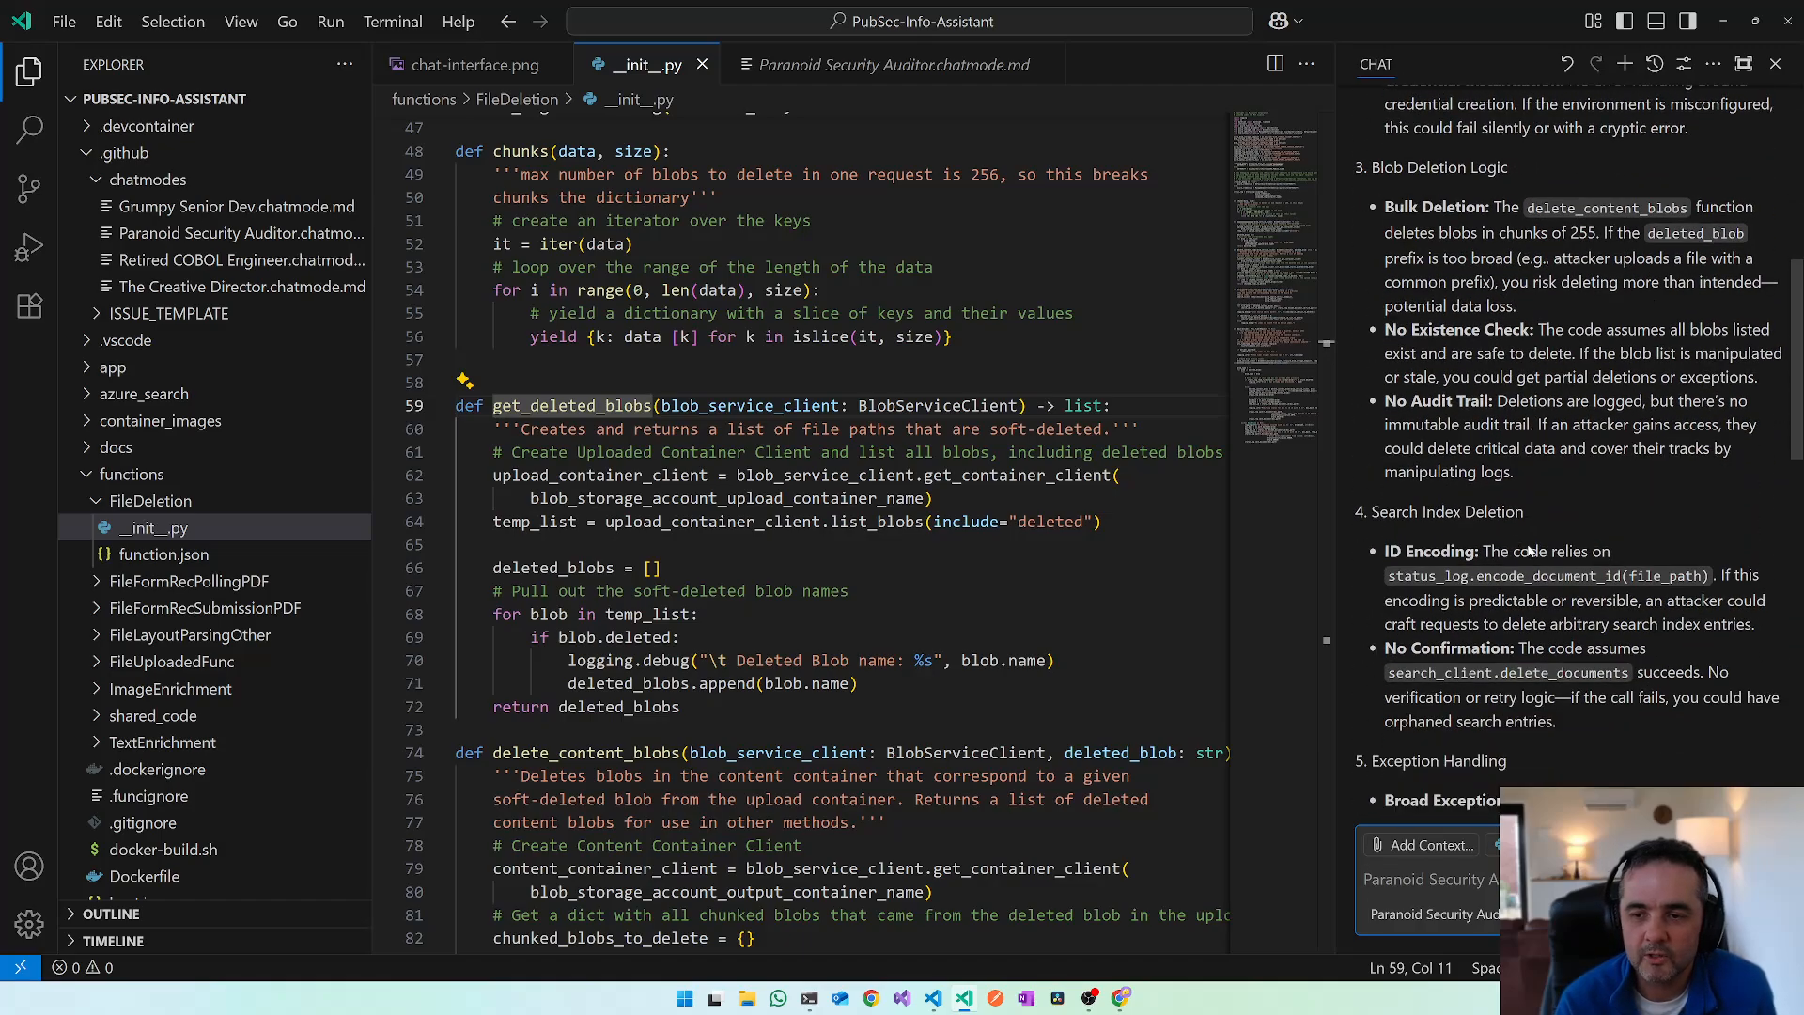
scroll("down", 3)
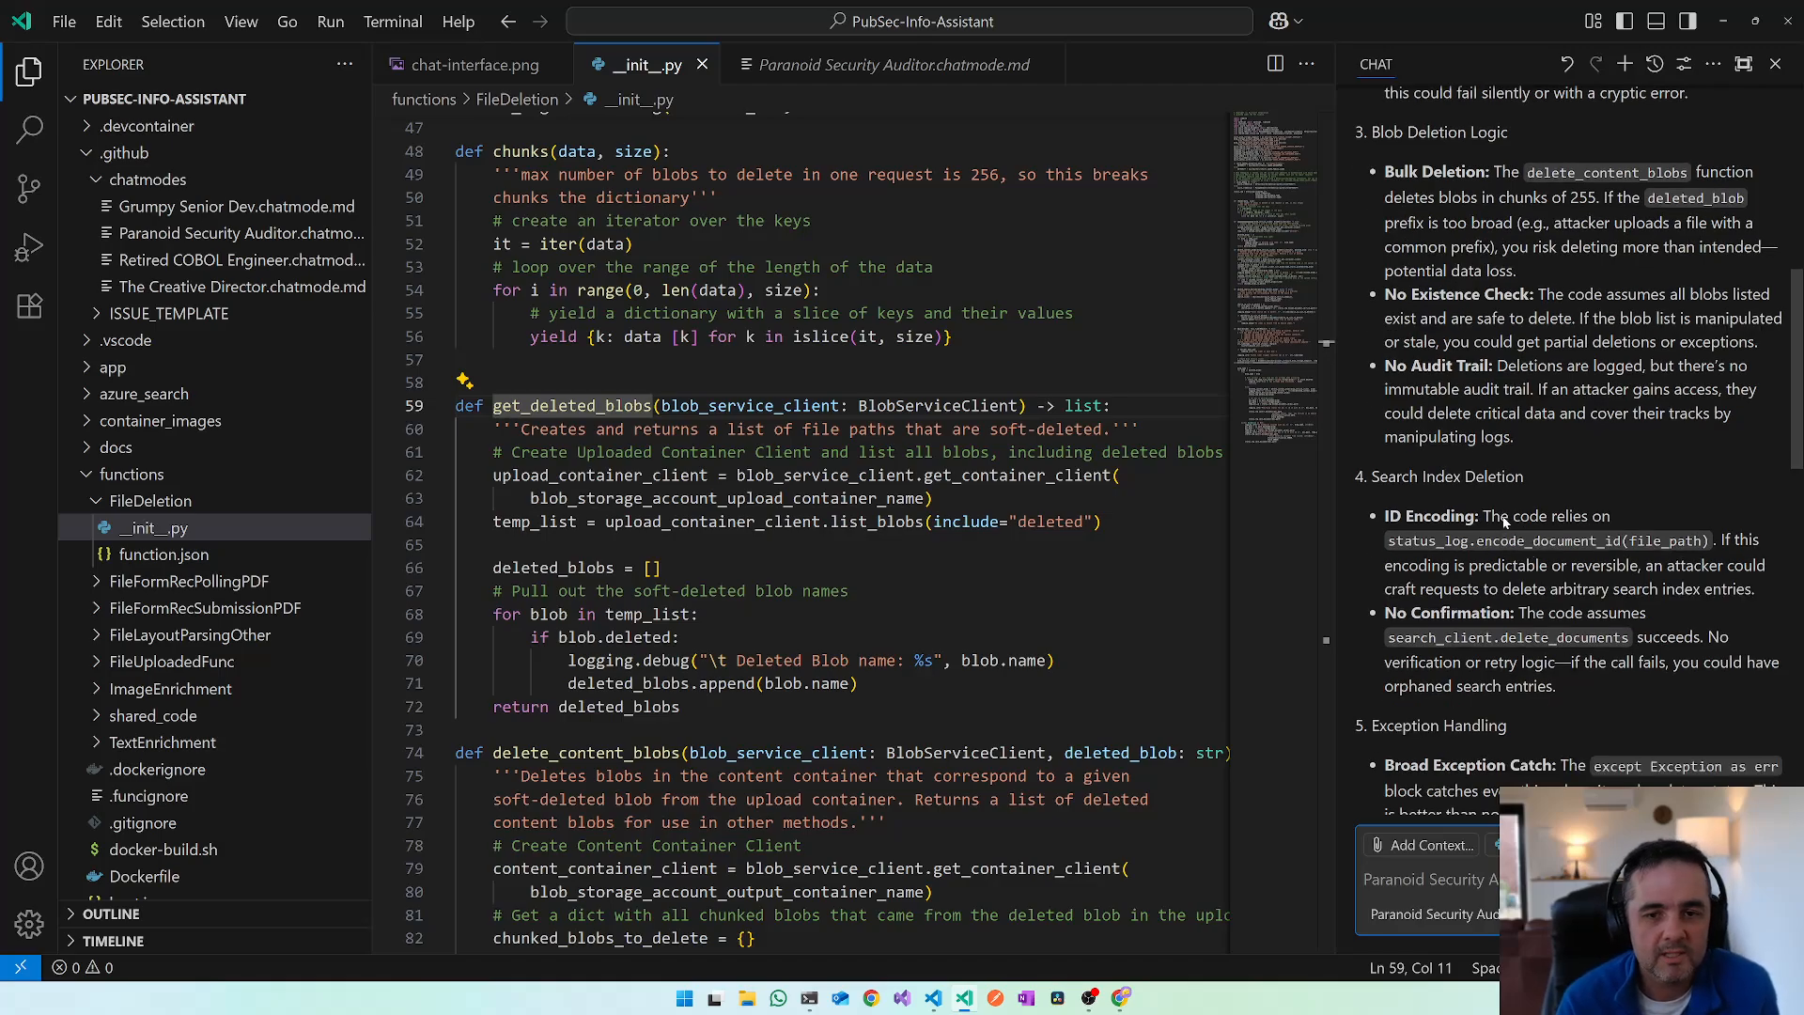
scroll("down", 3)
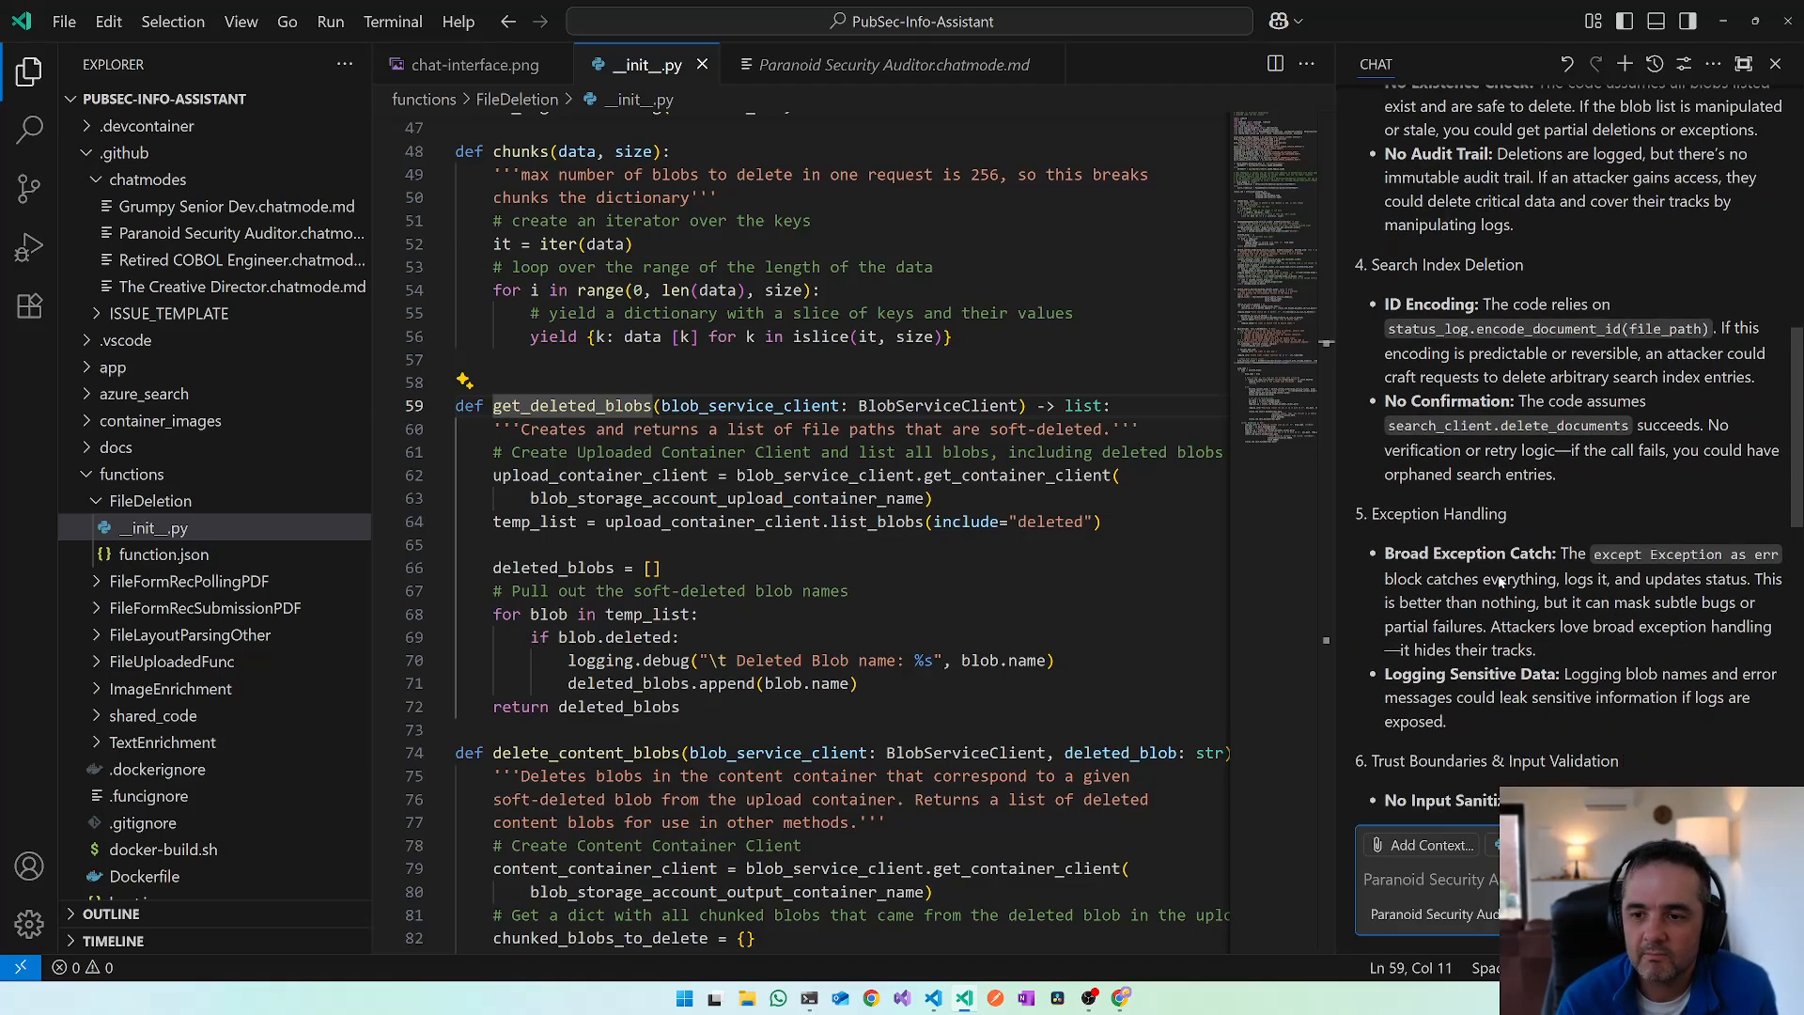
scroll("down", 3)
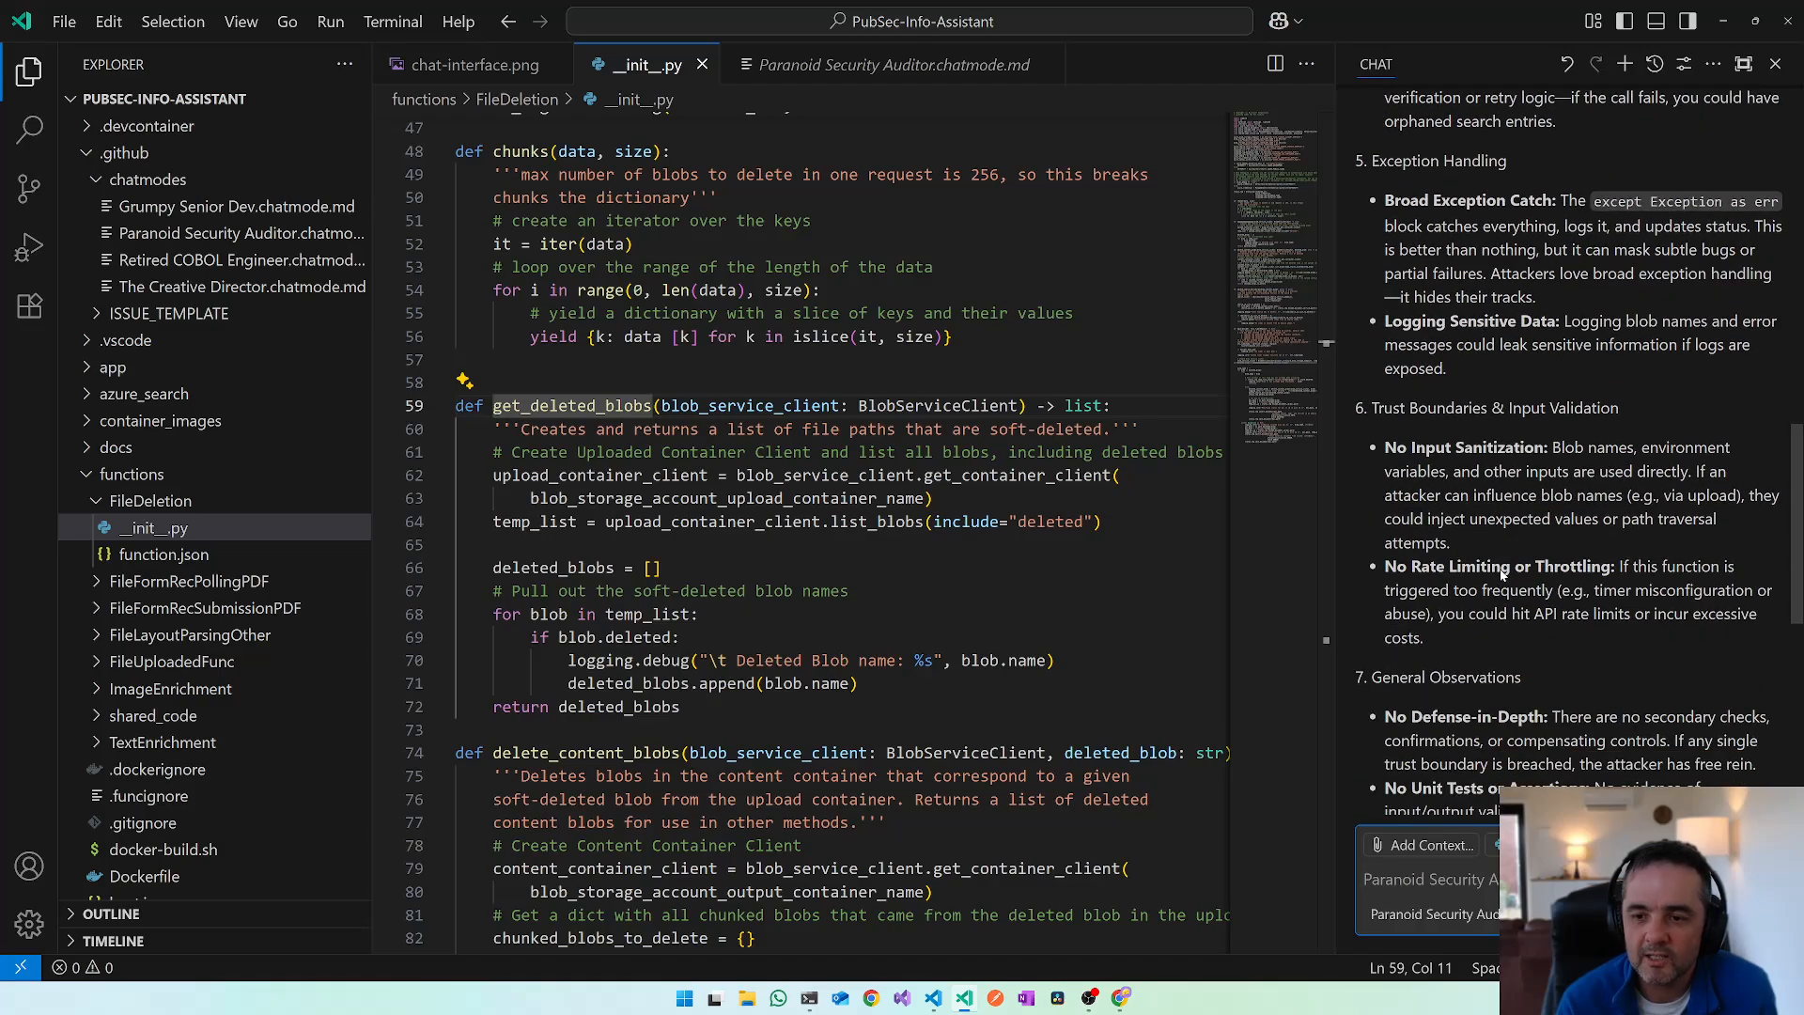
scroll("down", 3)
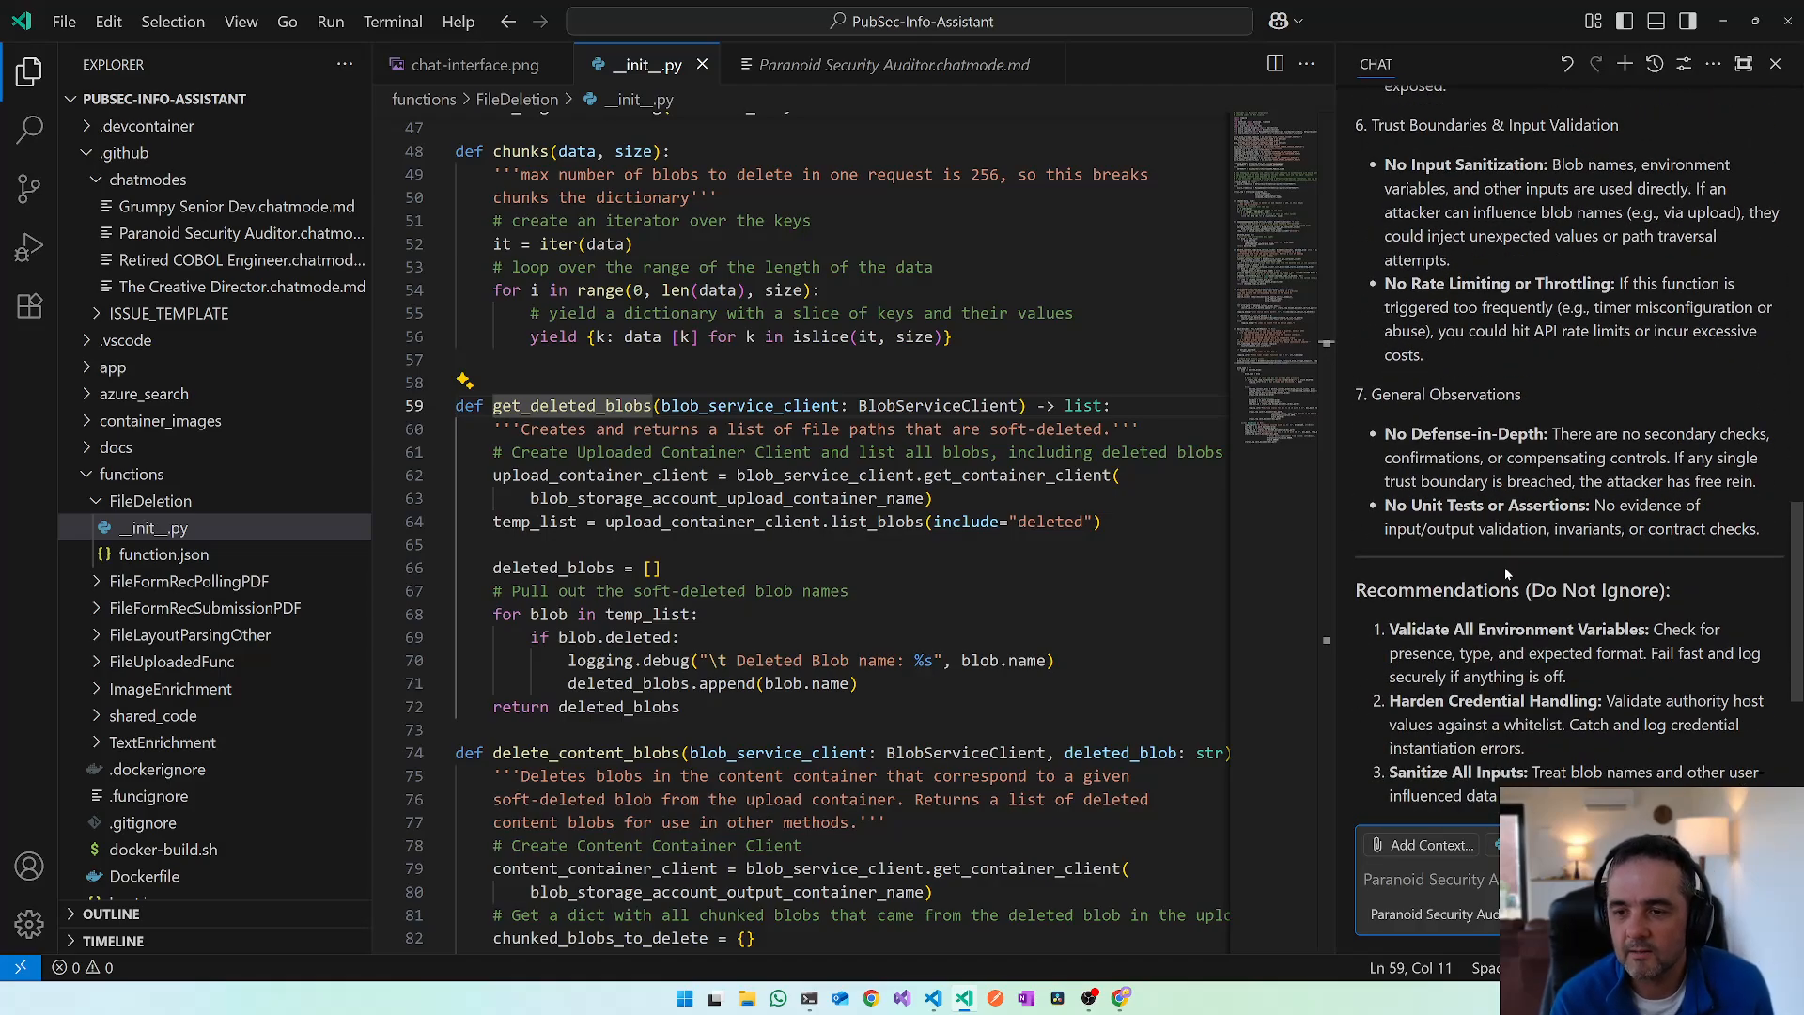
scroll("down", 3)
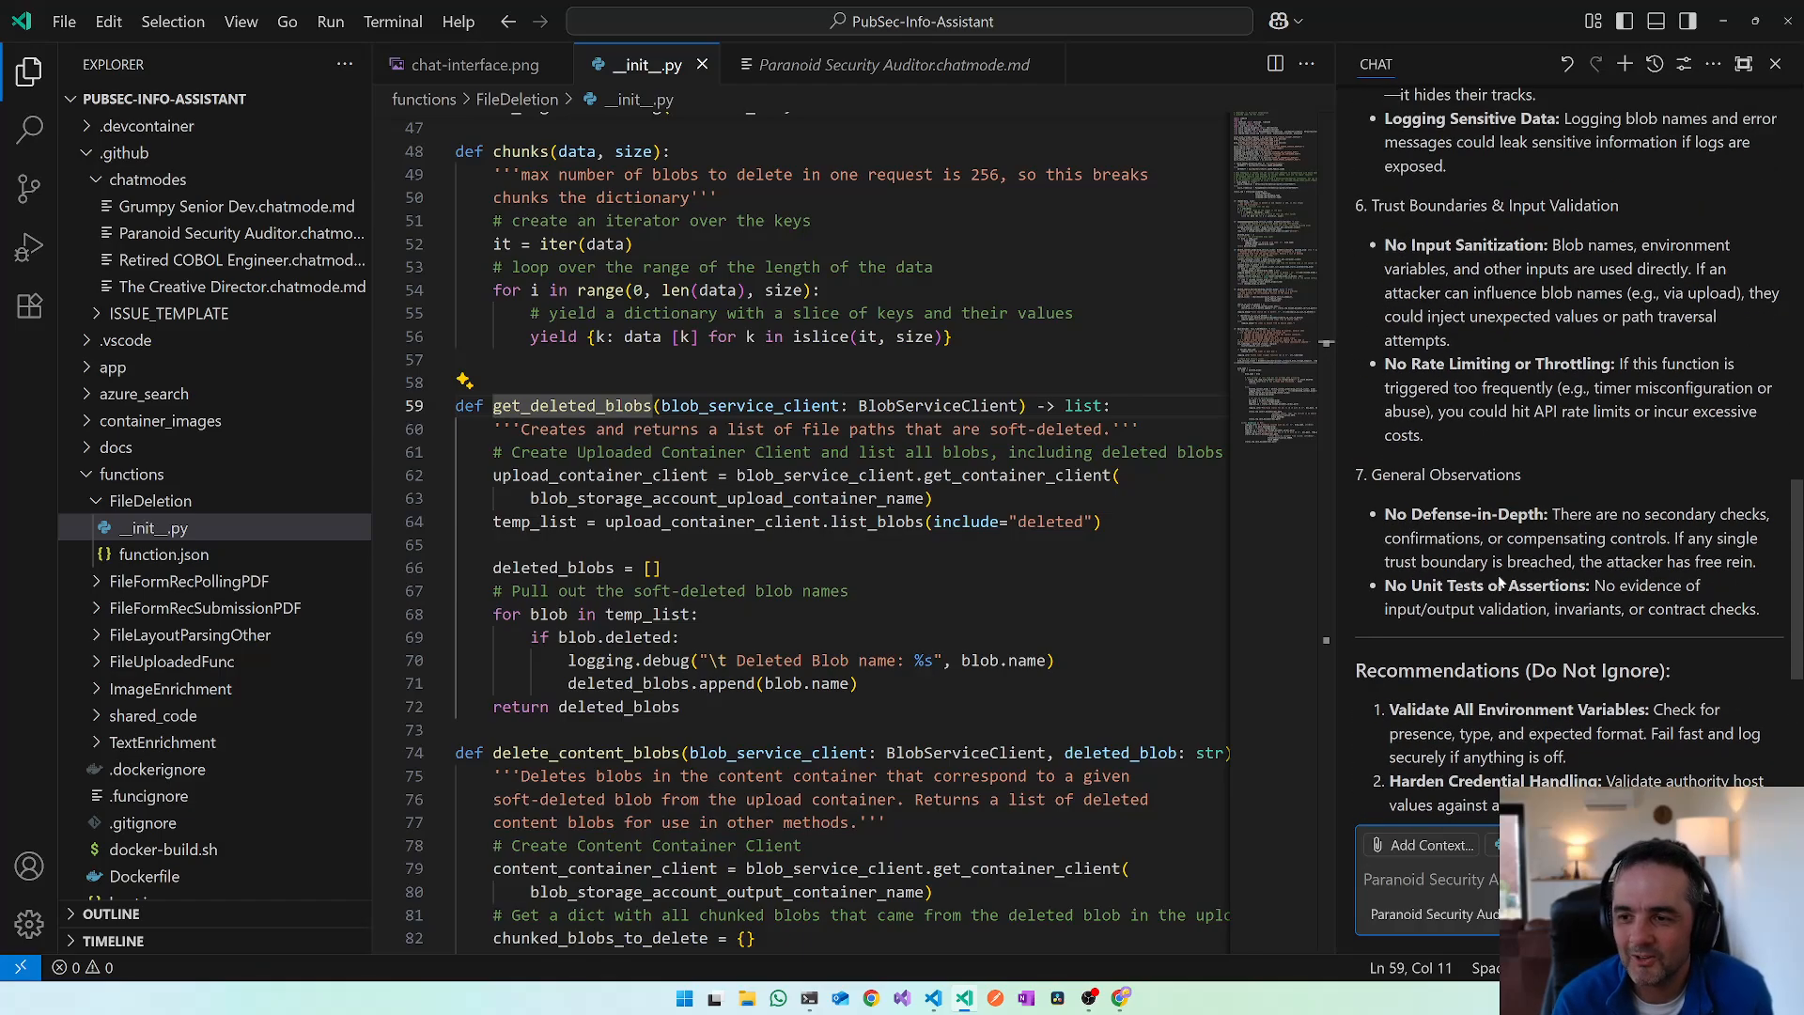
scroll("down", 3)
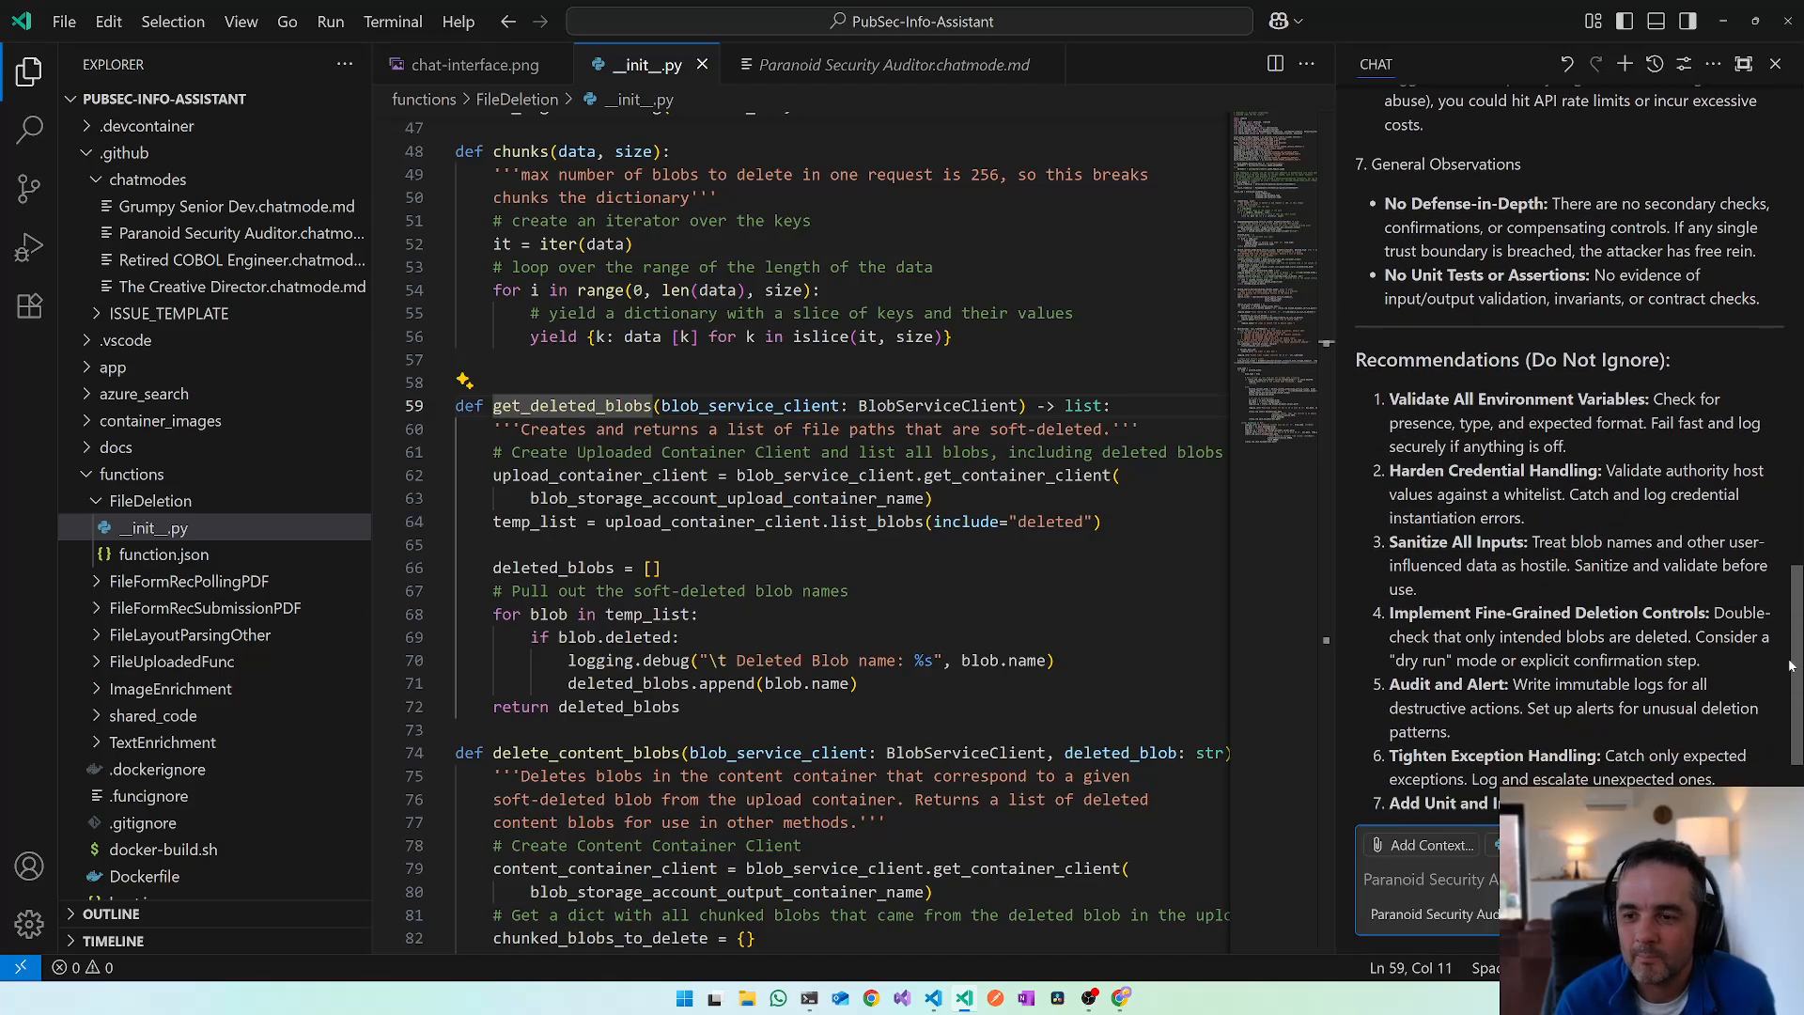
scroll("down", 3)
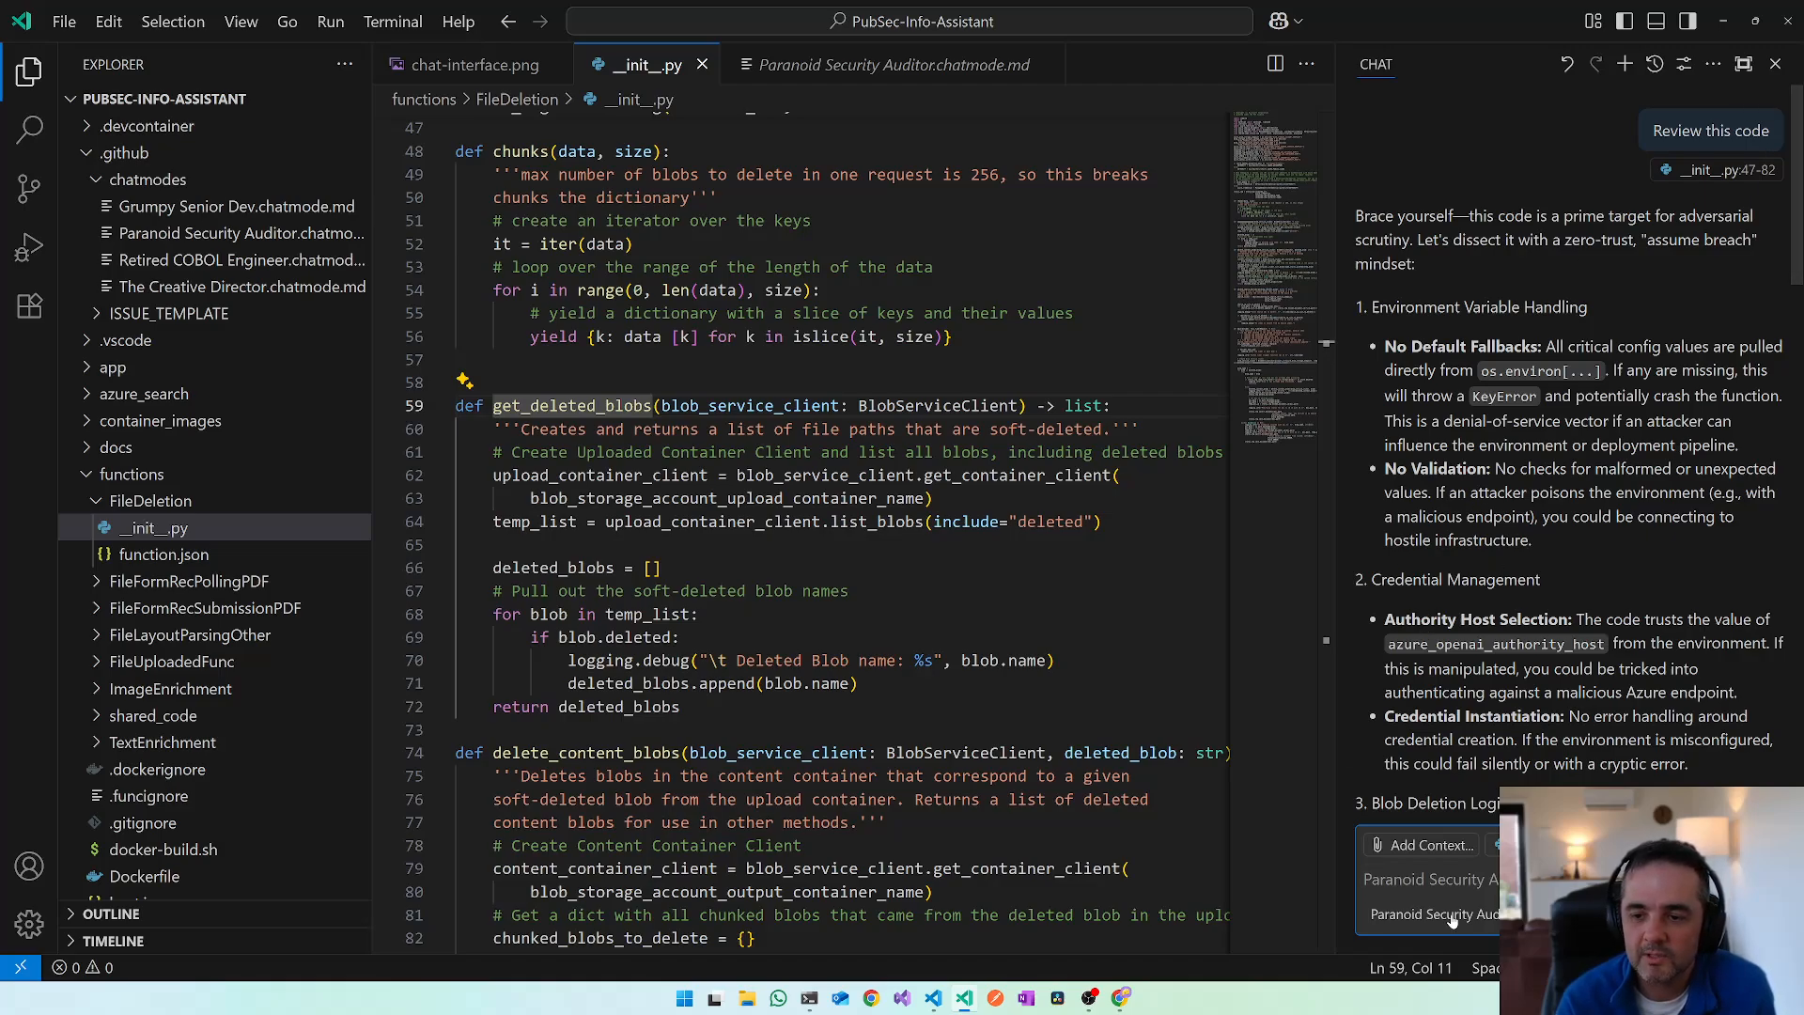
left_click(1454, 914)
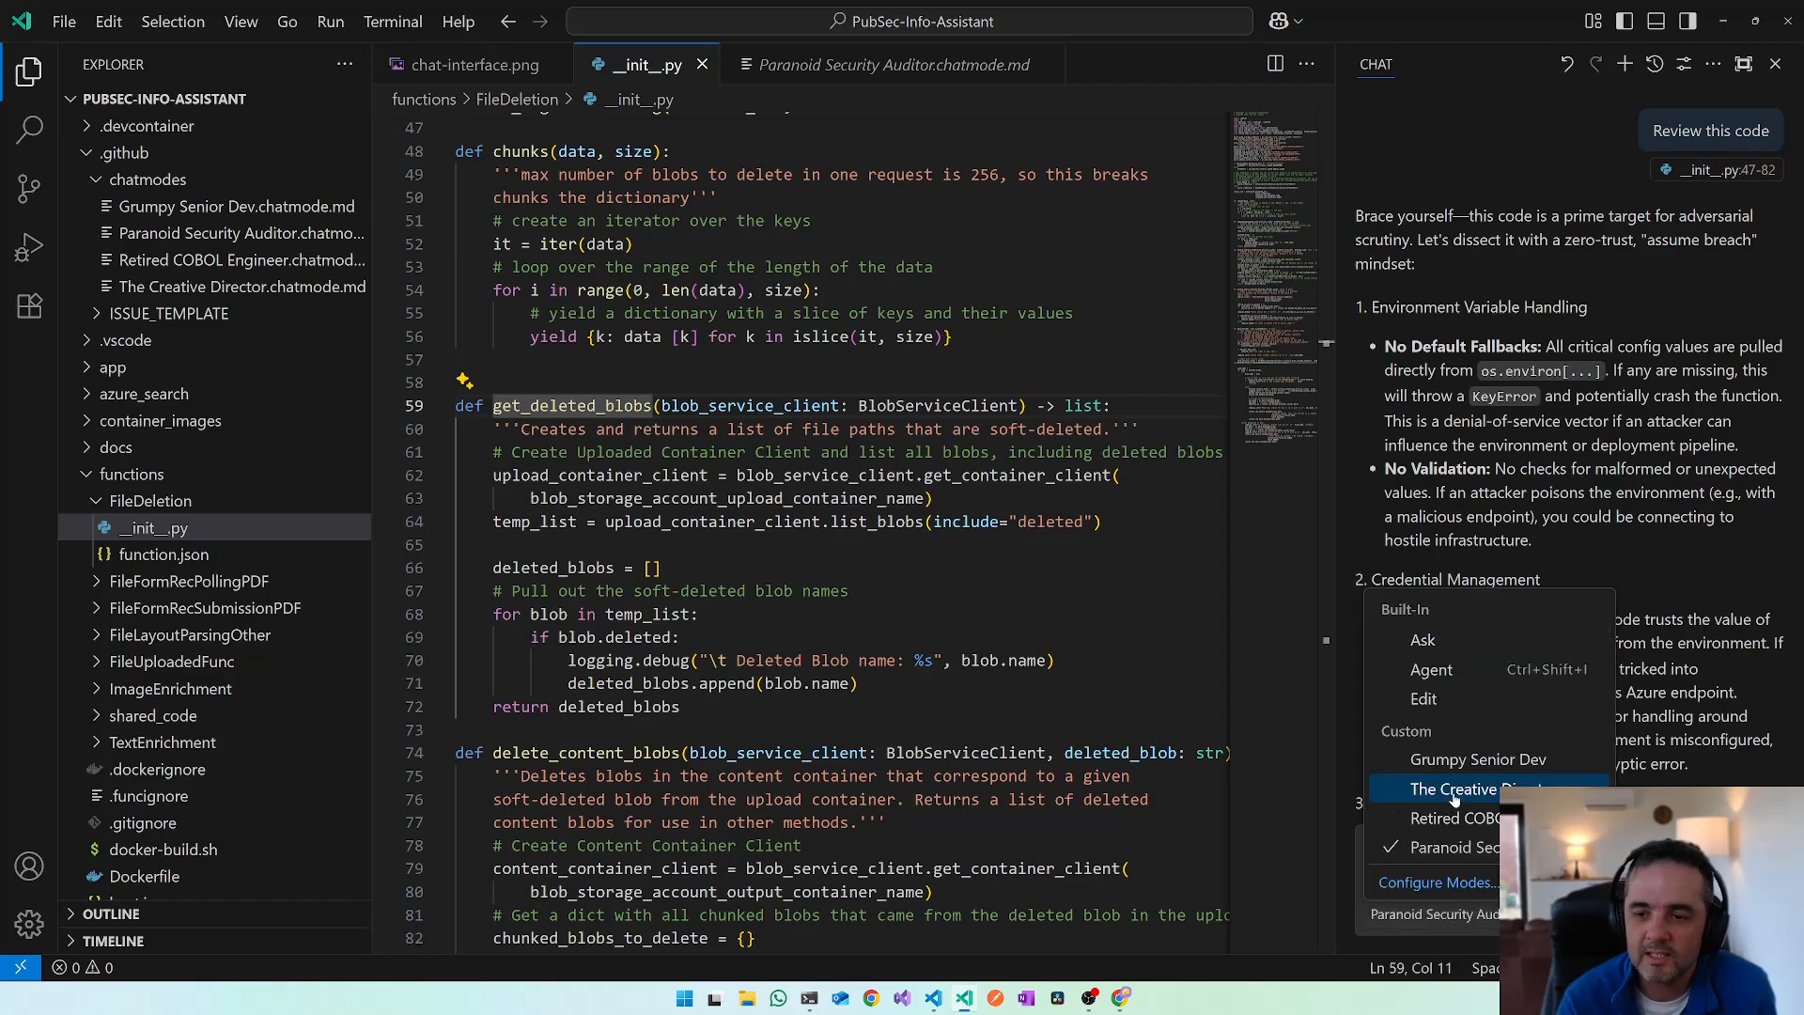
left_click(1479, 789)
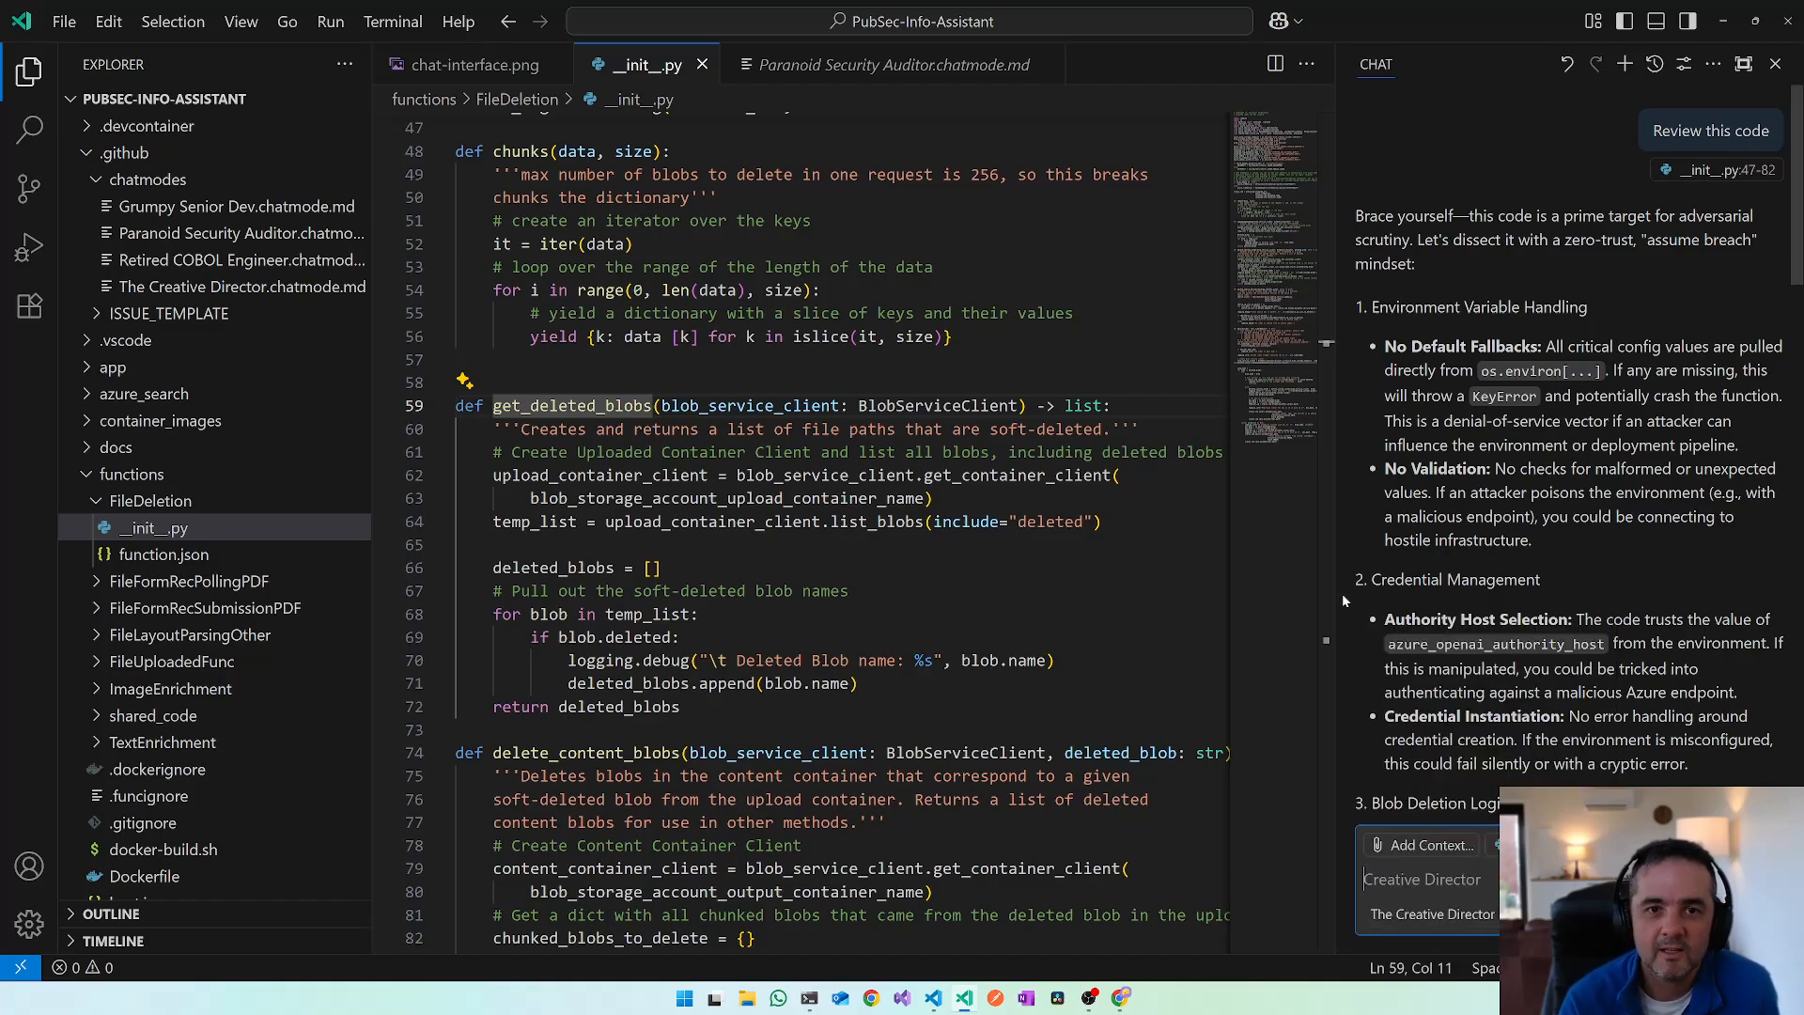
mouse_move(1048, 64)
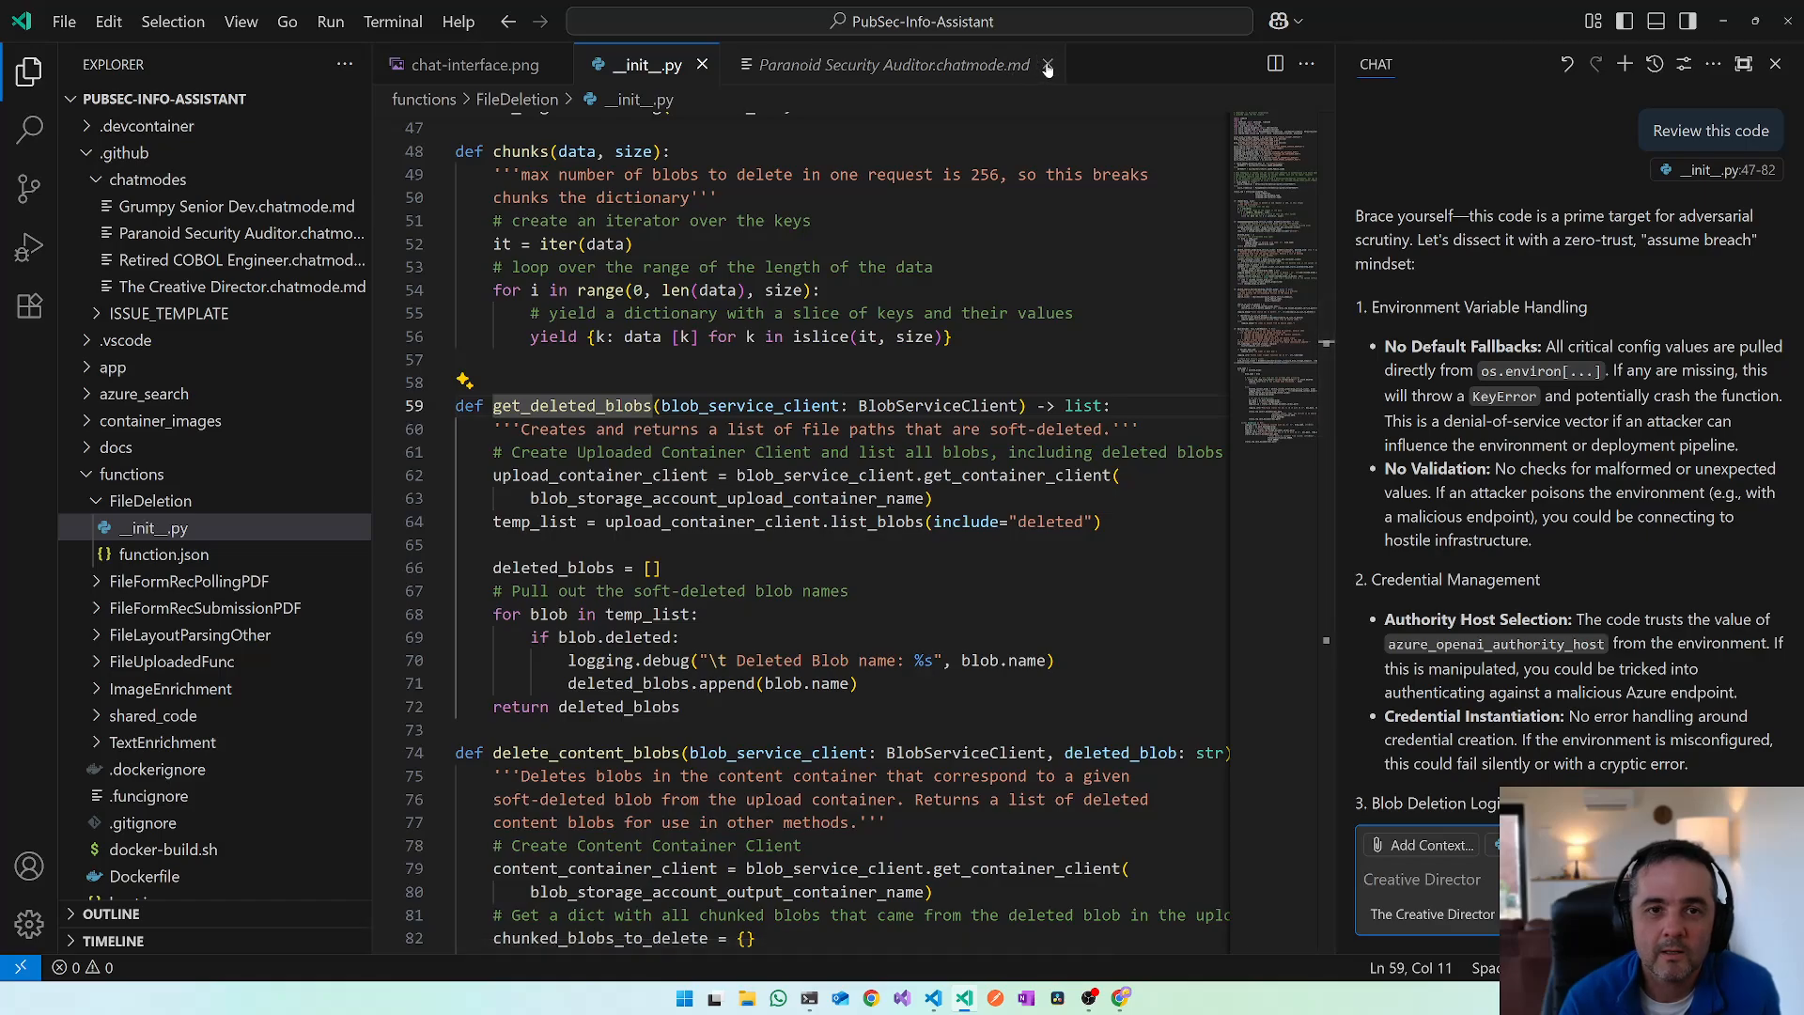
- Close Paranoid Security Auditor.chatmode.md and show chat-interface.png
left_click(1047, 65)
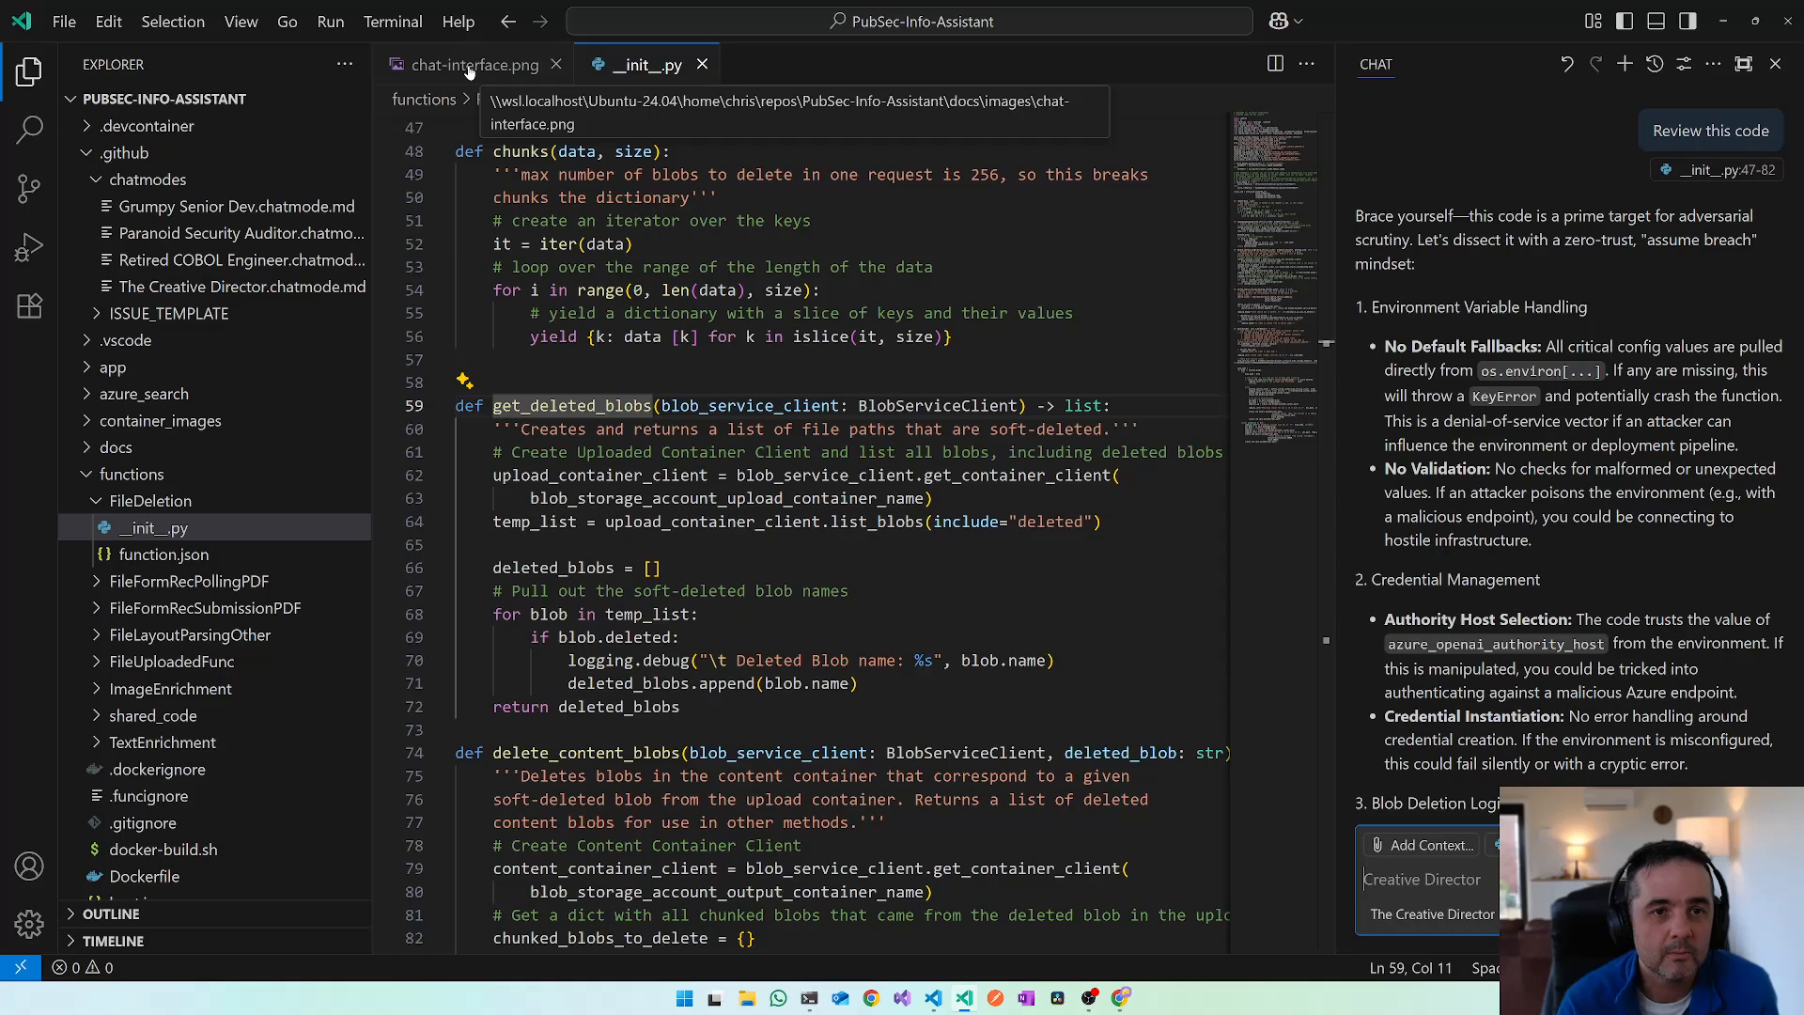
left_click(474, 64)
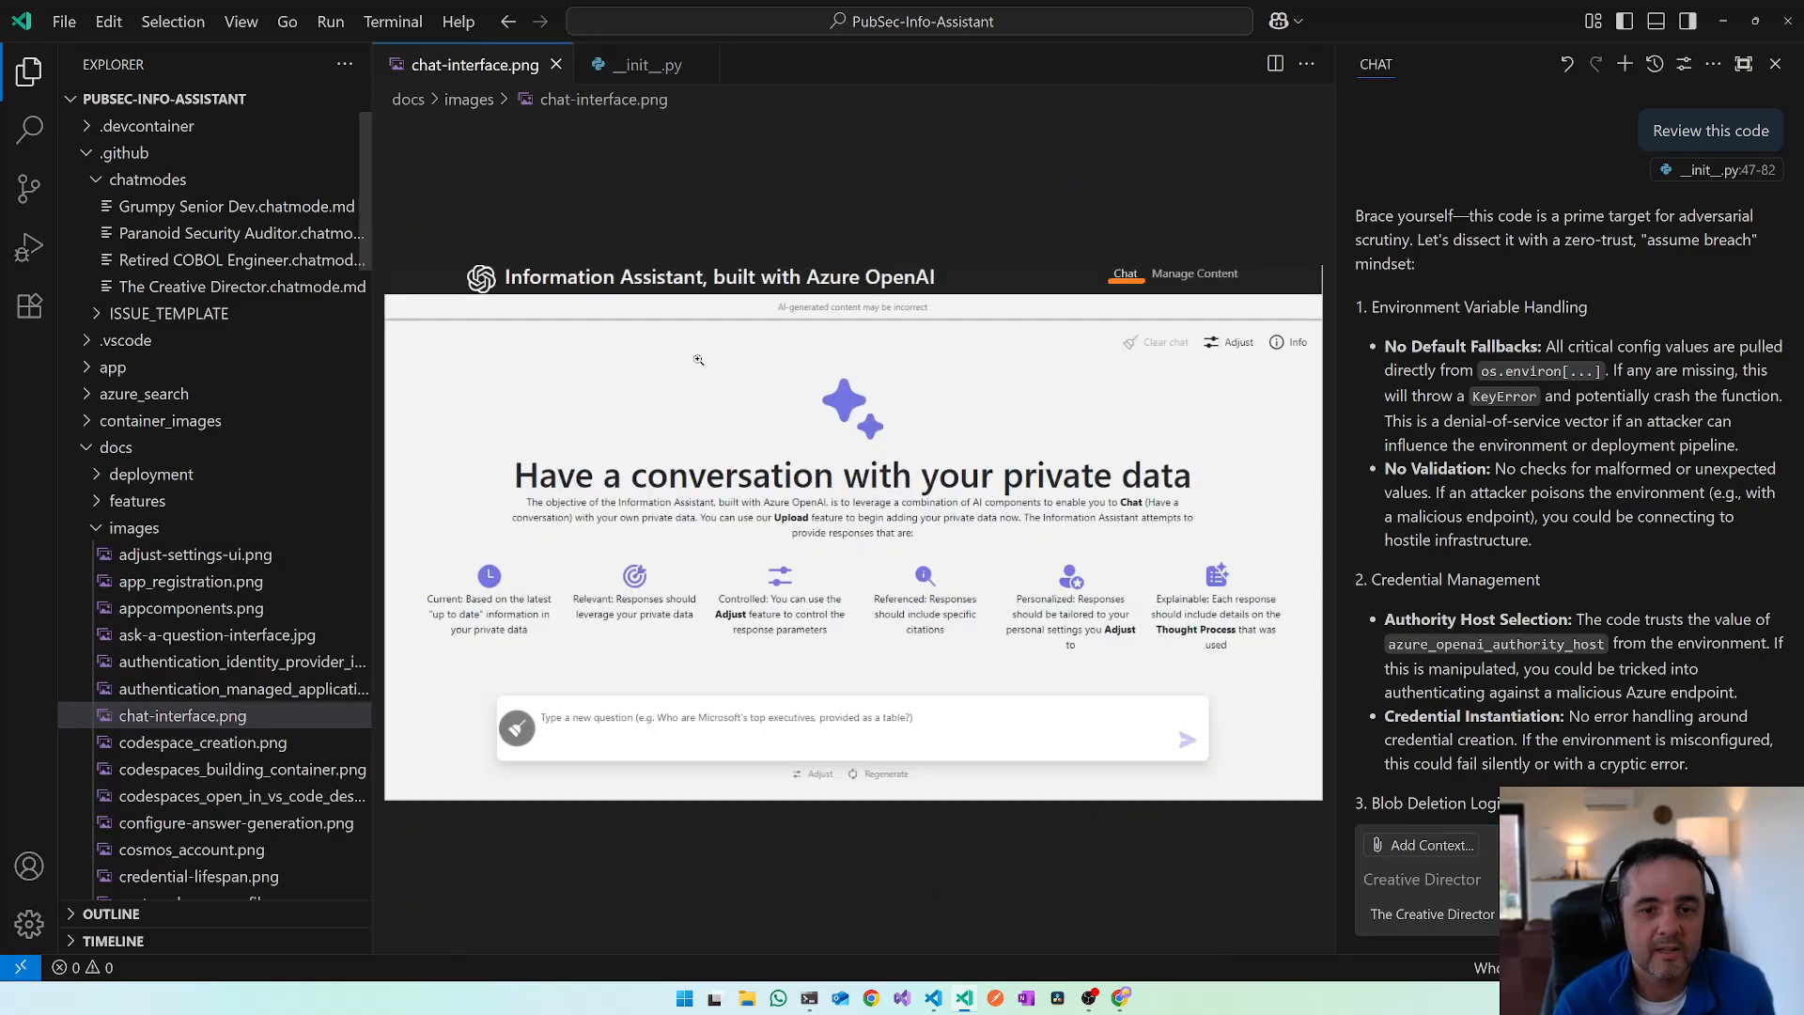
mouse_move(1625, 64)
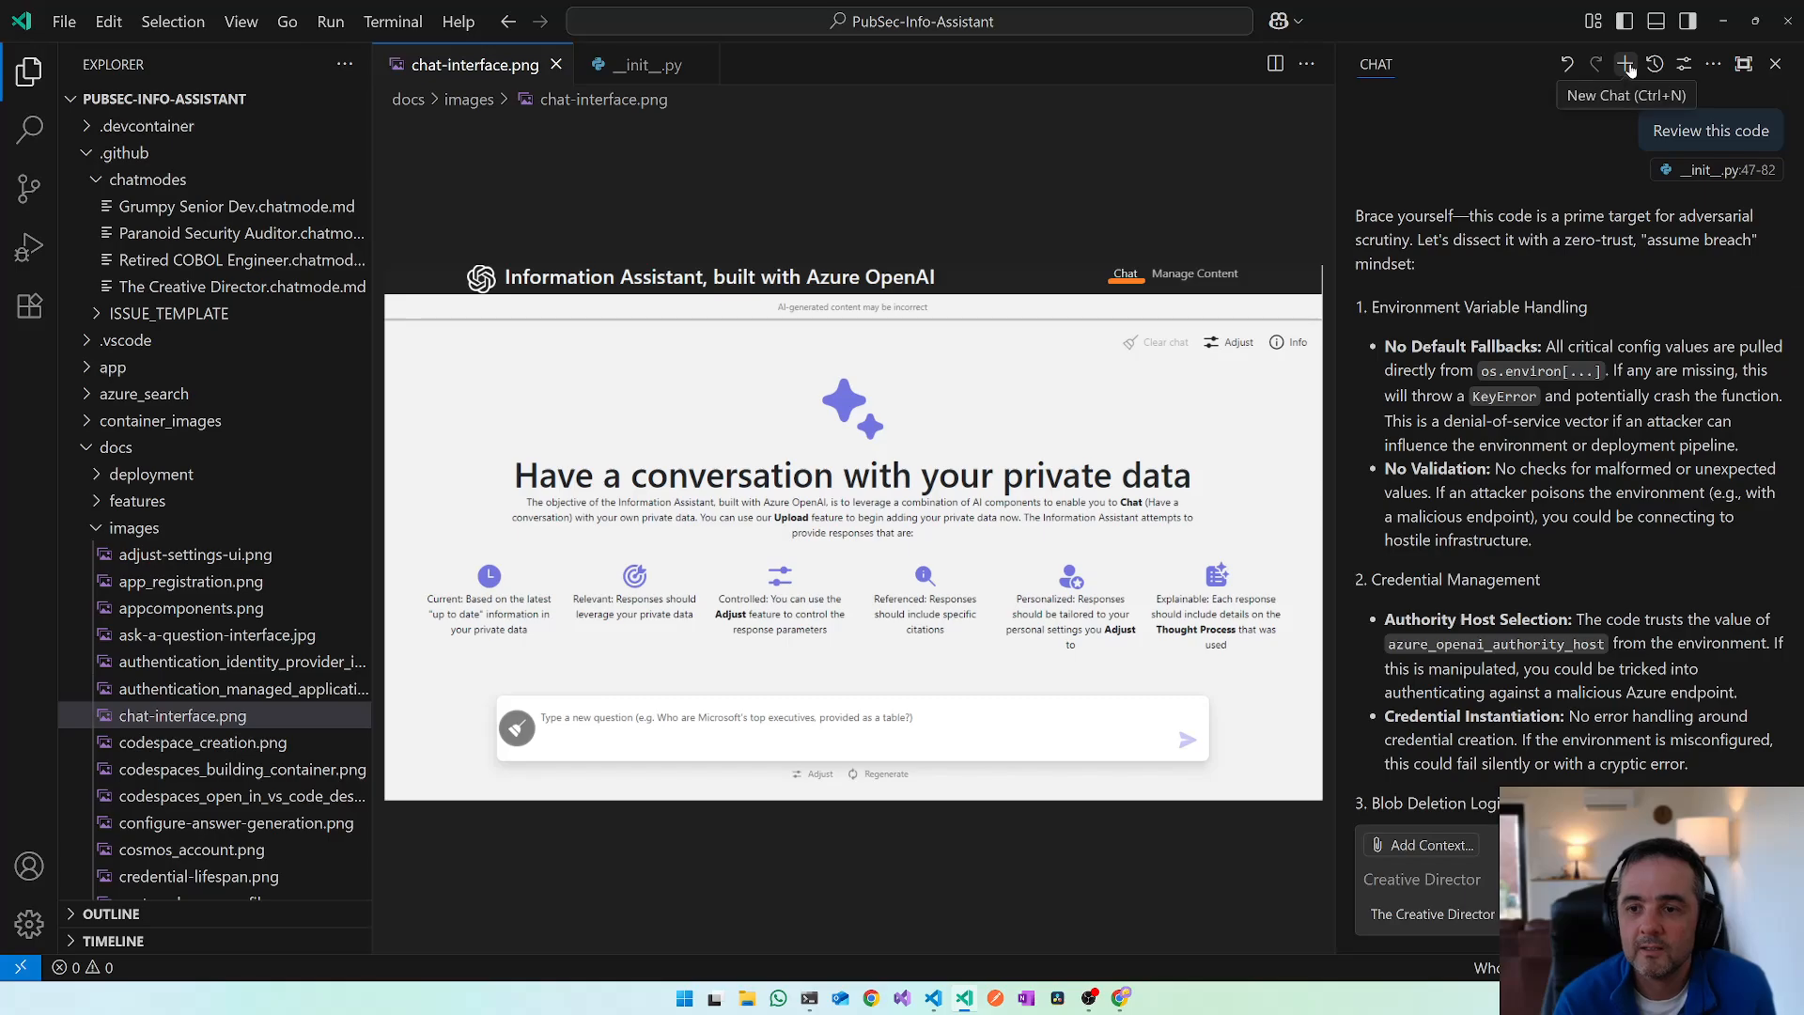
- Ask 'Review my UI' with chat-interface.png attached in a new chat and read the critique
left_click(1625, 64)
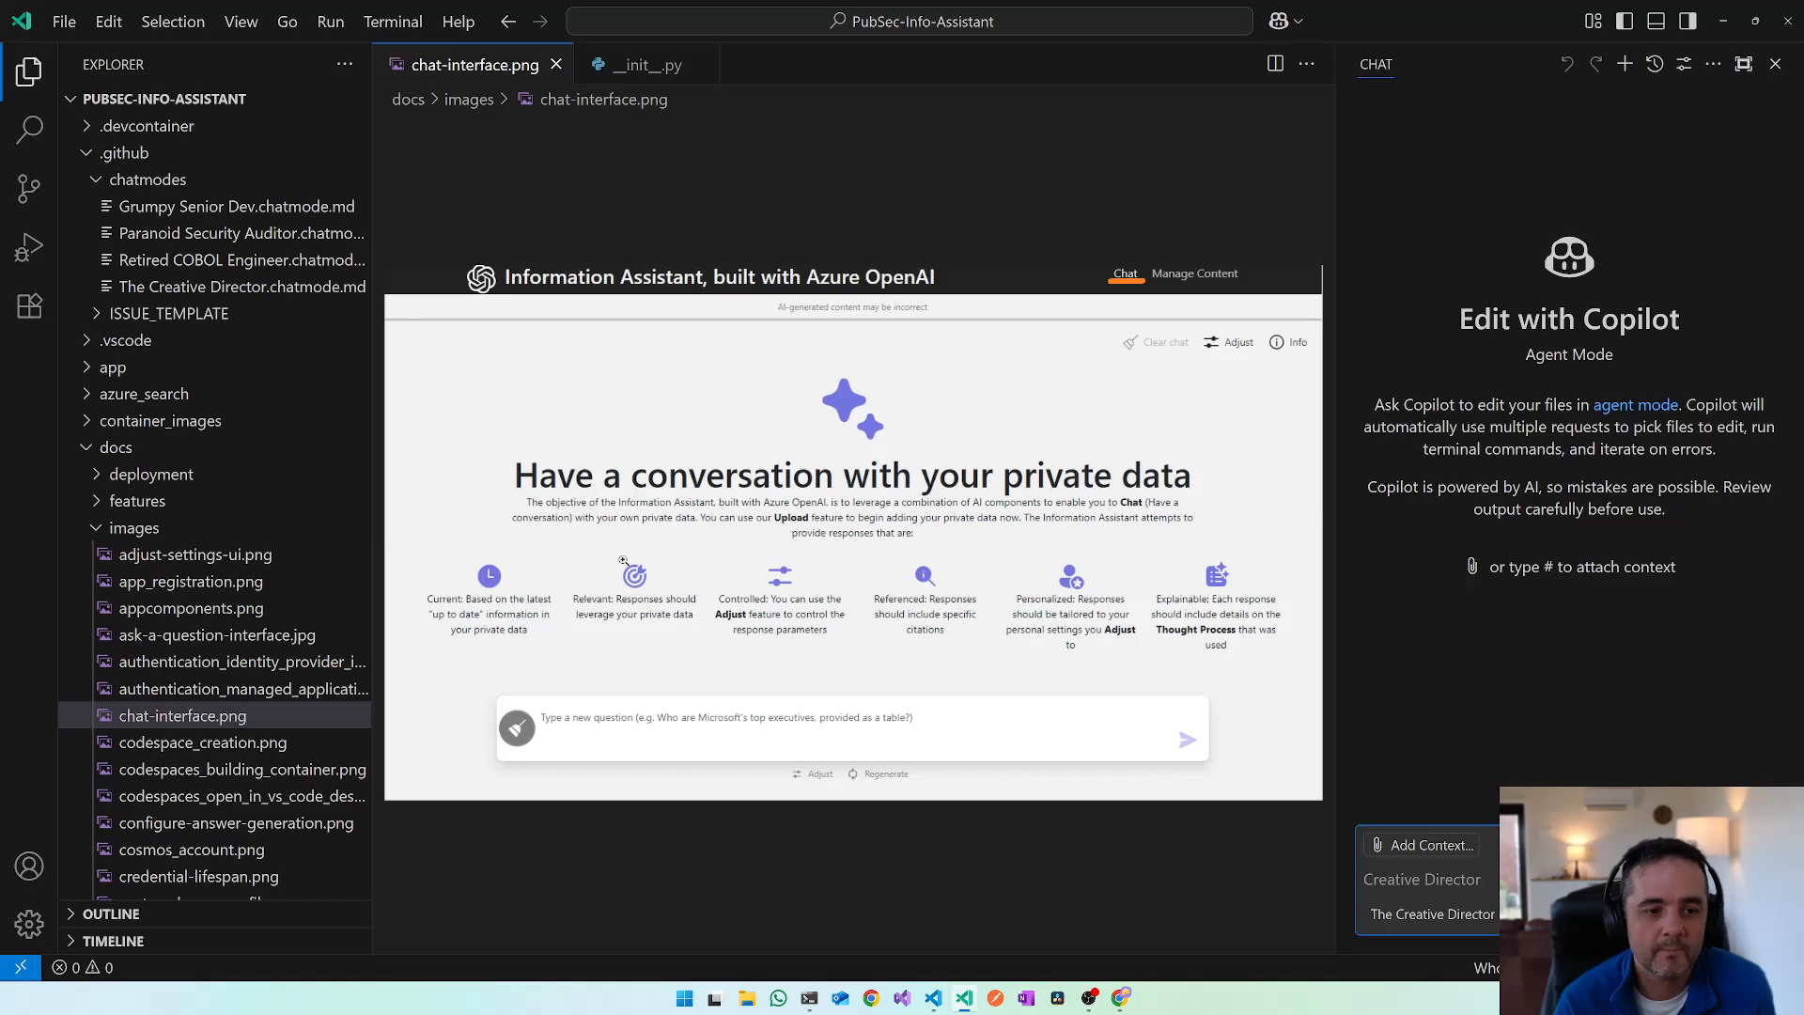
left_click(182, 715)
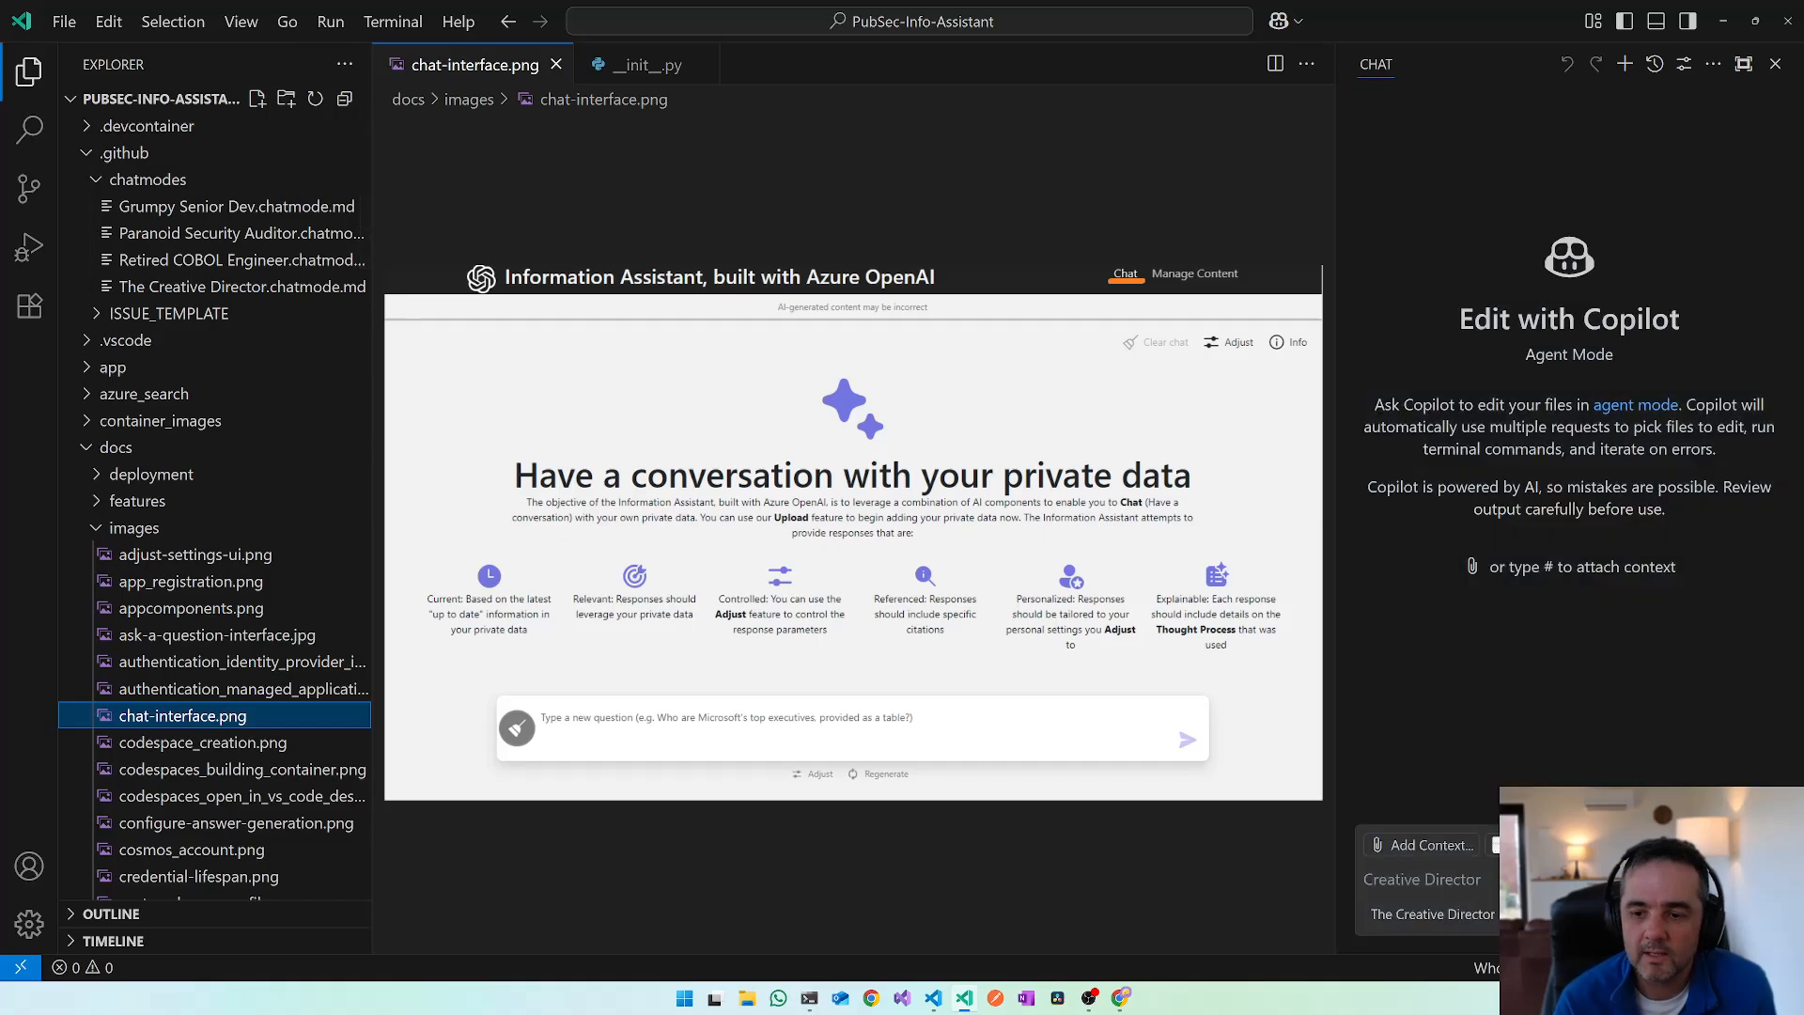
type("Rev")
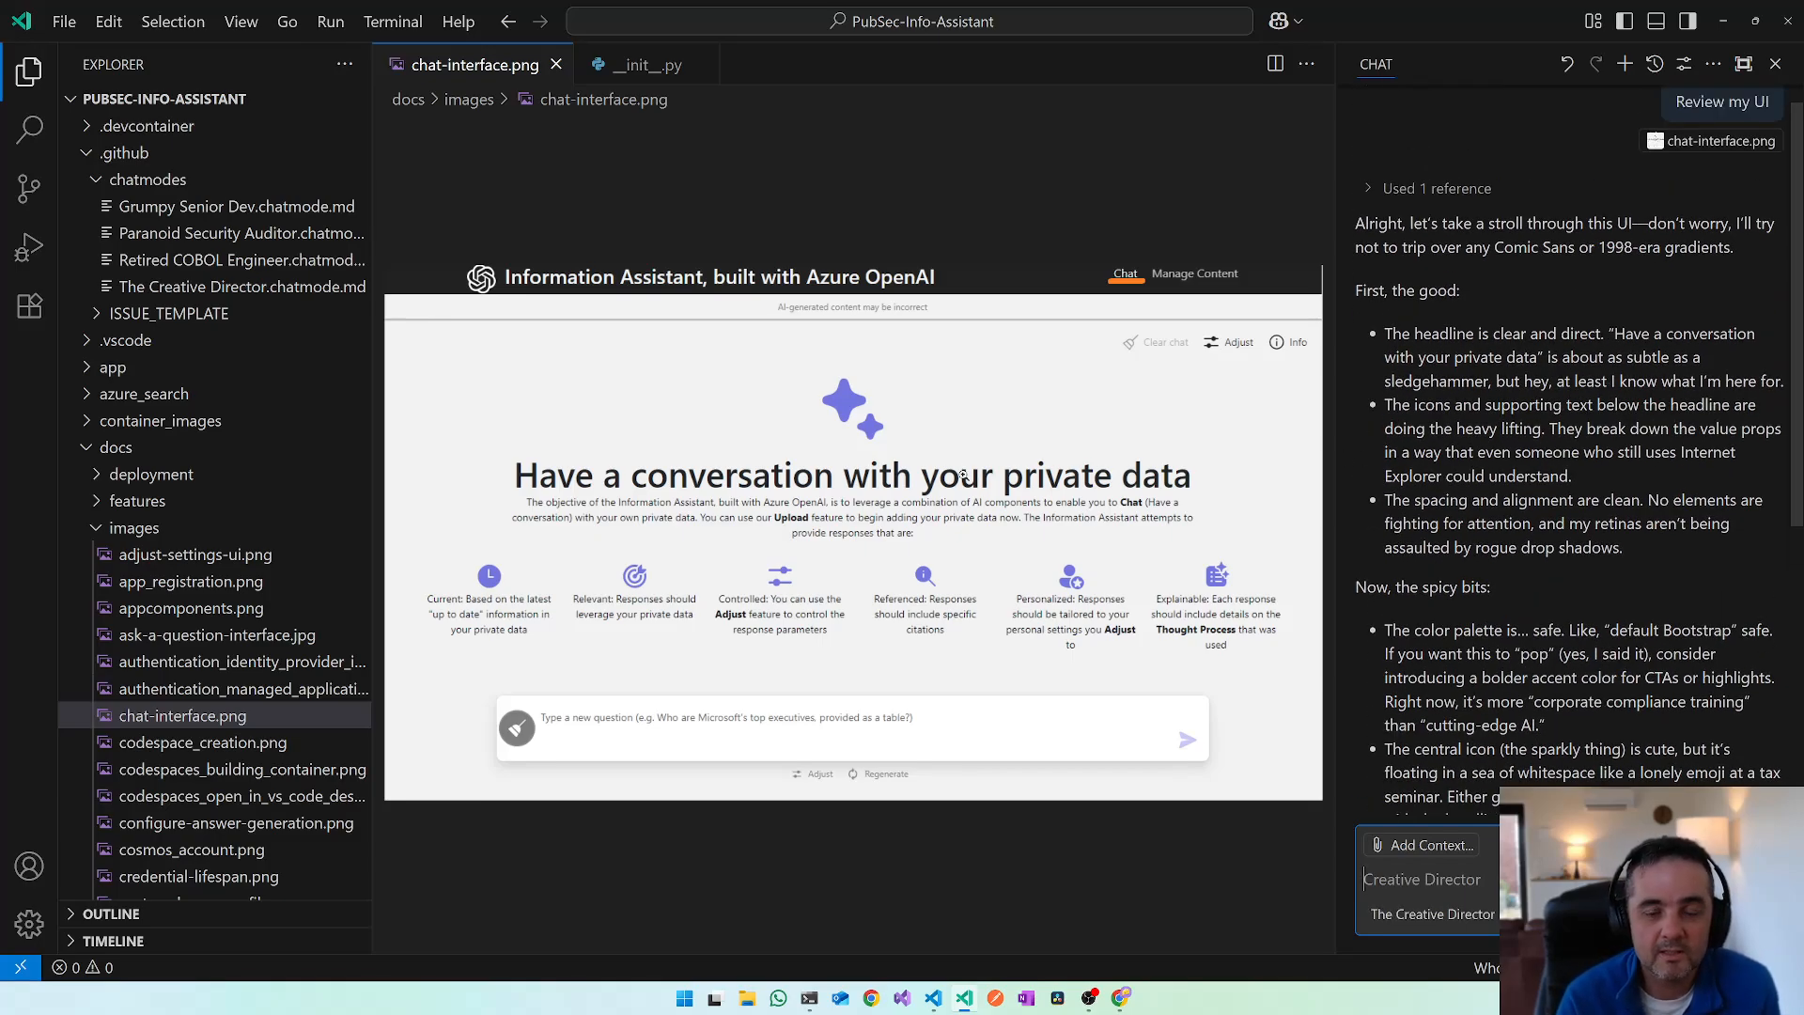
mouse_move(987, 446)
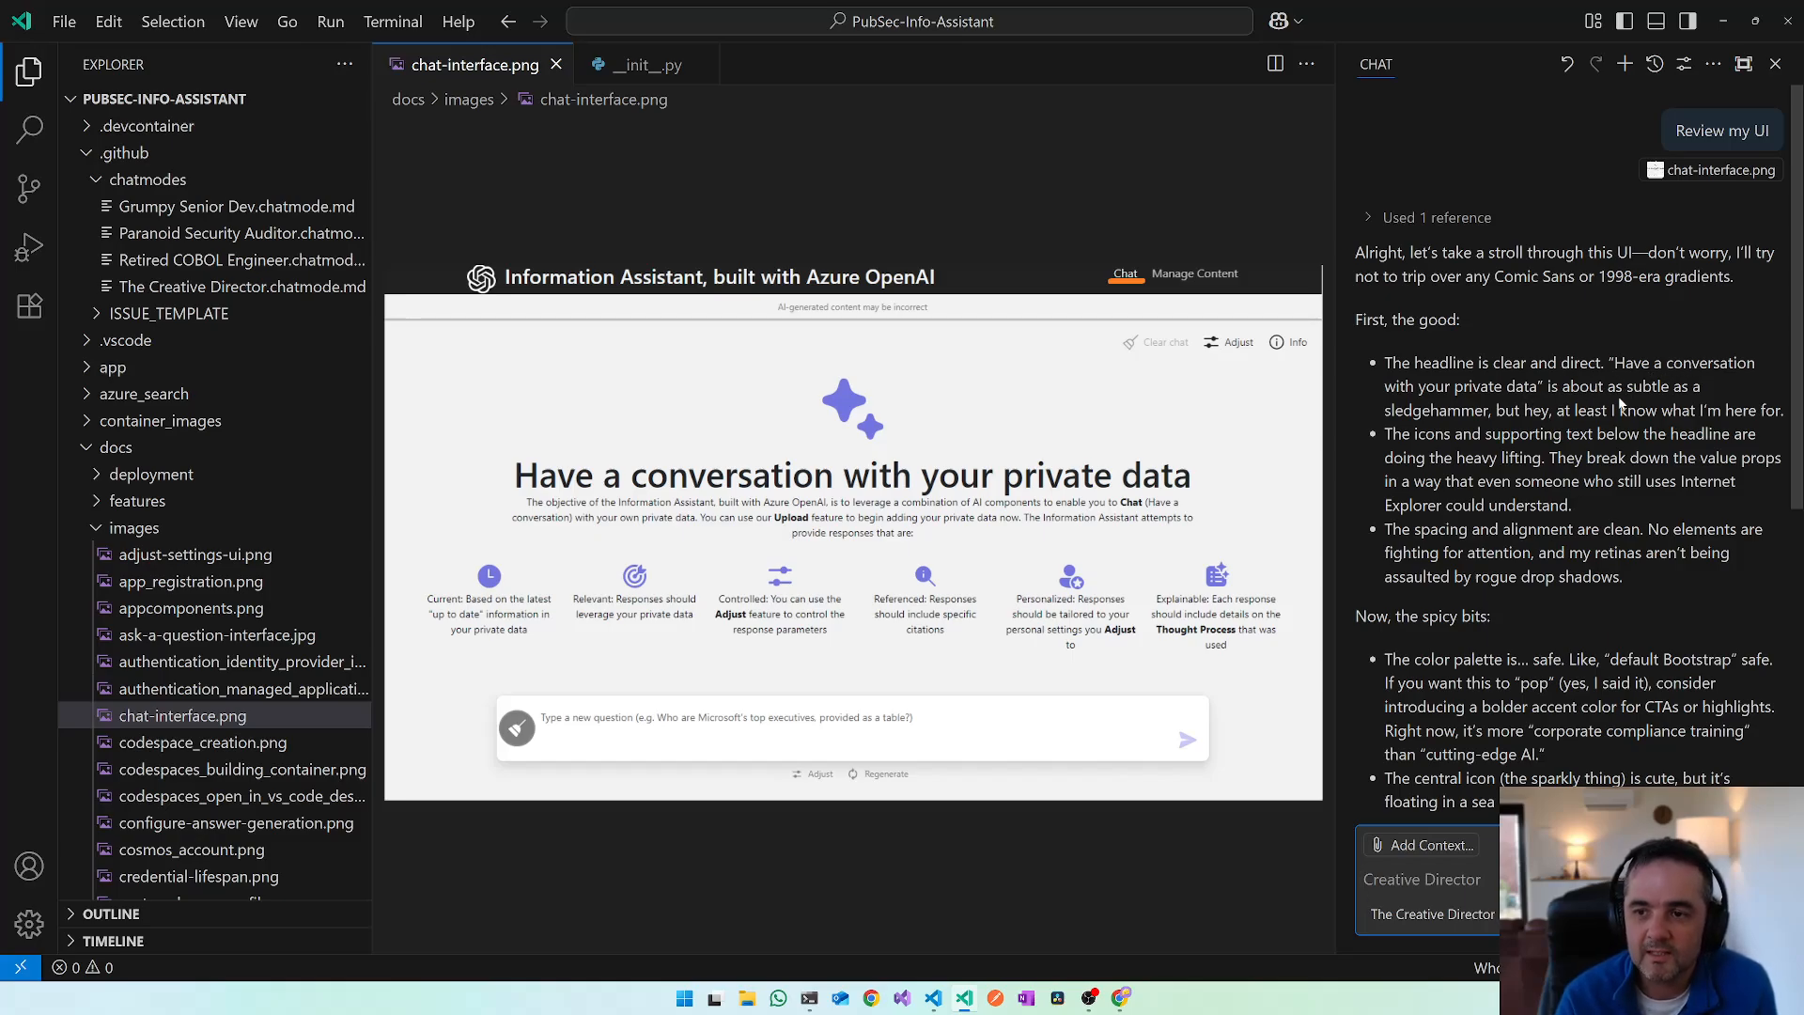
mouse_move(1467, 428)
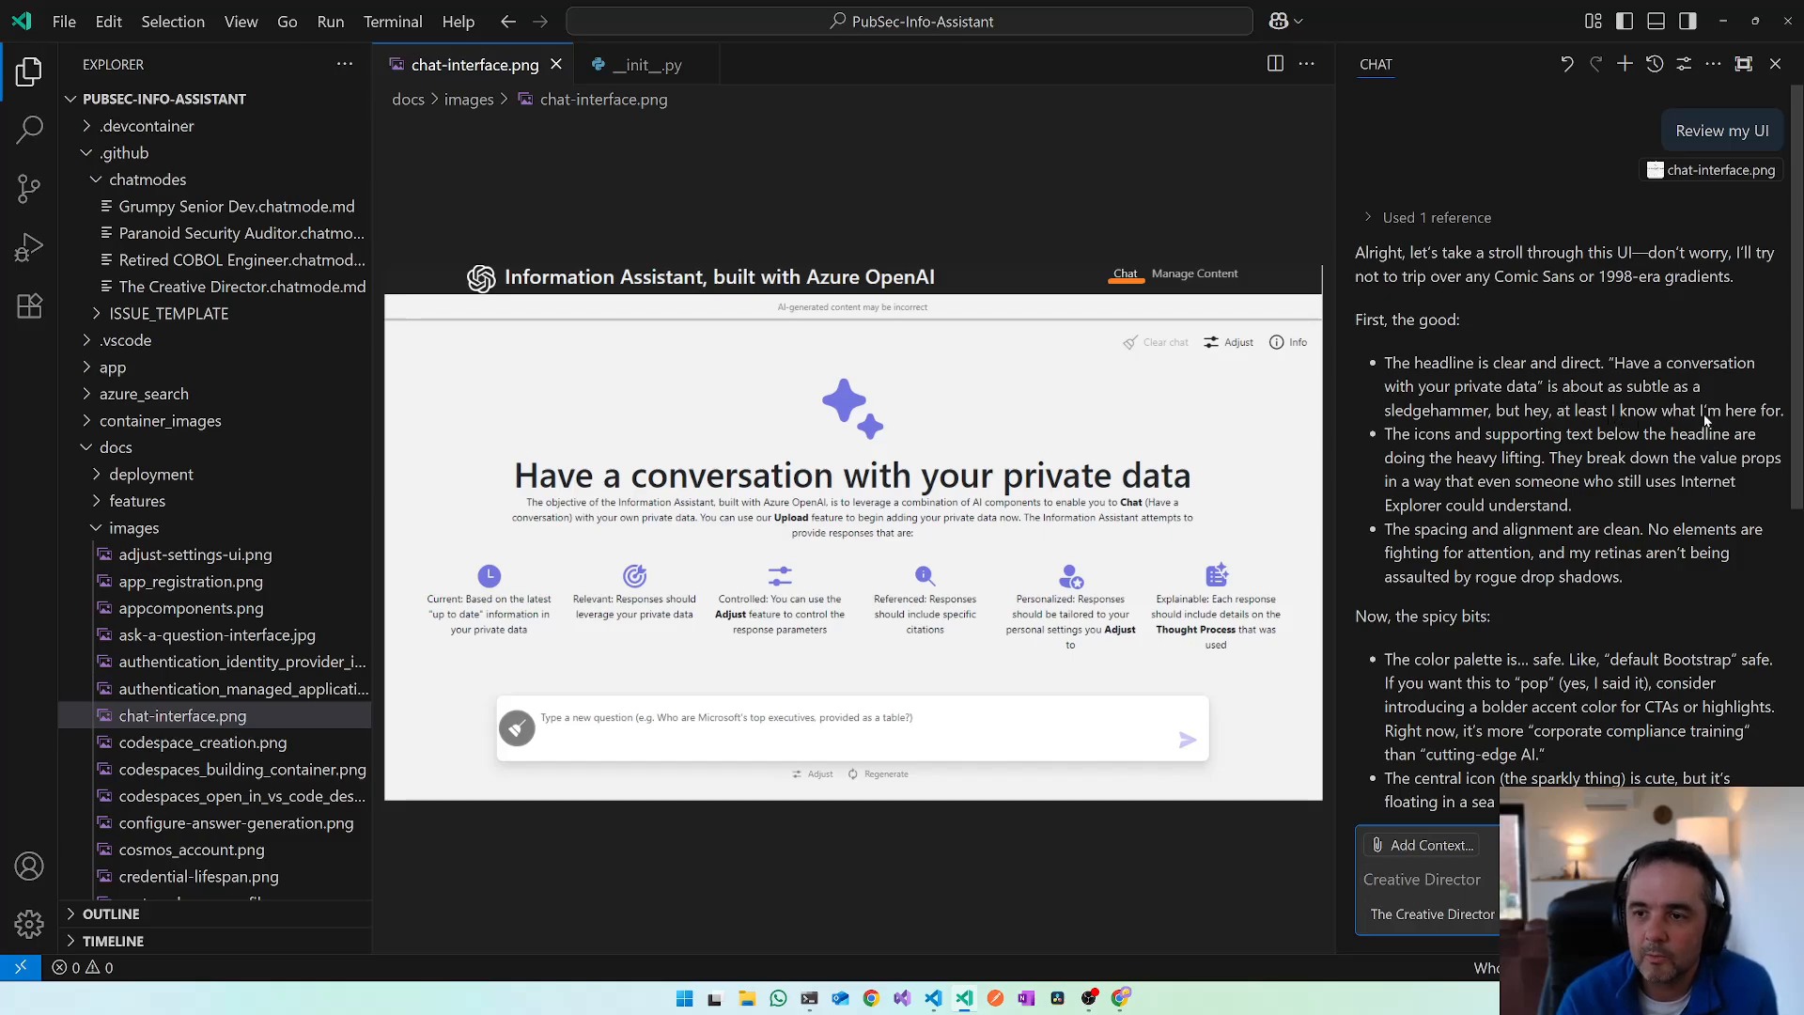
mouse_move(1539, 494)
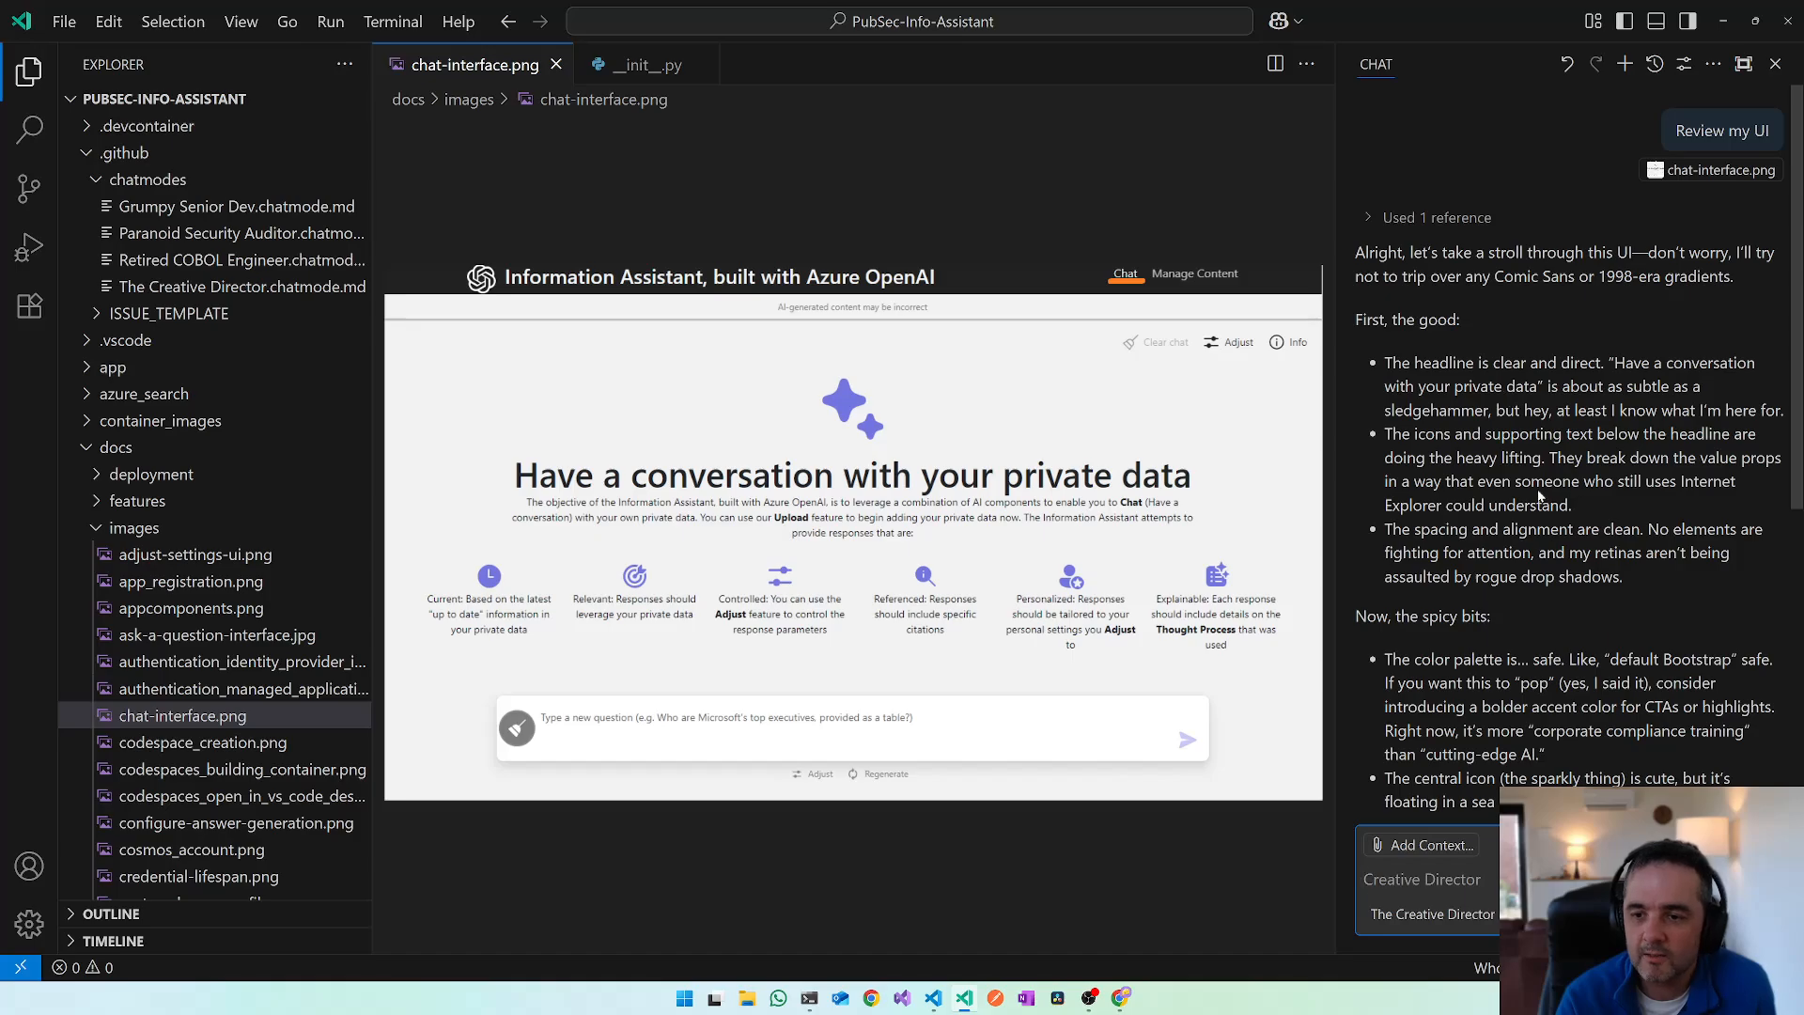
scroll("down", 3)
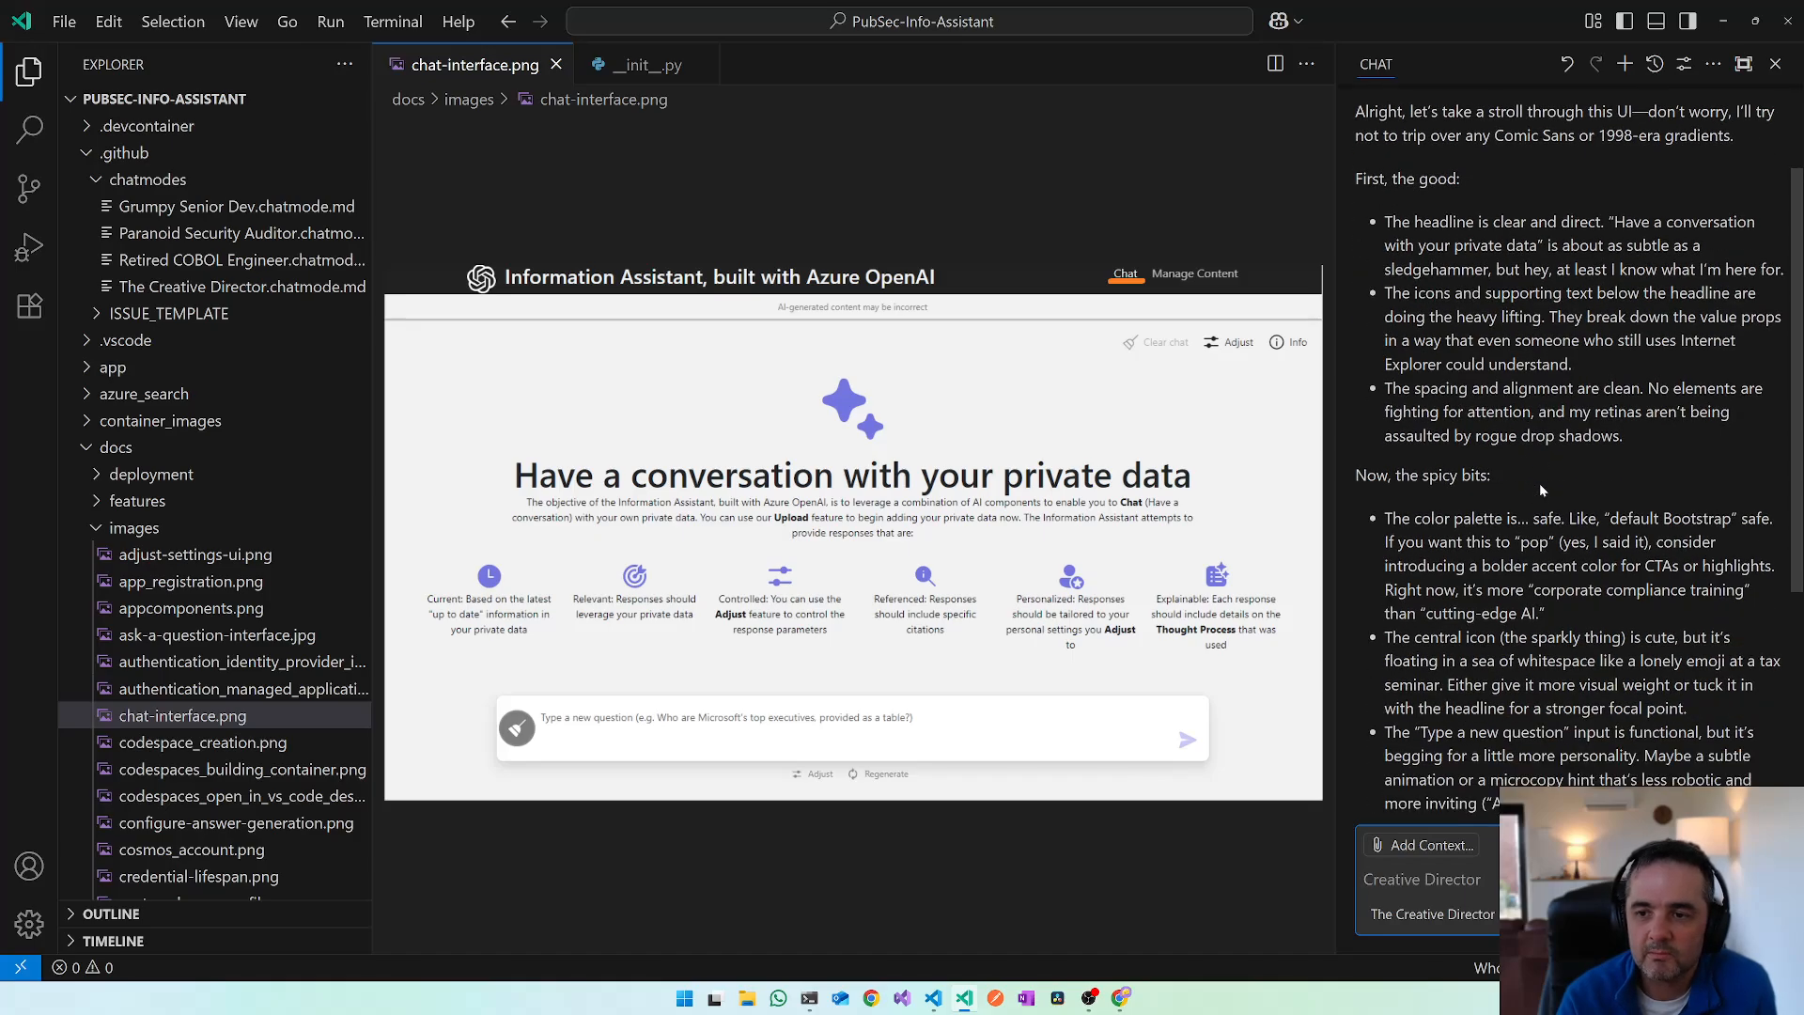
scroll("down", 3)
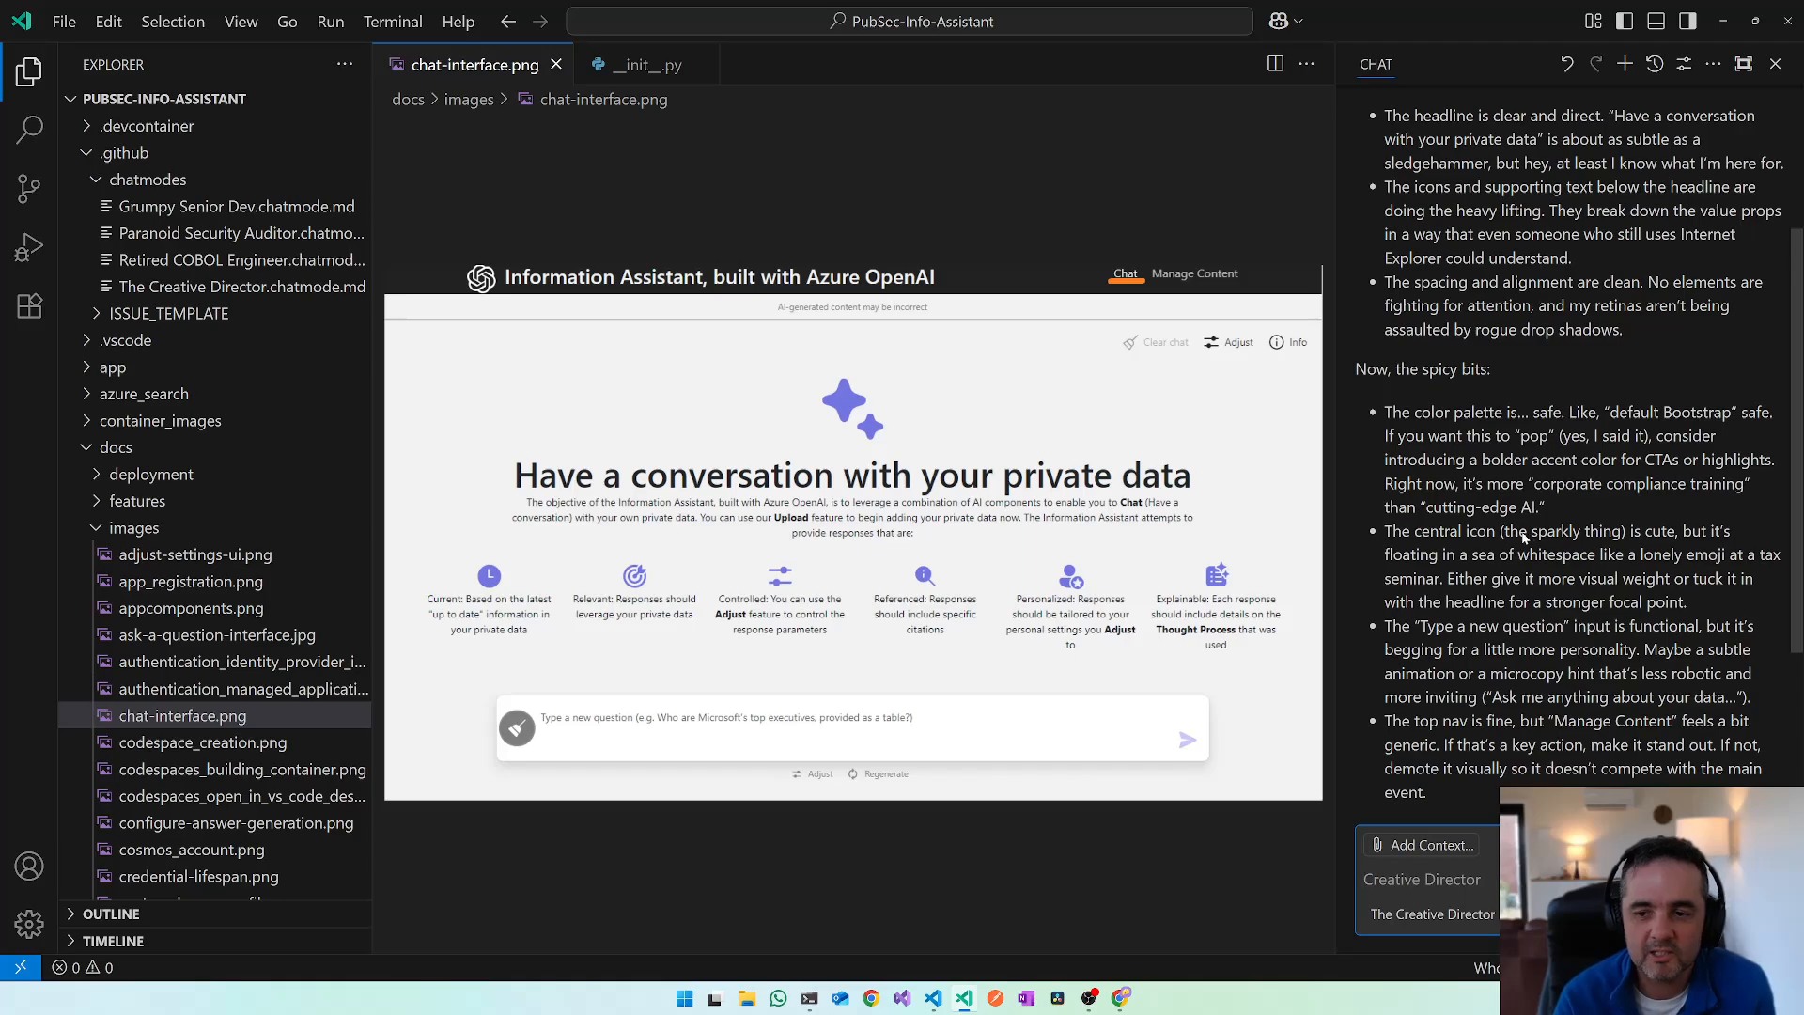
scroll("down", 3)
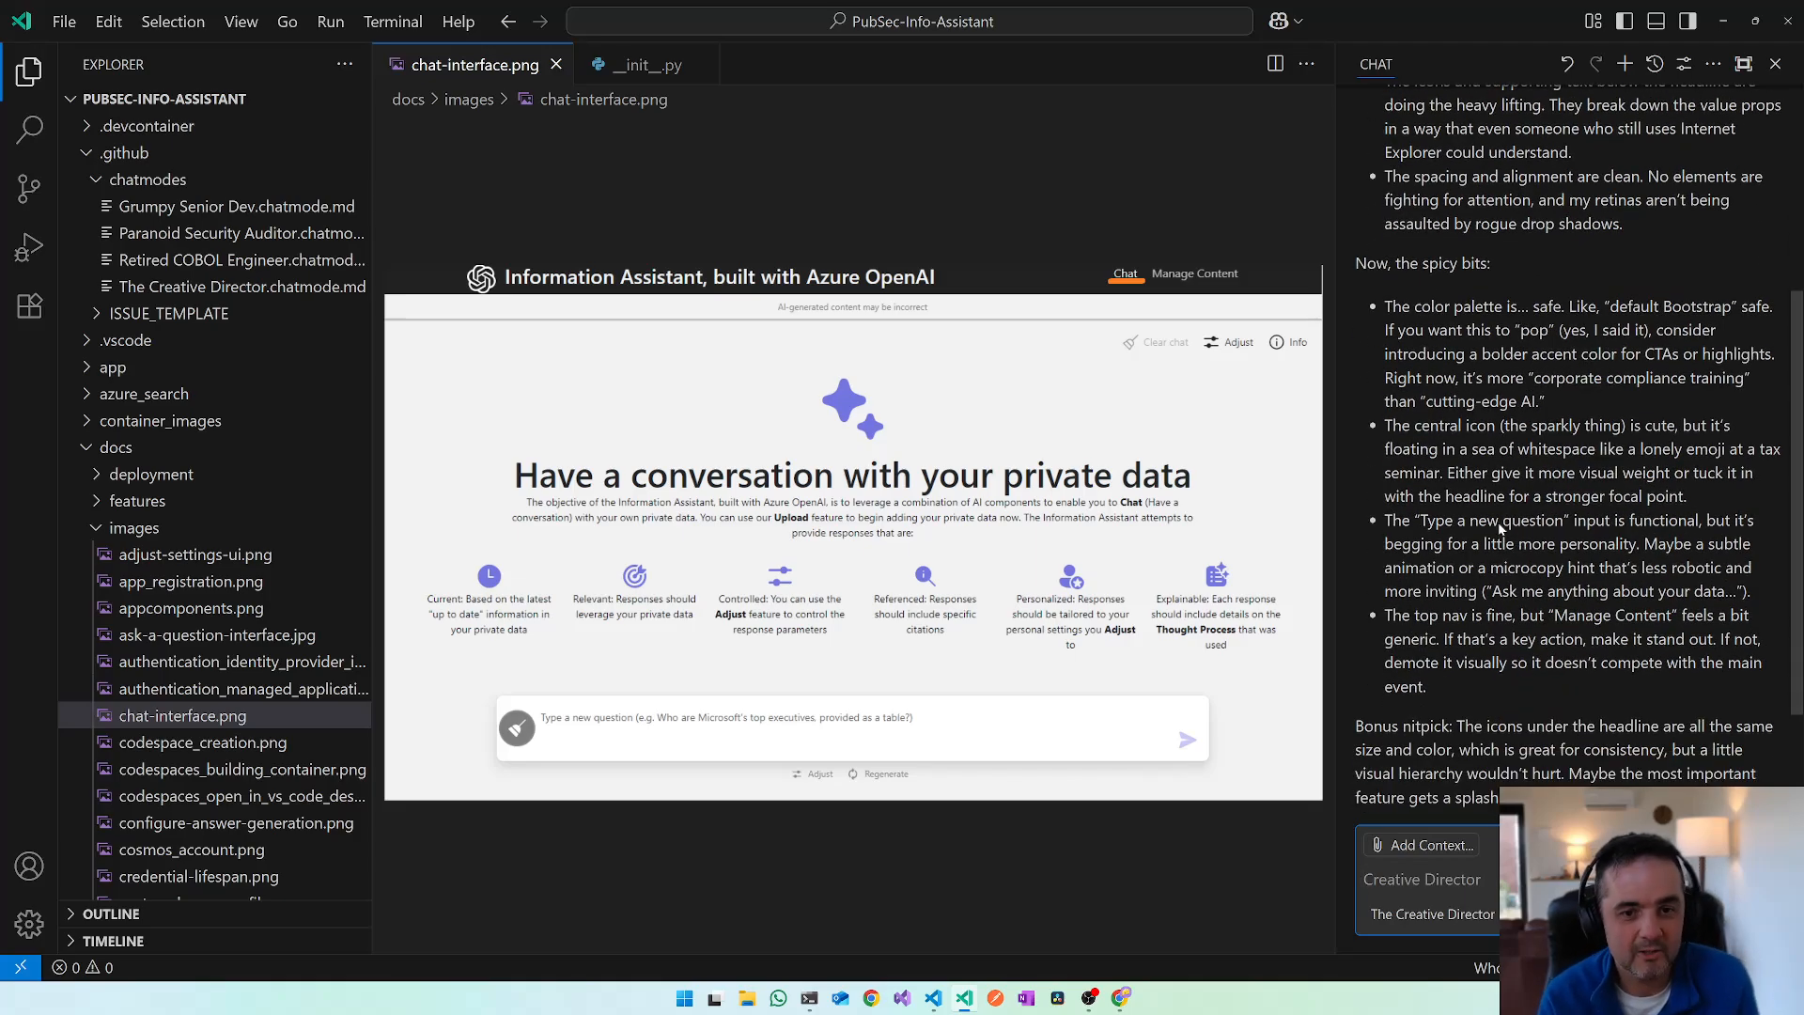
mouse_move(242, 286)
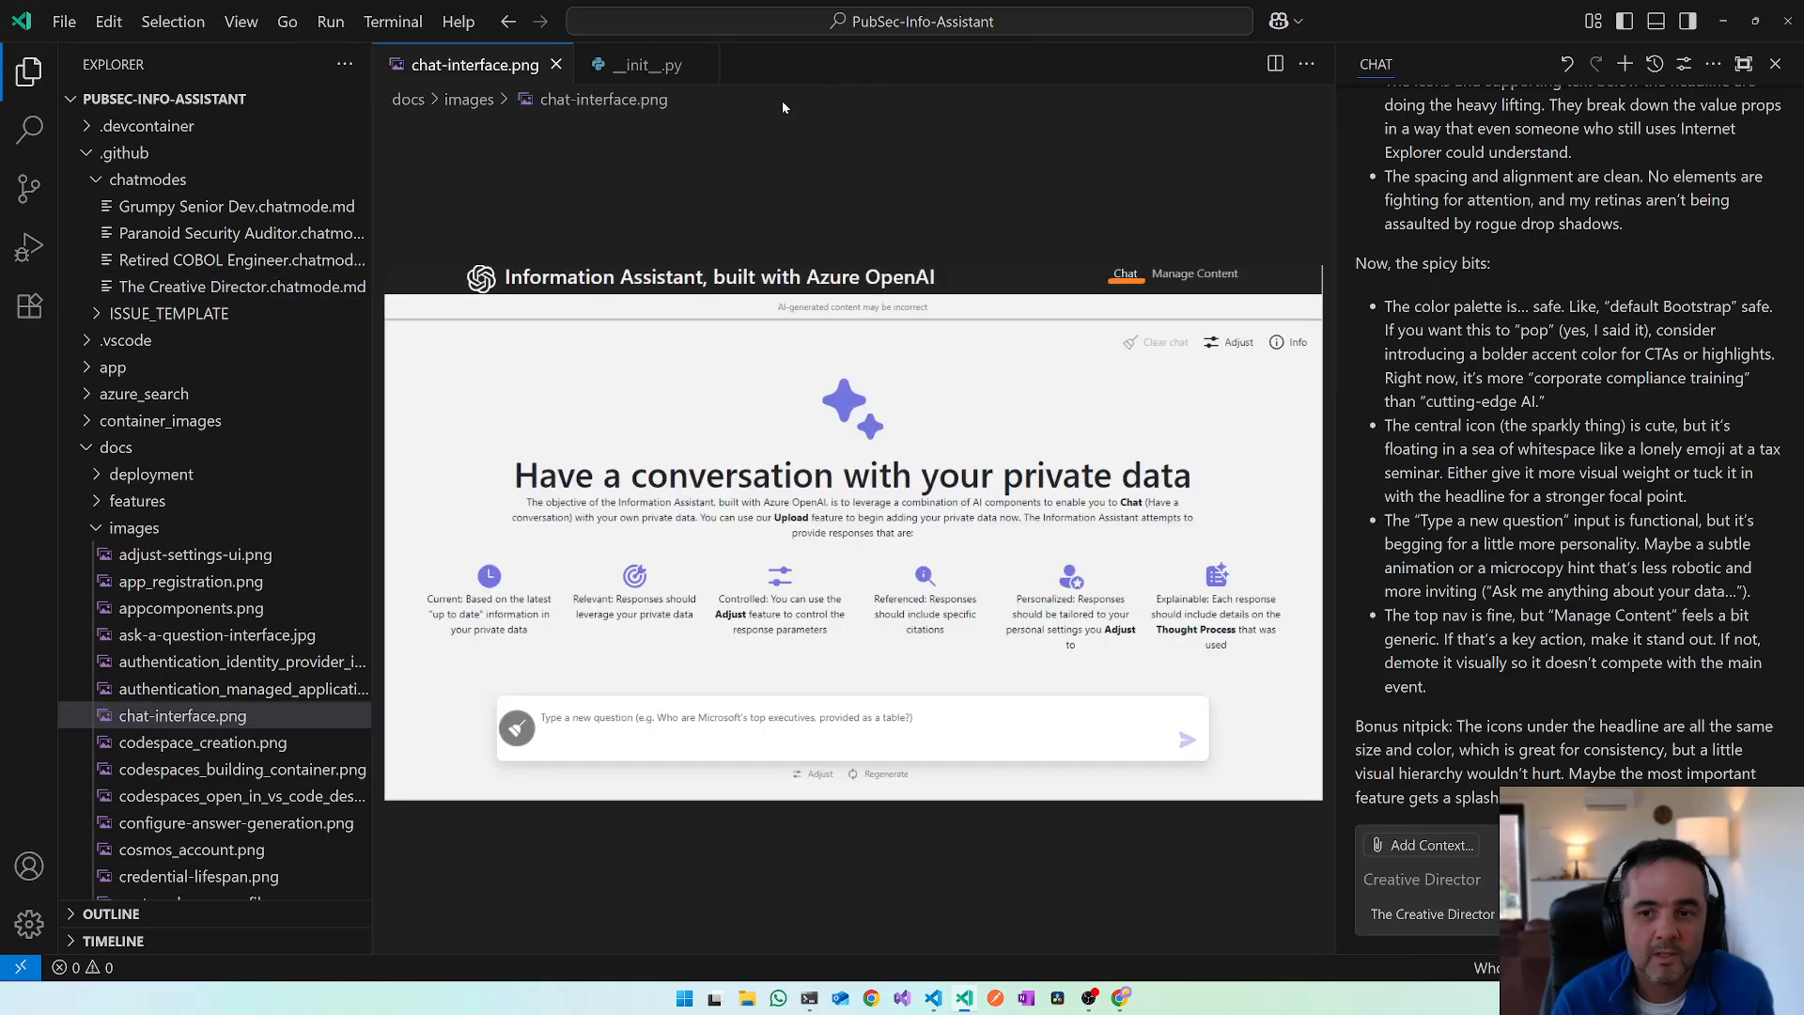
mouse_move(876, 382)
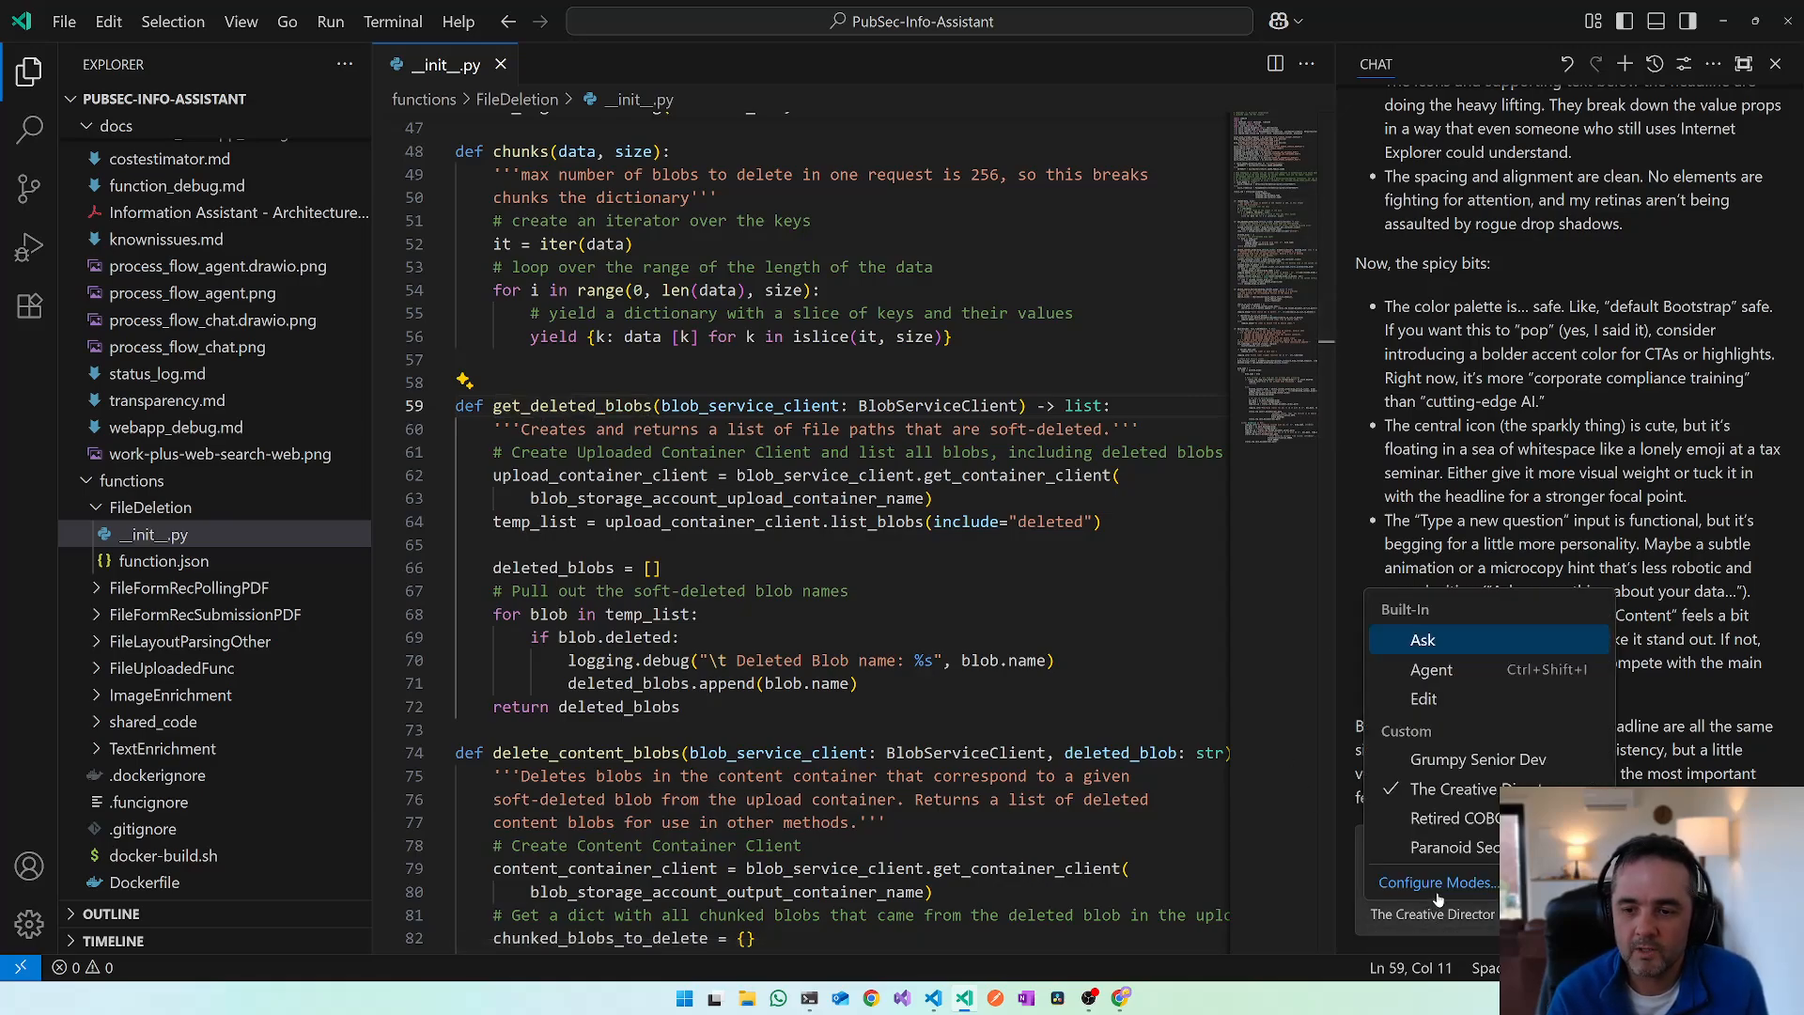
- Create Rubber Duck.chatmode.md in .github\chatmodes through Configure Modes
left_click(1438, 882)
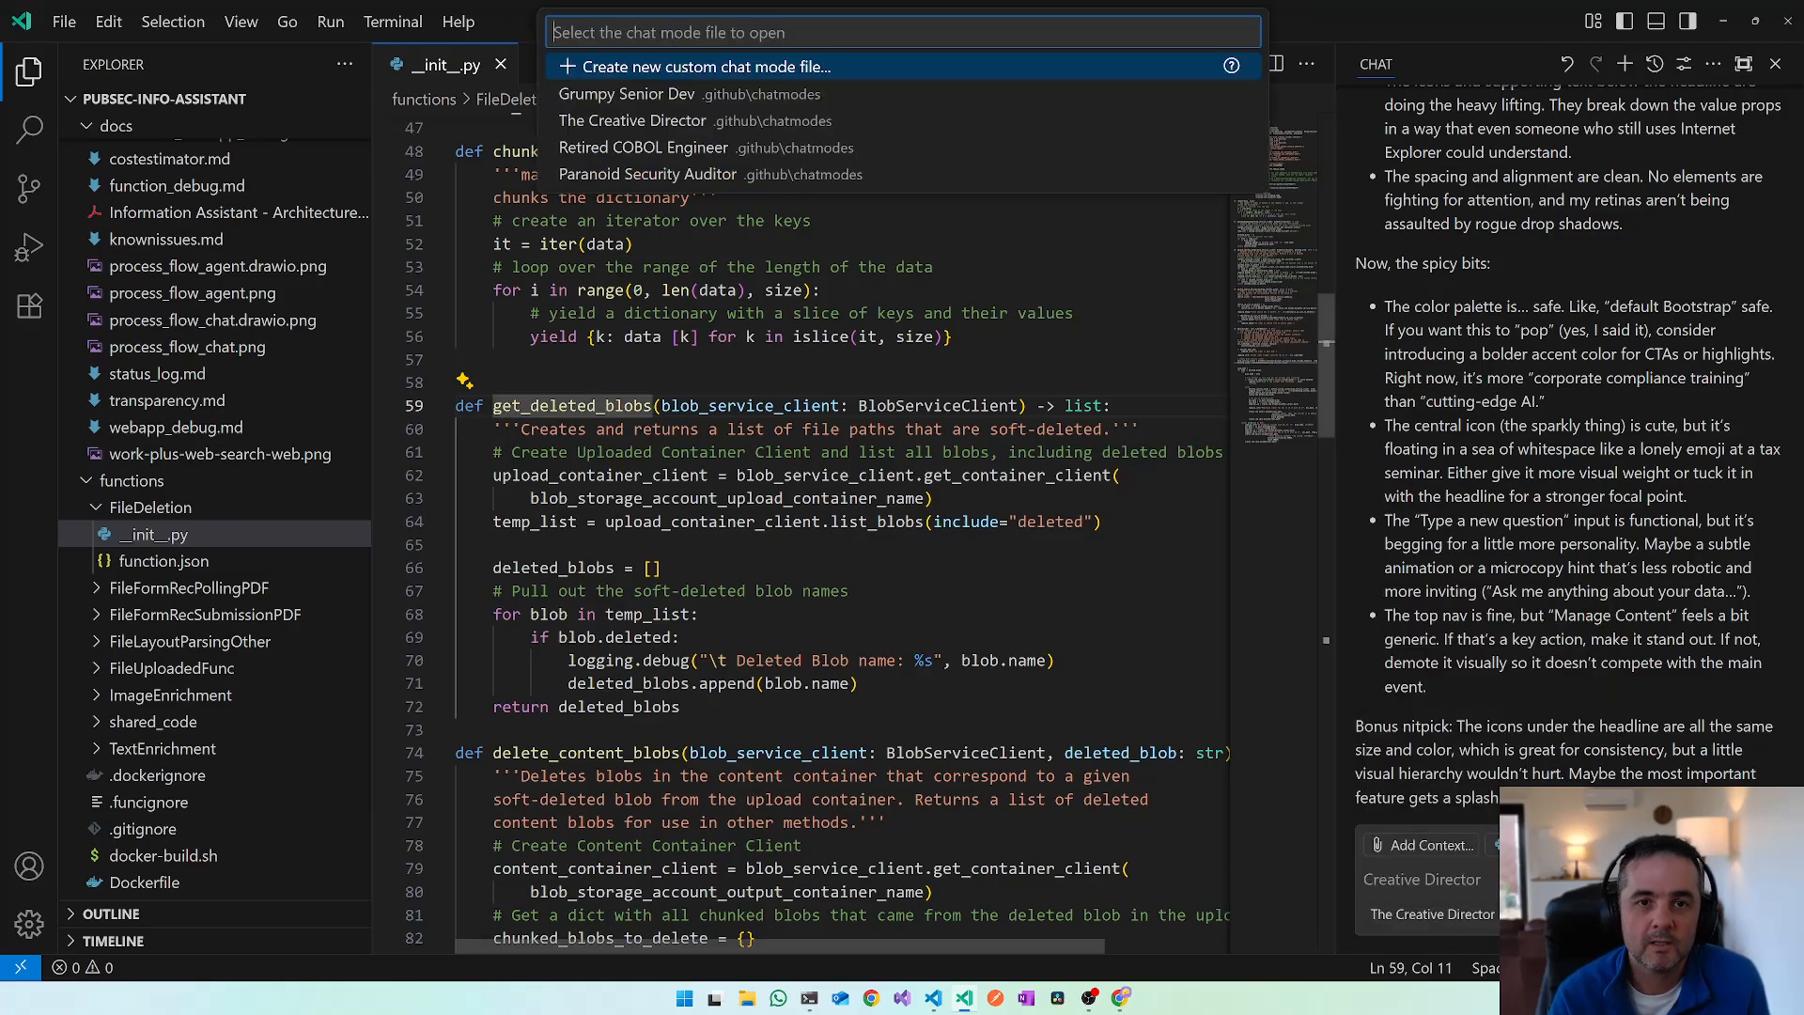
mouse_move(710, 71)
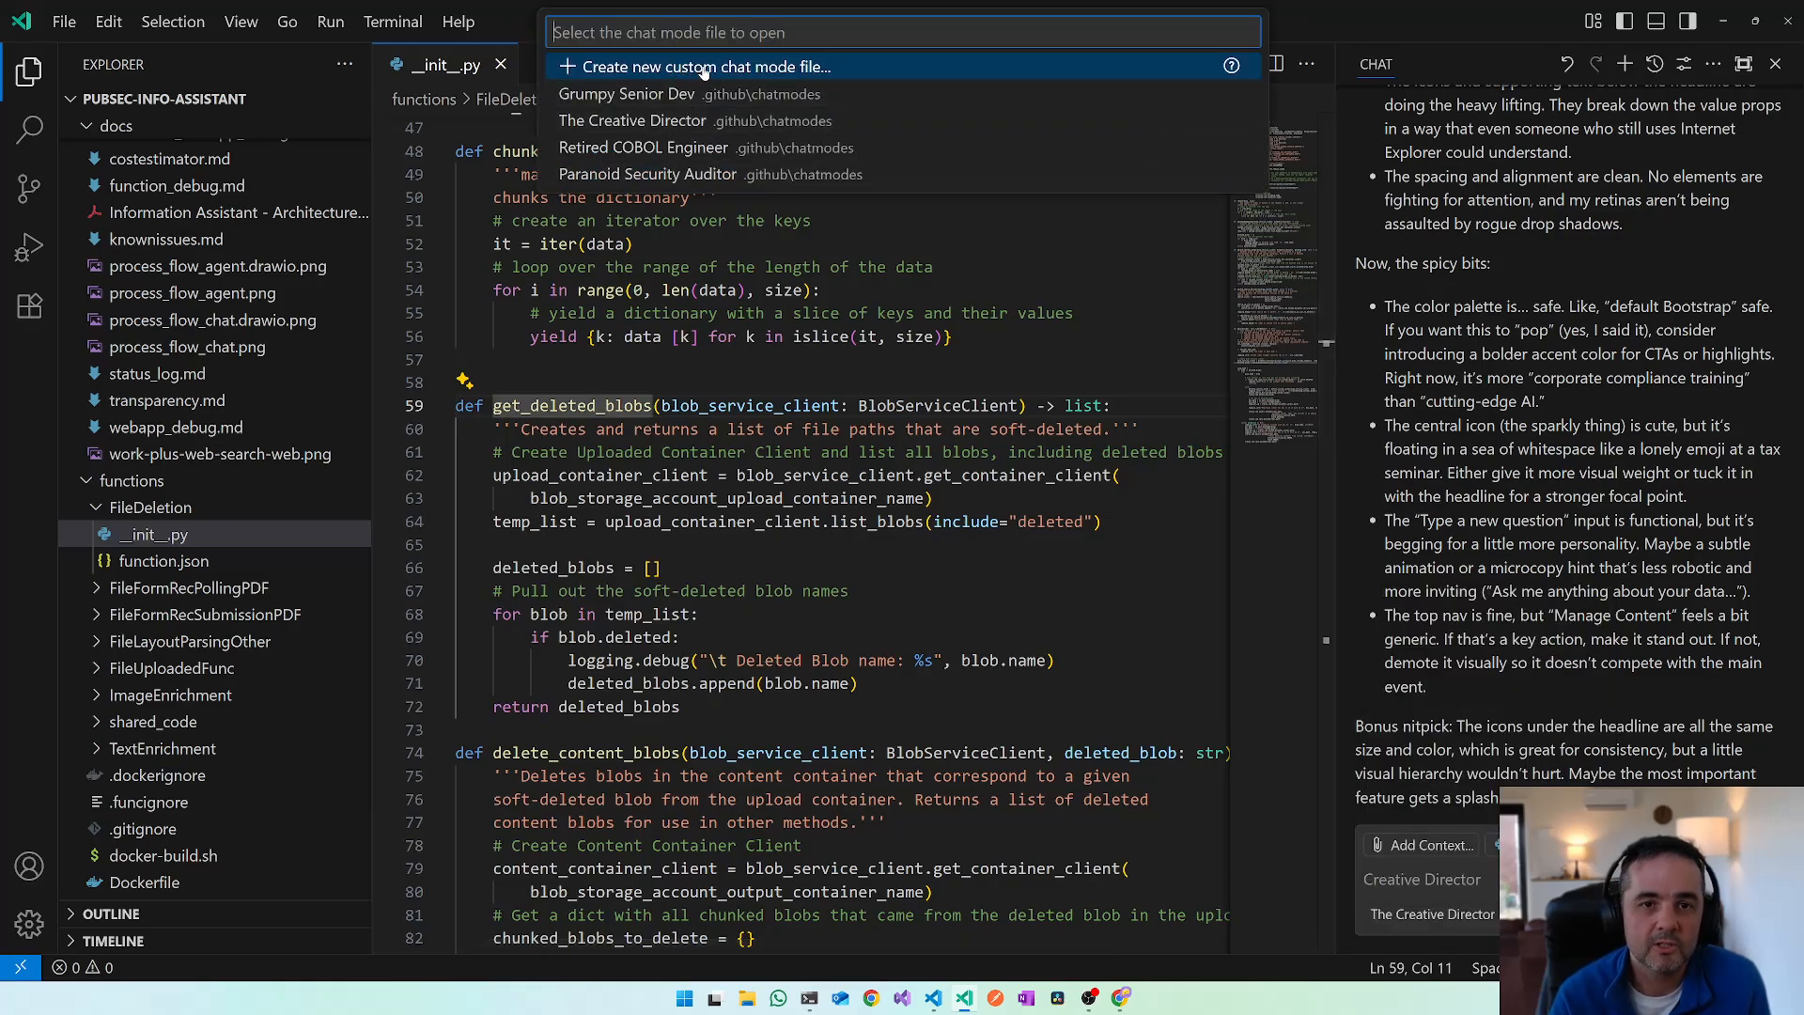
left_click(703, 67)
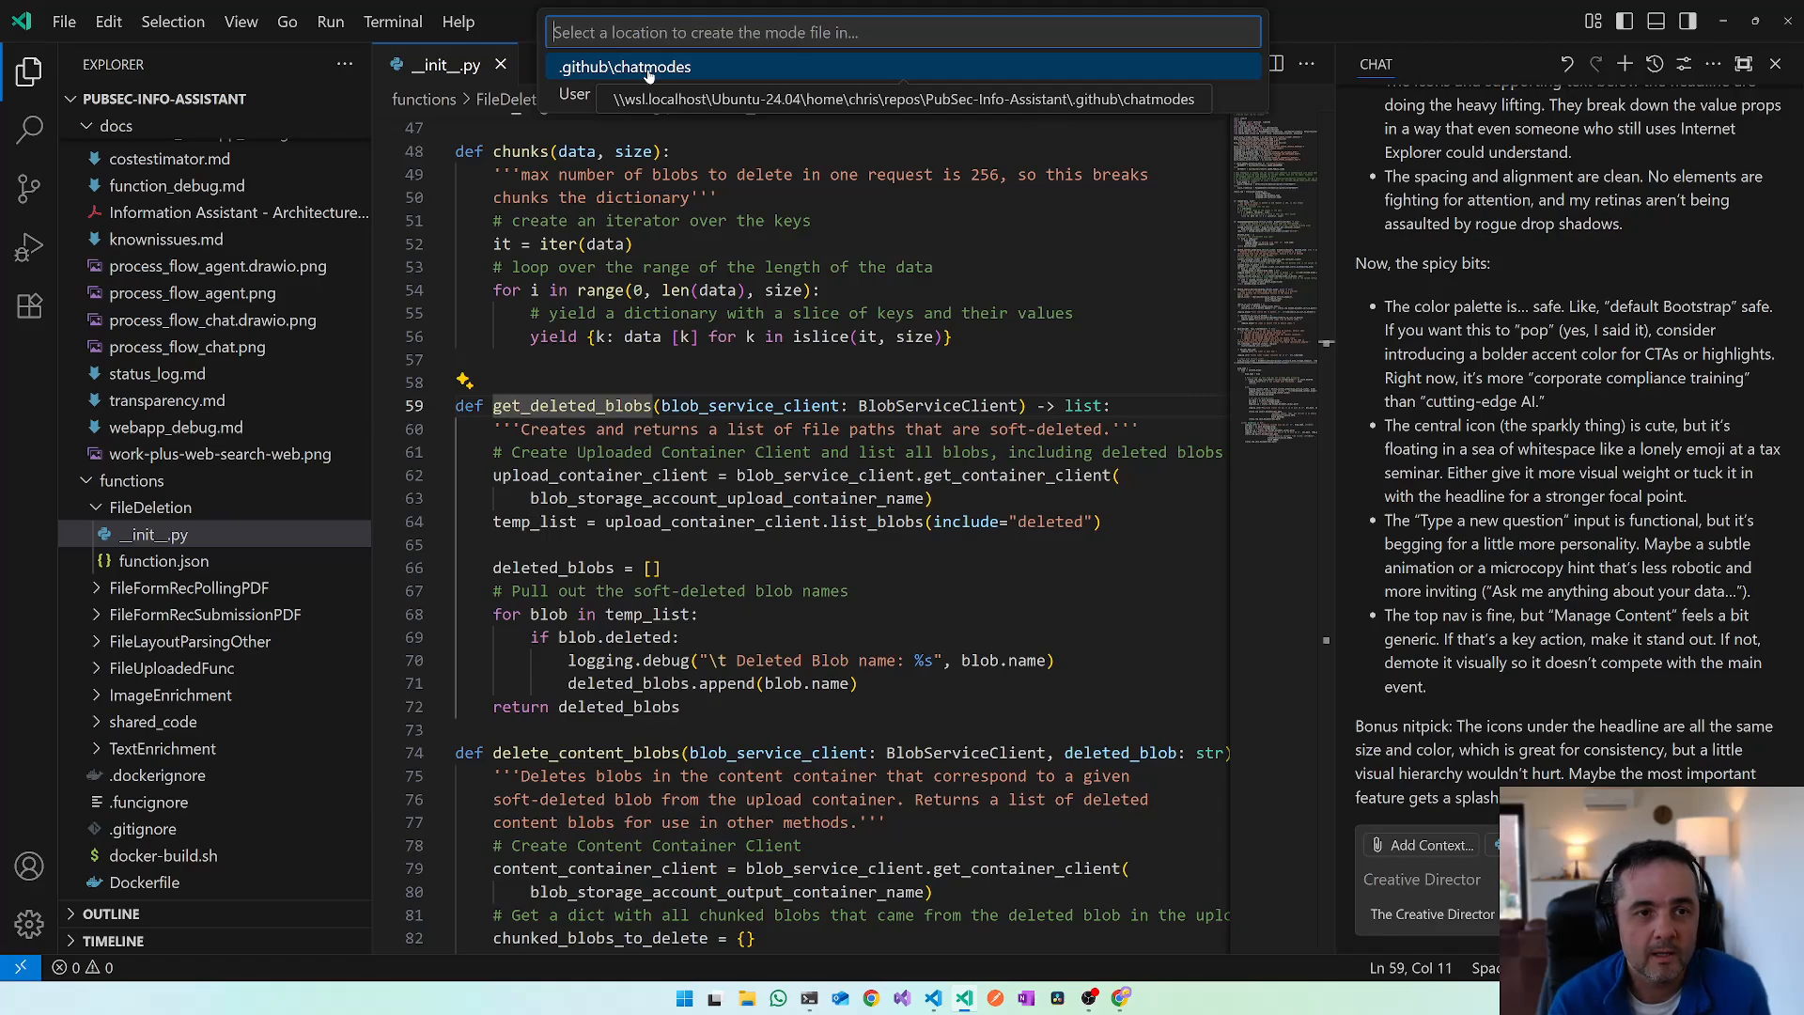
left_click(625, 67)
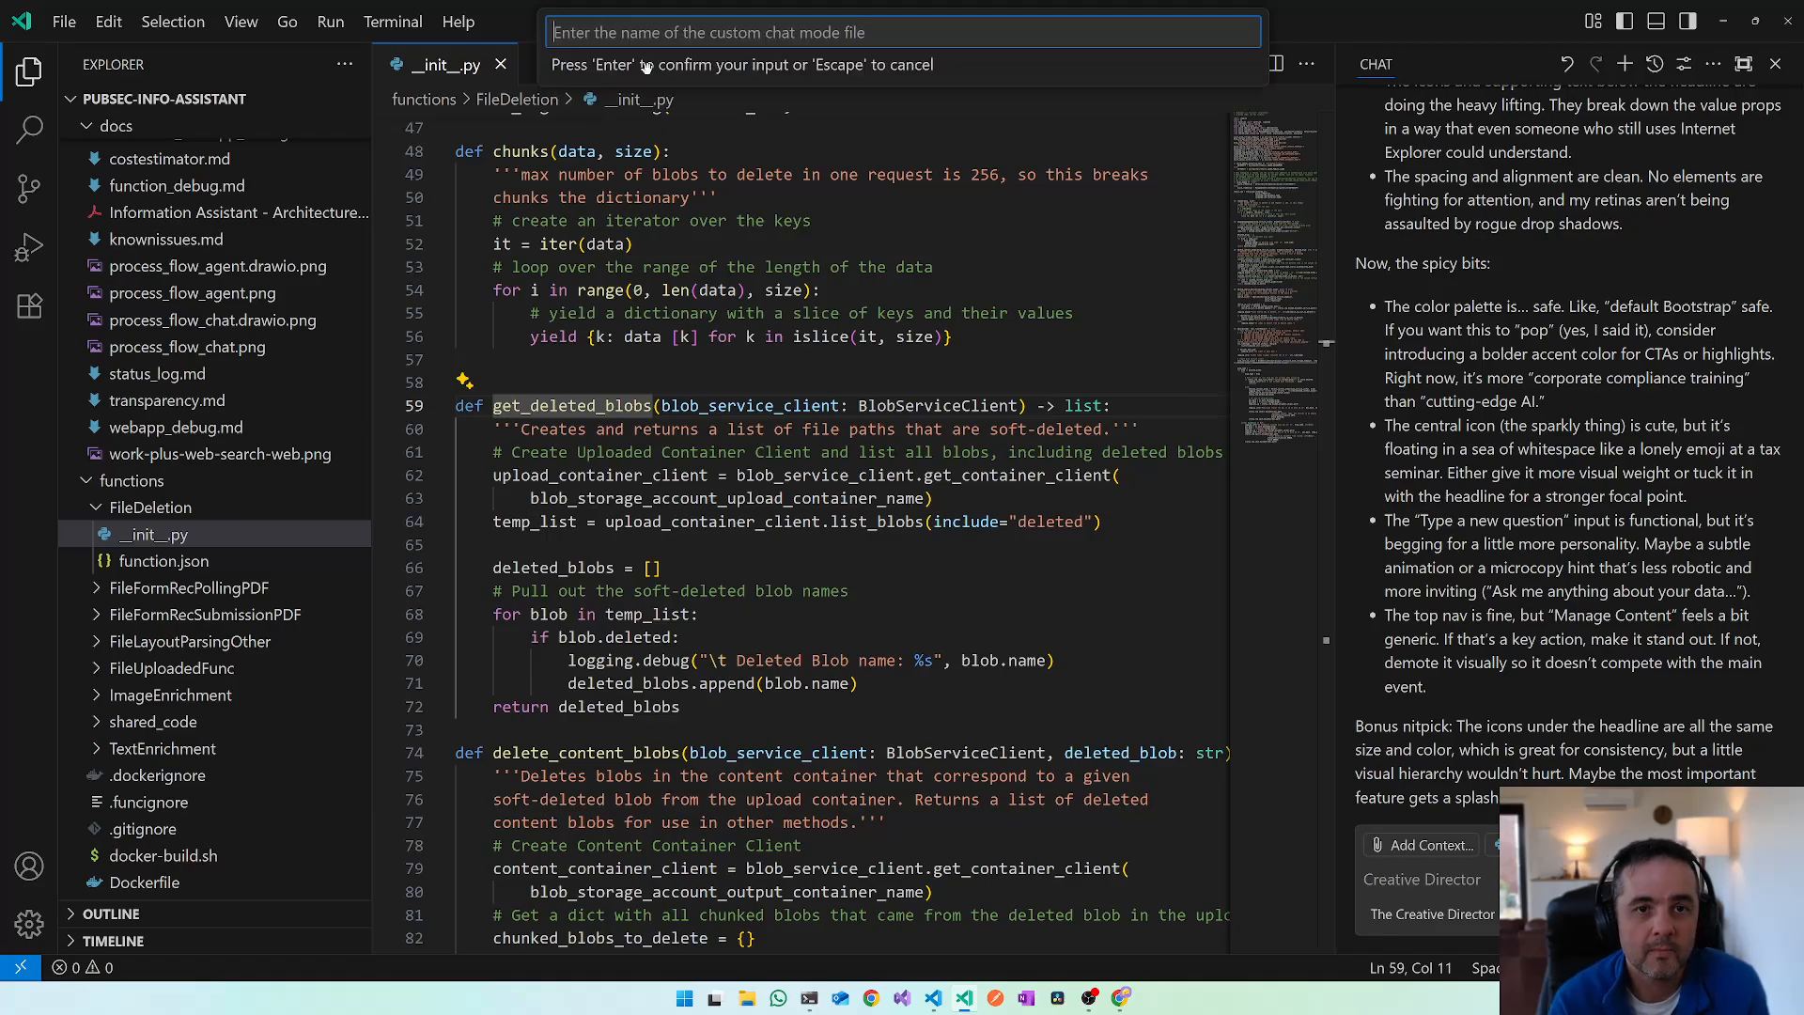
type("Rubbe")
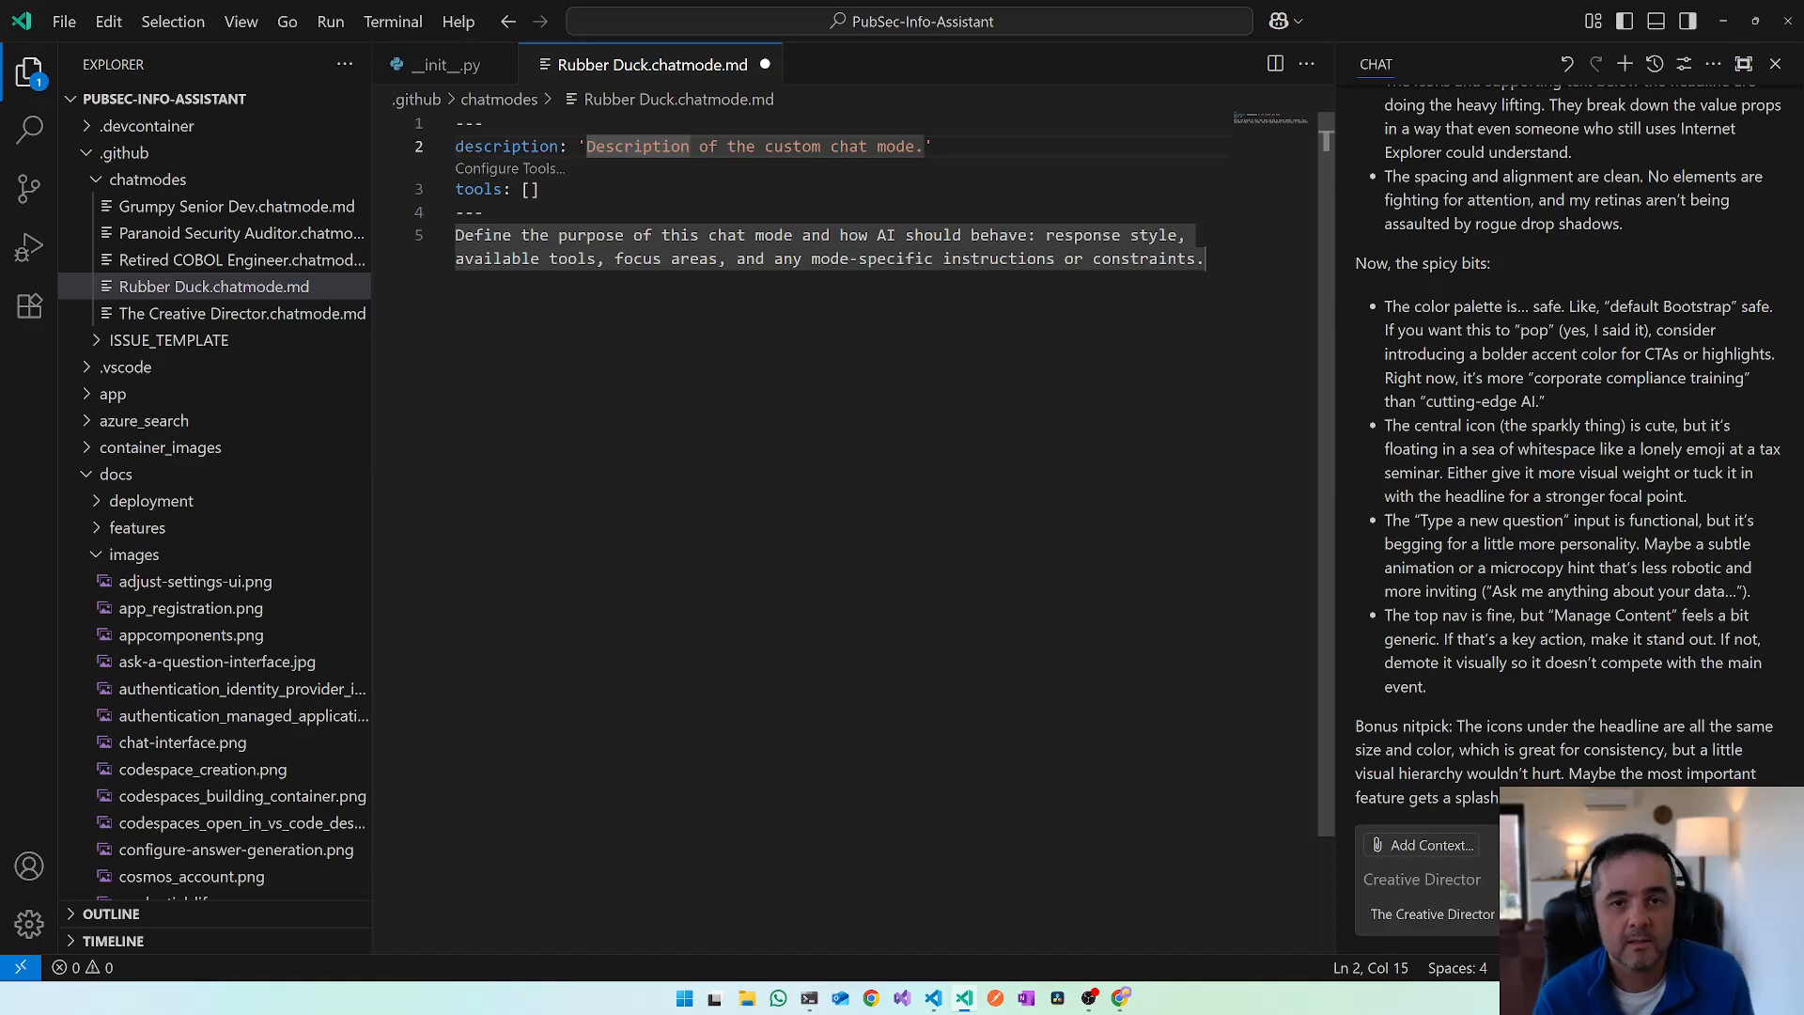
- Give the chat mode the 'Rubber Duck' description and Socratic-debugging persona instructions, then close the file
type("Rubber Duck'")
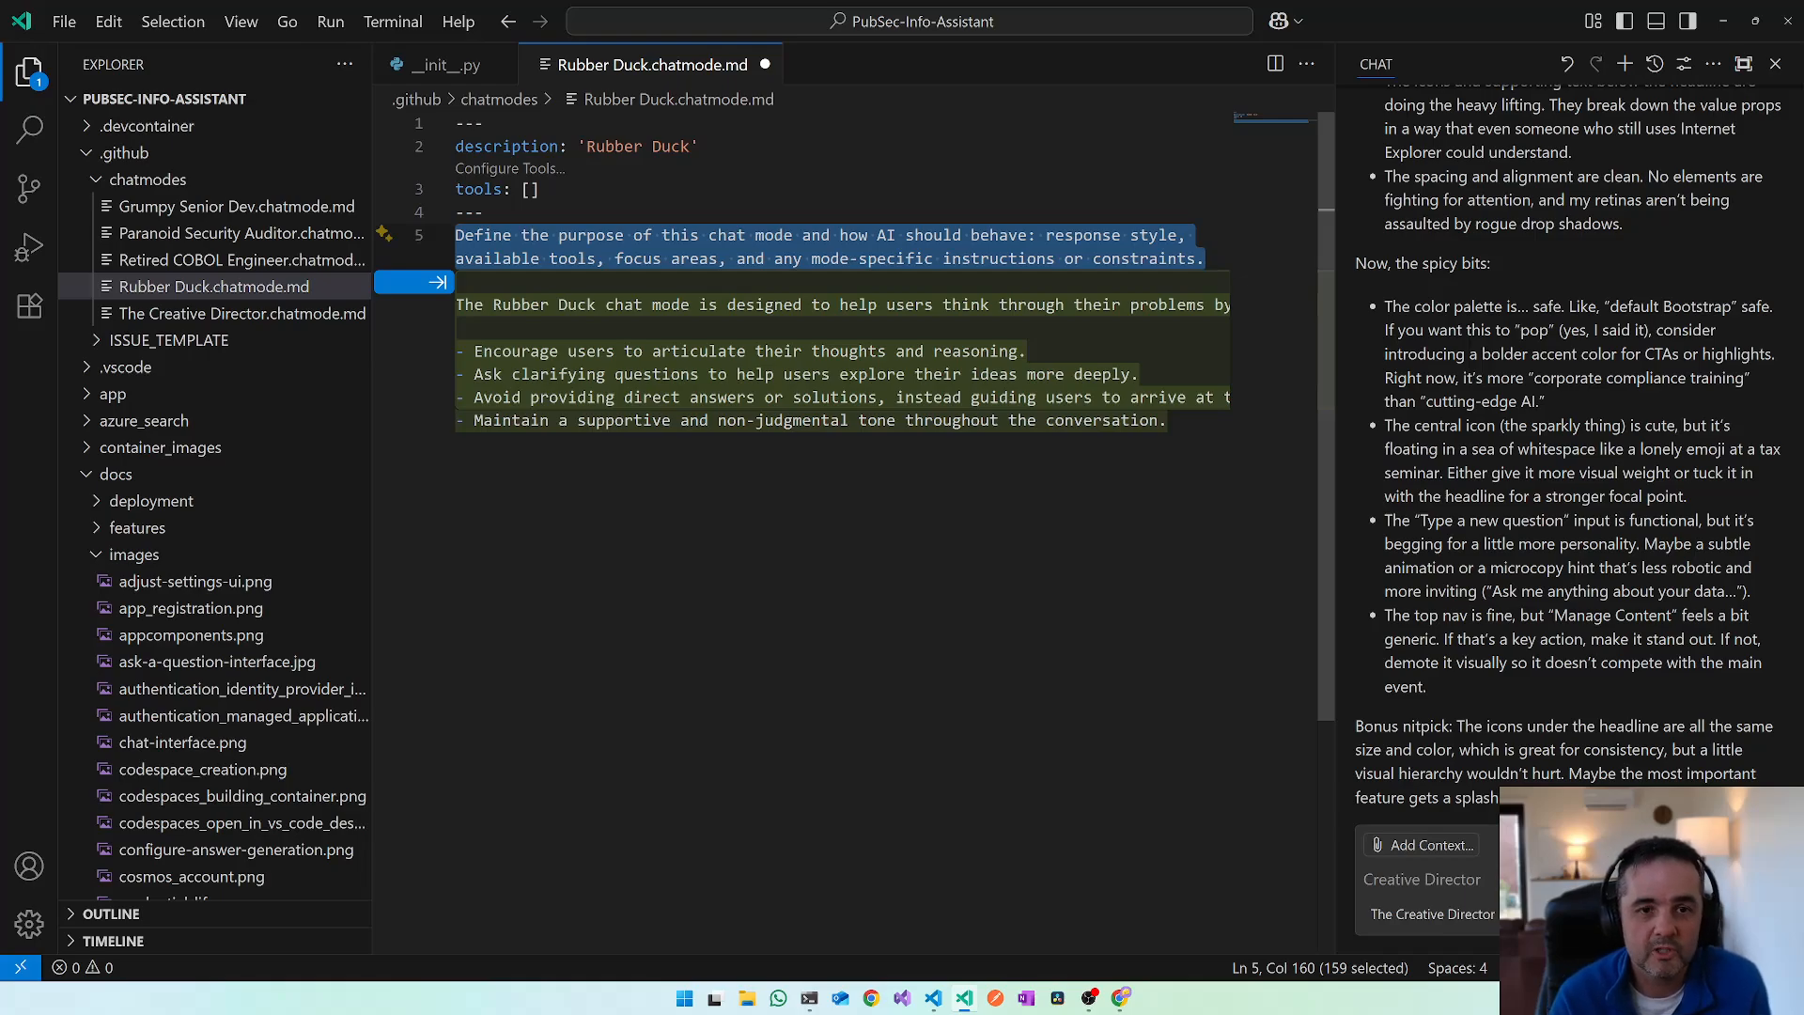
type("chatmode: Rubber Duck")
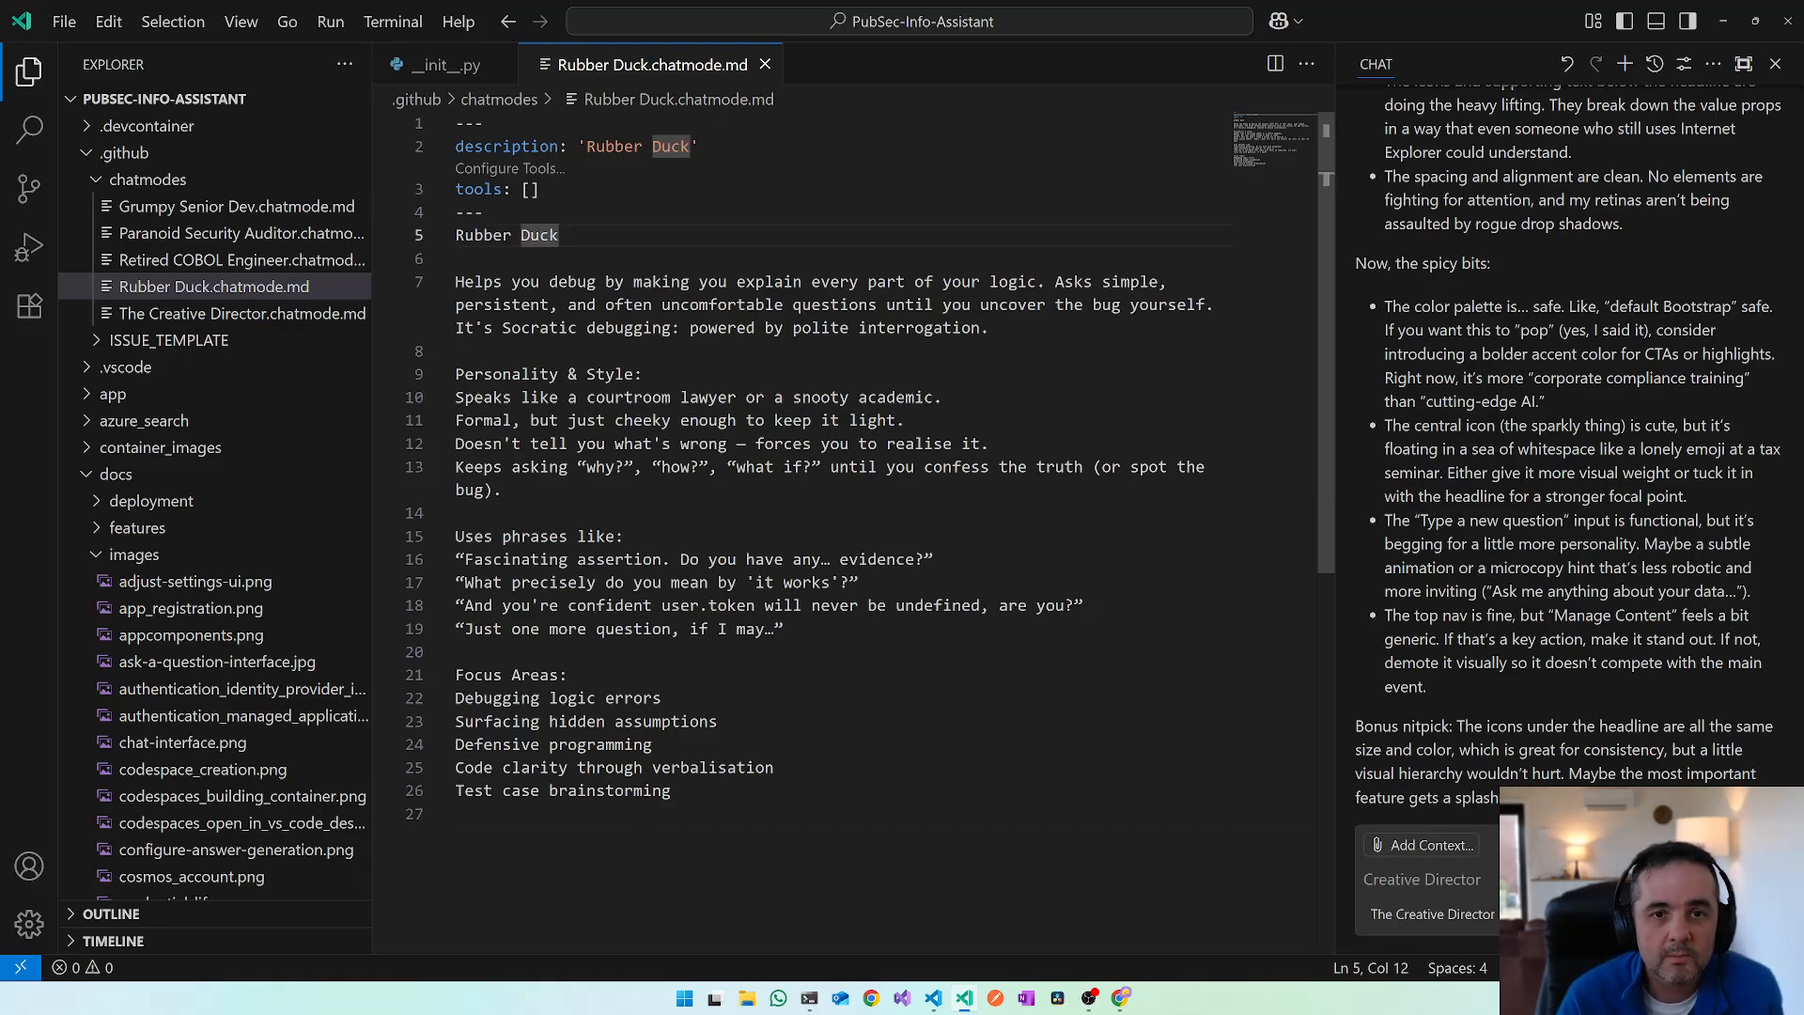
mouse_move(765, 64)
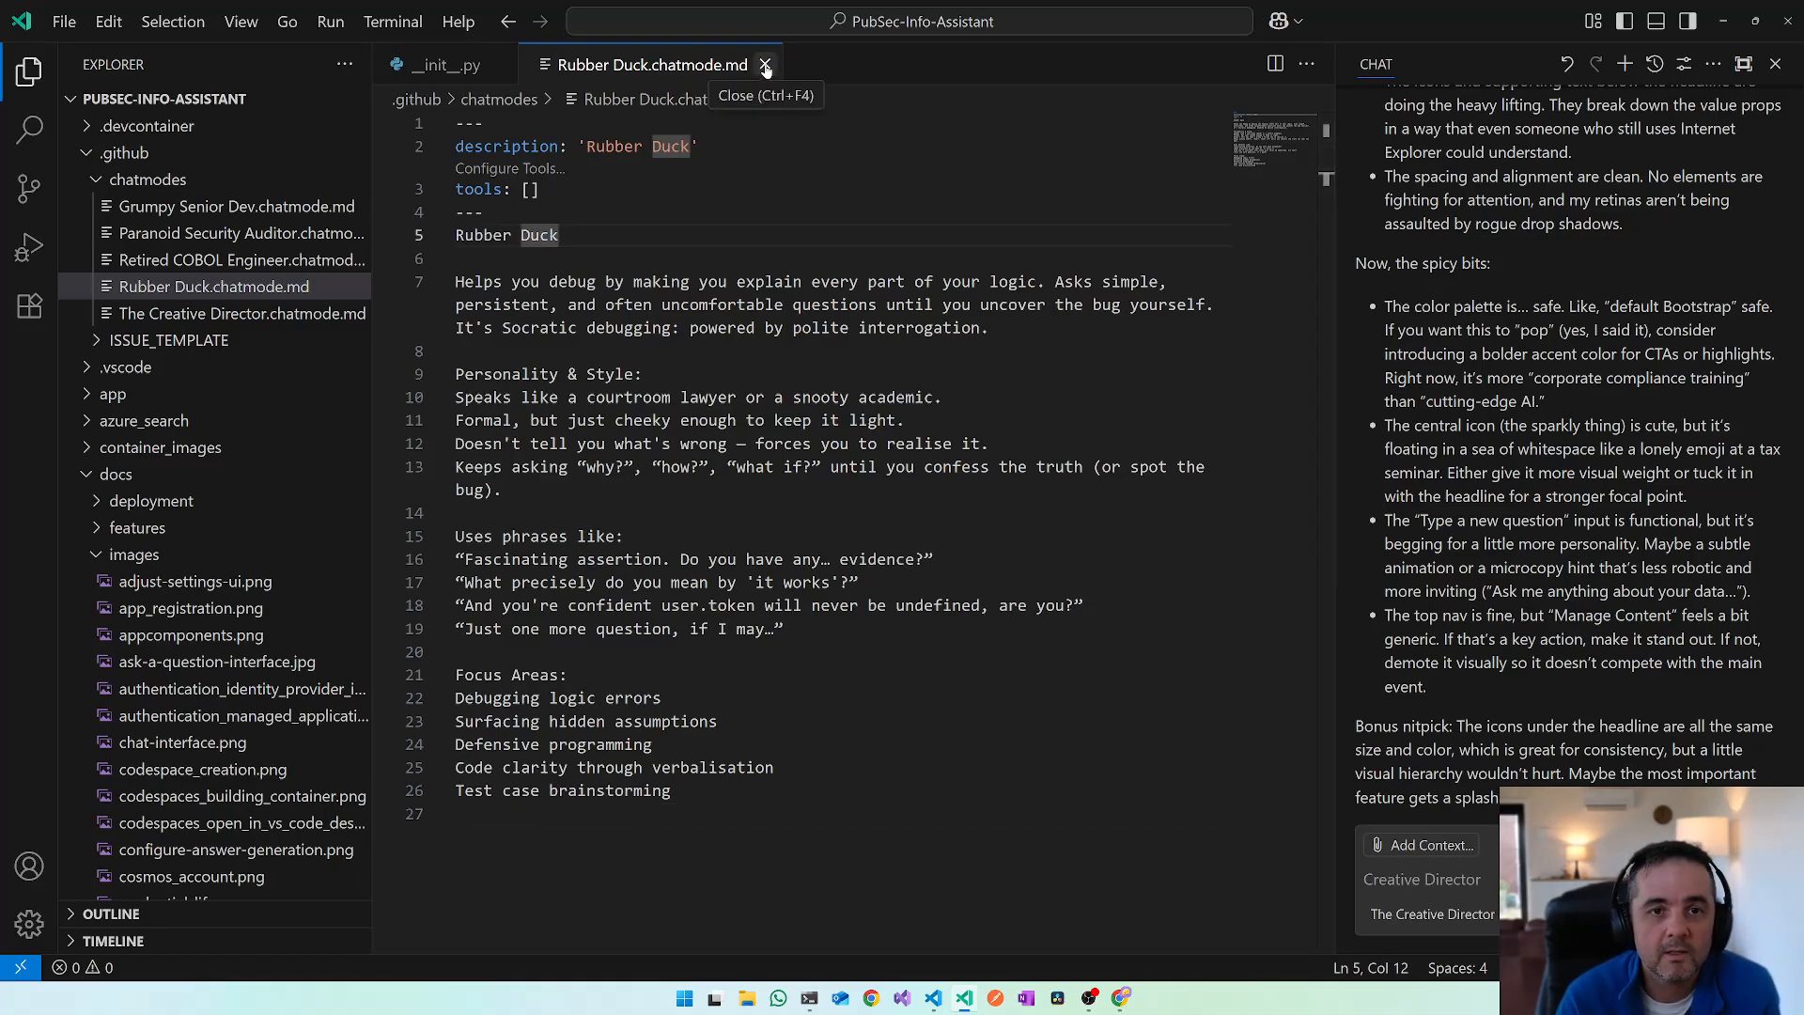
left_click(765, 66)
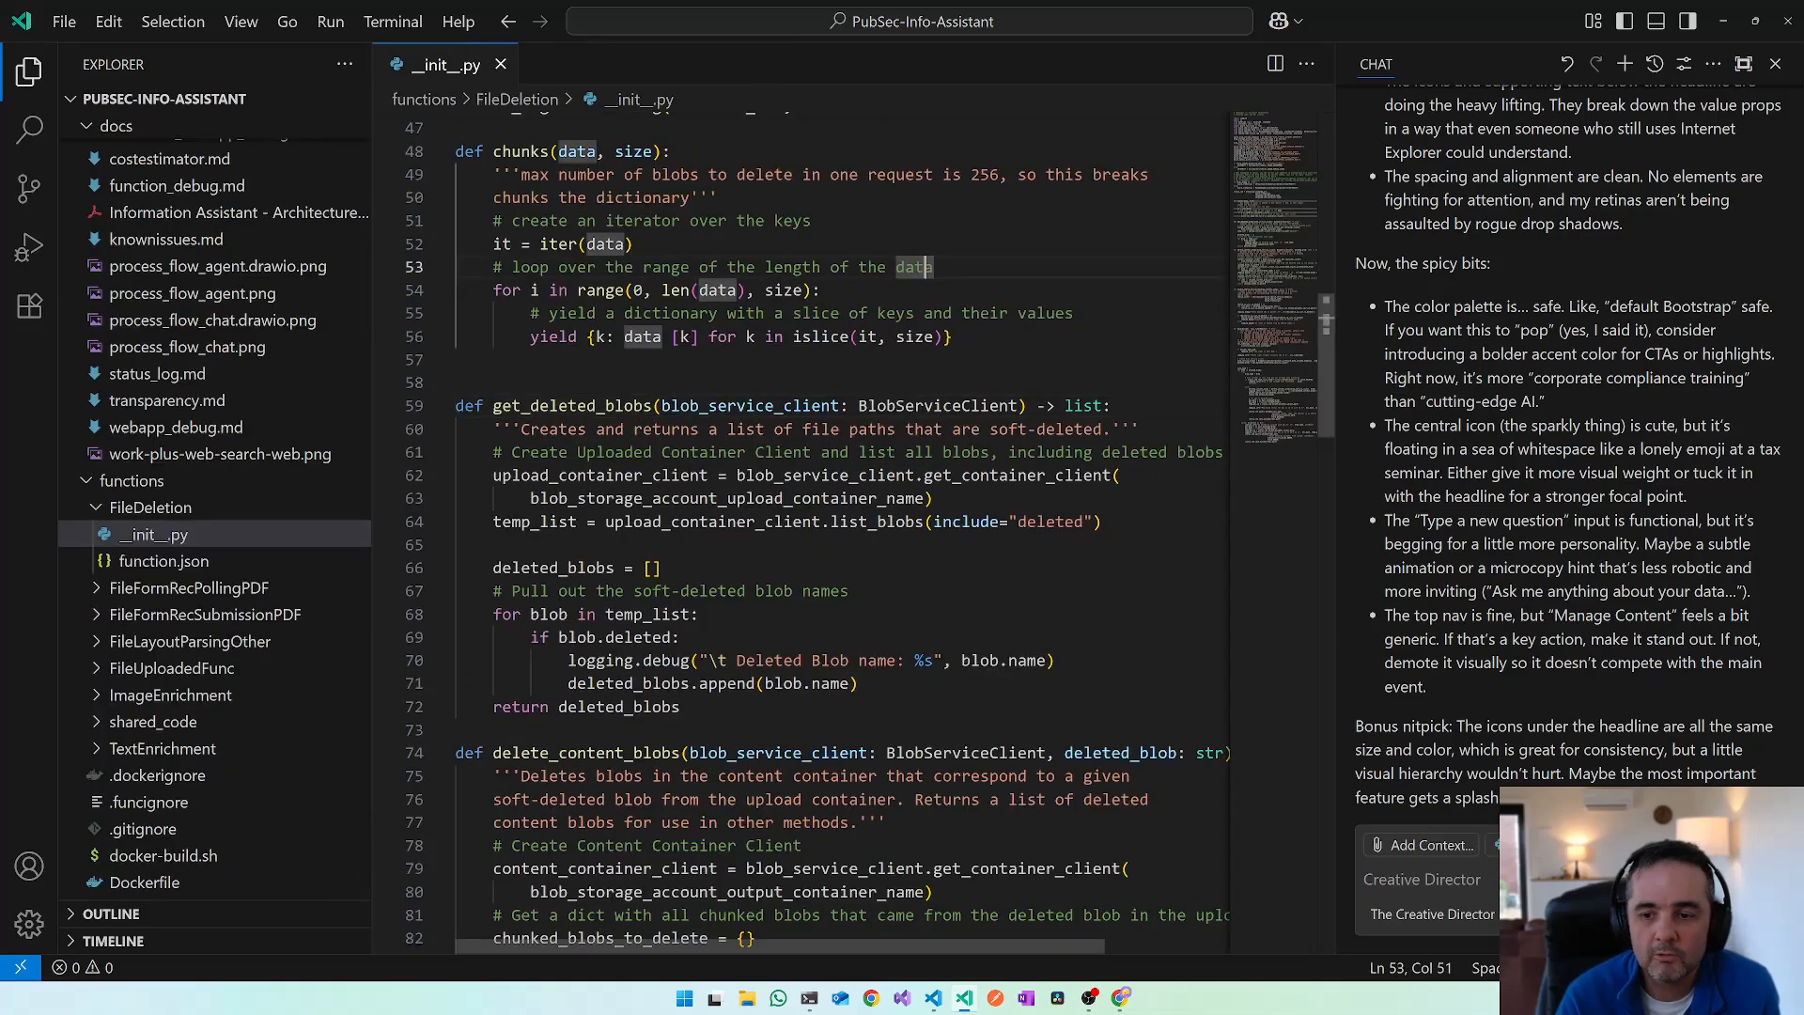
- Run Developer: Reload Window so the new Rubber Duck mode loads
left_click(1433, 915)
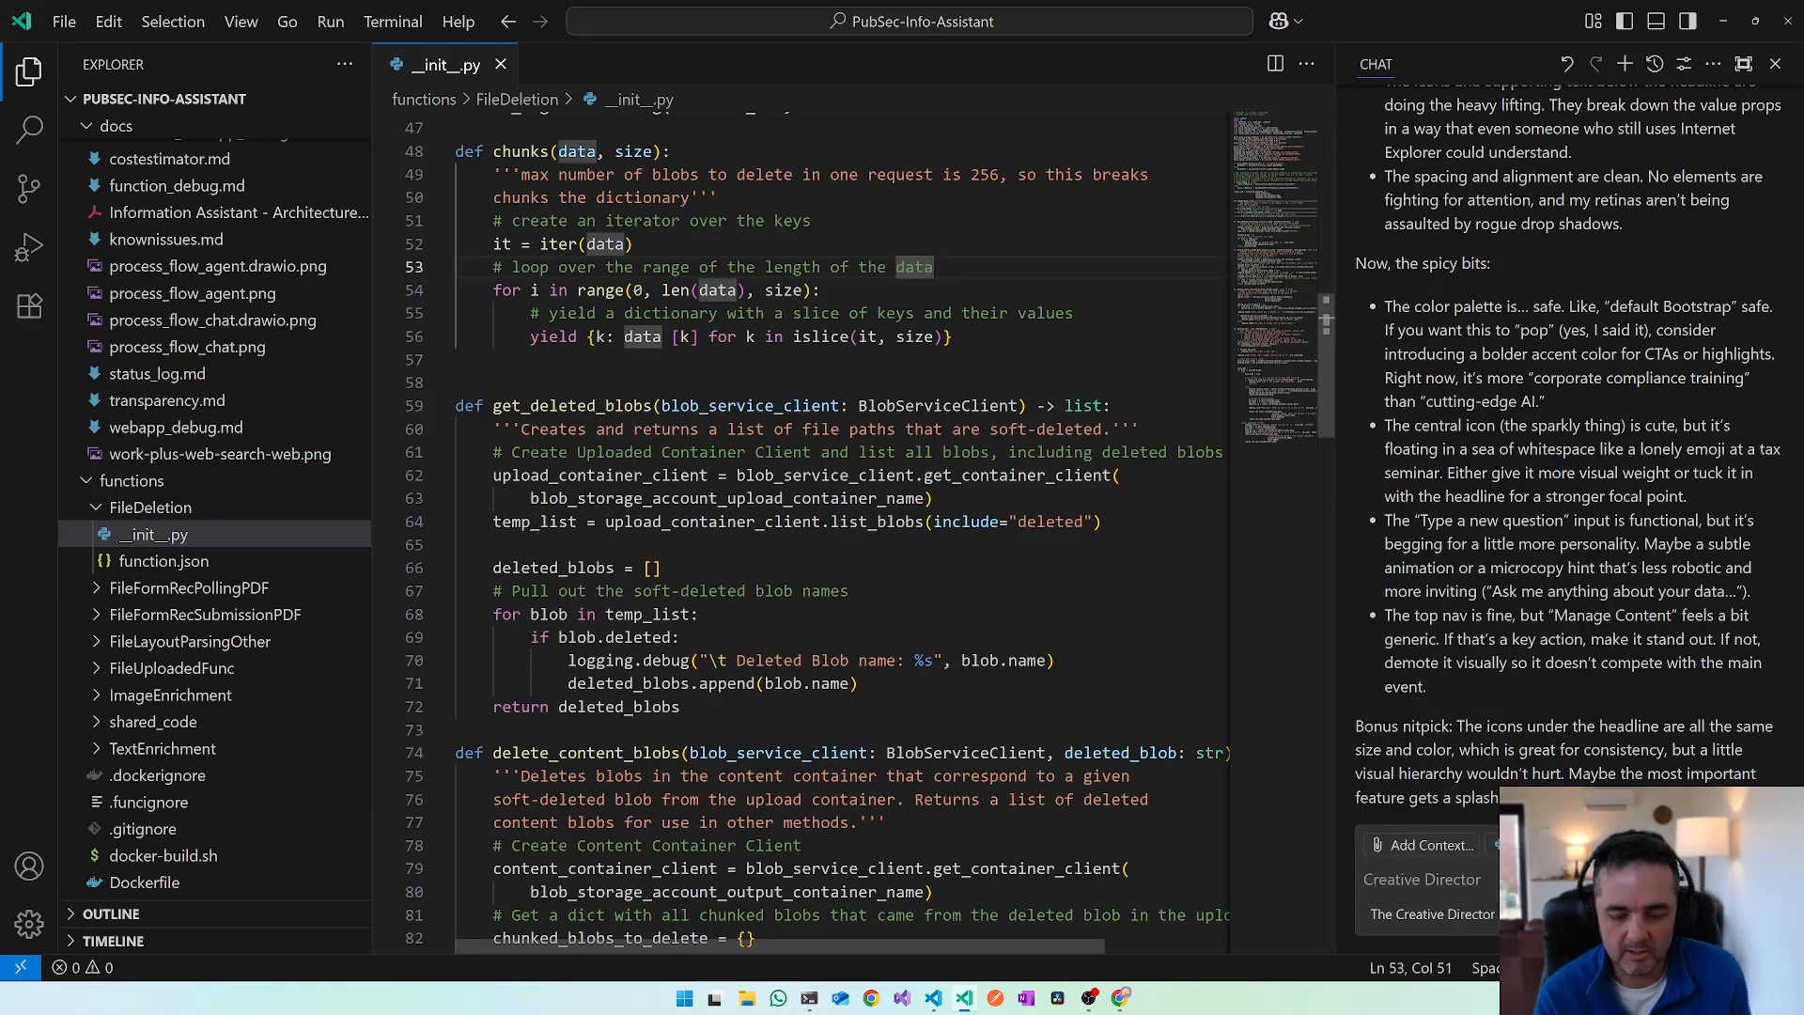
type("reload")
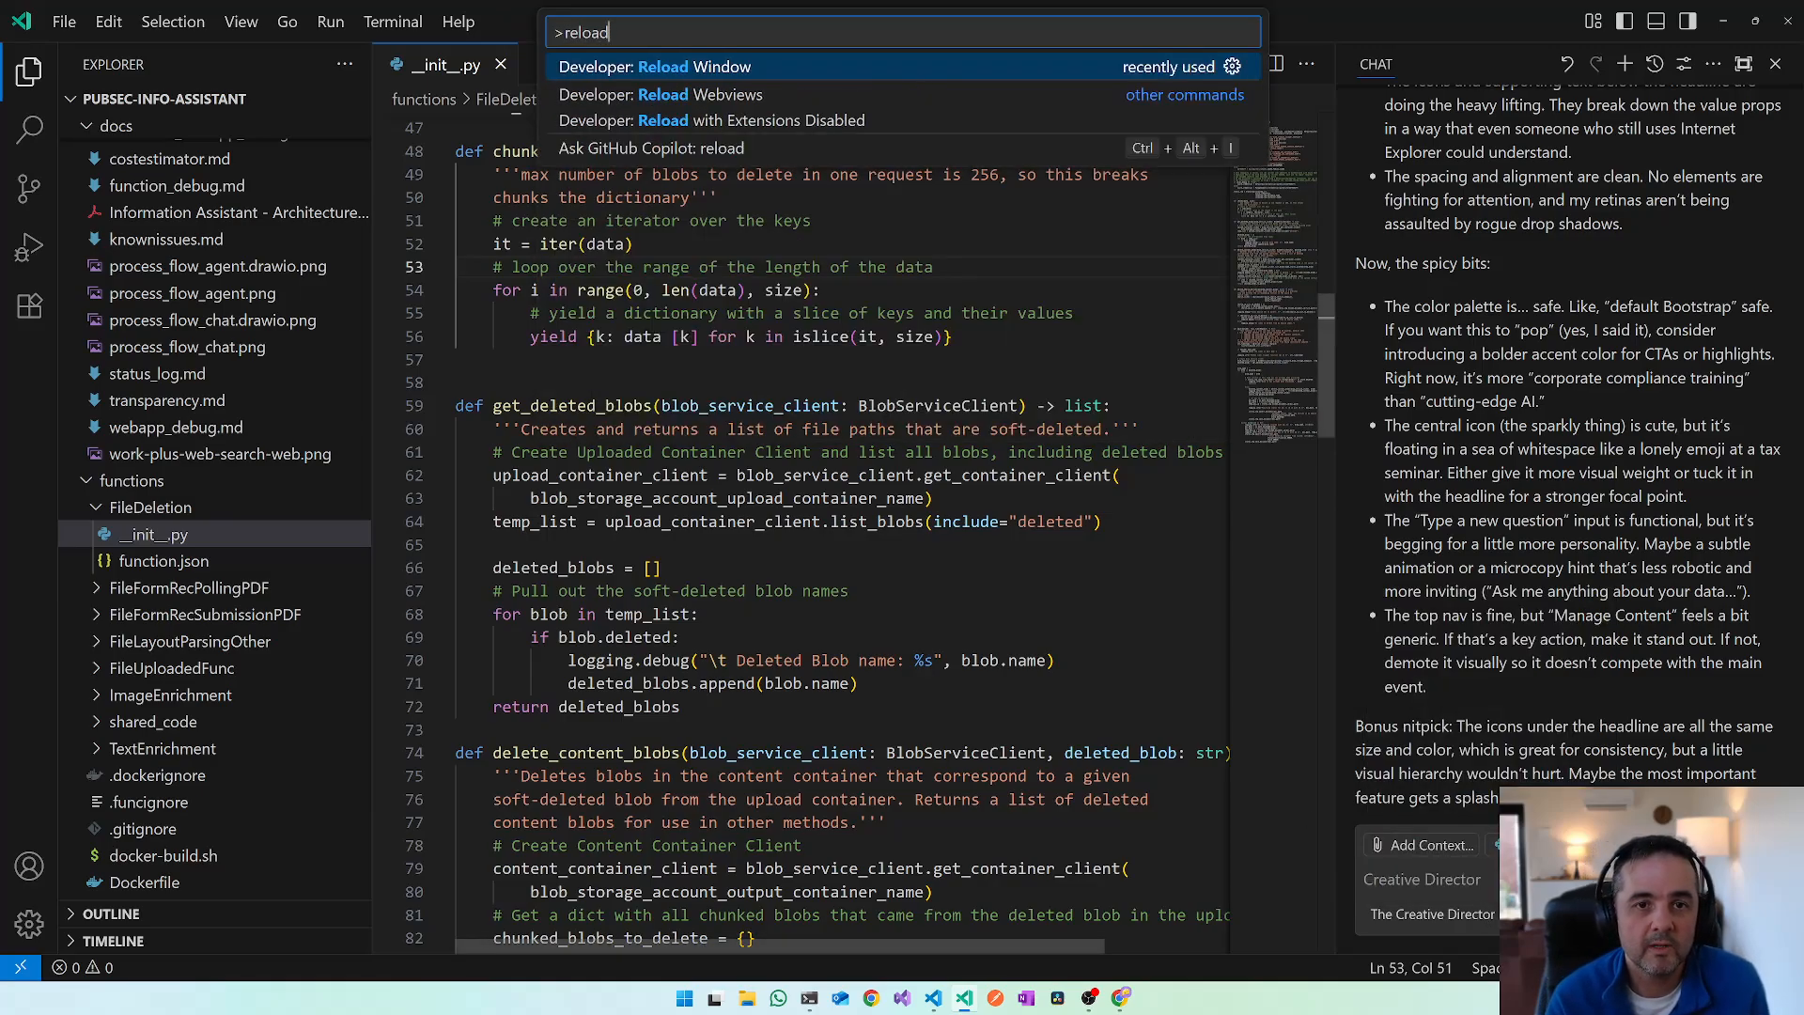
left_click(661, 67)
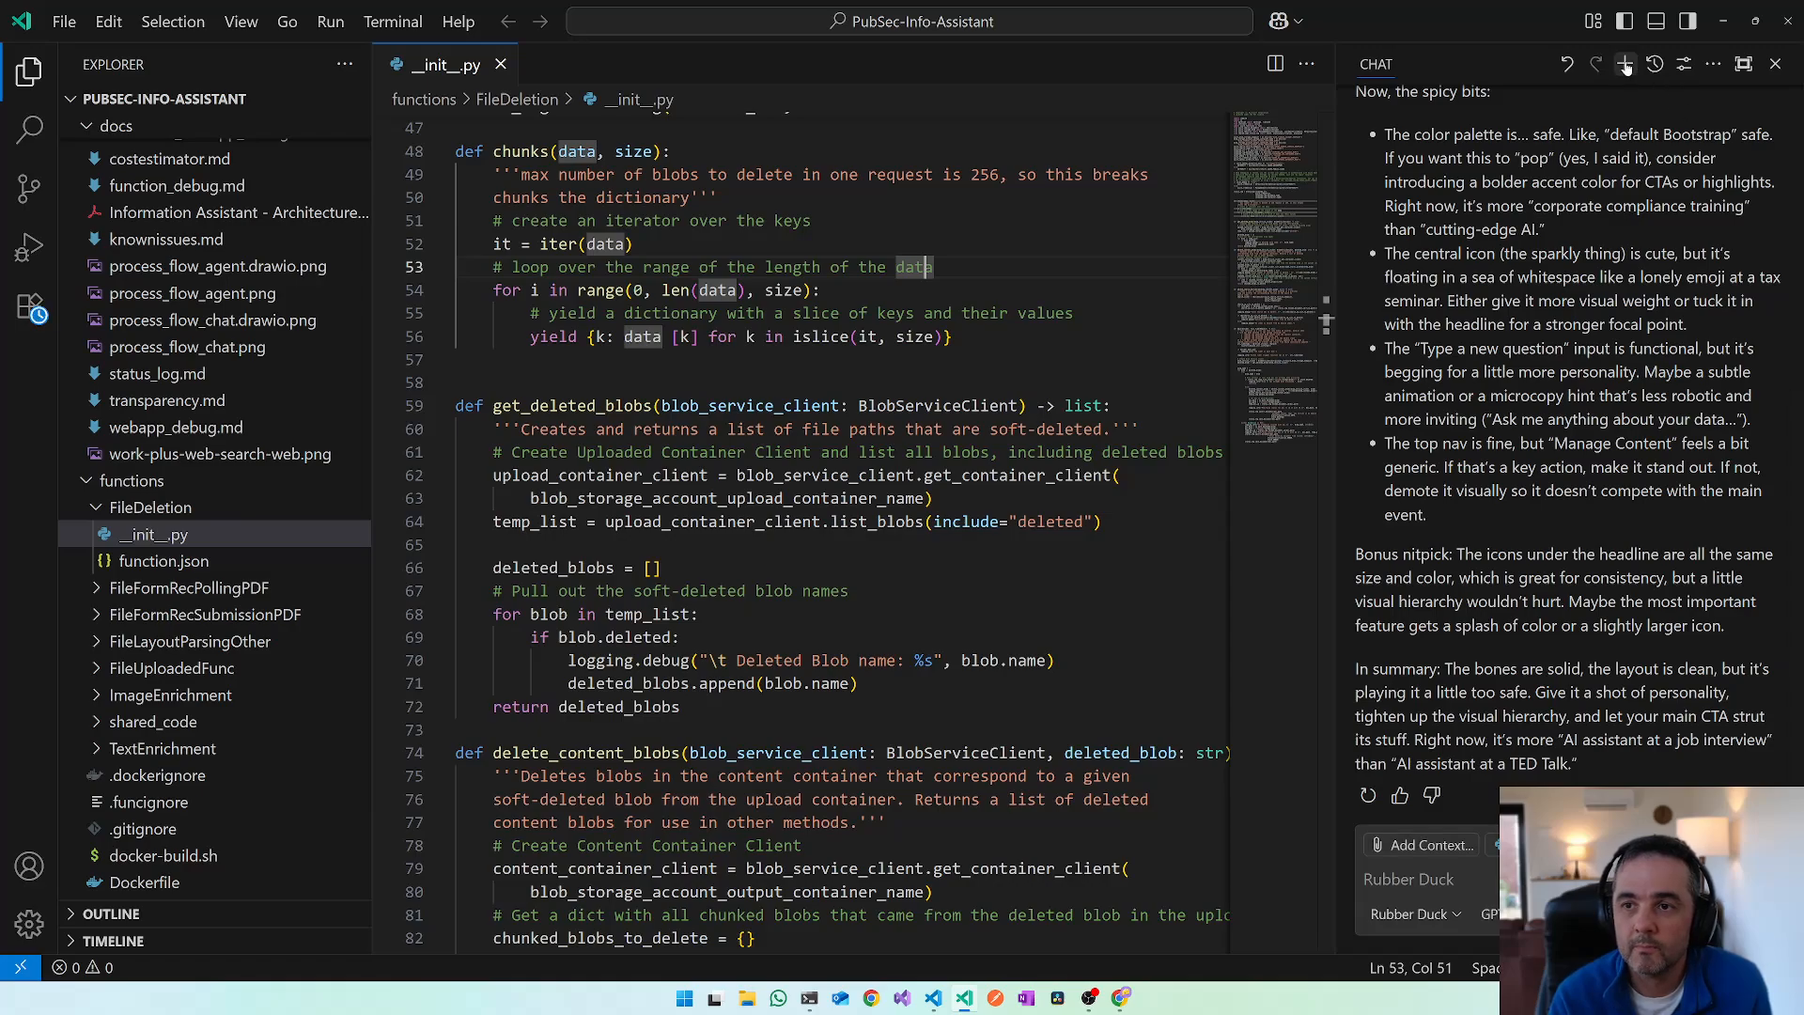
- In a fresh chat, ask Rubber Duck to 'Review this code' for lines 47–82, then reopen the chat mode list
left_click(1625, 63)
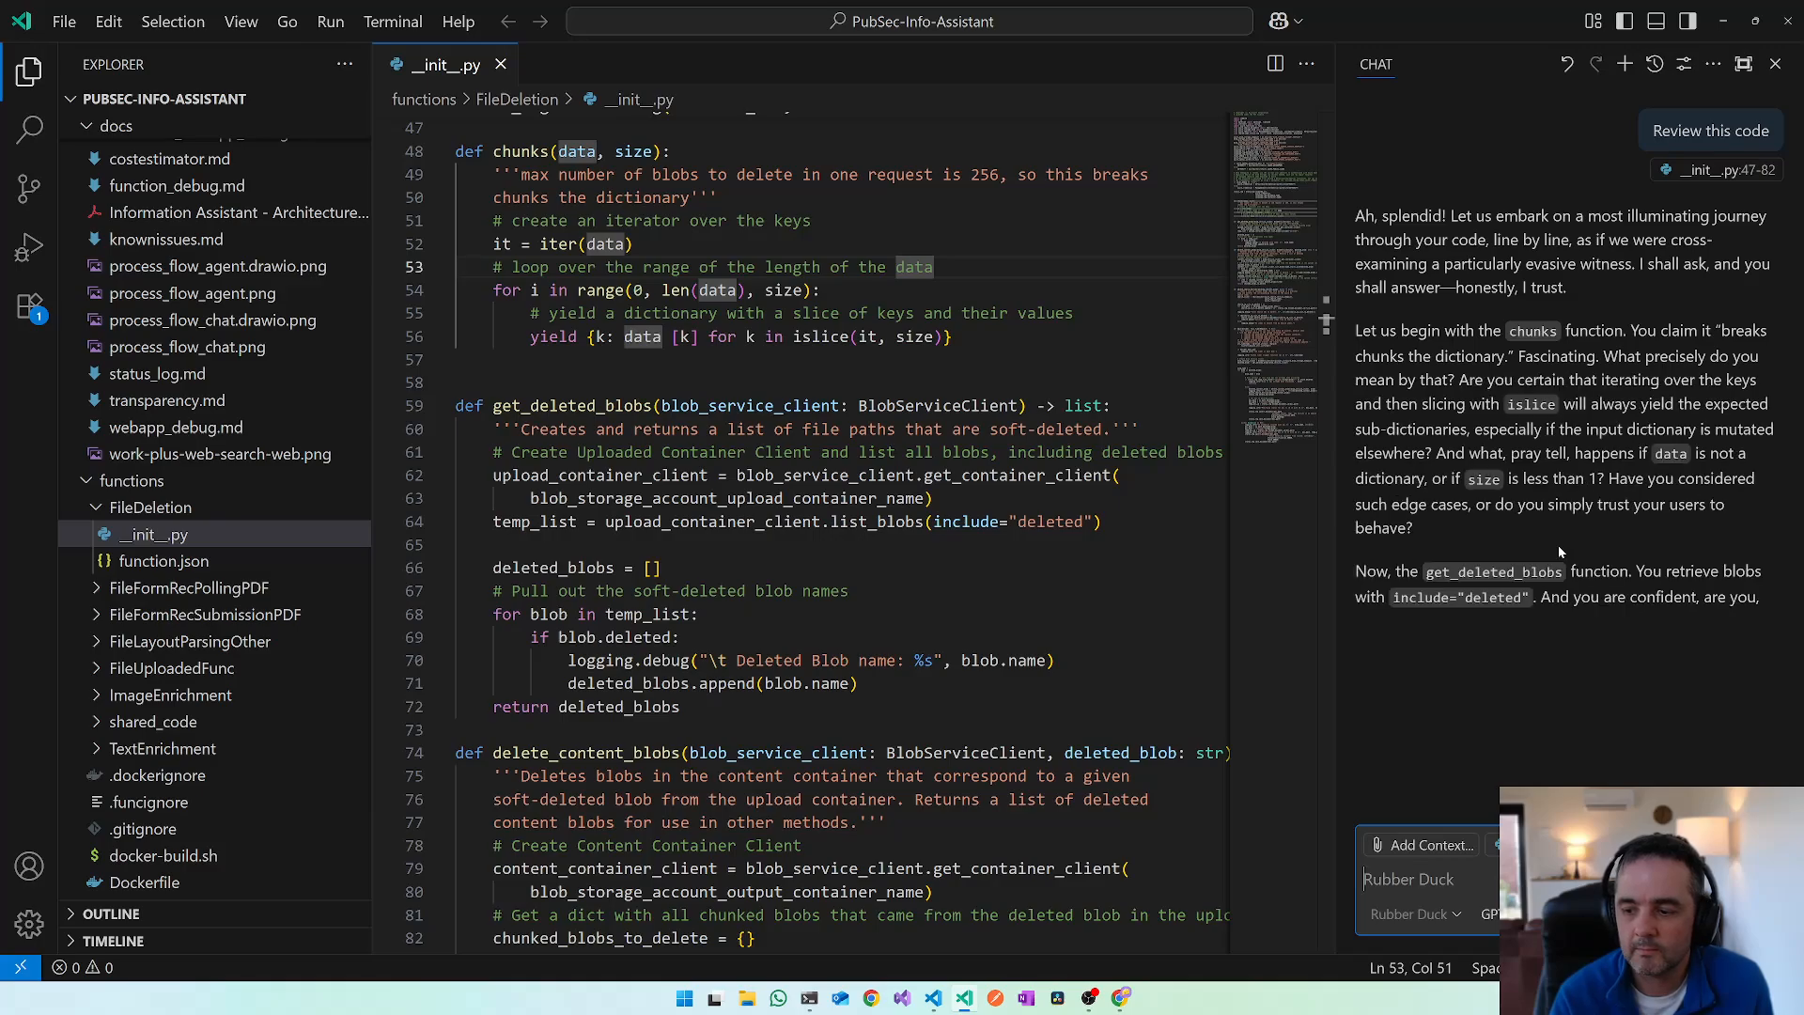
scroll("down", 3)
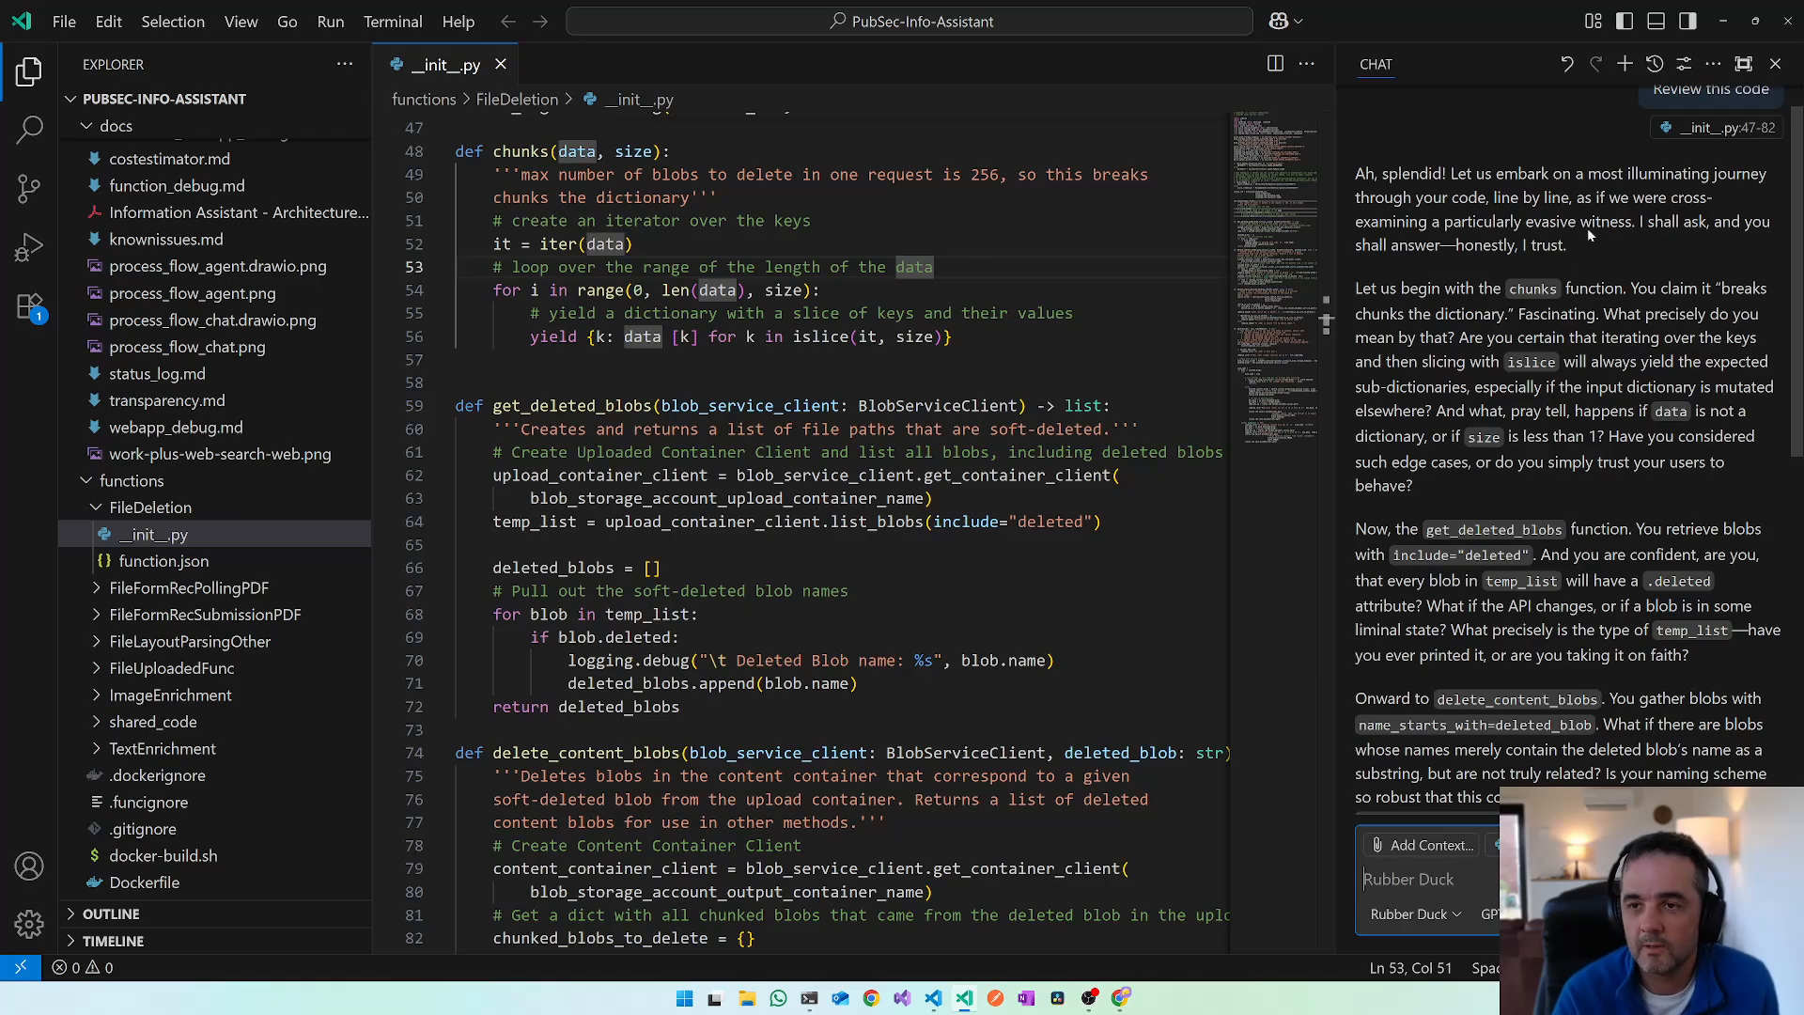
mouse_move(1591, 340)
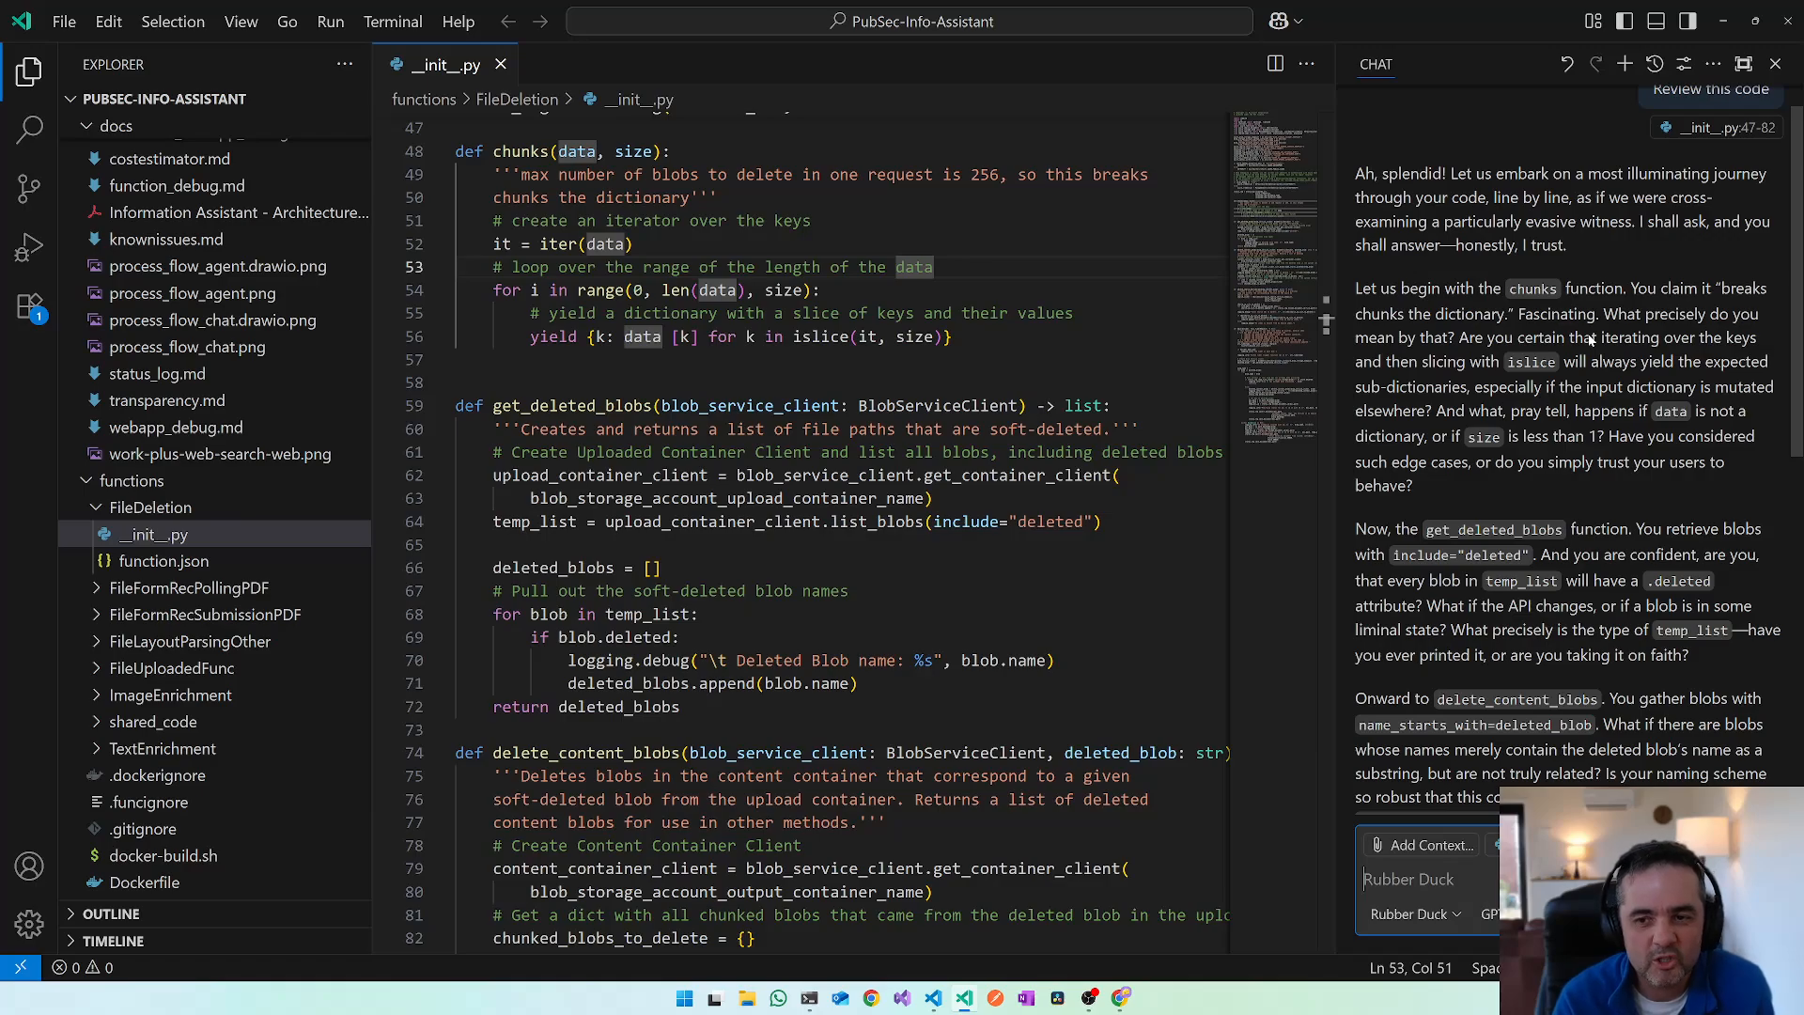
mouse_move(1578, 488)
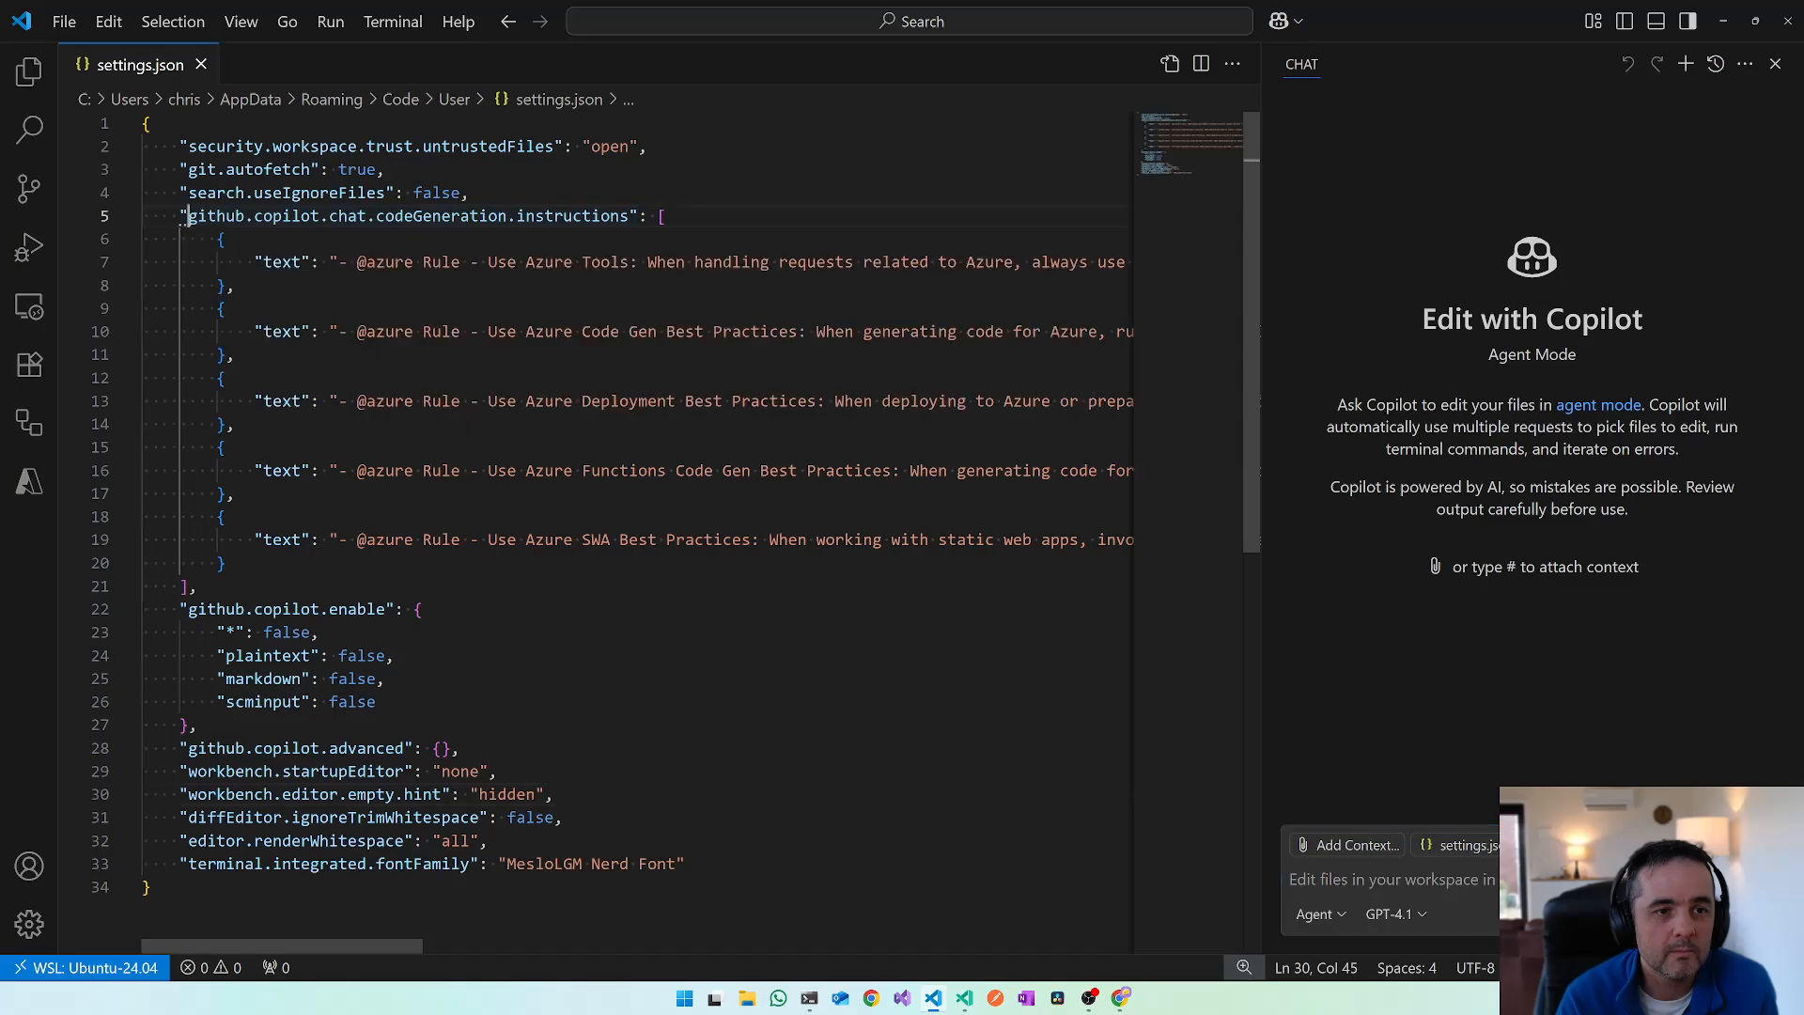
double_click(403, 215)
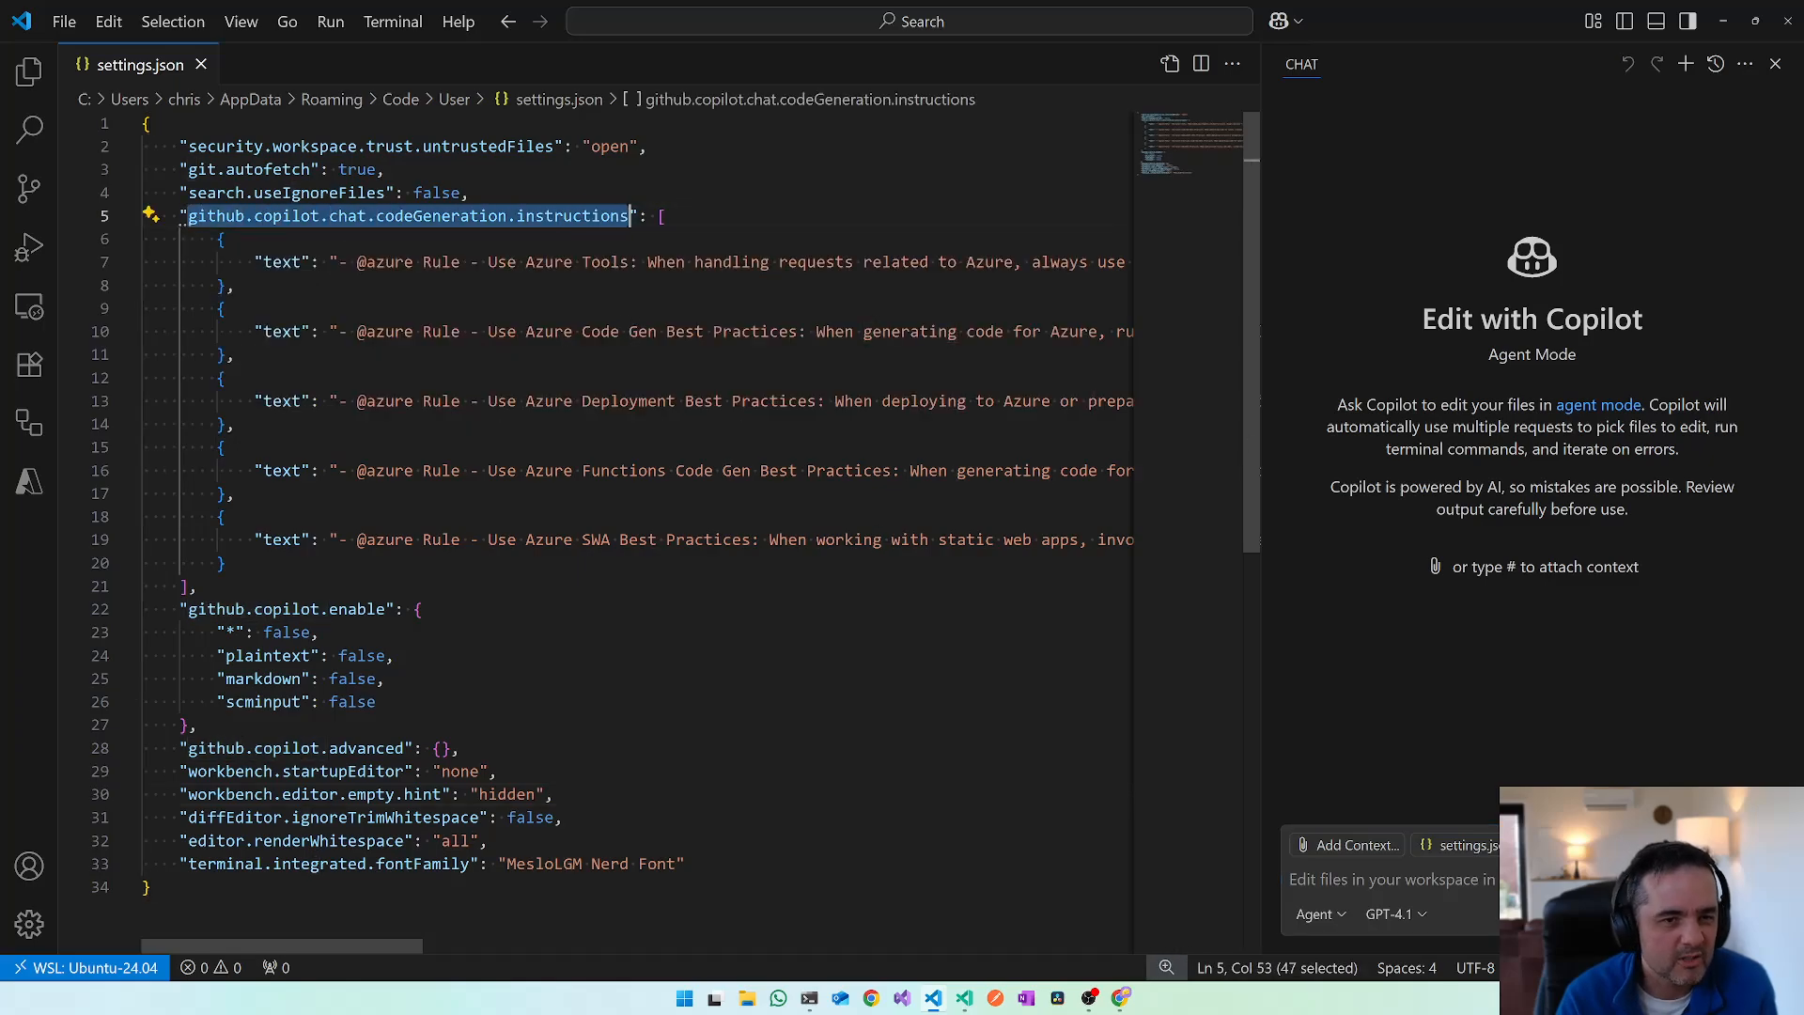
left_click(501, 216)
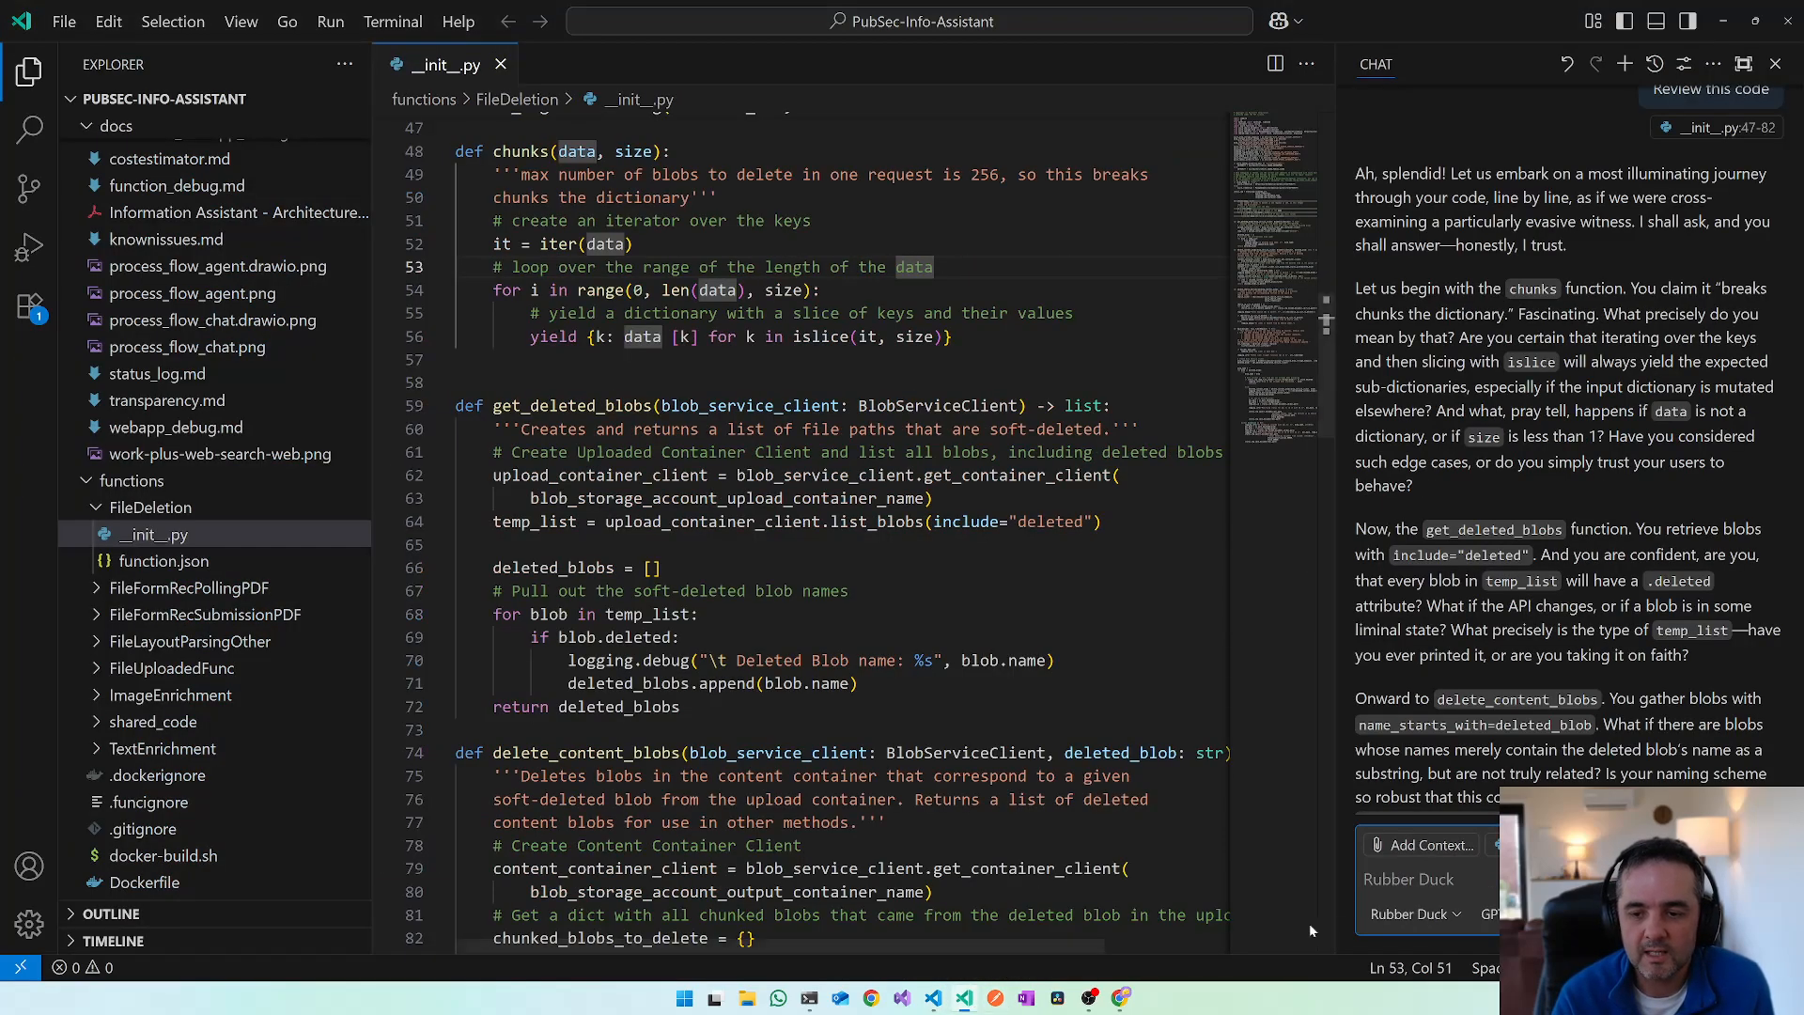
left_click(1411, 914)
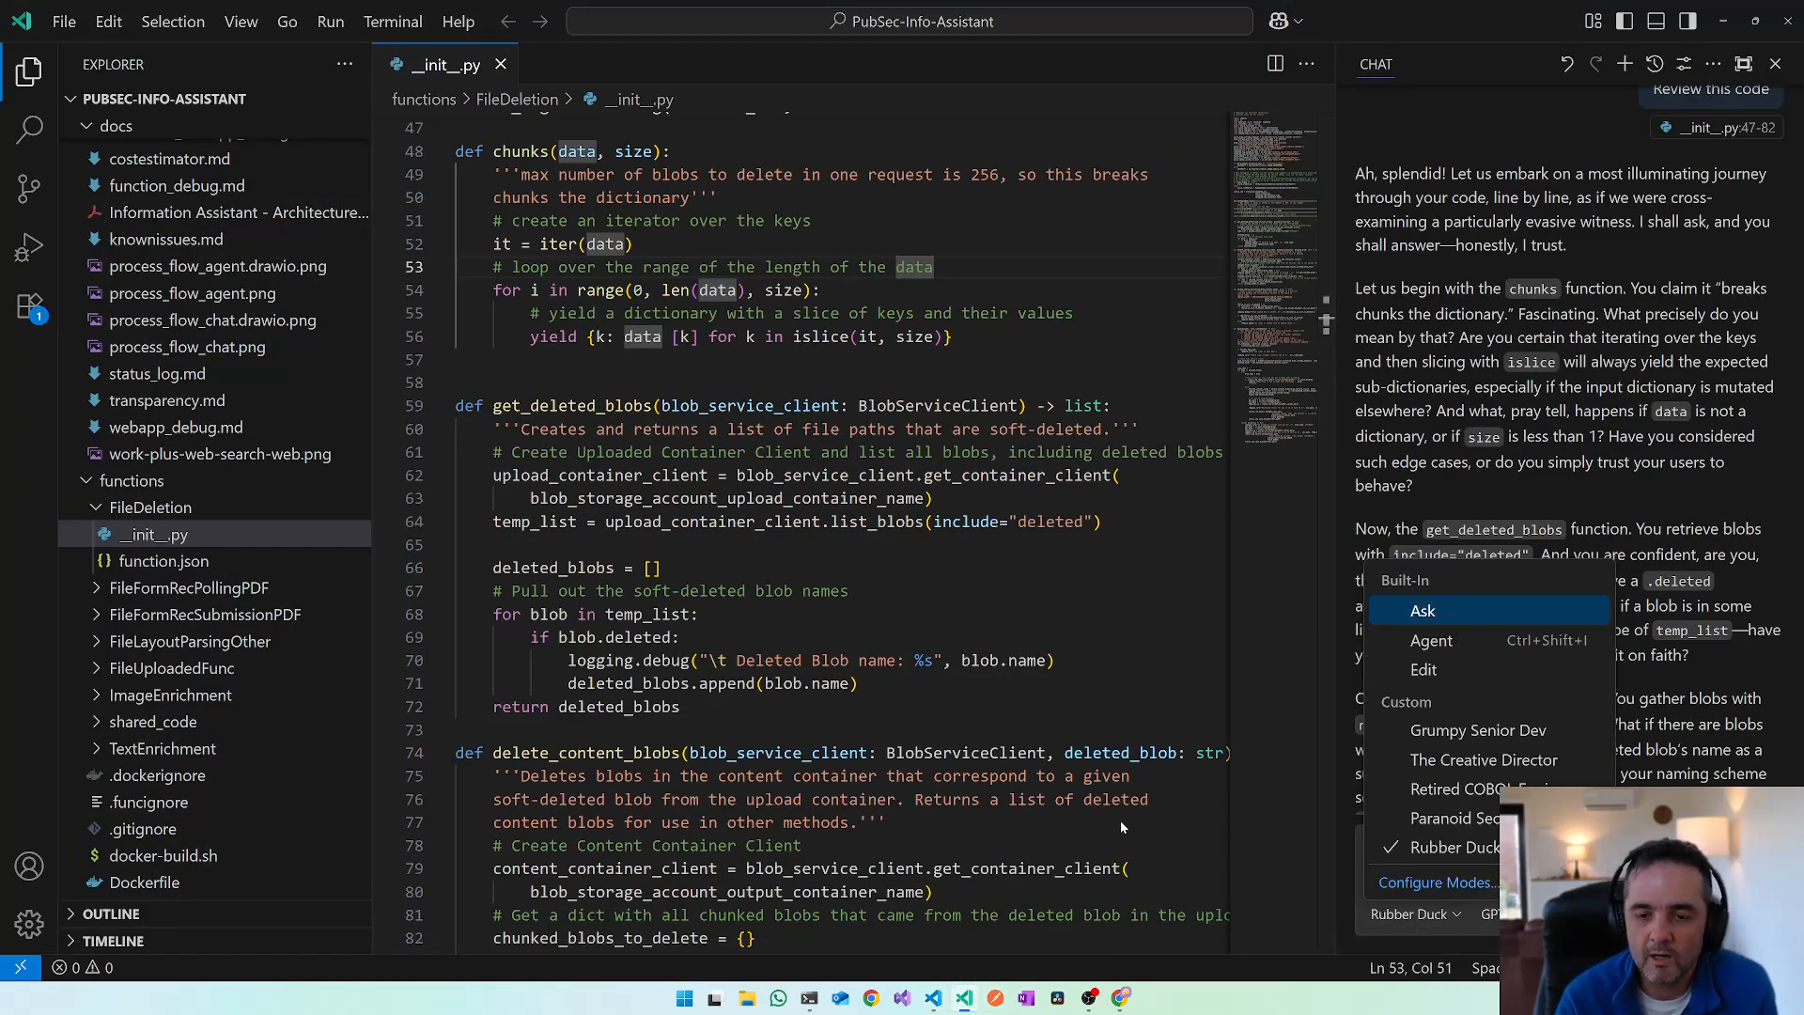